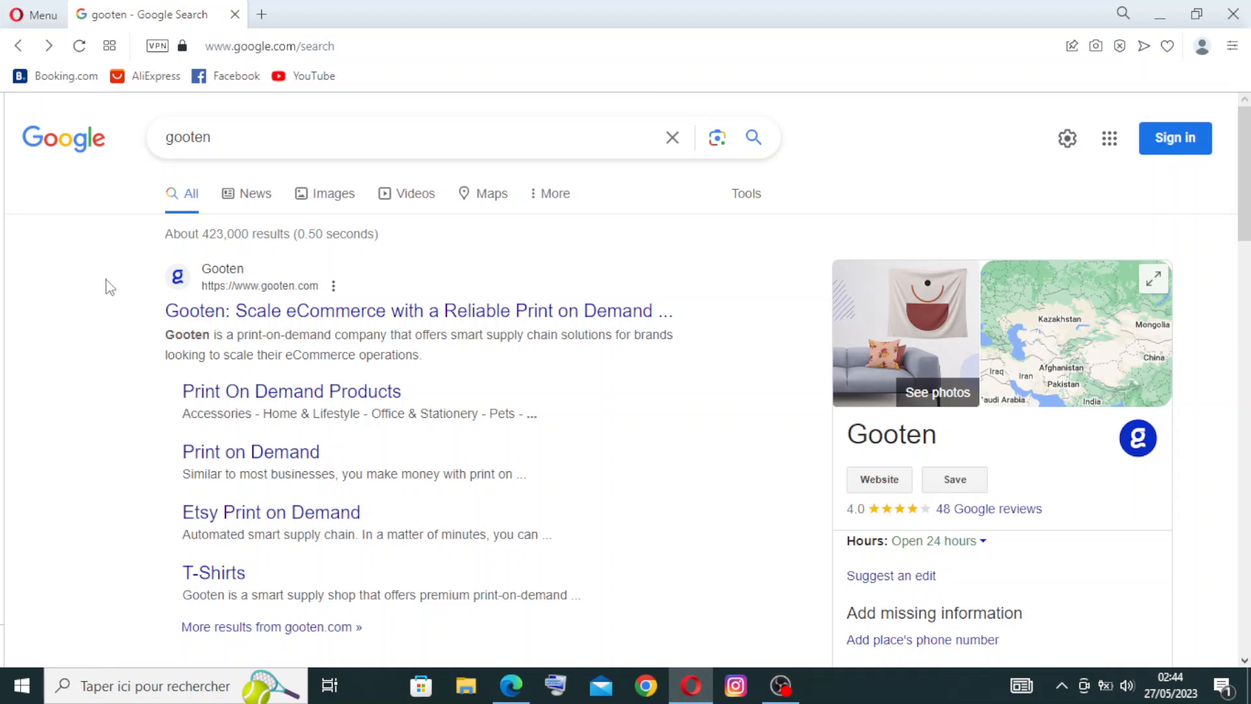
{"action": "mouse_move", "coordinate": [149, 149]}
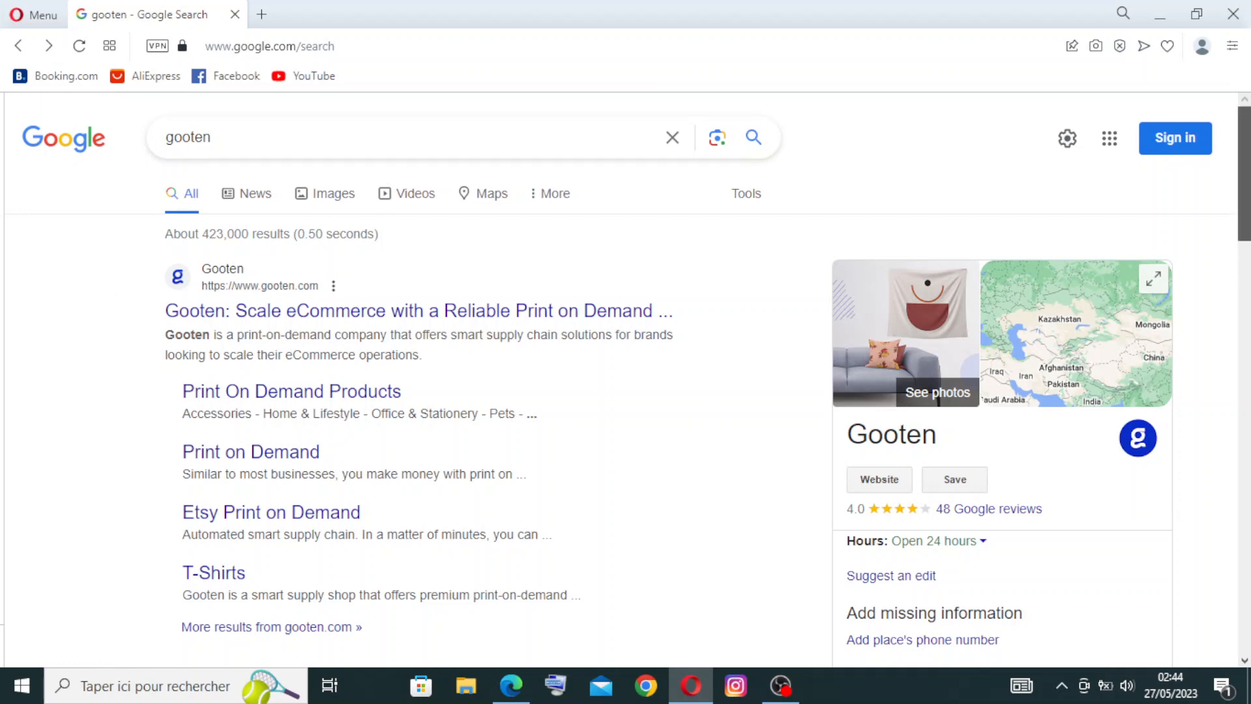
Scroll through the Google results for 'gooten' and back up to the official gooten.com link.
{"action": "scroll", "scroll_direction": "down", "scroll_amount": 3}
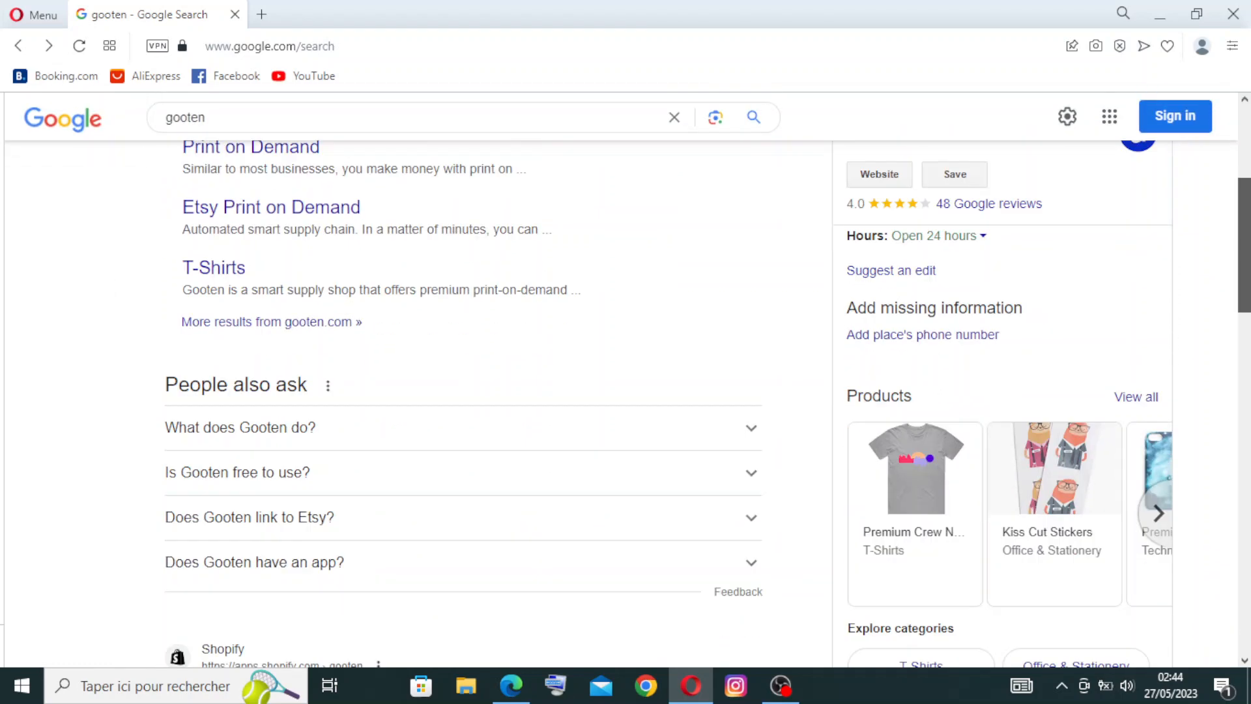
{"action": "scroll", "scroll_direction": "down", "scroll_amount": 3}
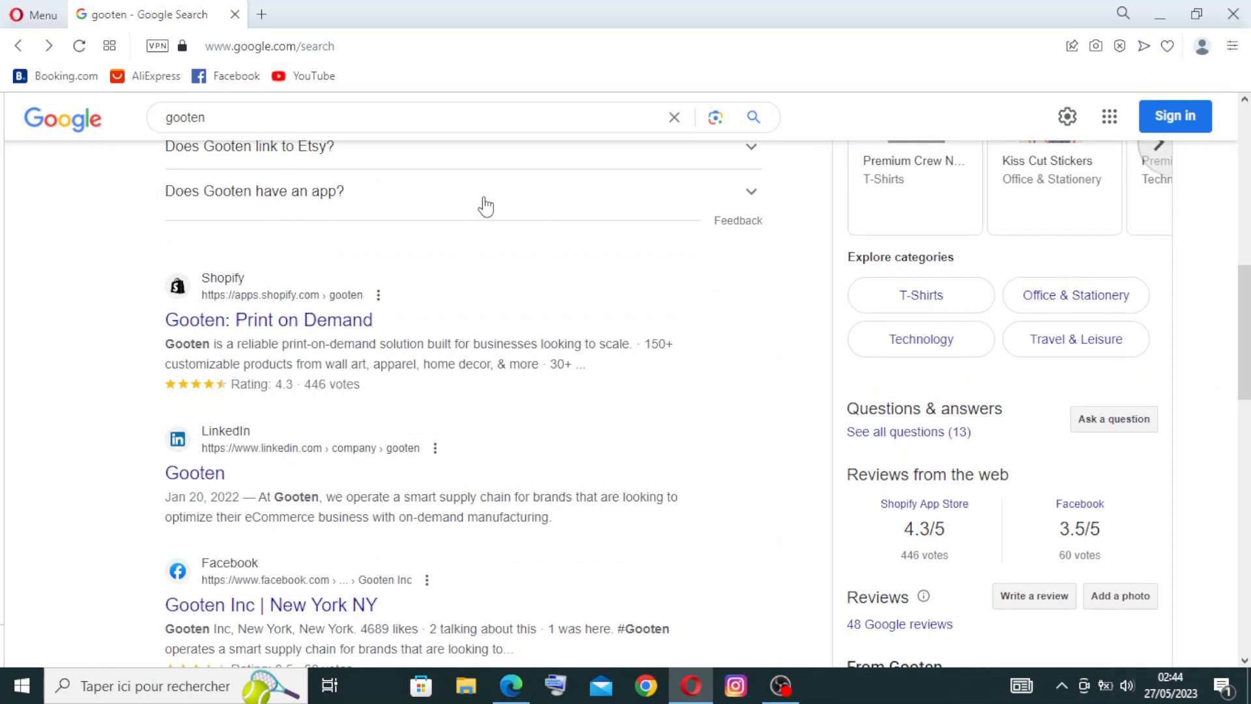
{"action": "mouse_move", "coordinate": [281, 332]}
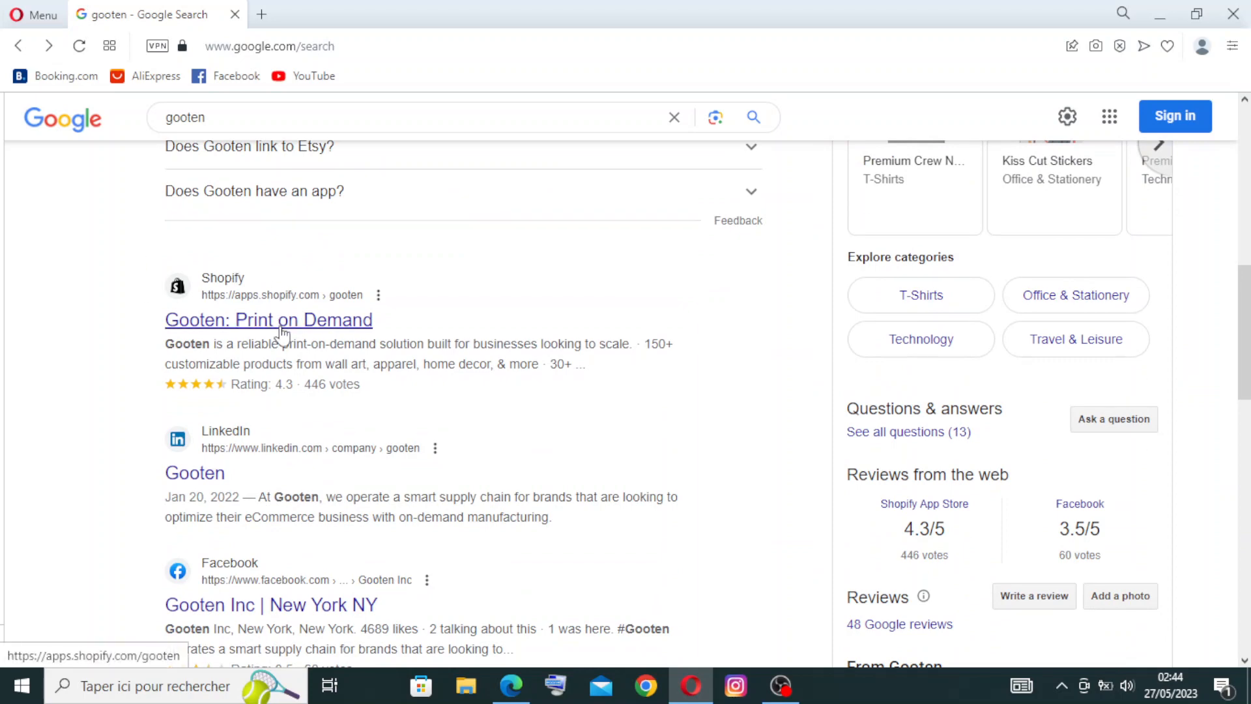
{"action": "scroll", "scroll_direction": "down", "scroll_amount": 3}
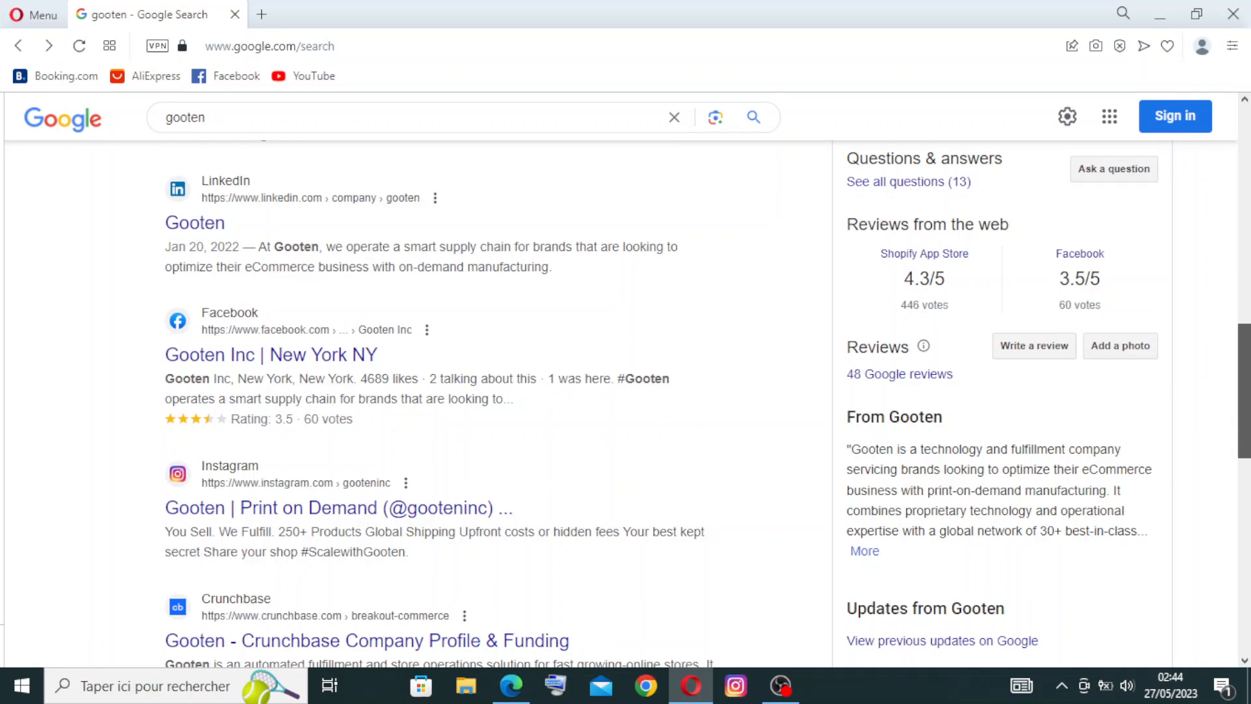
{"action": "scroll", "scroll_direction": "down", "scroll_amount": 3}
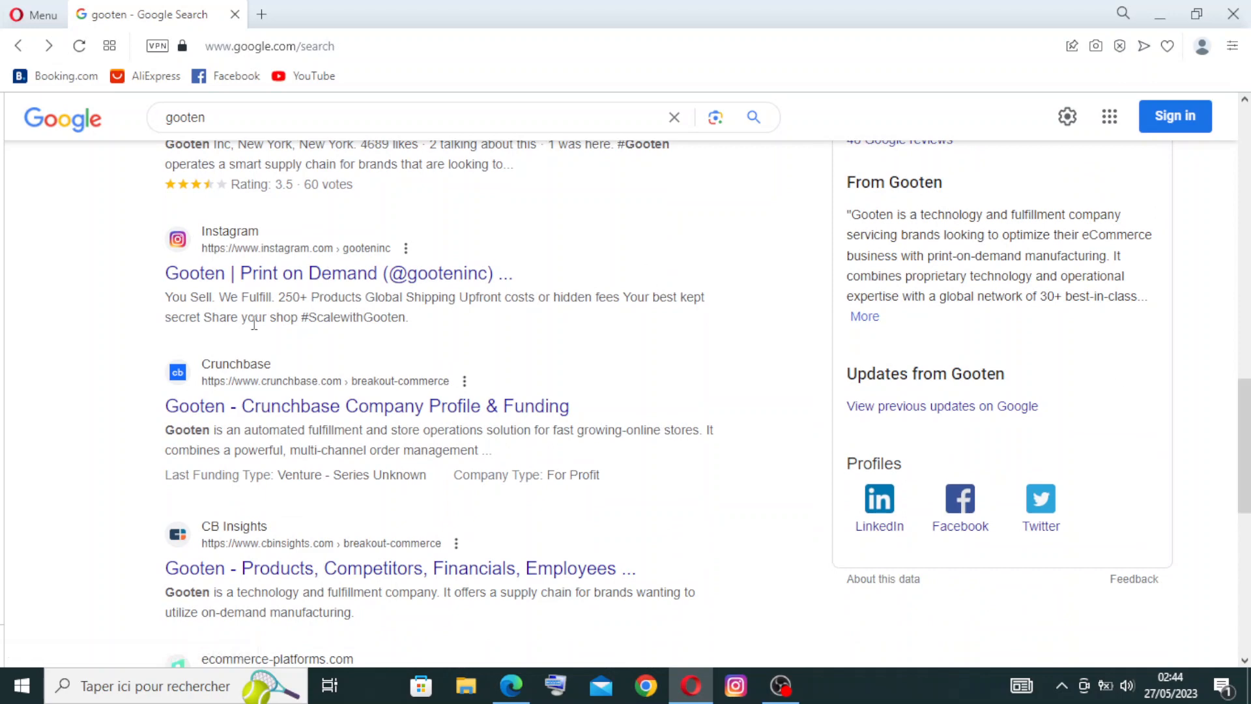
{"action": "mouse_move", "coordinate": [190, 575]}
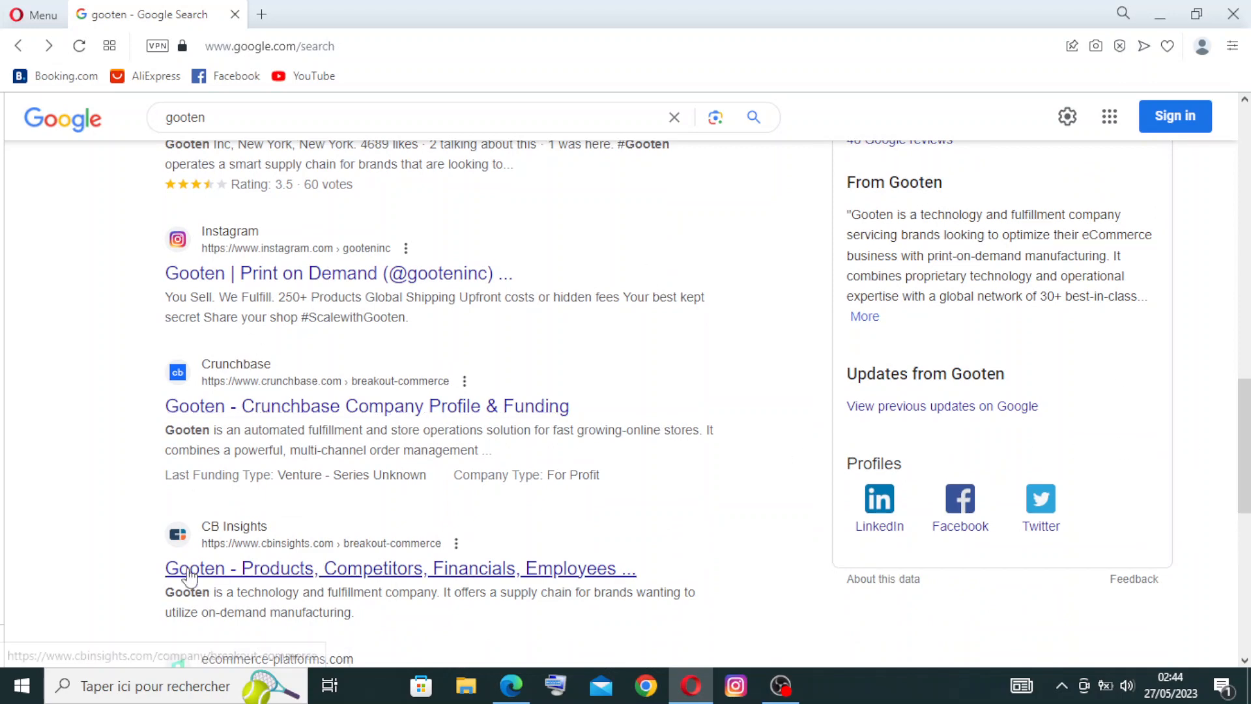
{"action": "scroll", "scroll_direction": "up", "scroll_amount": 3}
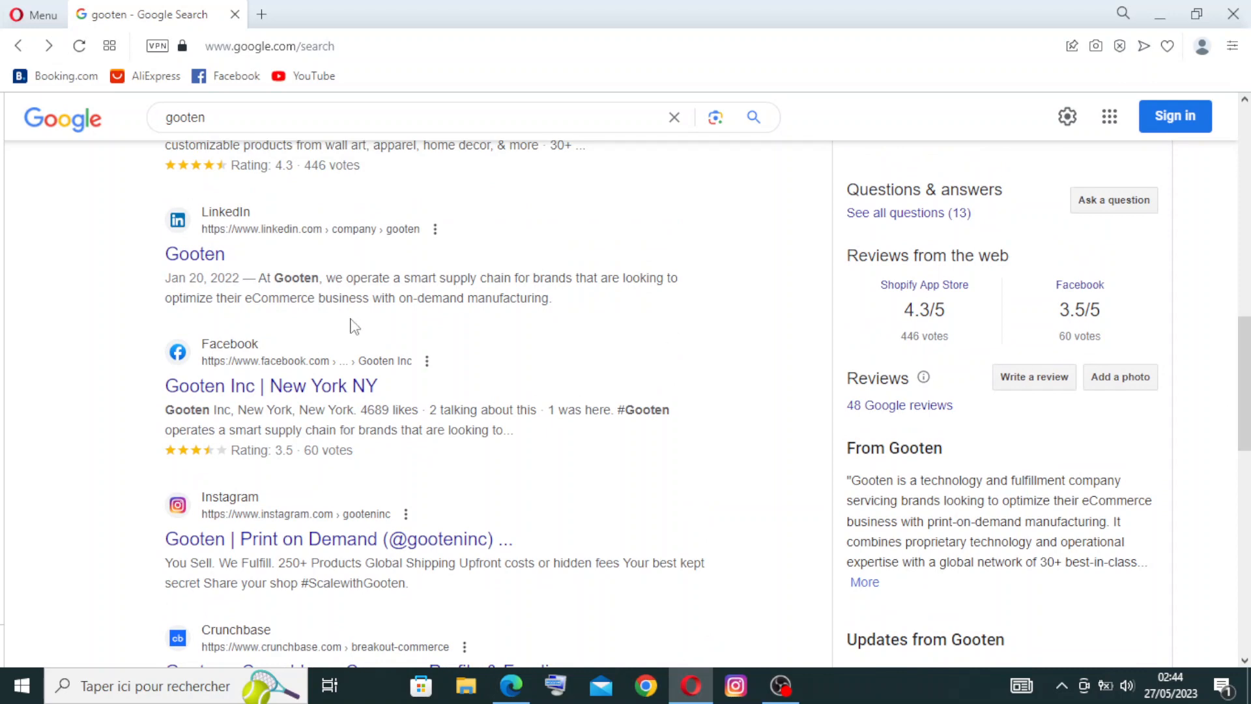
{"action": "mouse_move", "coordinate": [280, 439]}
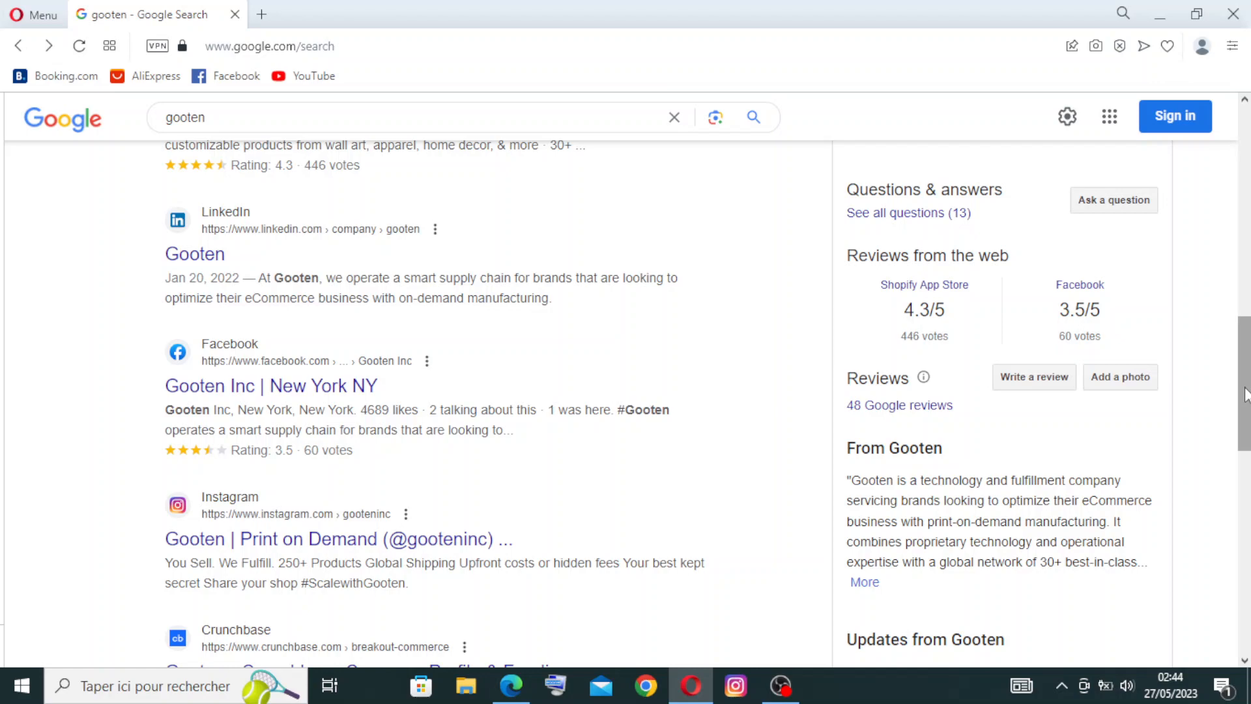
{"action": "scroll", "scroll_direction": "up", "scroll_amount": 3}
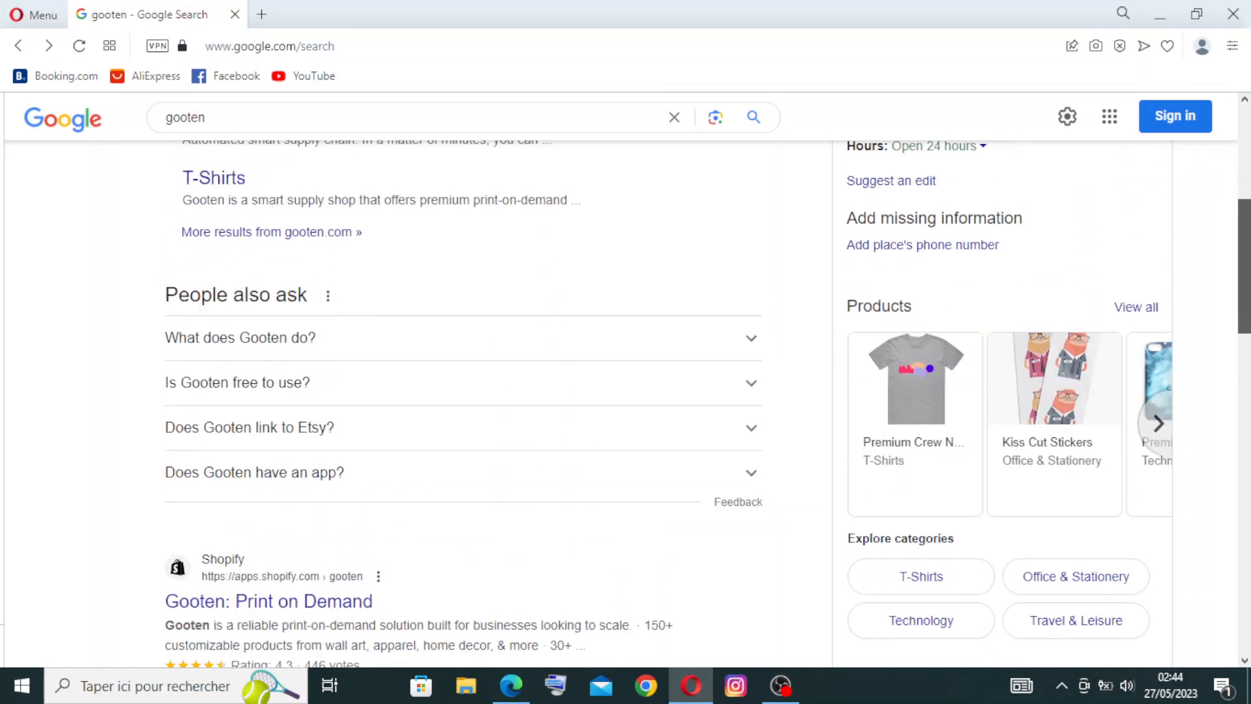
{"action": "scroll", "scroll_direction": "up", "scroll_amount": 3}
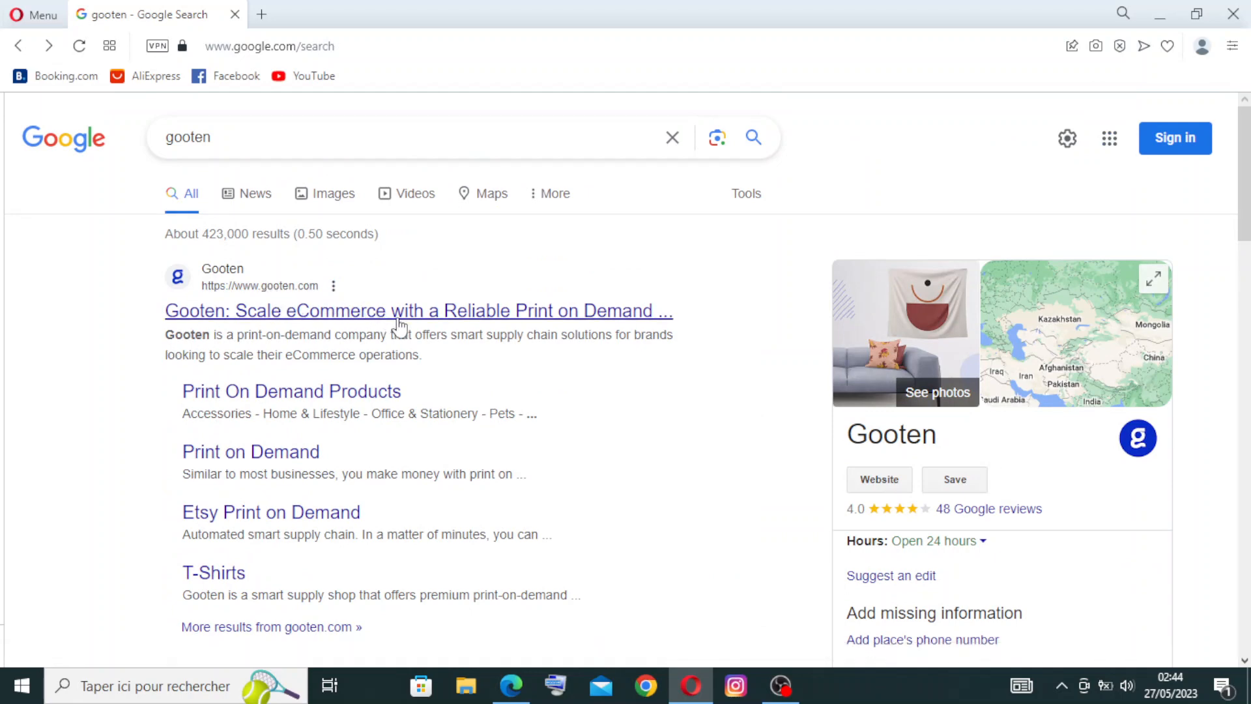
{"action": "mouse_move", "coordinate": [350, 324]}
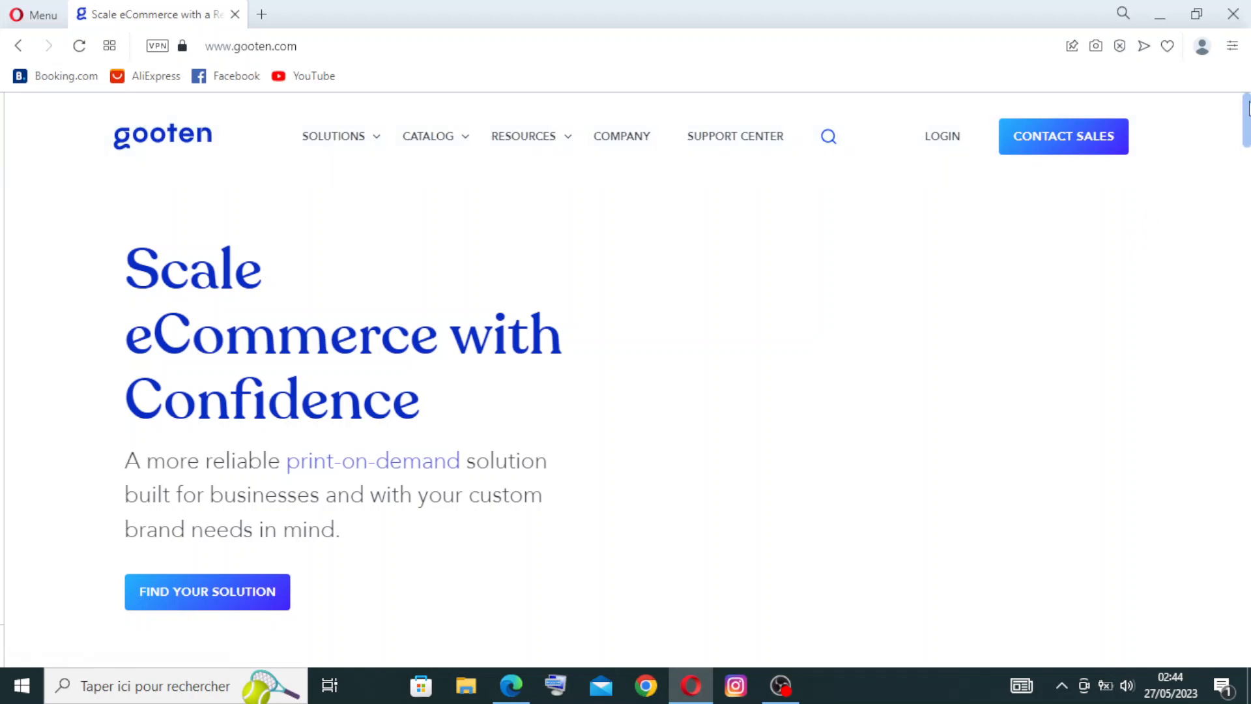
Scroll the home page past stats, testimonial, catalog and consultant banner to the blog posts.
{"action": "scroll", "scroll_direction": "down", "scroll_amount": 3}
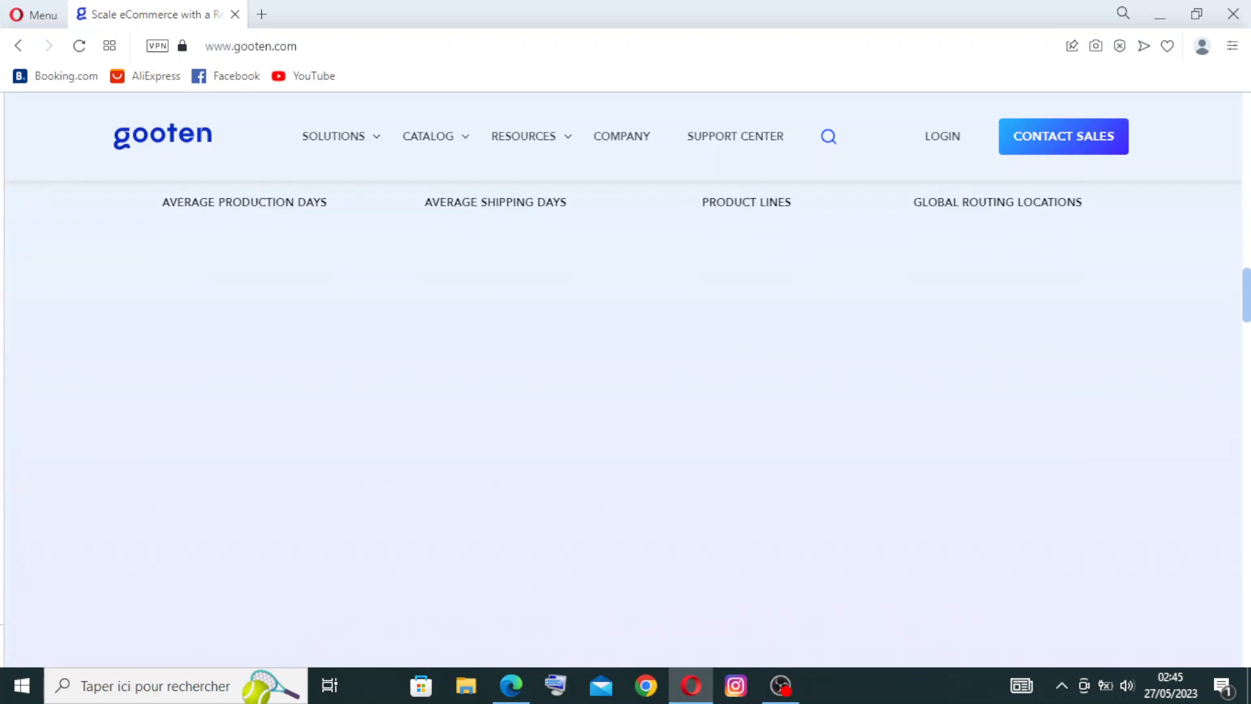
{"action": "scroll", "scroll_direction": "down", "scroll_amount": 3}
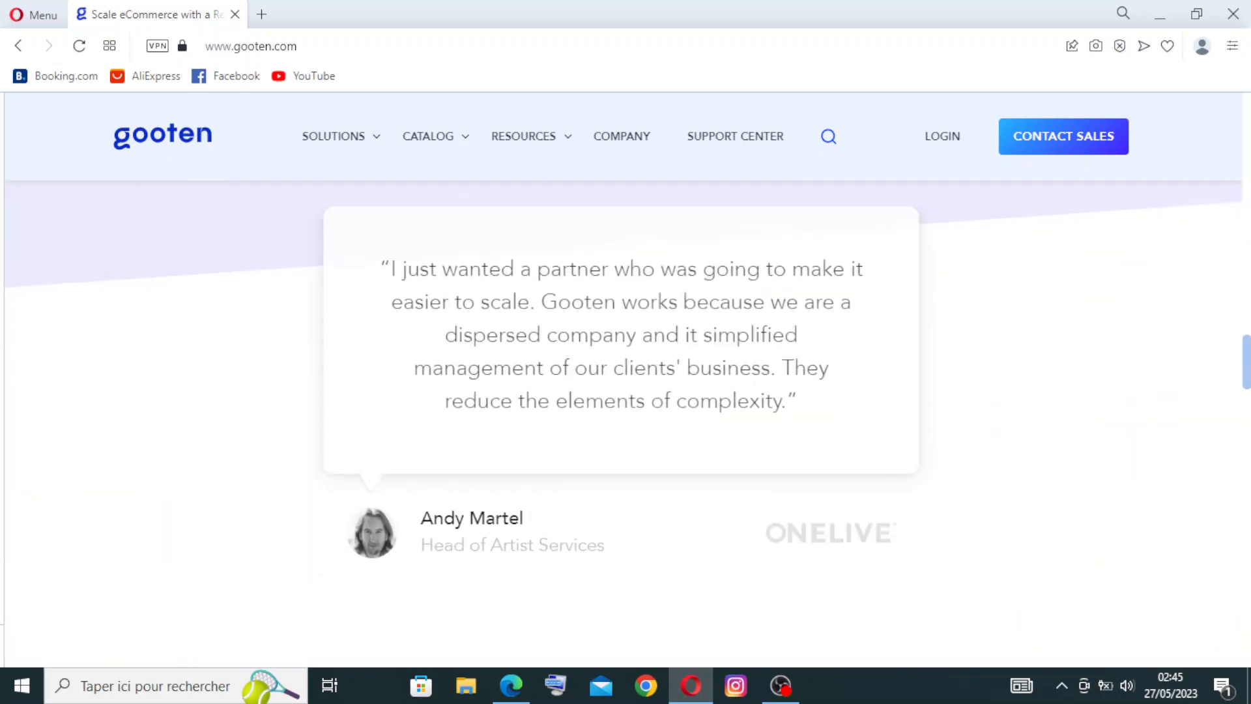
{"action": "scroll", "scroll_direction": "down", "scroll_amount": 3}
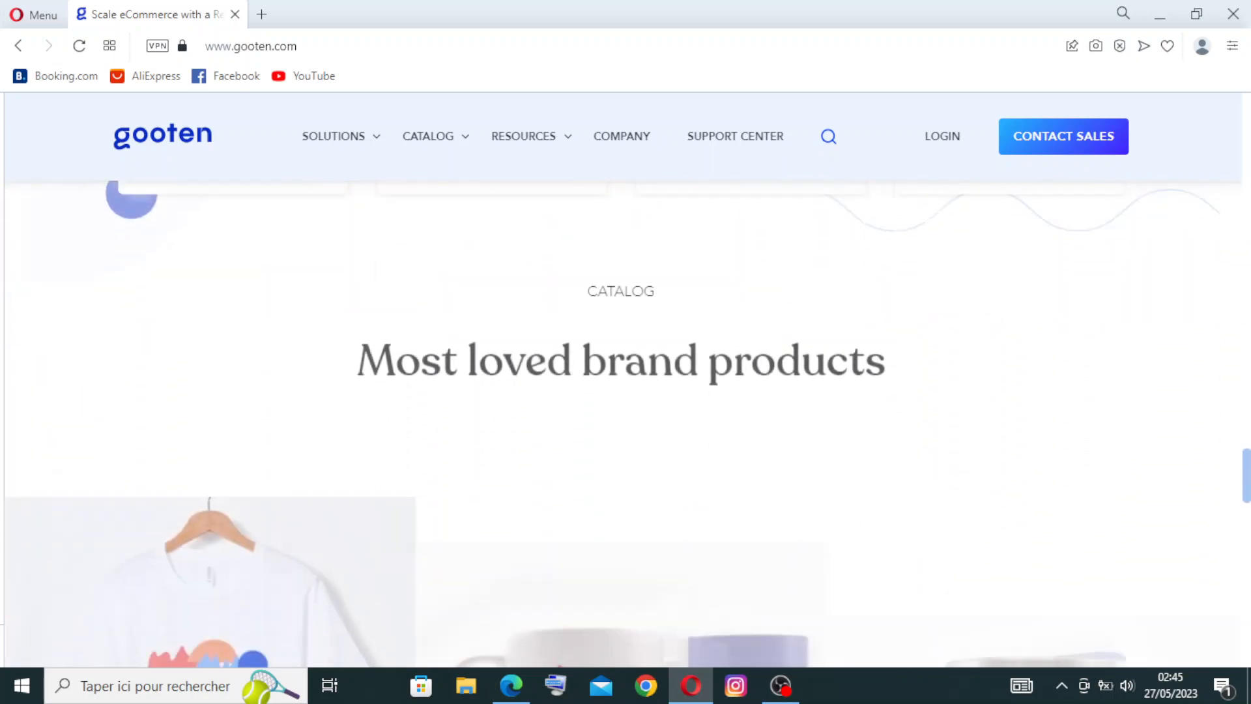
{"action": "scroll", "scroll_direction": "down", "scroll_amount": 3}
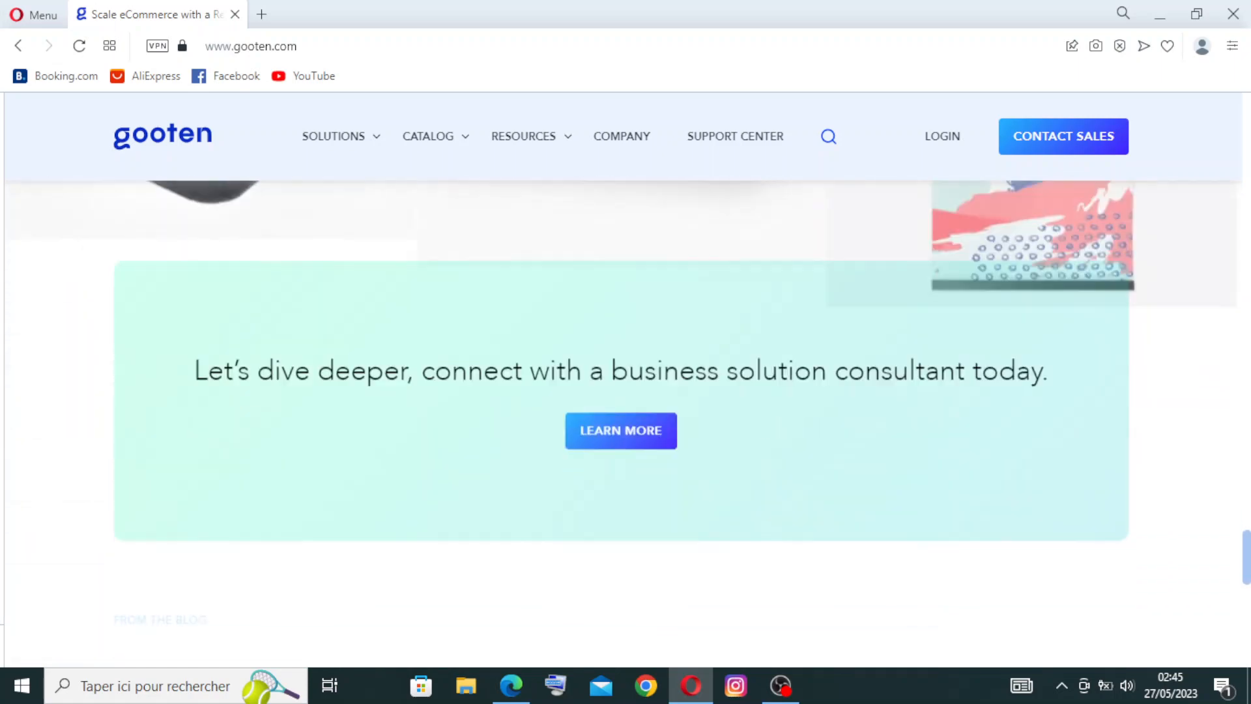
{"action": "scroll", "scroll_direction": "down", "scroll_amount": 3}
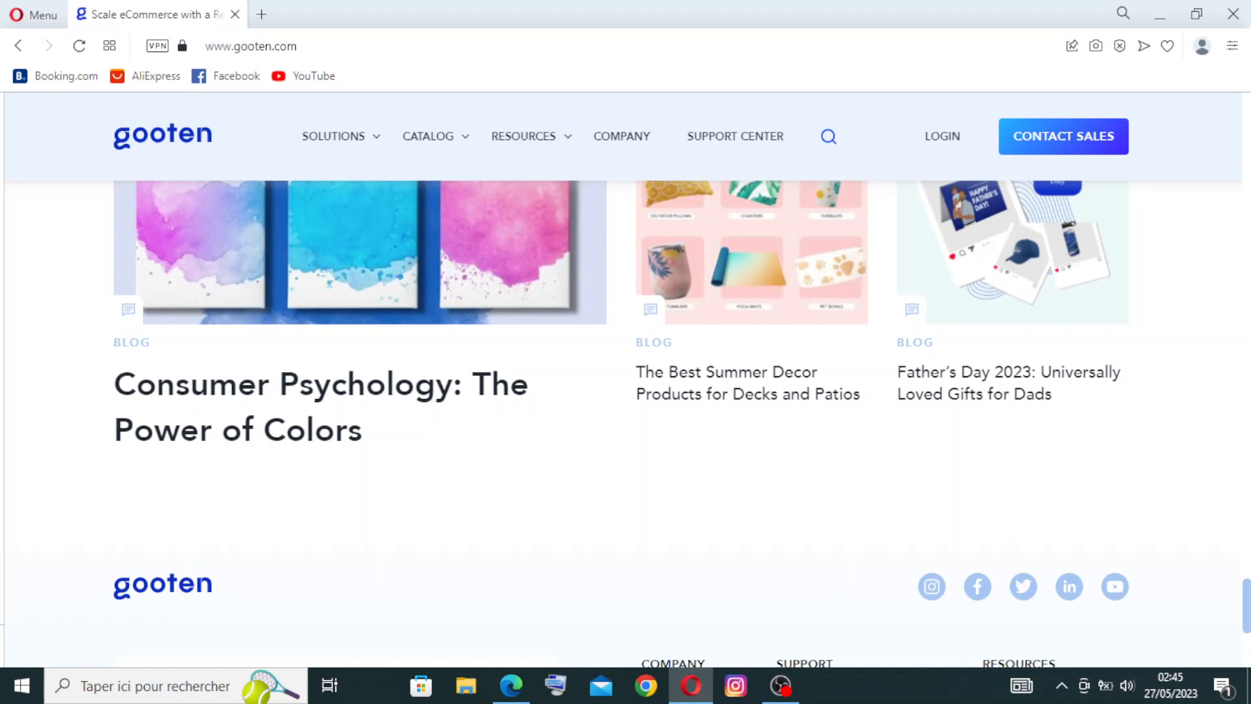
{"action": "mouse_move", "coordinate": [943, 195]}
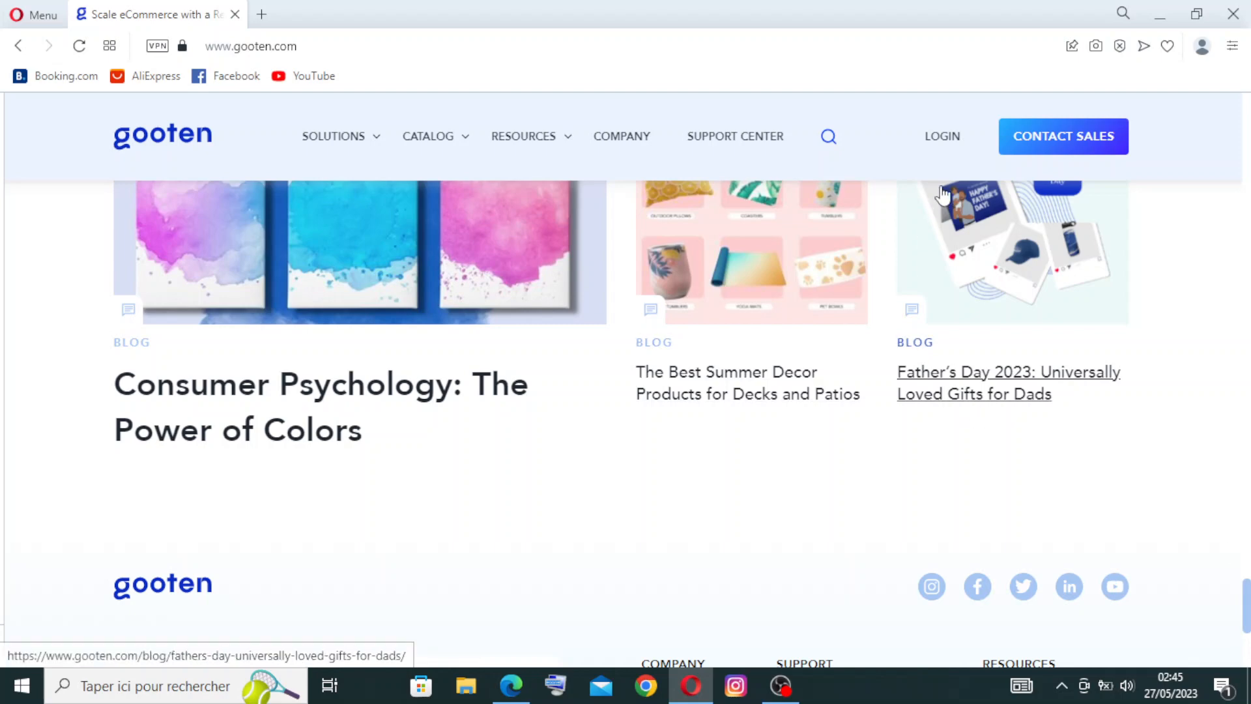
Go to the LOGIN page, bring up find-in-page, then choose GET STARTED for new merchants.
{"action": "left_click", "coordinate": [941, 135]}
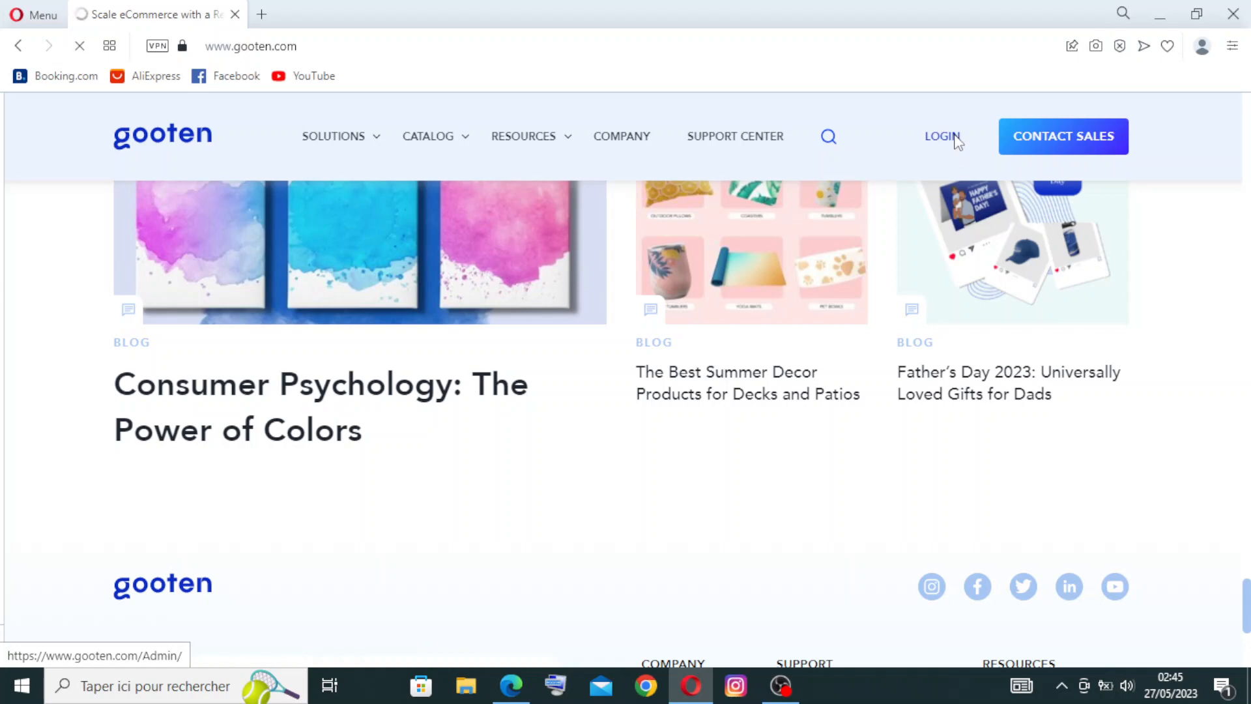
{"action": "left_click", "coordinate": [942, 135]}
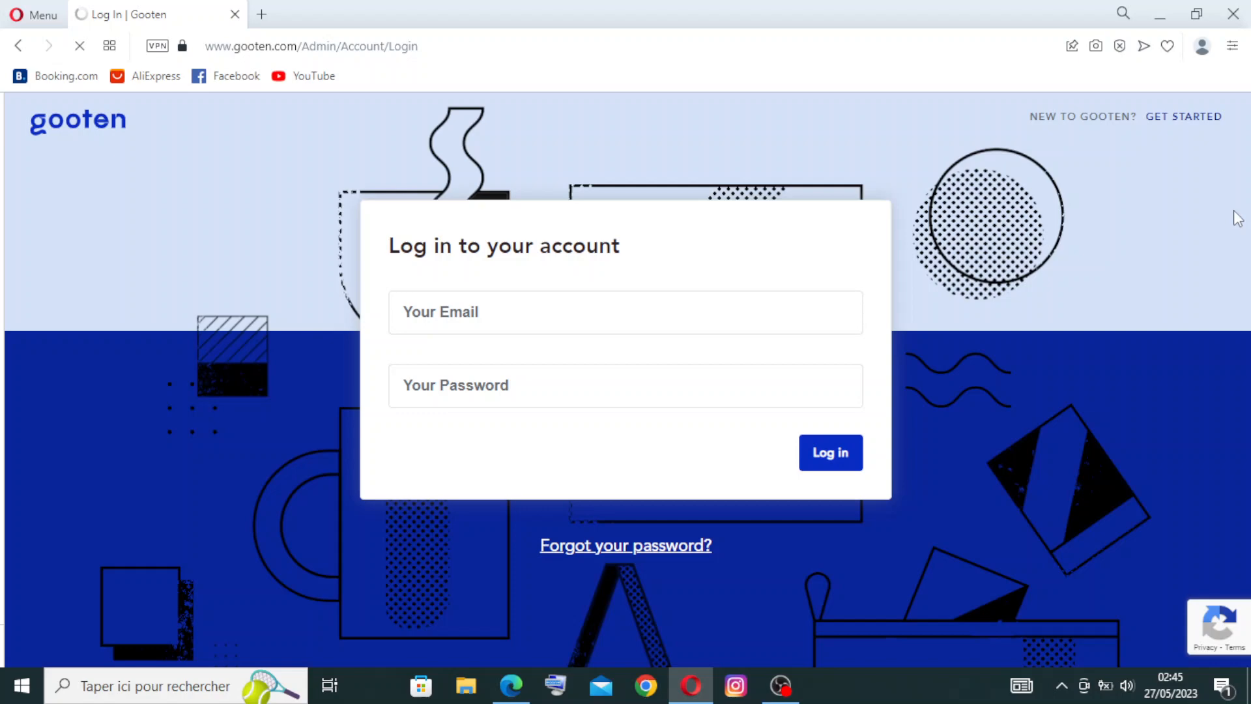
{"action": "key", "text": "ctrl+f"}
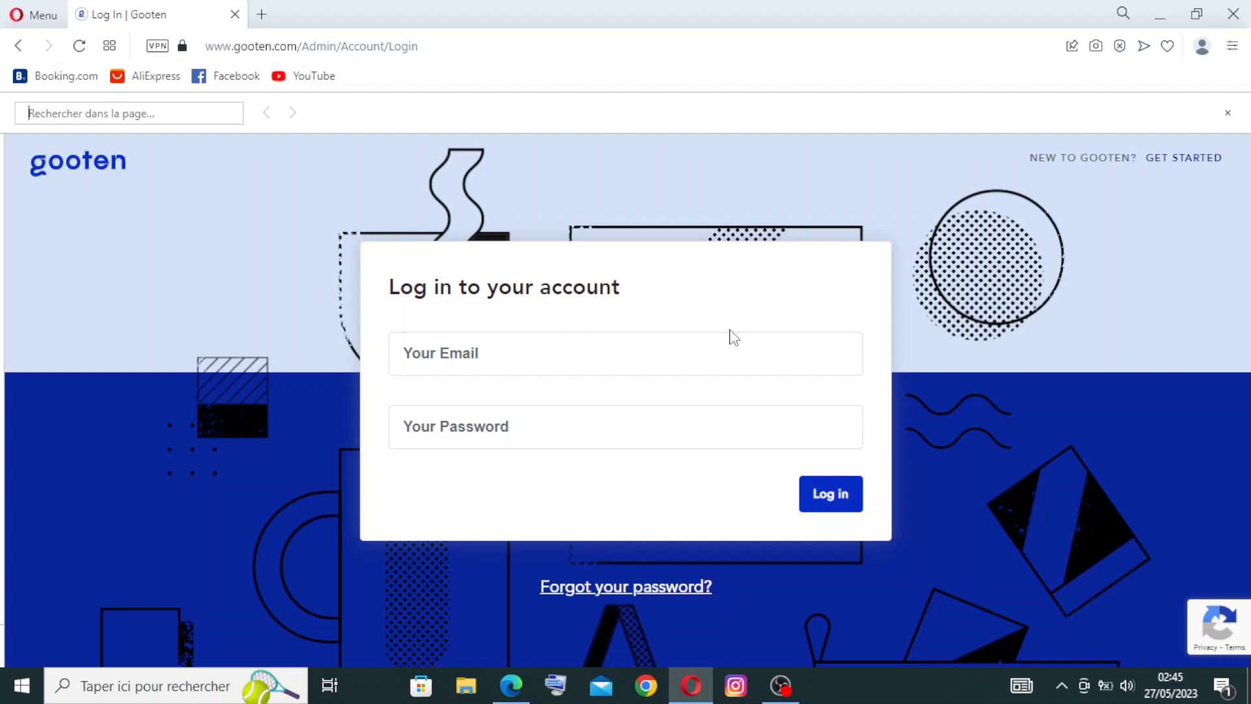
{"action": "mouse_move", "coordinate": [538, 326]}
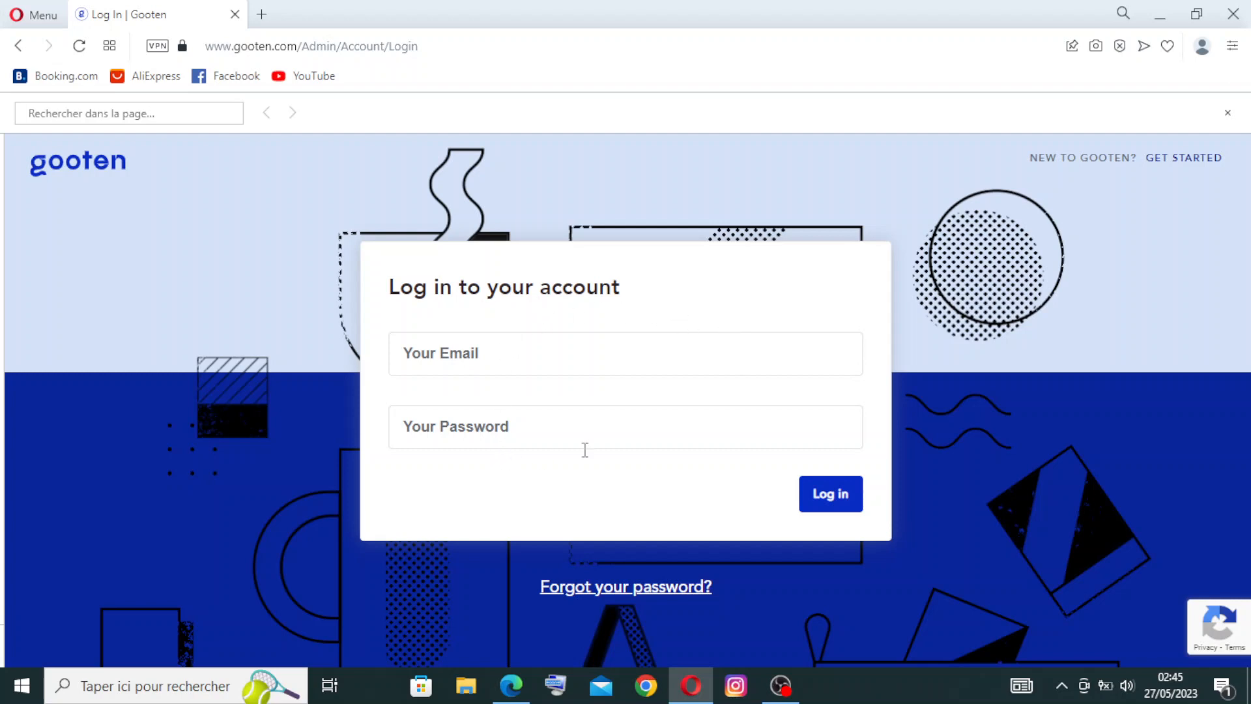
{"action": "mouse_move", "coordinate": [894, 497]}
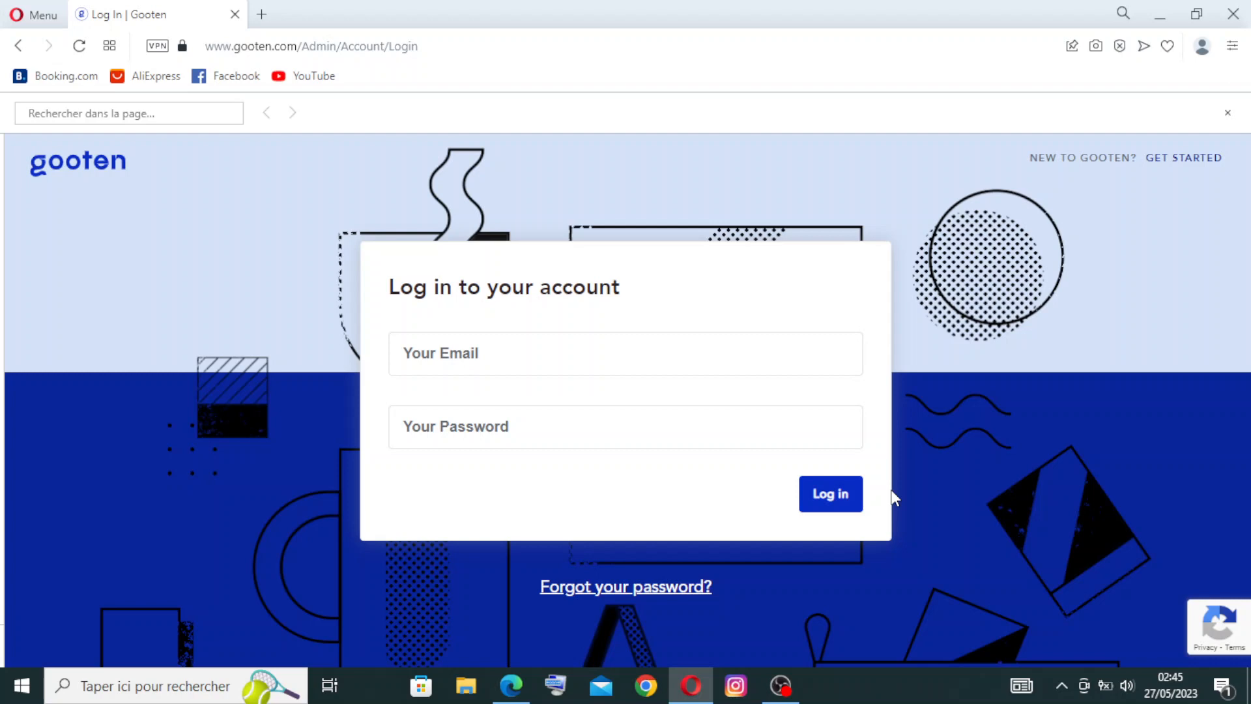
{"action": "mouse_move", "coordinate": [1188, 166]}
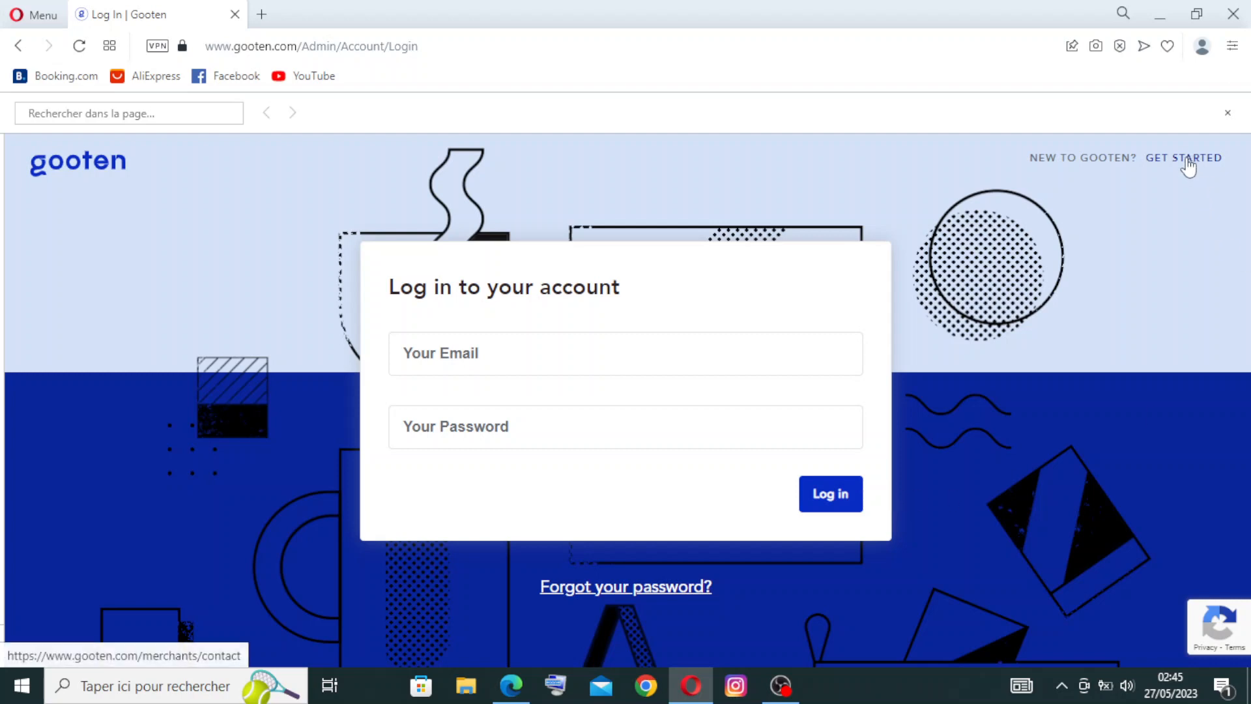
{"action": "left_click", "coordinate": [1185, 158]}
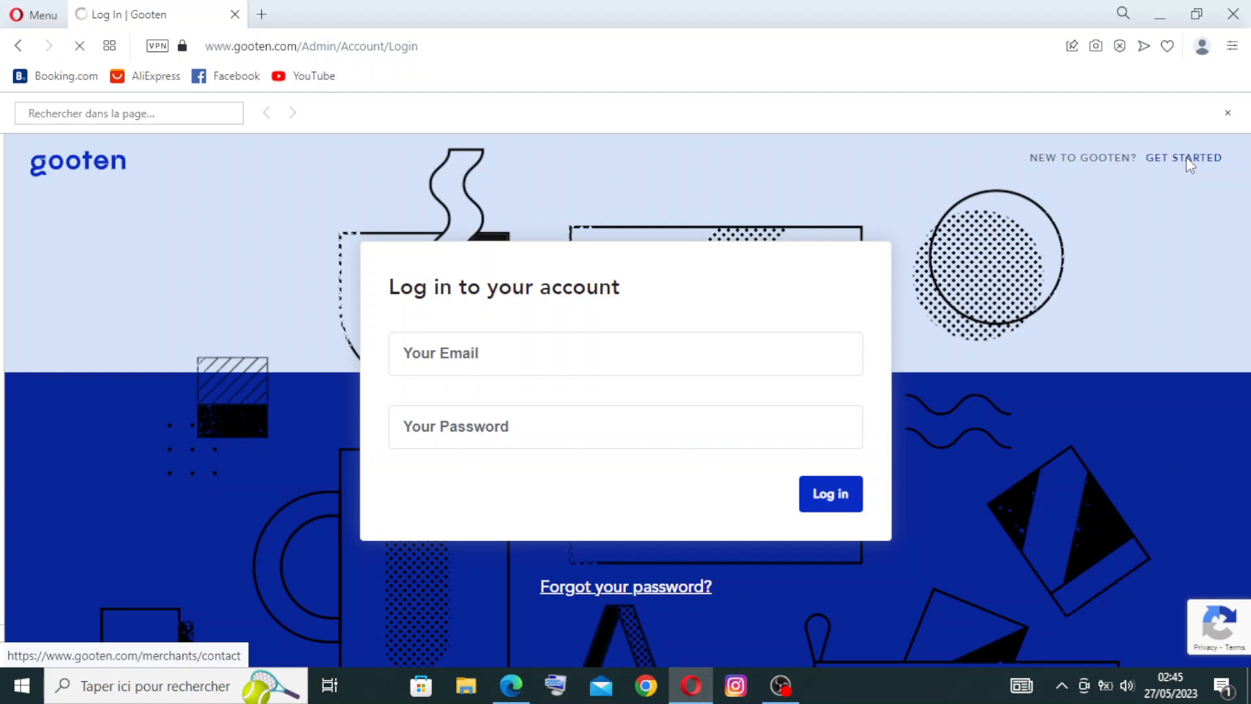
Load the Get Started page and look over its blank contact and business details form.
{"action": "left_click", "coordinate": [1185, 158]}
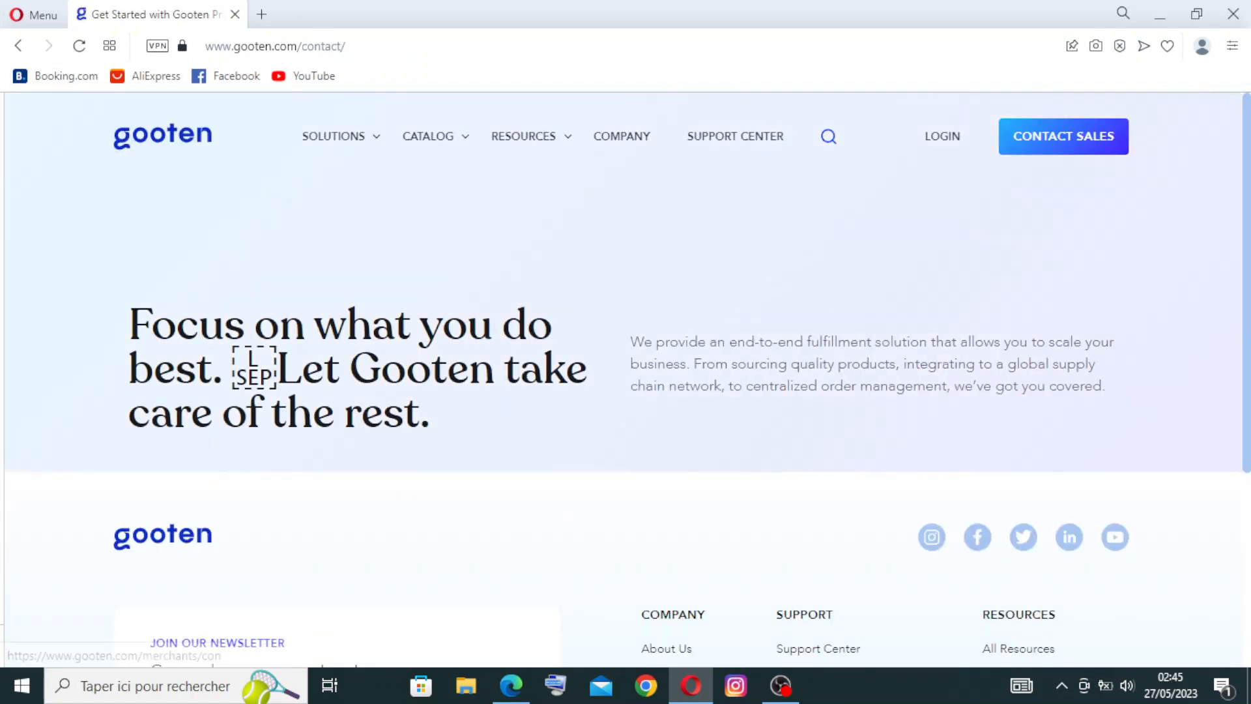
{"action": "scroll", "scroll_direction": "down", "scroll_amount": 3}
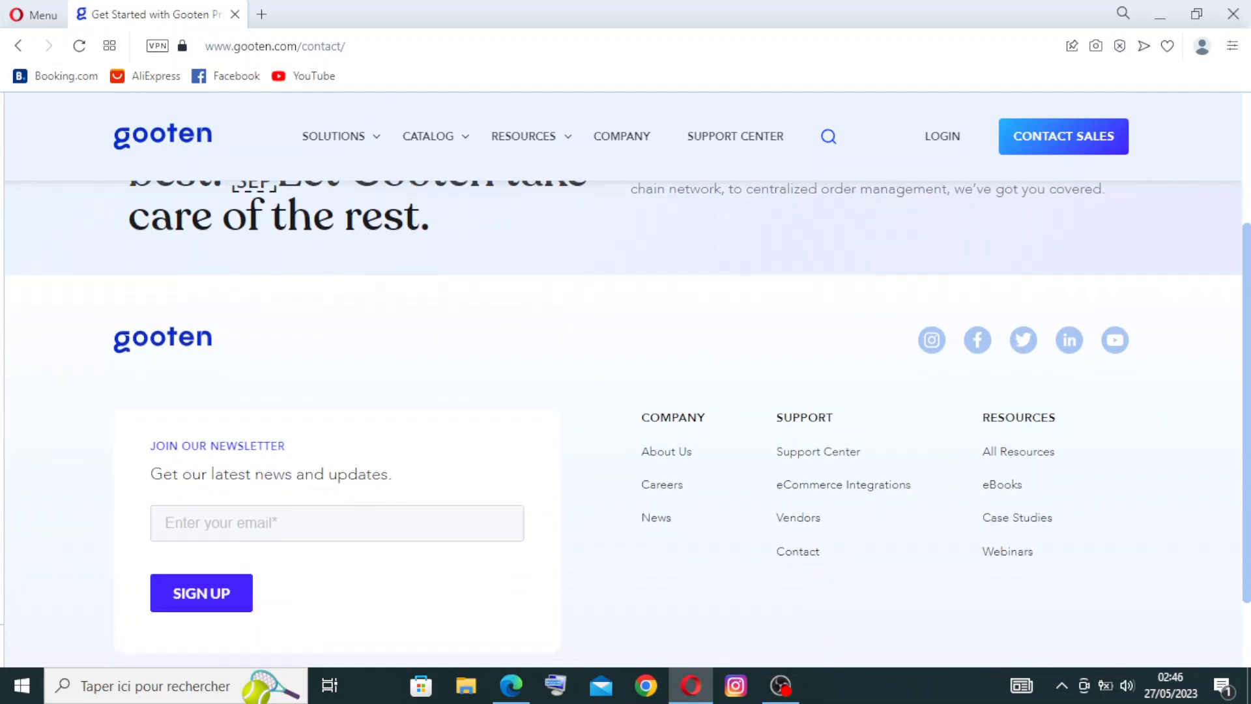
{"action": "scroll", "scroll_direction": "up", "scroll_amount": 3}
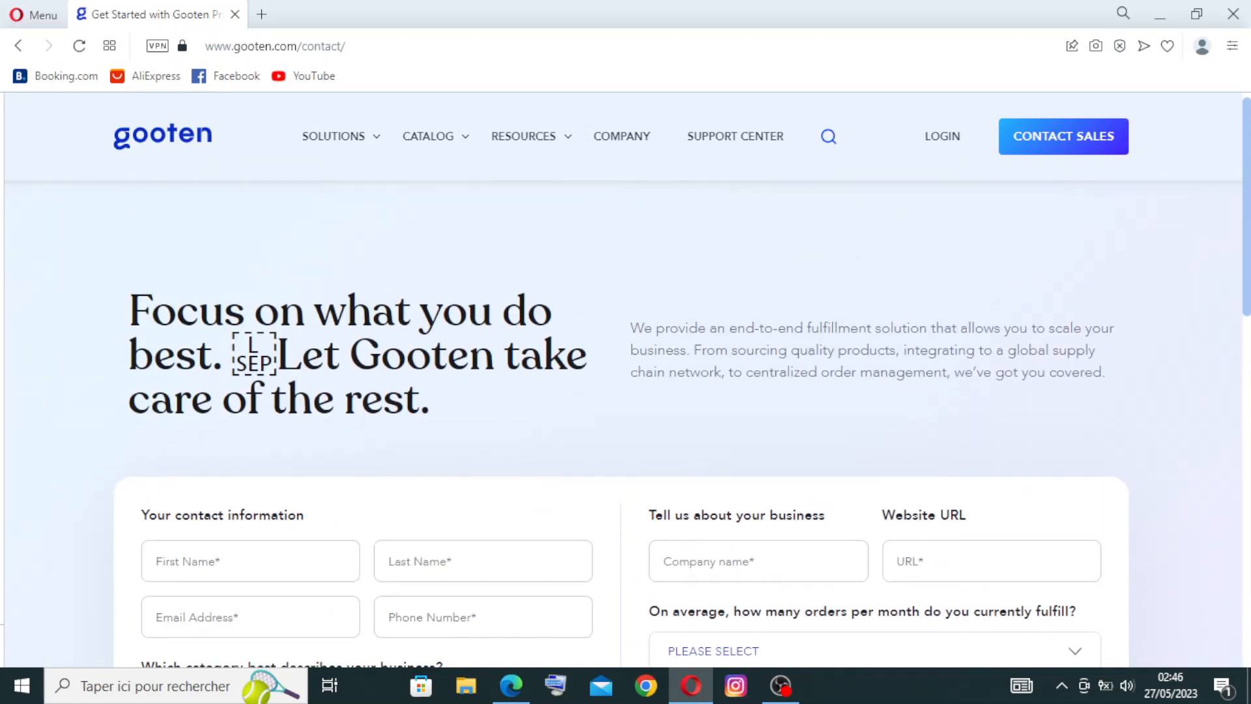
{"action": "scroll", "scroll_direction": "down", "scroll_amount": 3}
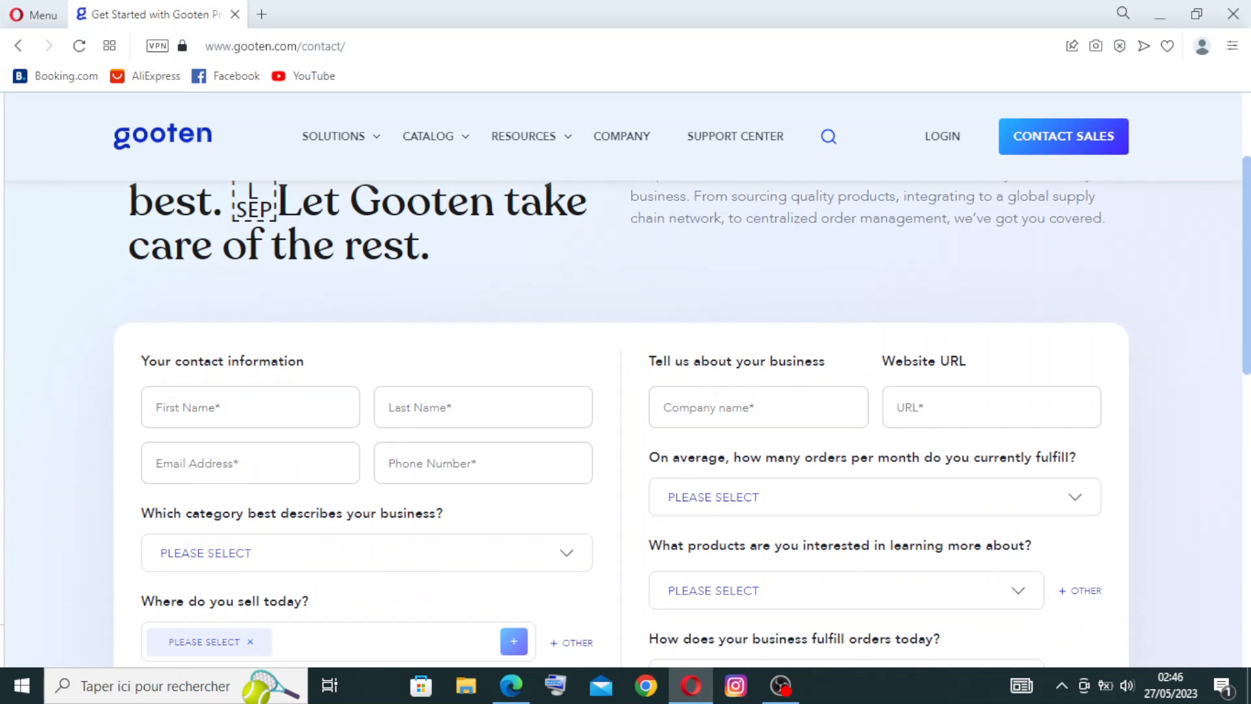
{"action": "scroll", "scroll_direction": "down", "scroll_amount": 3}
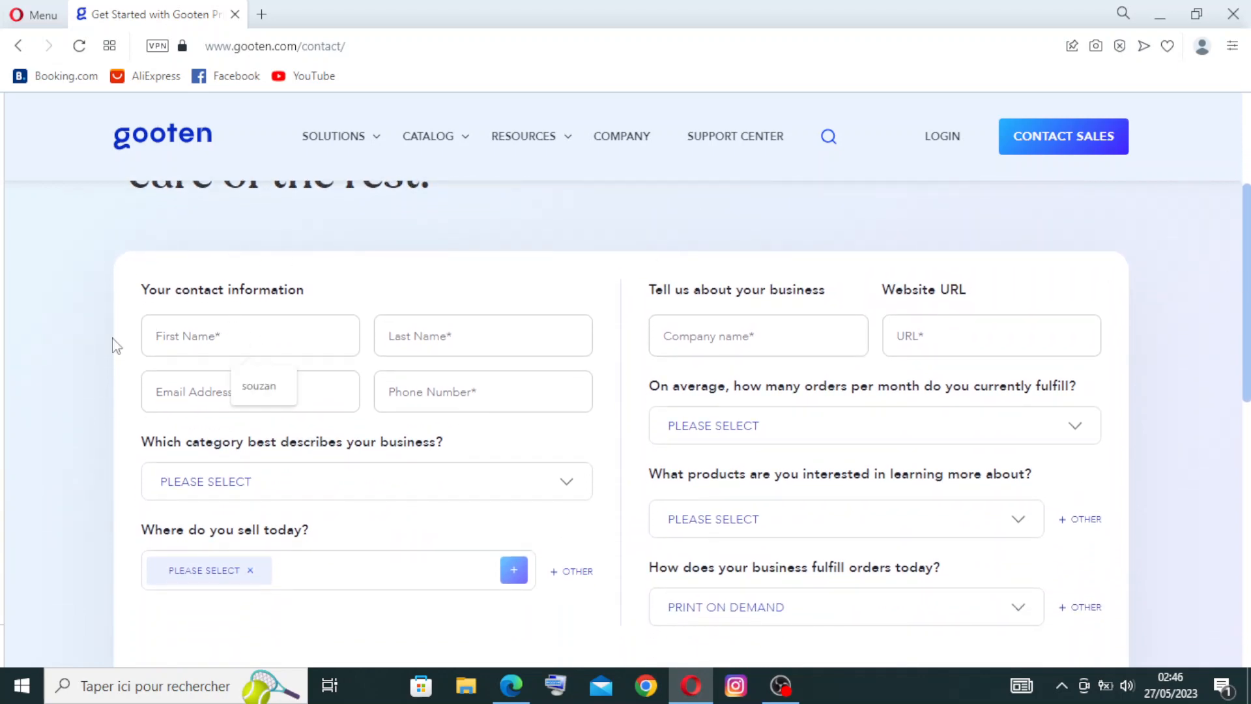
{"action": "left_click", "coordinate": [258, 386]}
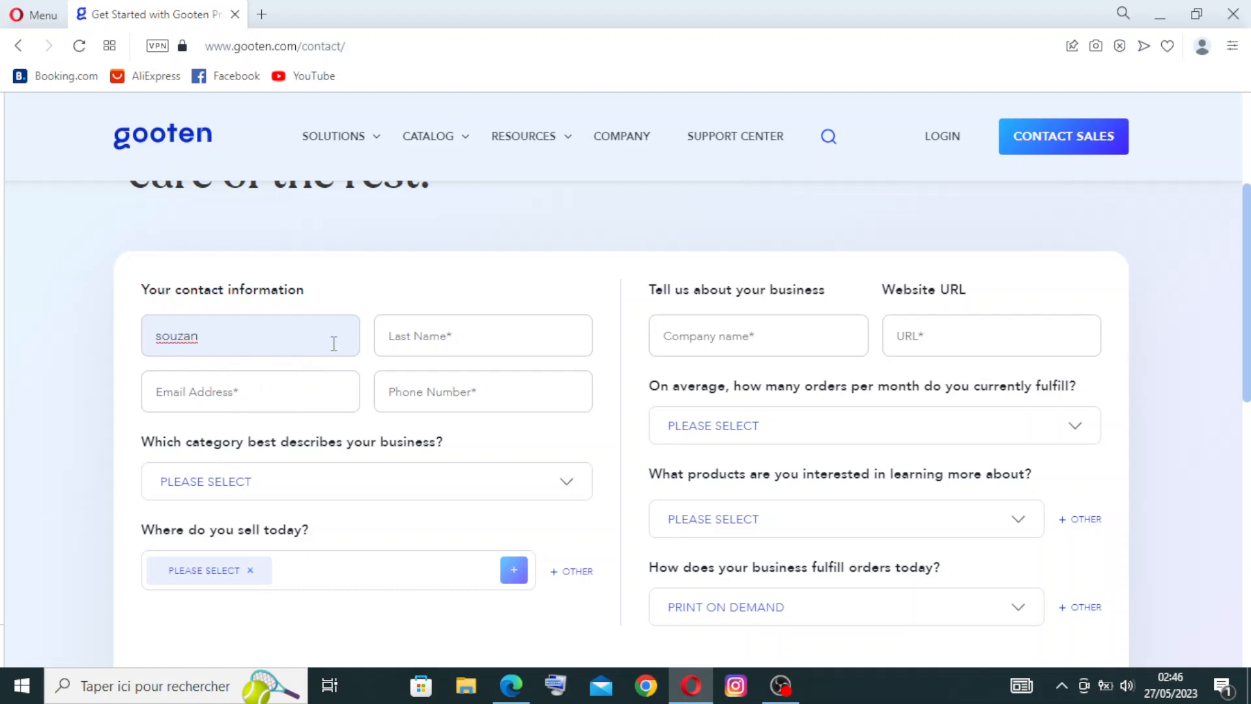
{"action": "type", "text": "brayan"}
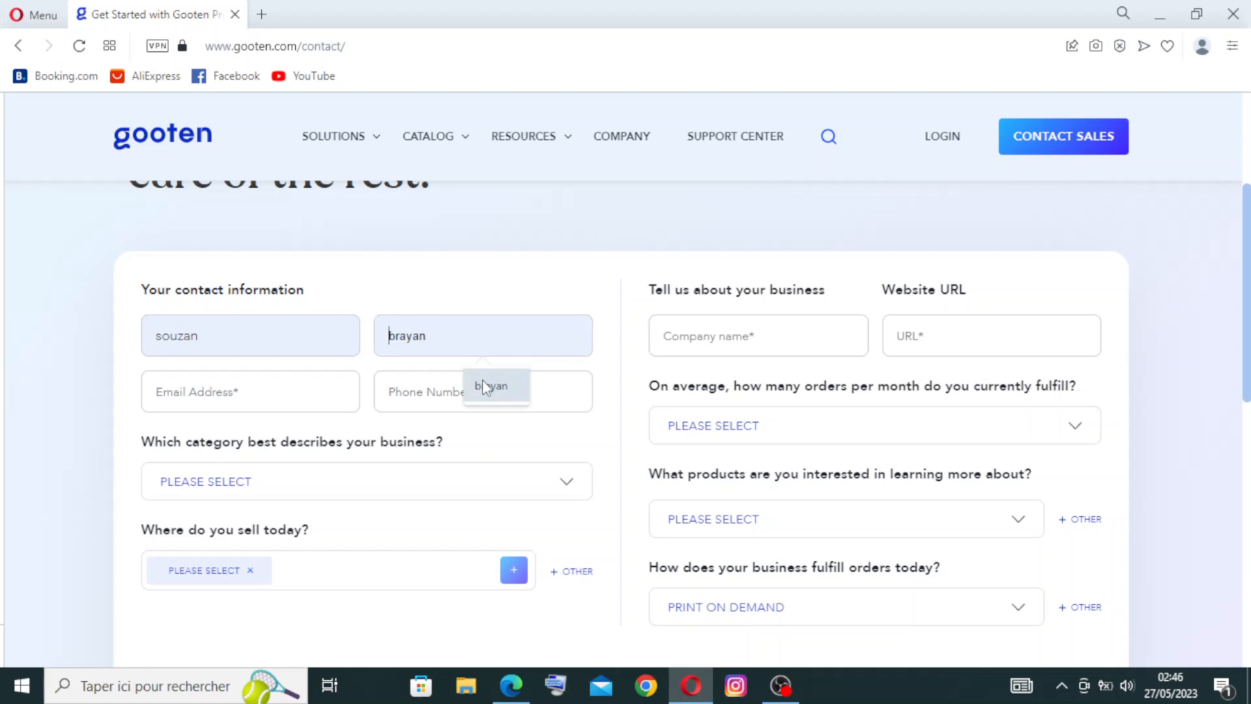
{"action": "mouse_move", "coordinate": [342, 375]}
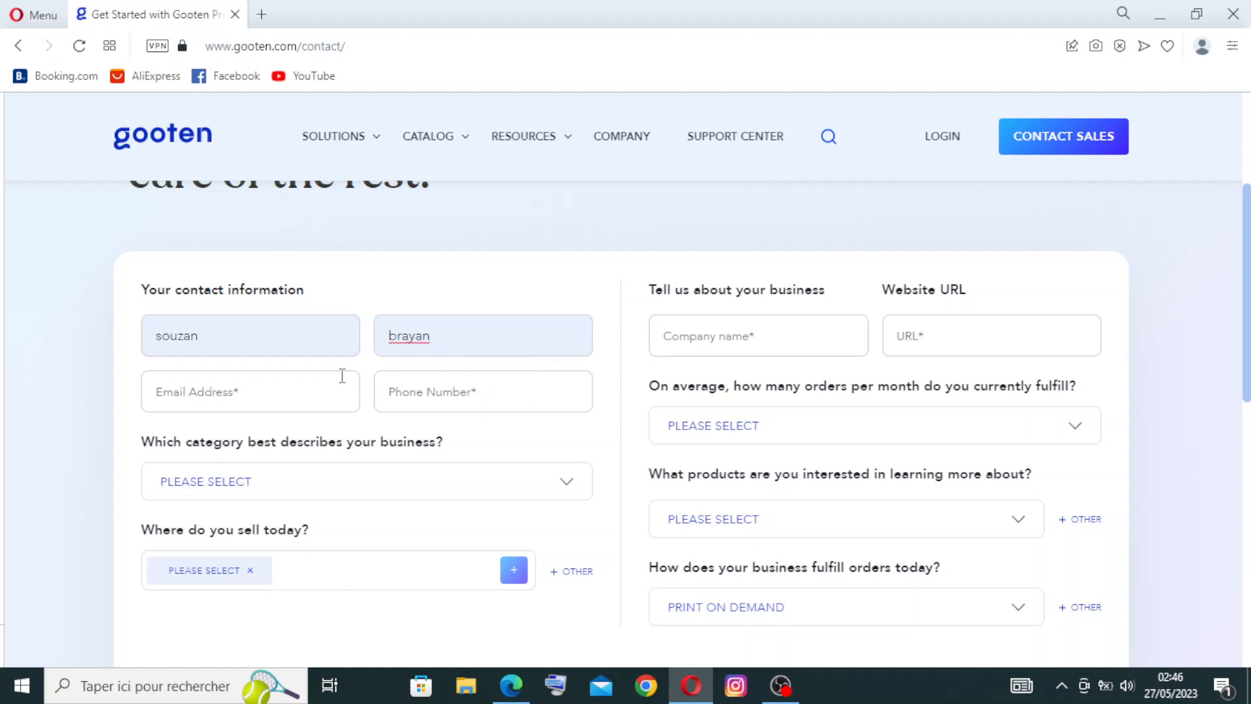
{"action": "mouse_move", "coordinate": [237, 378]}
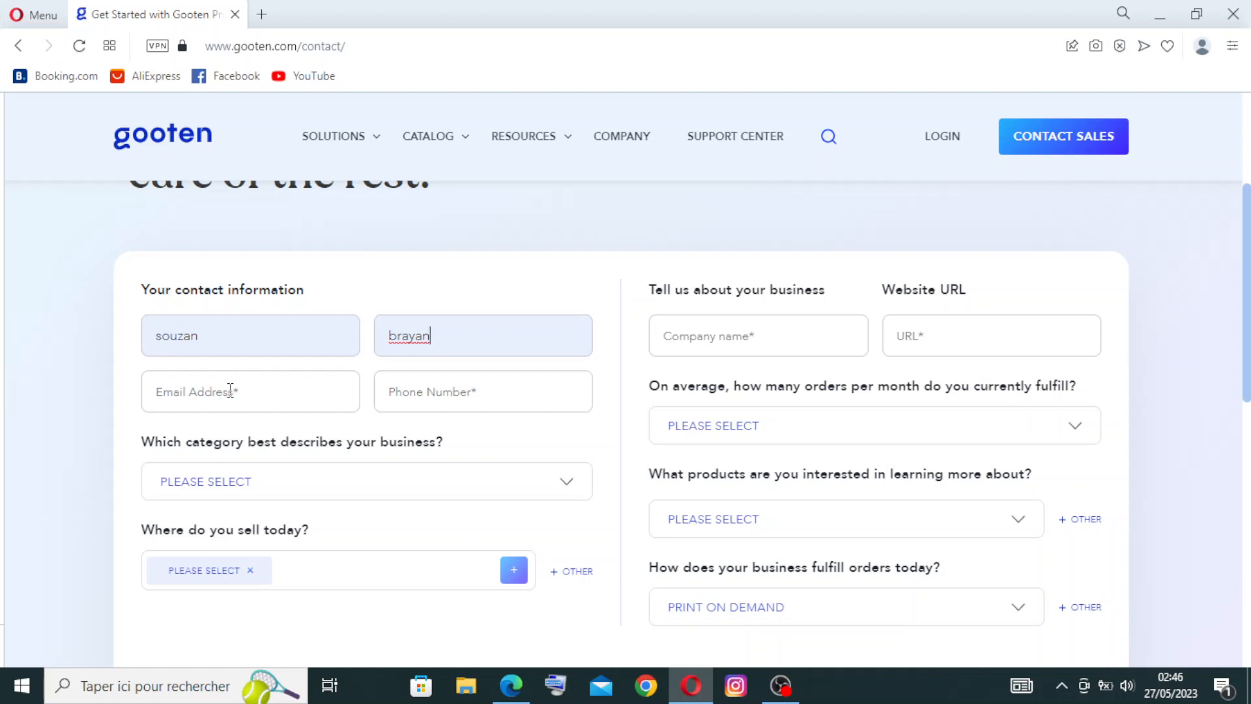
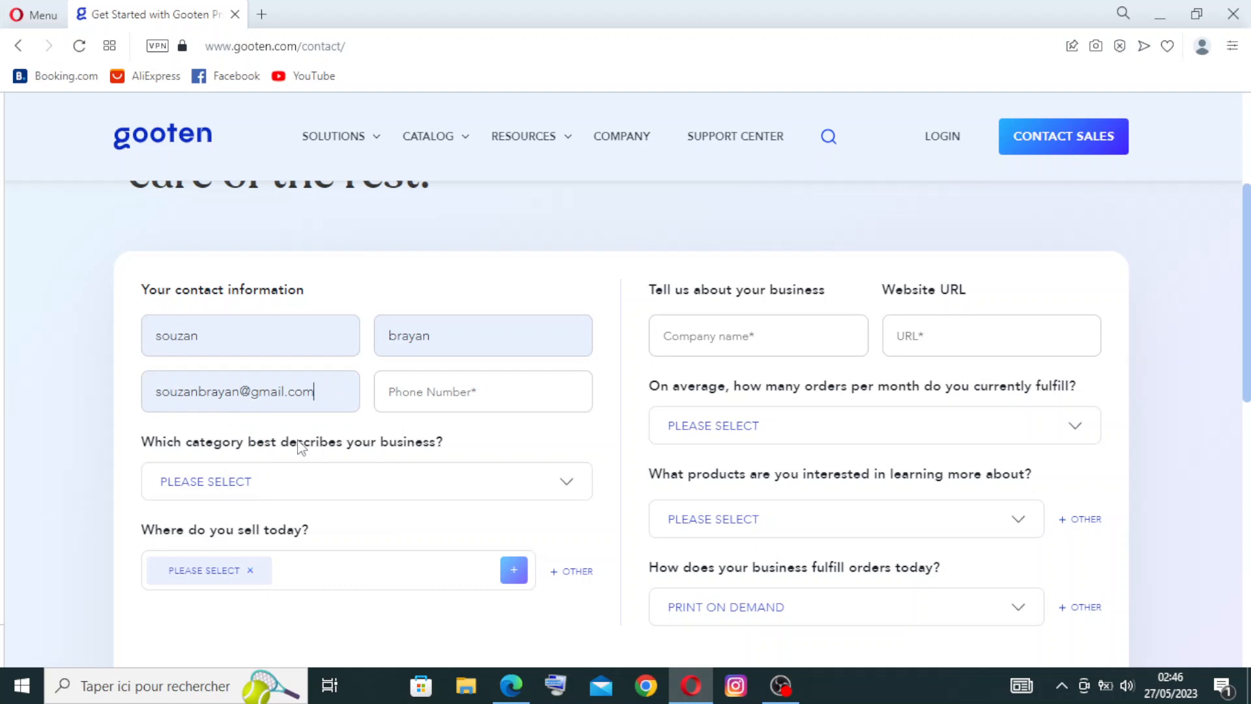
{"action": "left_click", "coordinate": [482, 393]}
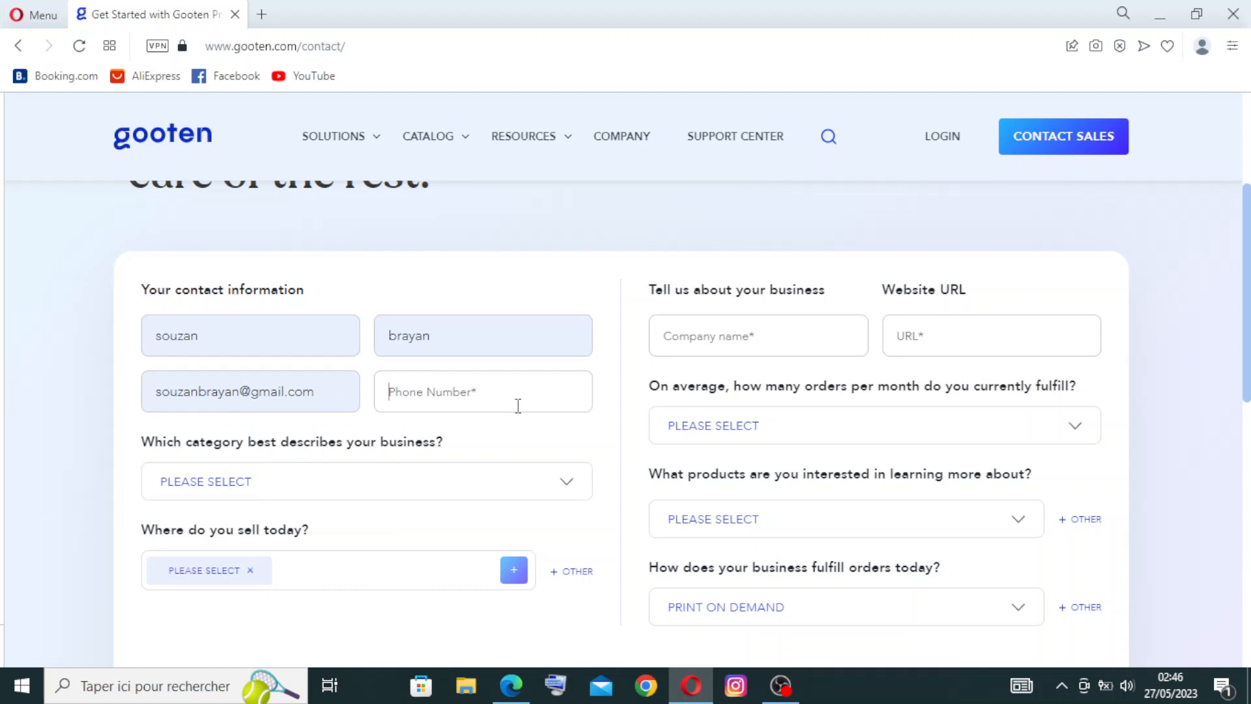
{"action": "mouse_move", "coordinate": [424, 469]}
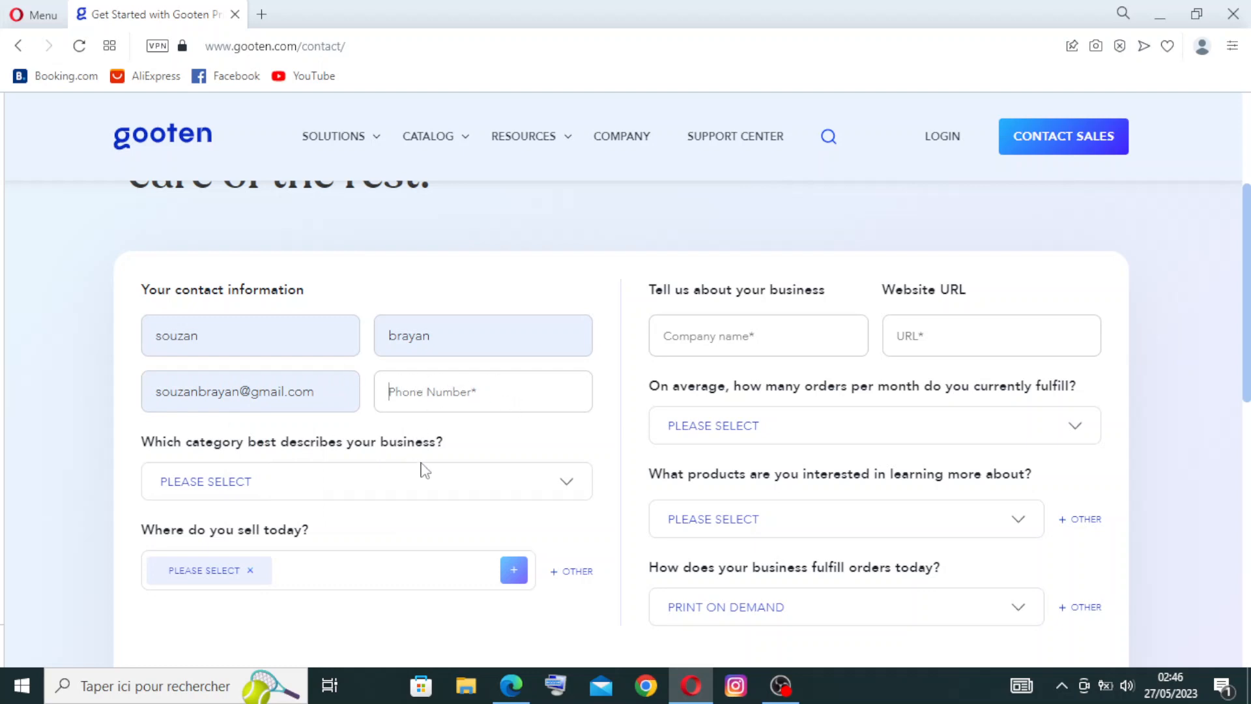
{"action": "mouse_move", "coordinate": [4, 437]}
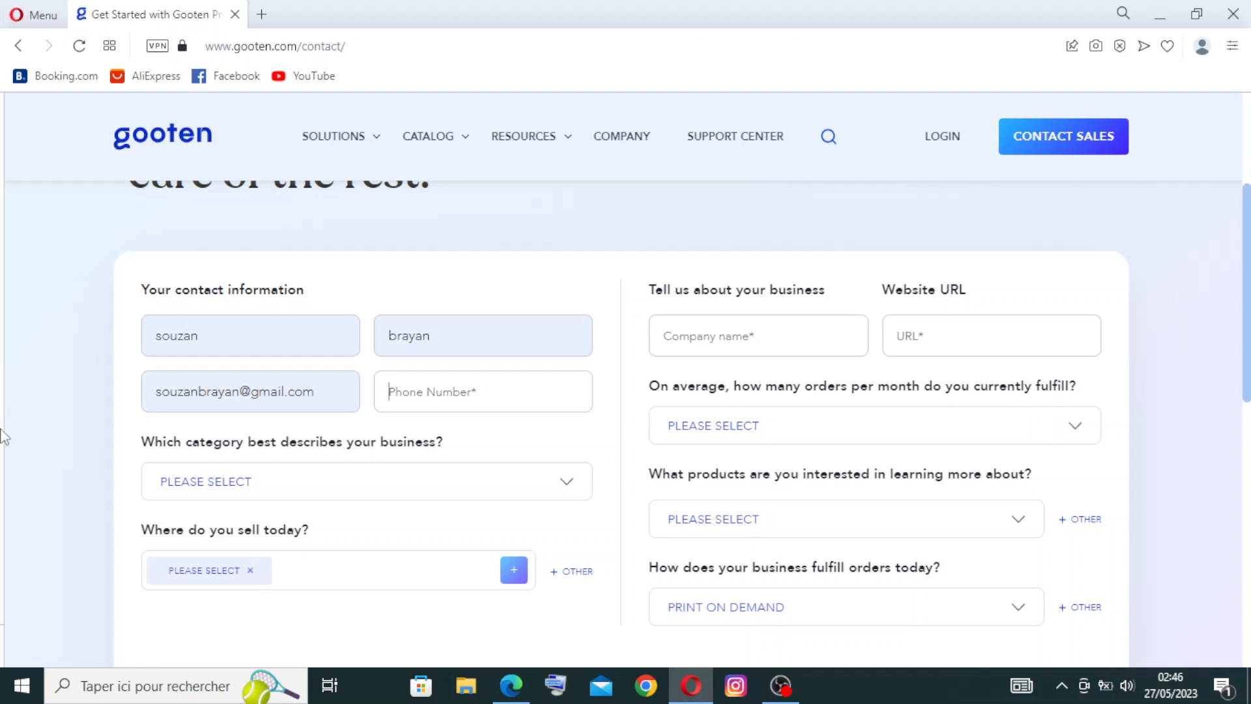
{"action": "mouse_move", "coordinate": [466, 484]}
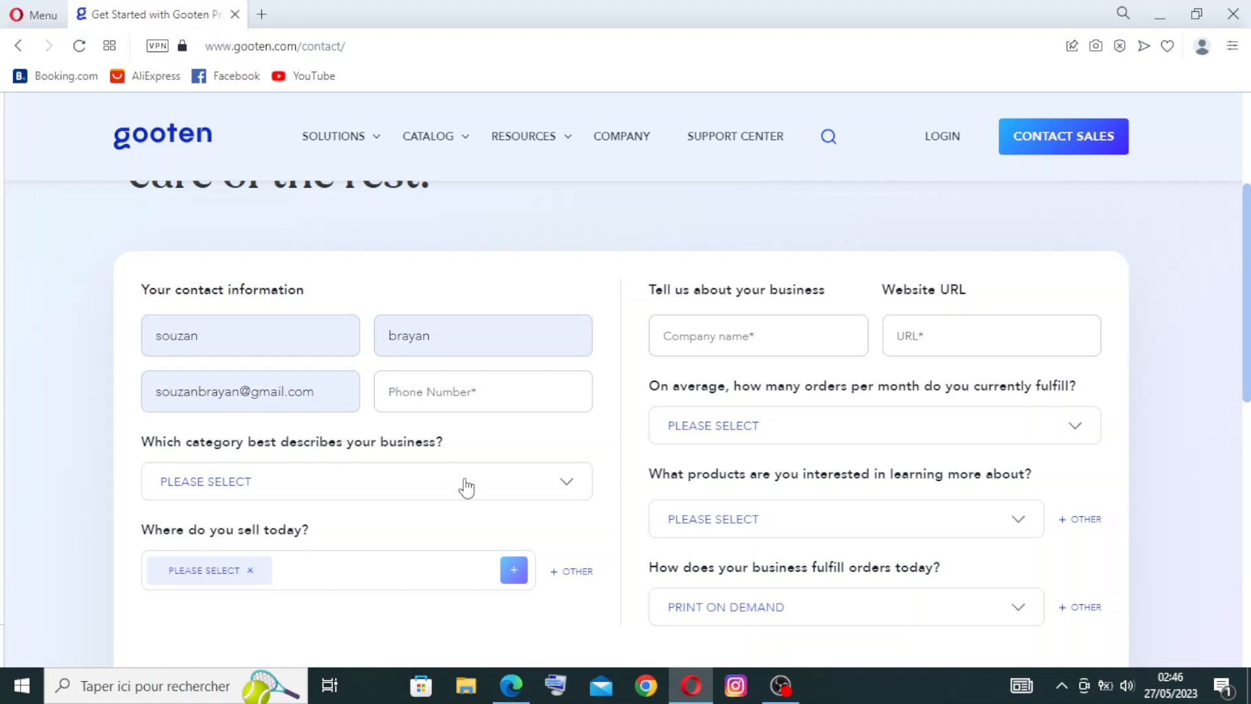
Choose 'I don't have a business yet' as the business category.
{"action": "left_click", "coordinate": [365, 481]}
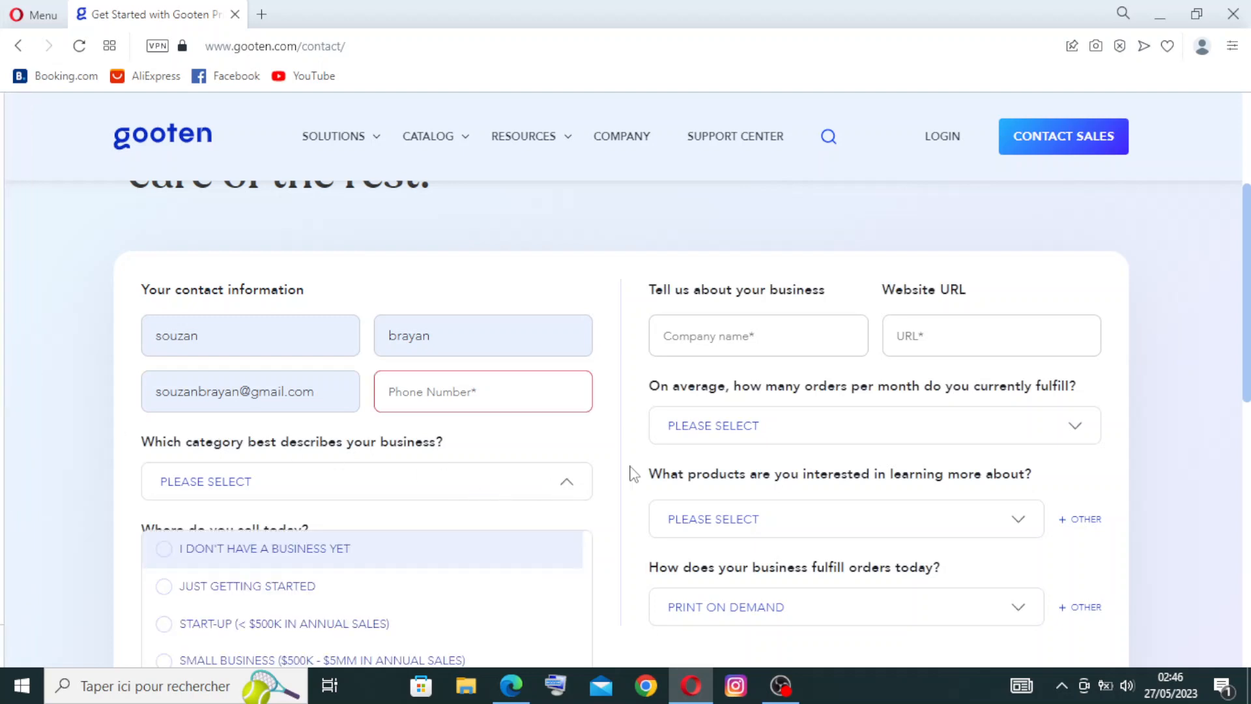
{"action": "scroll", "scroll_direction": "down", "scroll_amount": 3}
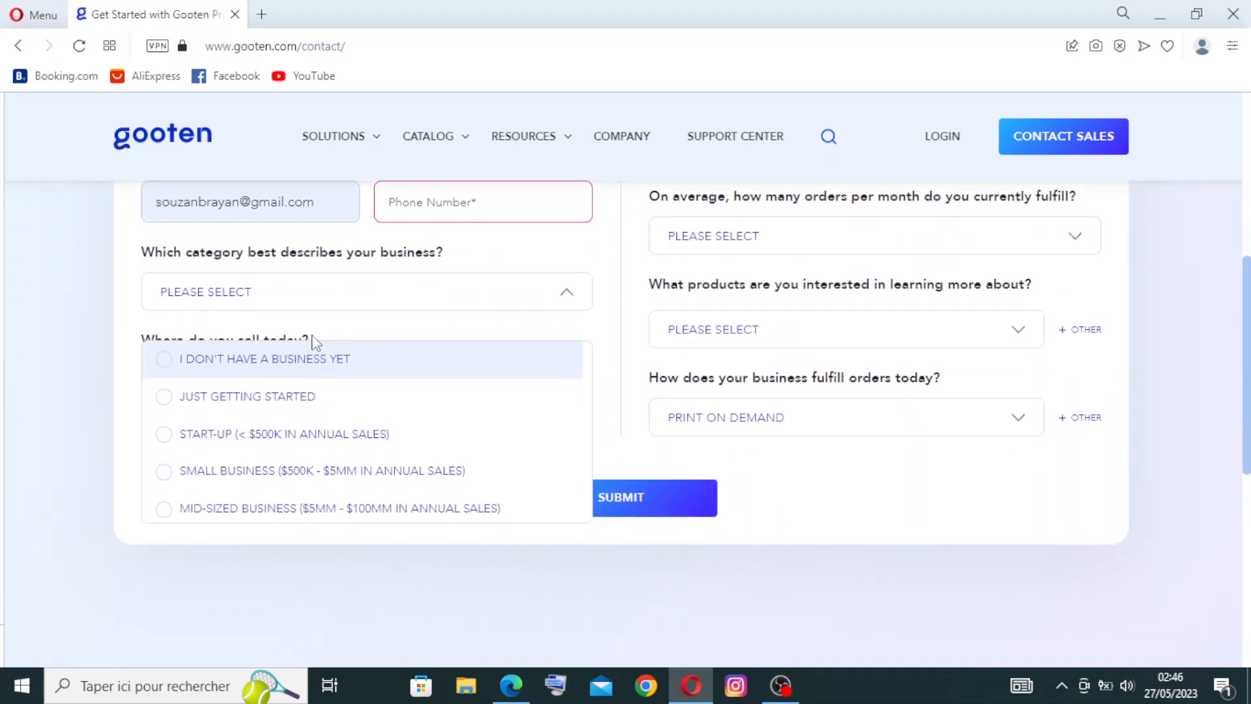
{"action": "mouse_move", "coordinate": [379, 396]}
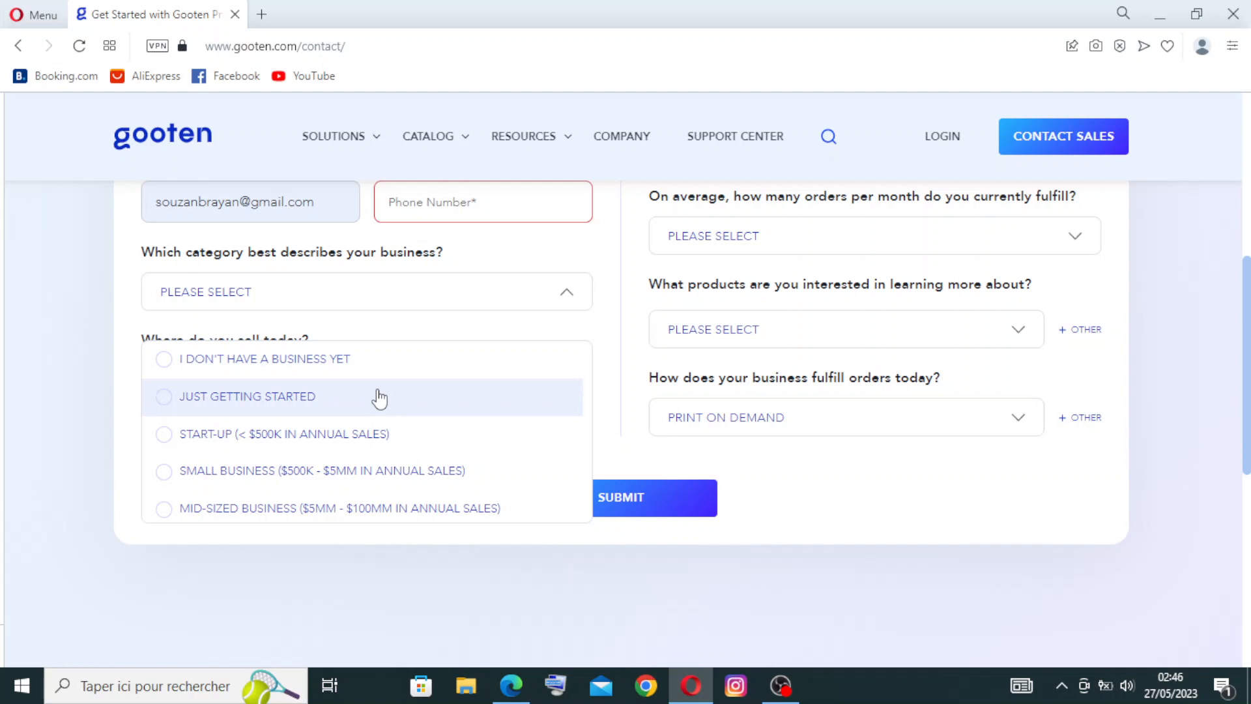
{"action": "mouse_move", "coordinate": [332, 470]}
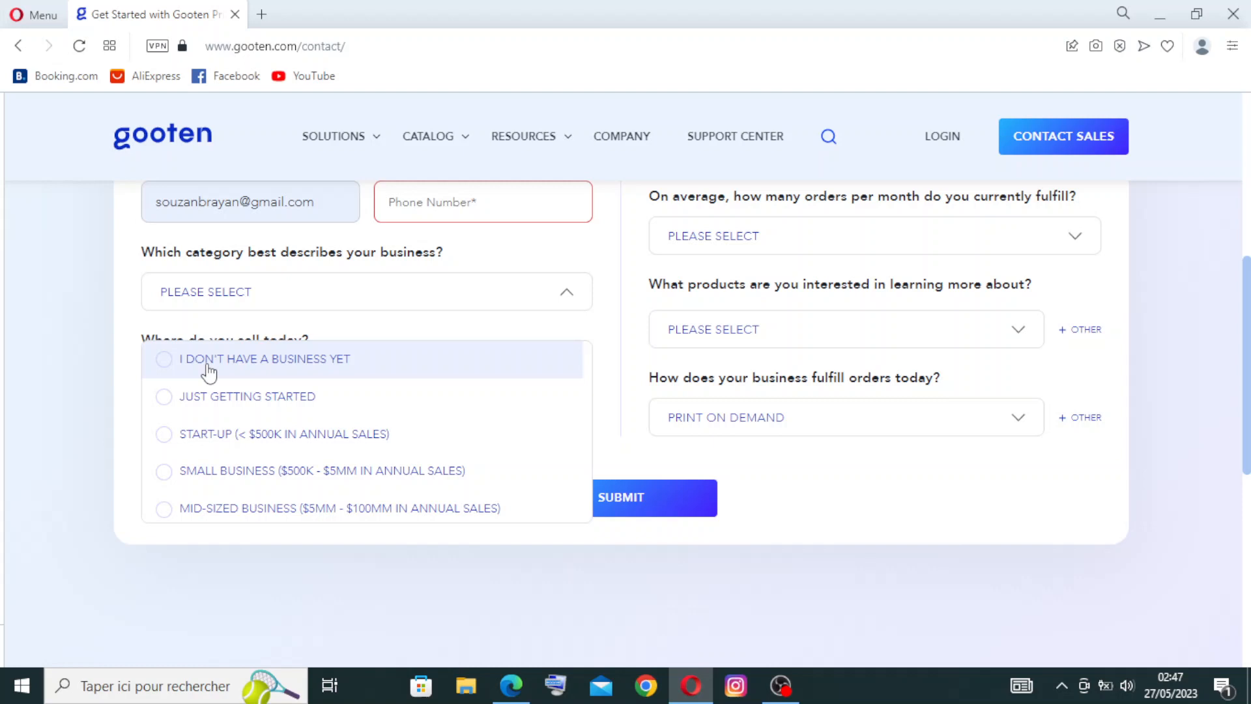
{"action": "mouse_move", "coordinate": [251, 477]}
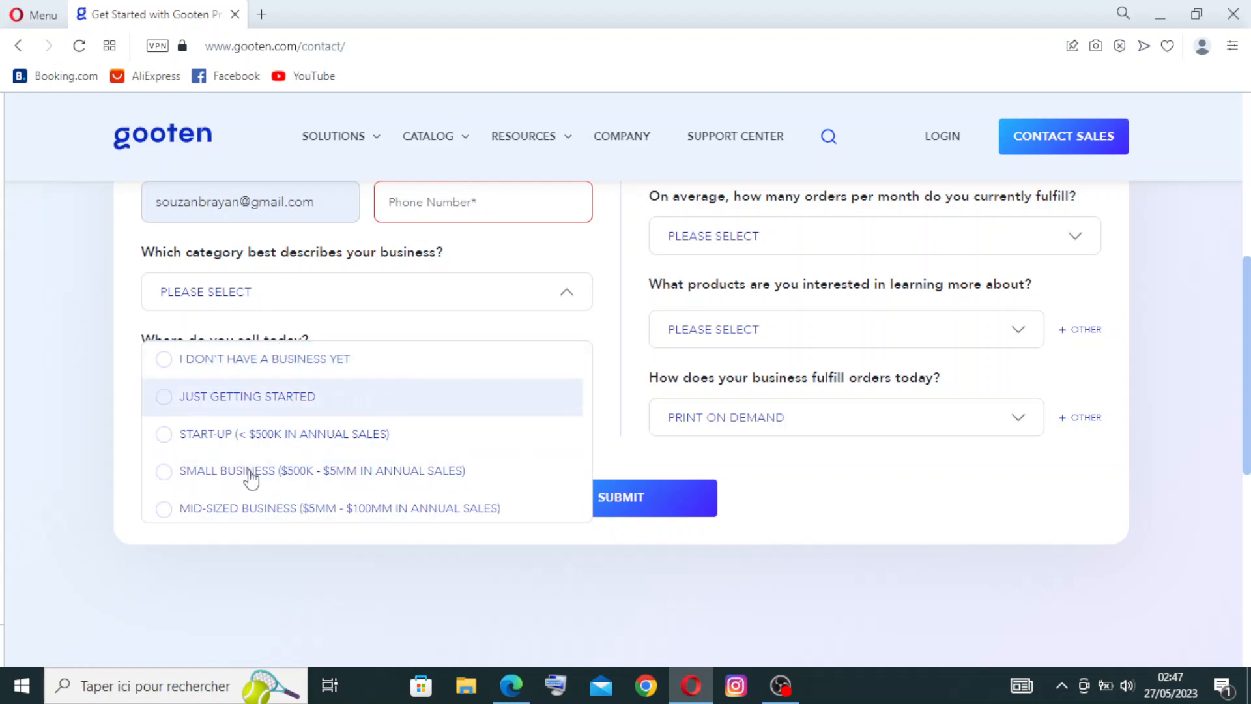
{"action": "mouse_move", "coordinate": [223, 436]}
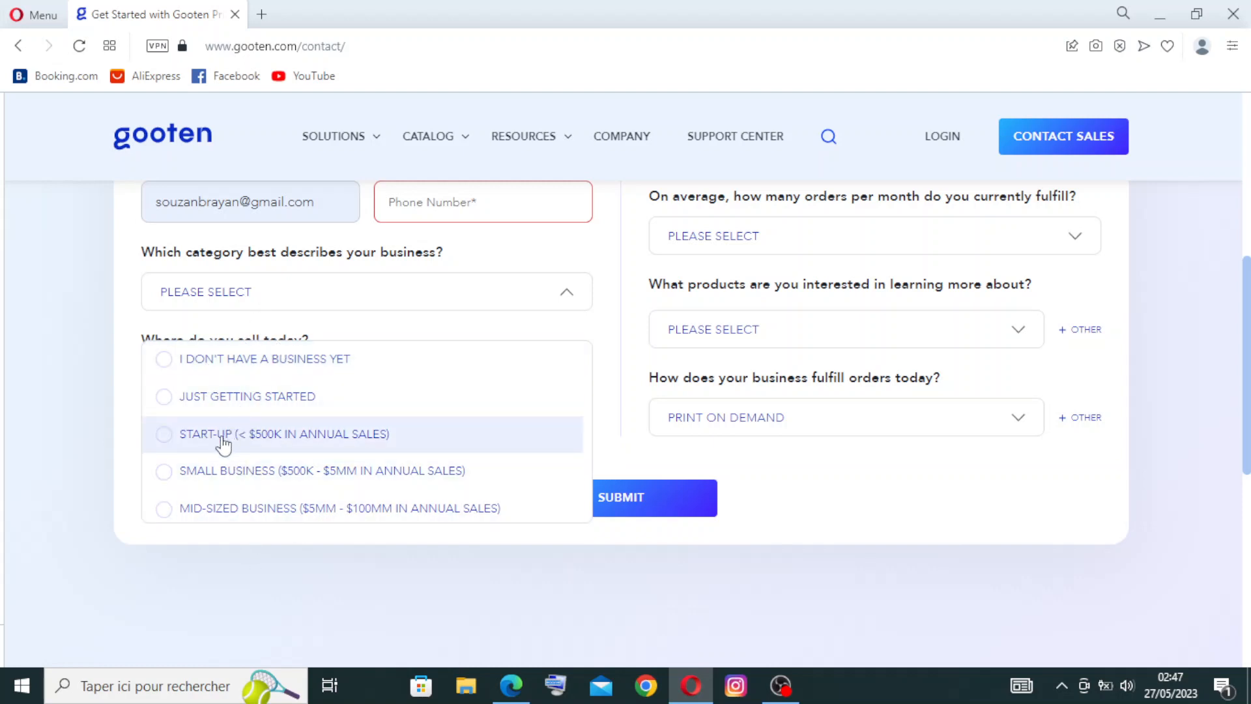
{"action": "left_click", "coordinate": [266, 358]}
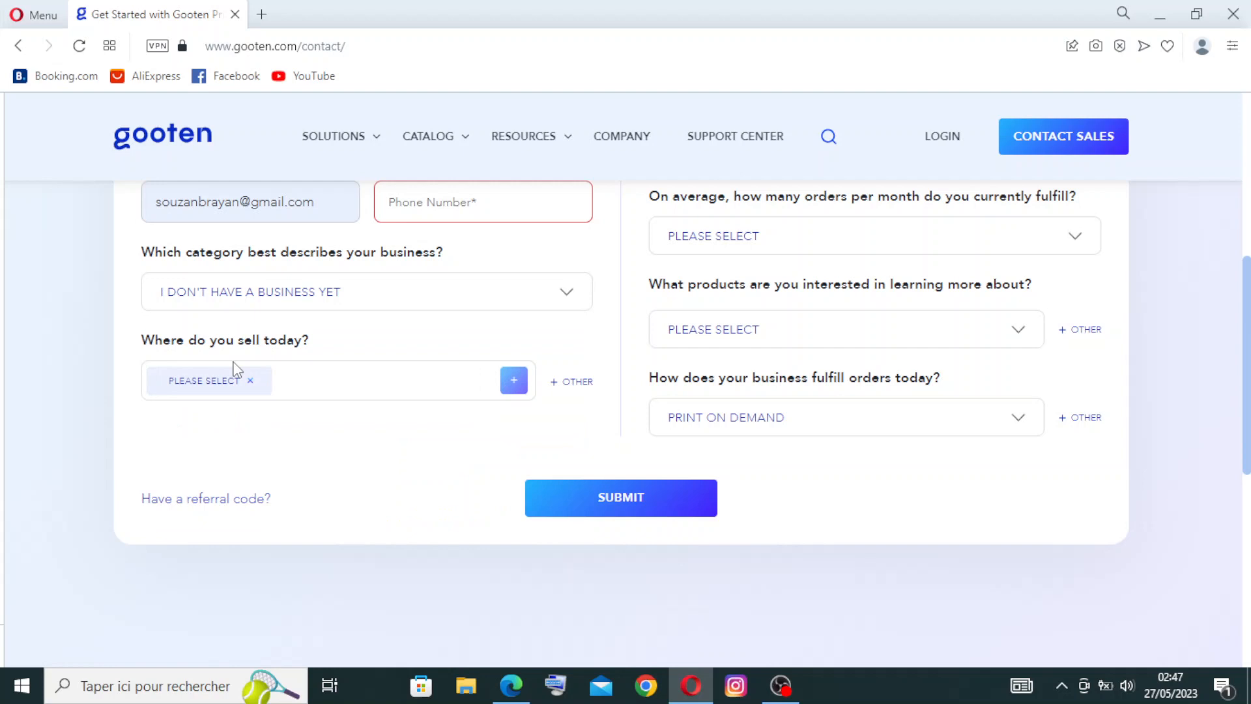
{"action": "mouse_move", "coordinate": [263, 379]}
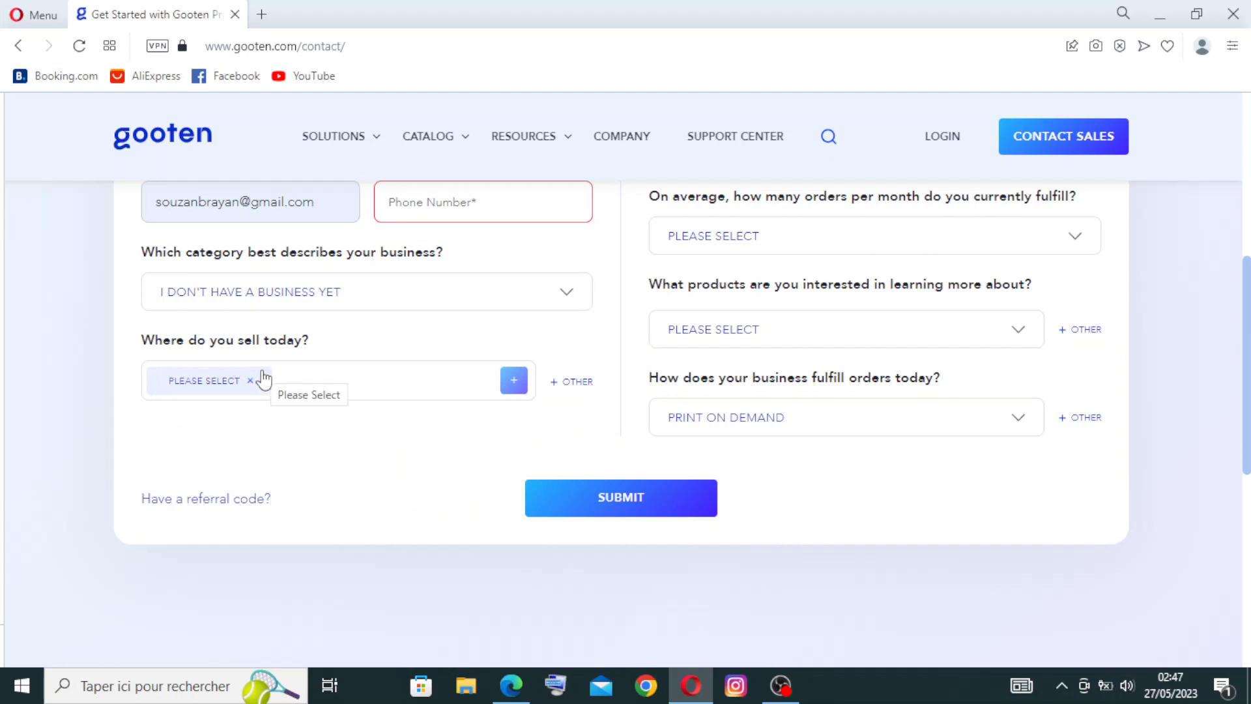
{"action": "mouse_move", "coordinate": [489, 379]}
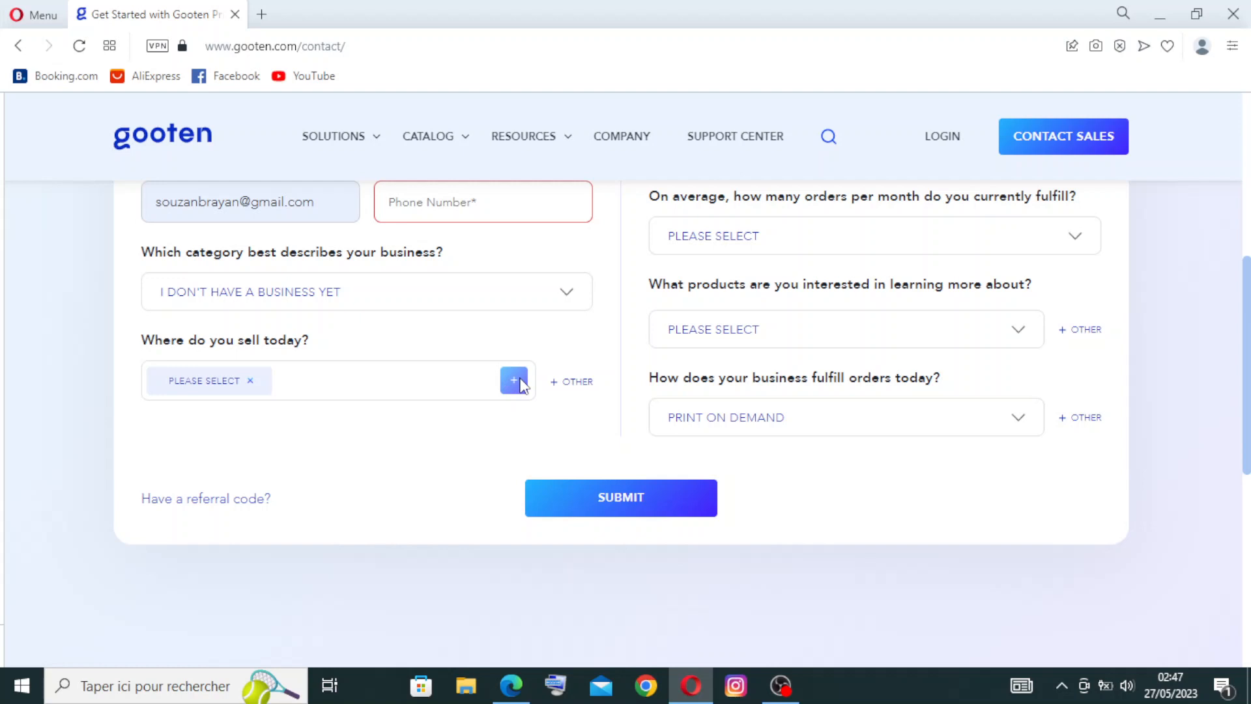
Add a free-text box under 'Where do you sell today?' alongside Shopify.
{"action": "left_click", "coordinate": [571, 381]}
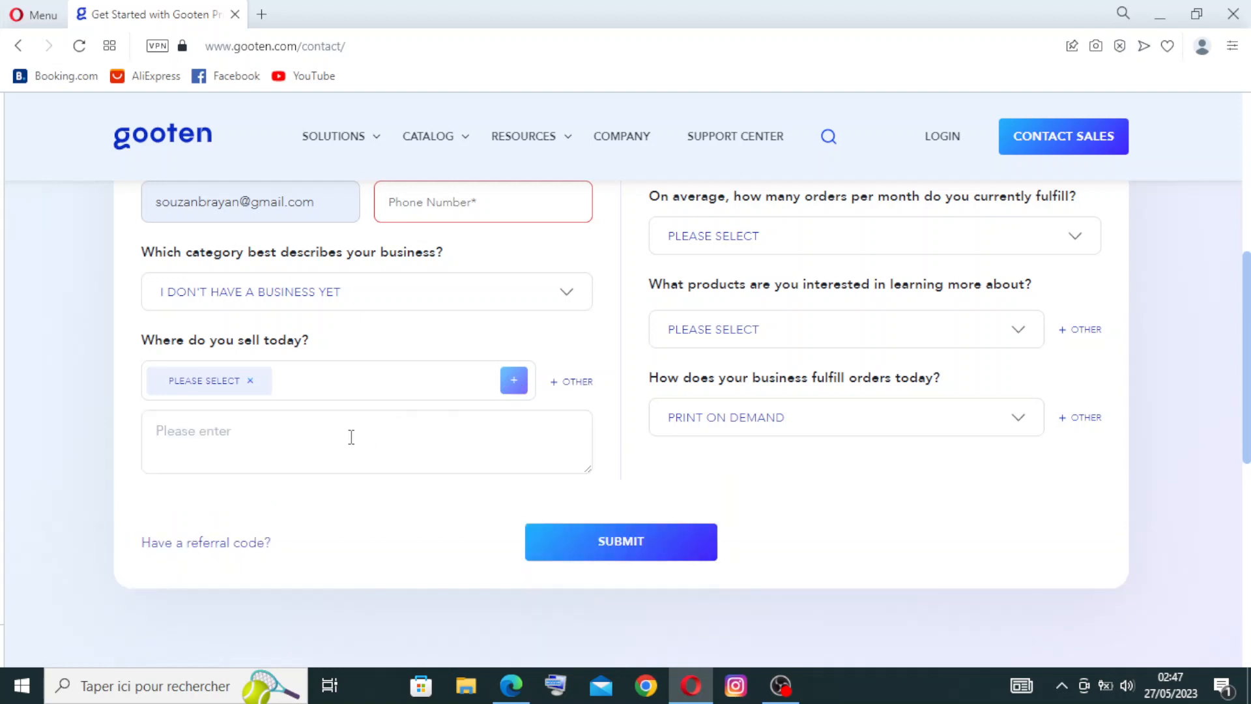
{"action": "mouse_move", "coordinate": [271, 437]}
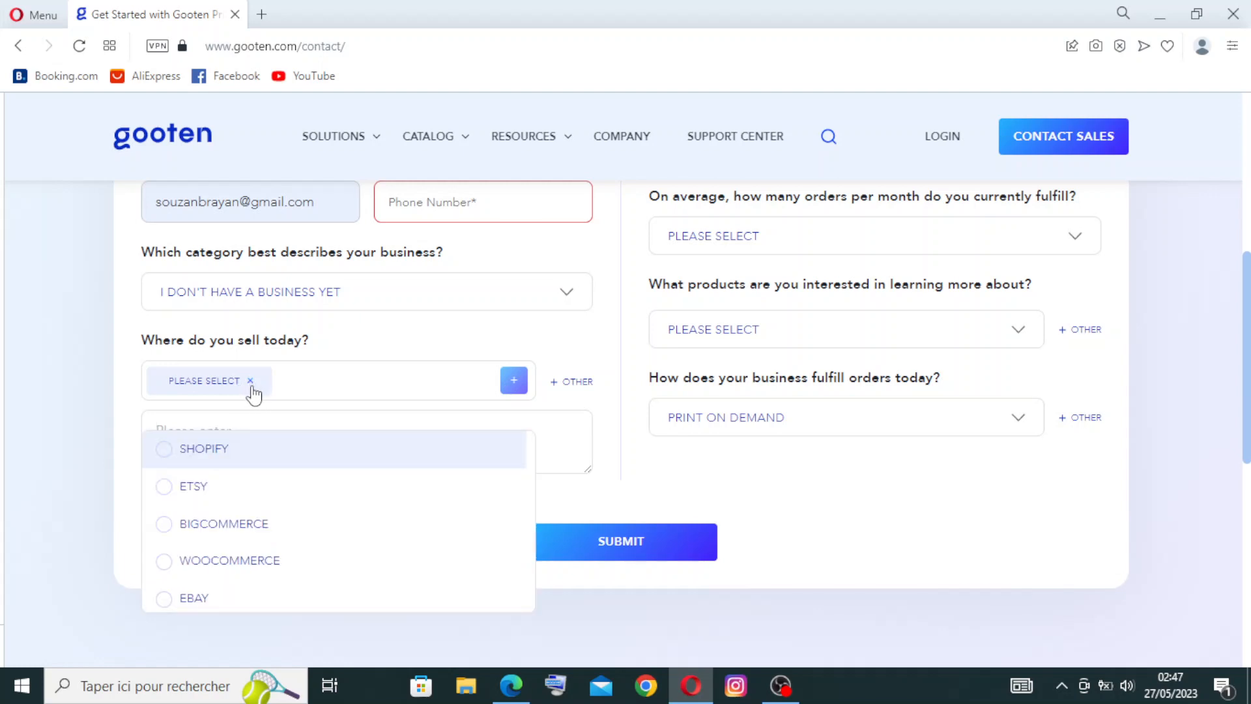
{"action": "mouse_move", "coordinate": [275, 534]}
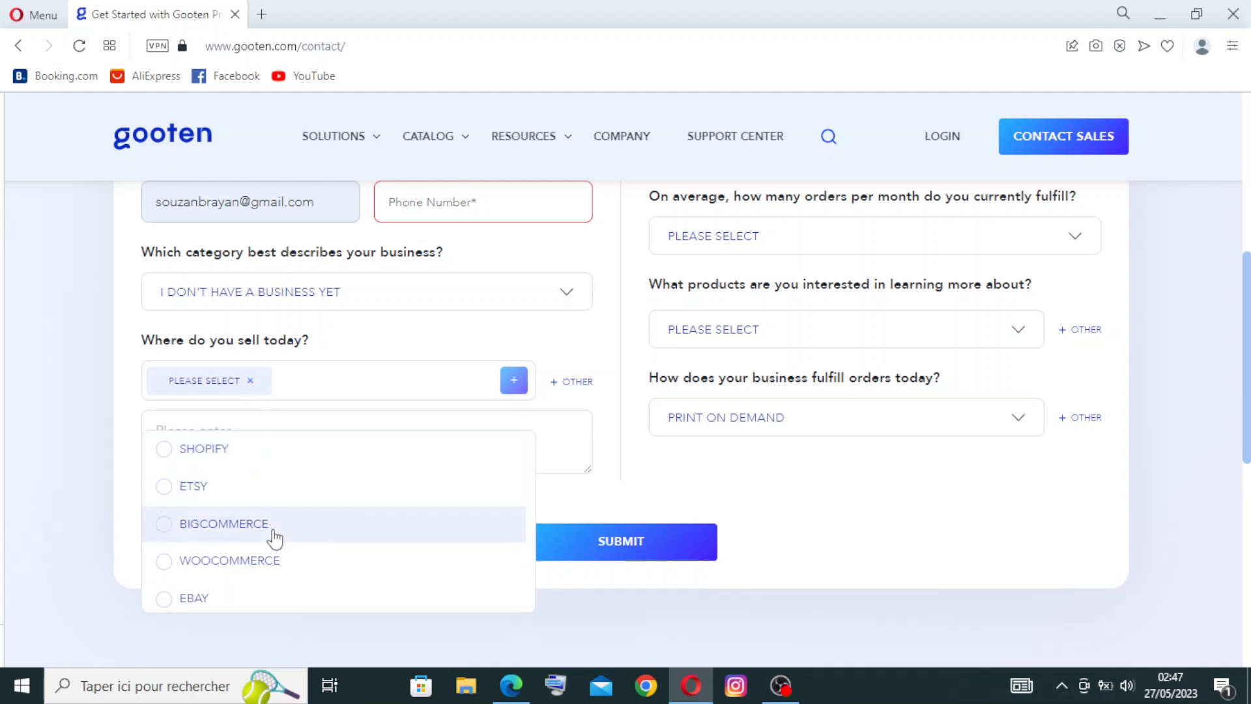
{"action": "mouse_move", "coordinate": [251, 469]}
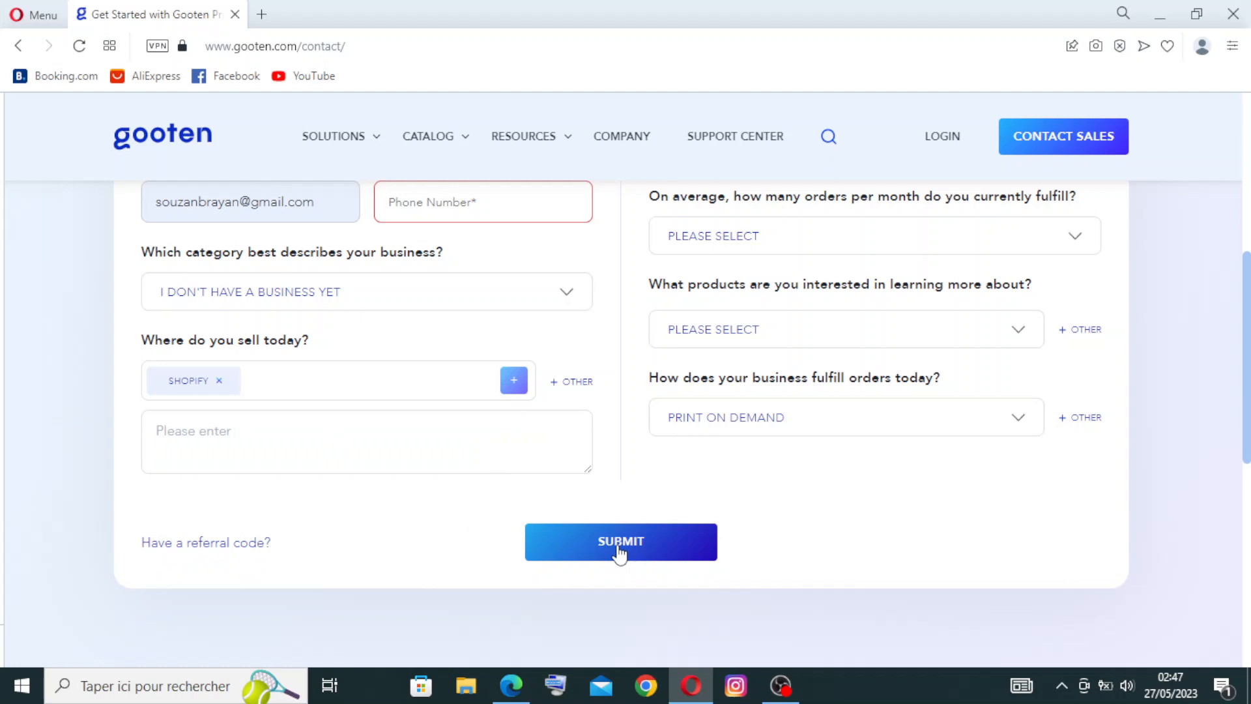
{"action": "mouse_move", "coordinate": [542, 562]}
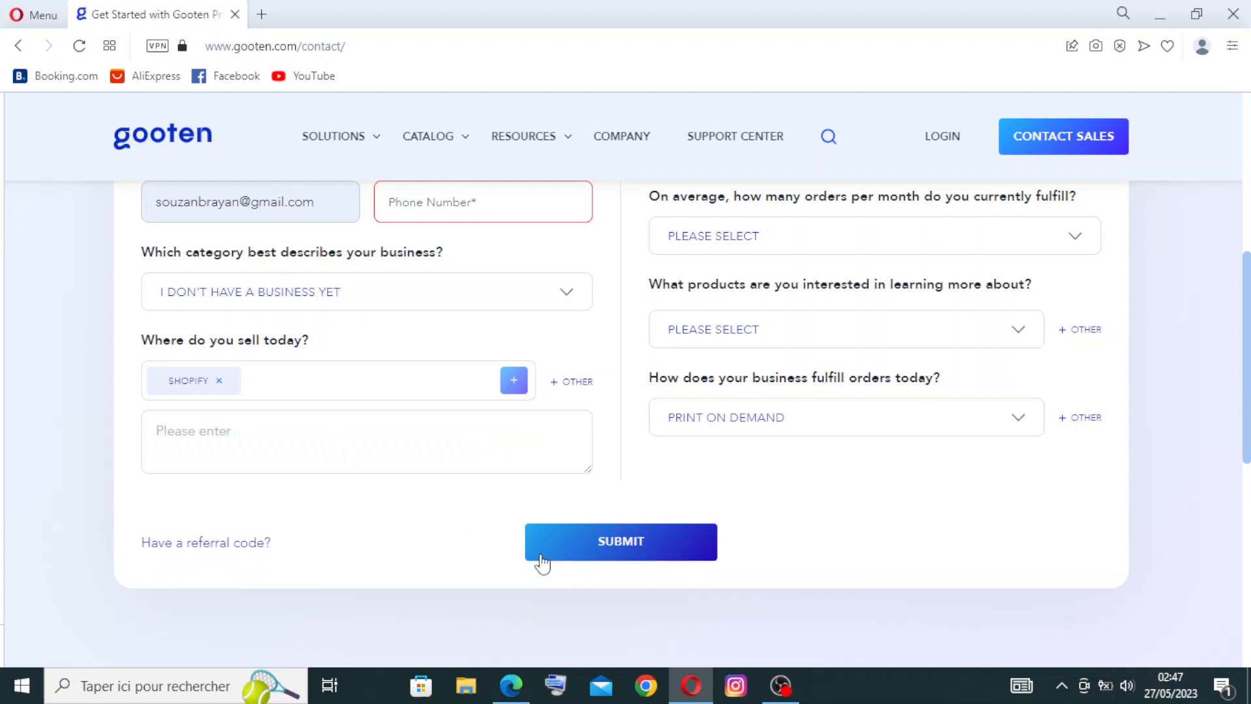
{"action": "mouse_move", "coordinate": [256, 559]}
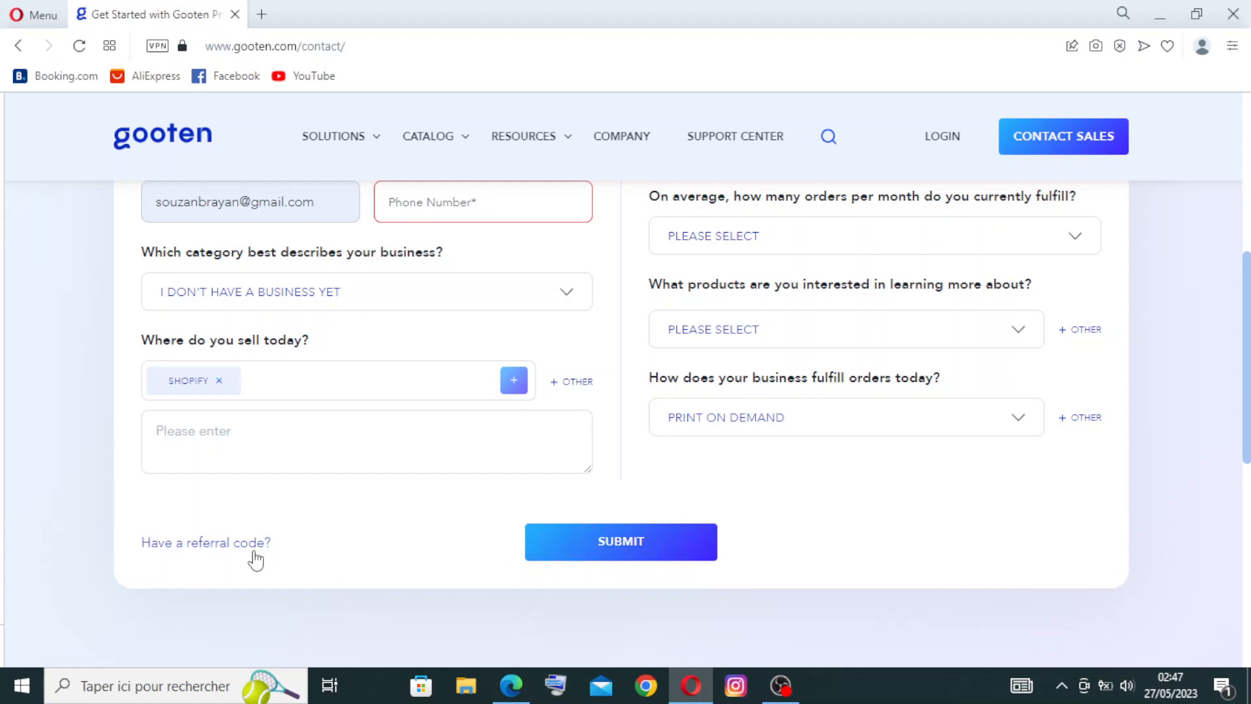
{"action": "mouse_move", "coordinate": [247, 534]}
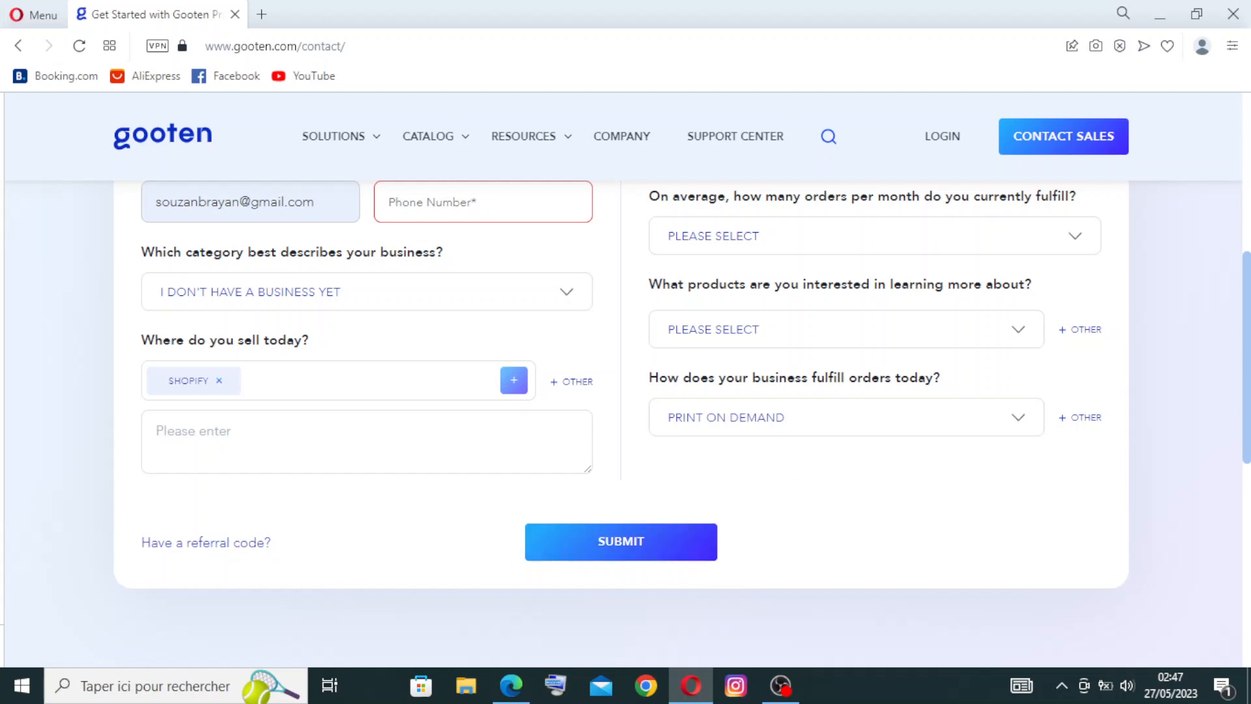
Enter 'souzanco' as the company name in the business details.
{"action": "scroll", "scroll_direction": "up", "scroll_amount": 3}
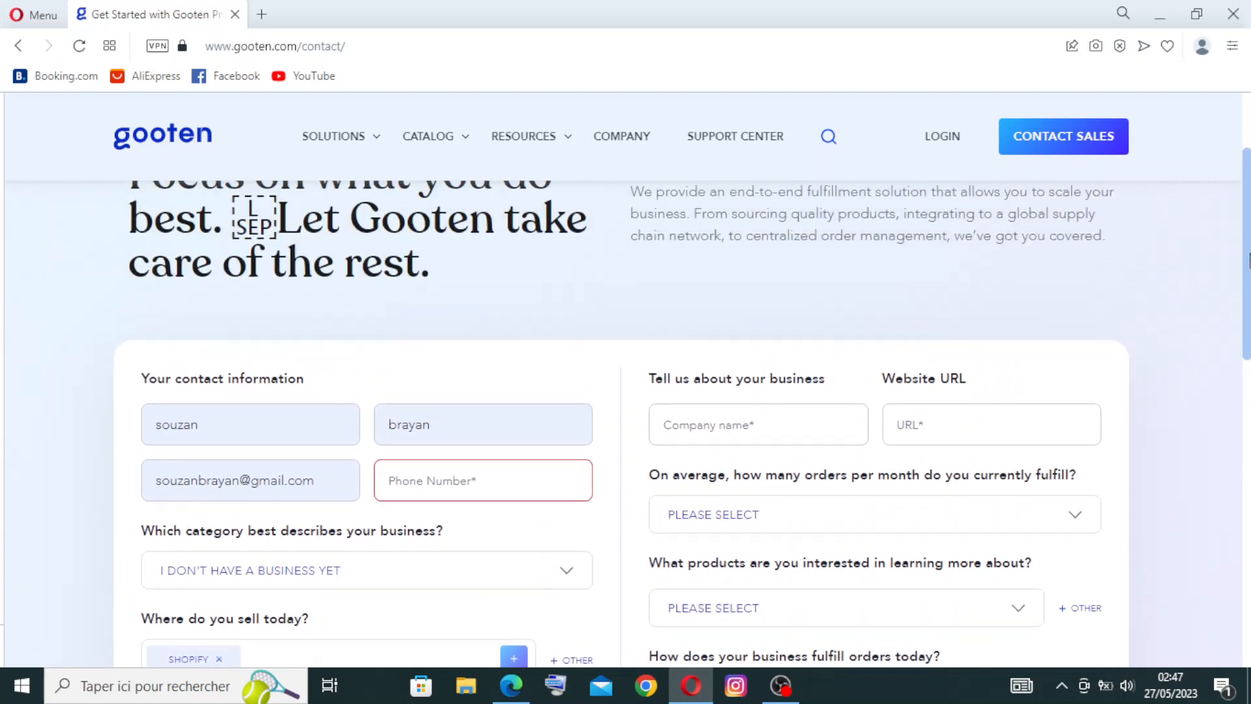
{"action": "scroll", "scroll_direction": "down", "scroll_amount": 3}
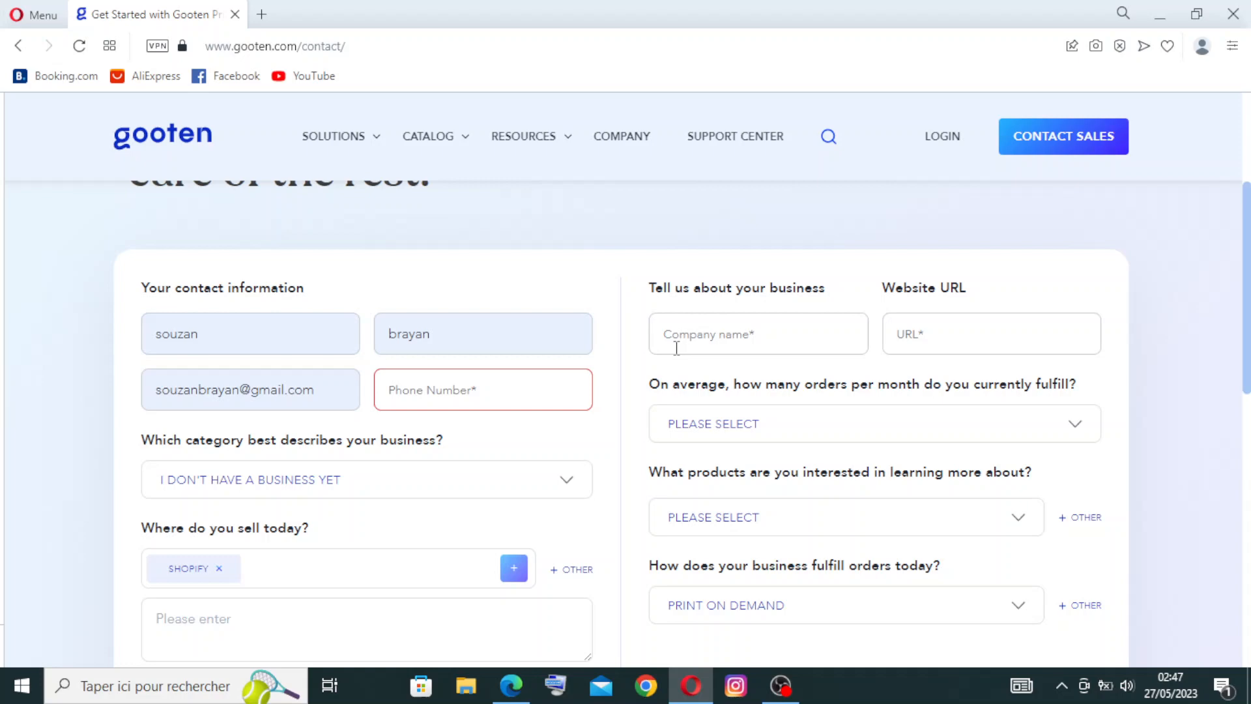
{"action": "left_click", "coordinate": [757, 334]}
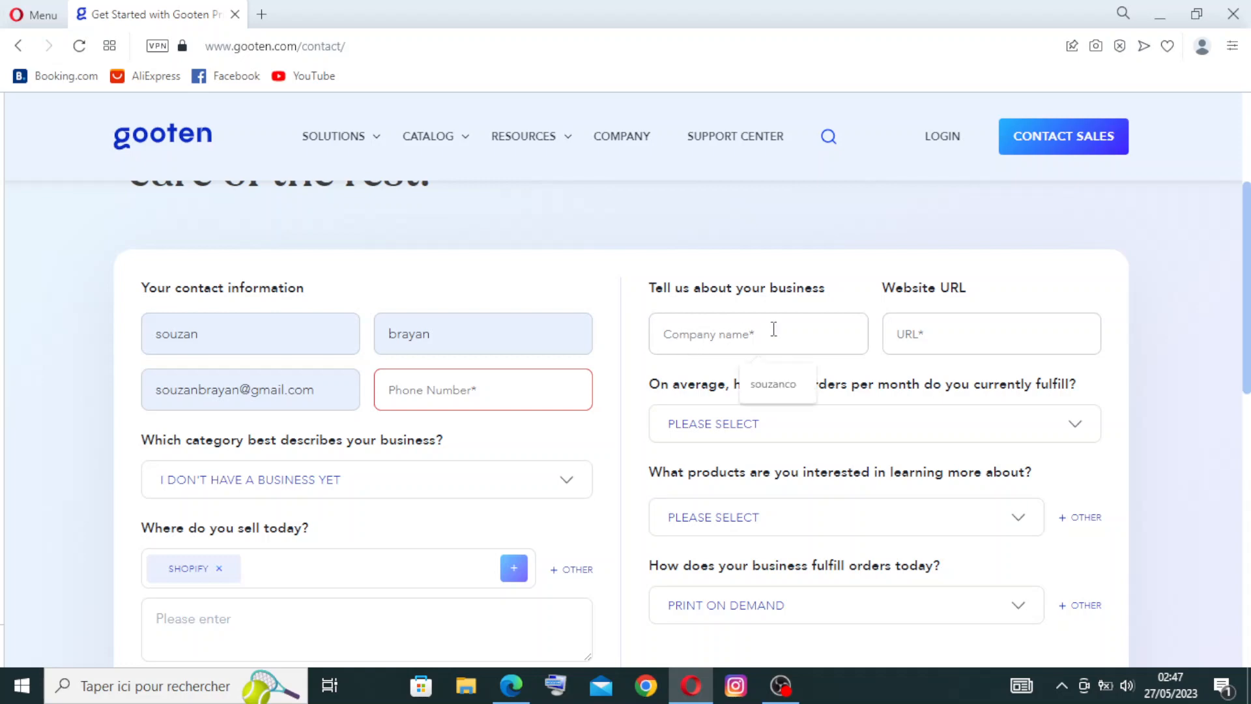
{"action": "type", "text": "souzanco"}
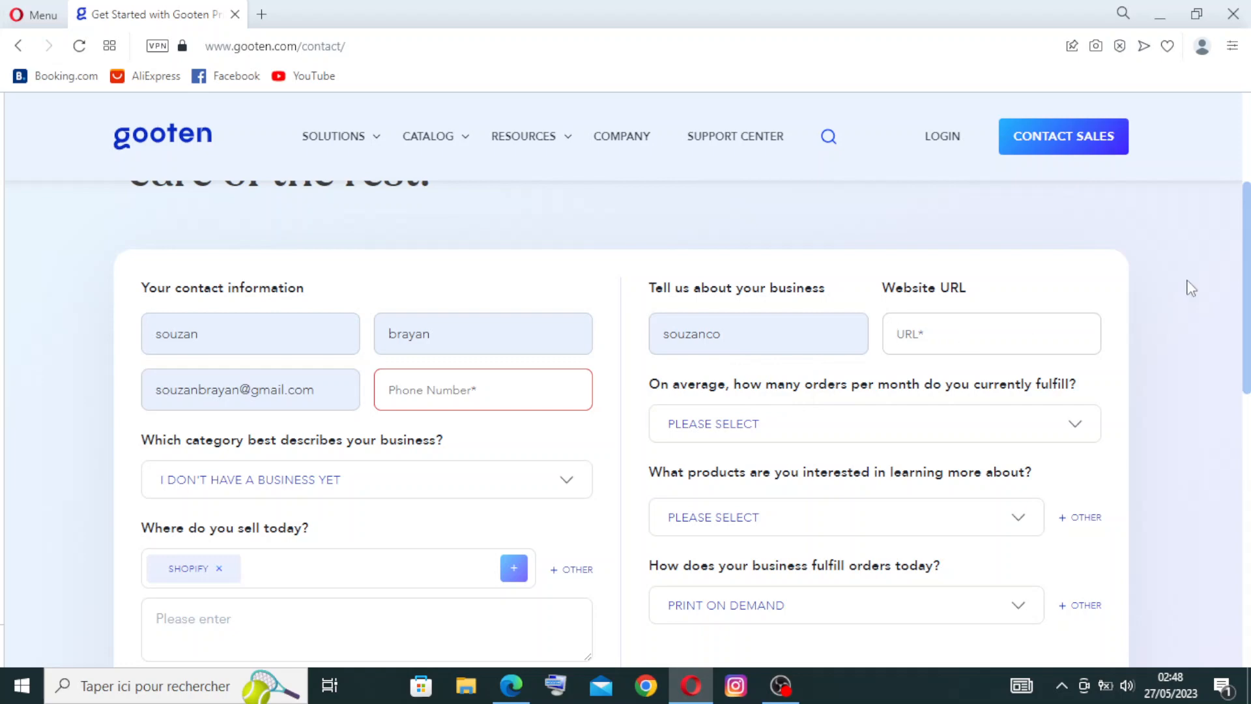
{"action": "scroll", "scroll_direction": "down", "scroll_amount": 3}
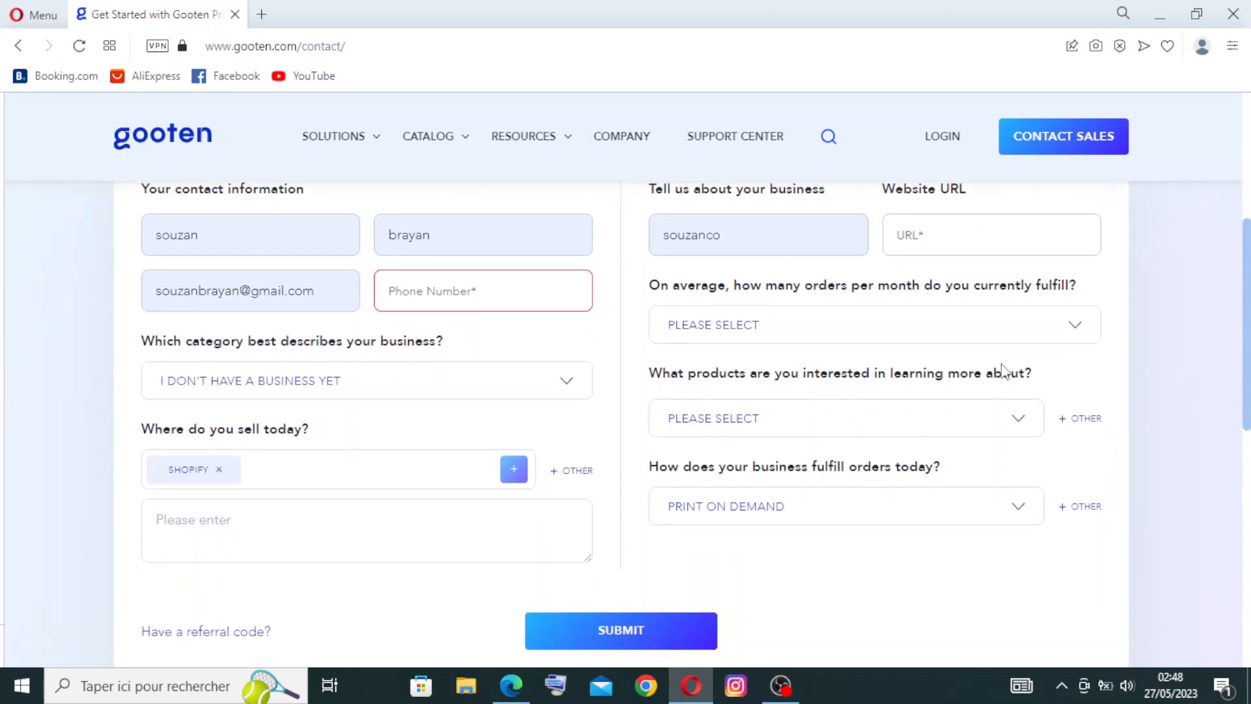
{"action": "mouse_move", "coordinate": [841, 339]}
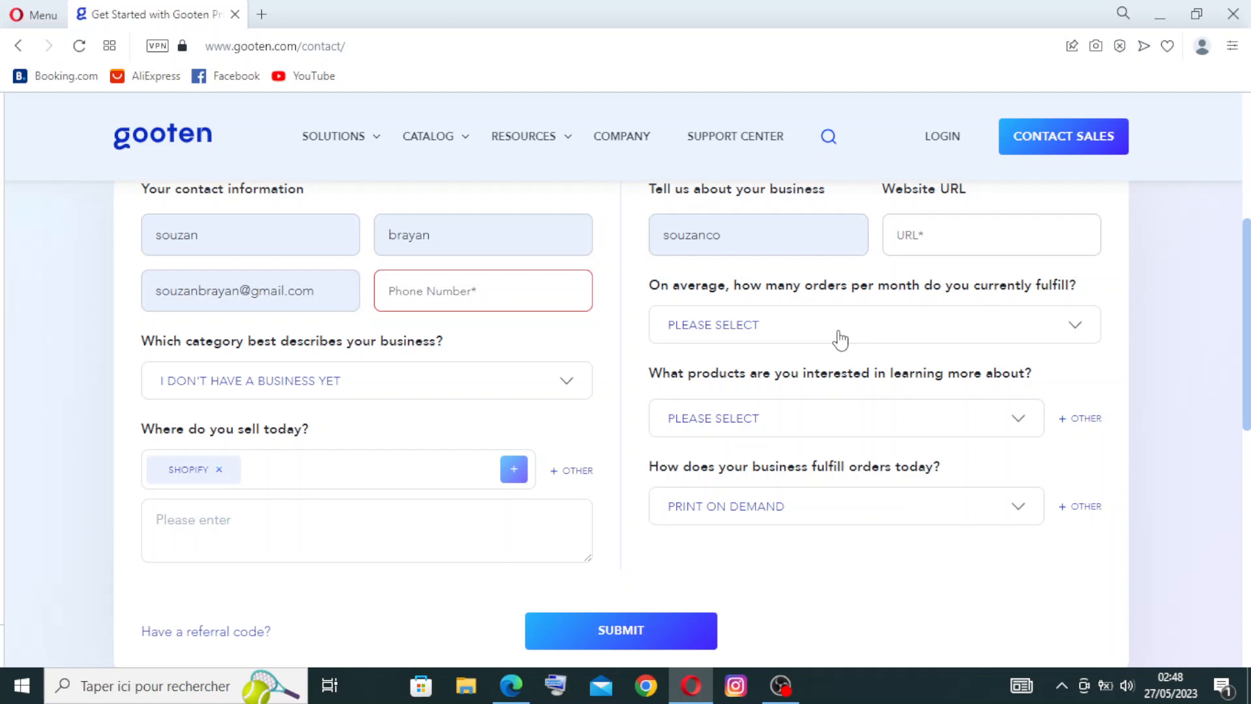
{"action": "mouse_move", "coordinate": [1142, 245]}
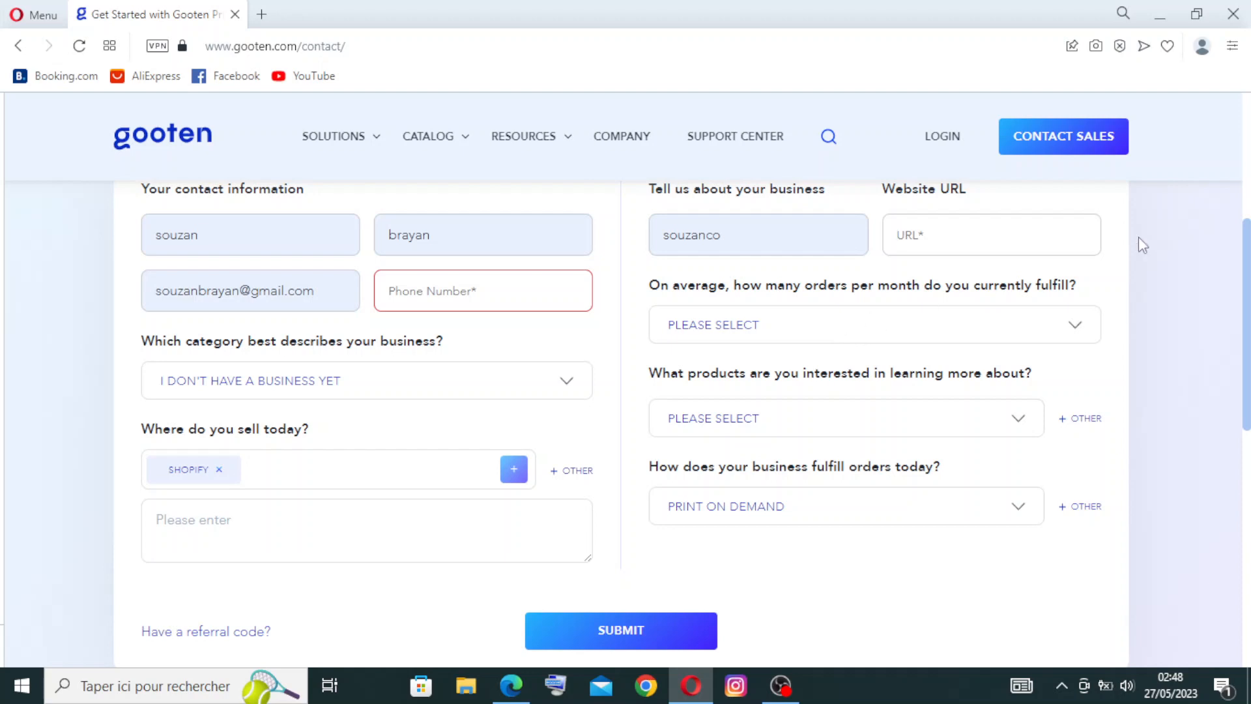
Answer the monthly orders question with 'I don't have any orders yet'.
{"action": "left_click", "coordinate": [873, 325]}
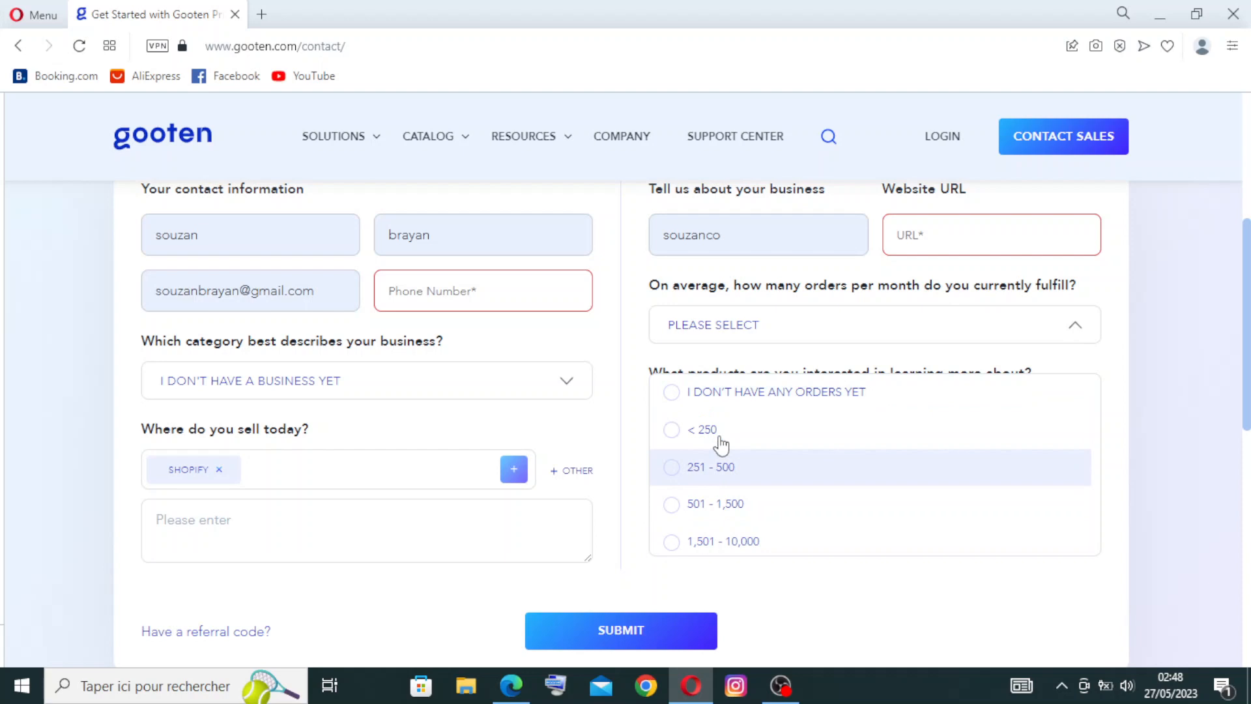
{"action": "mouse_move", "coordinate": [722, 473]}
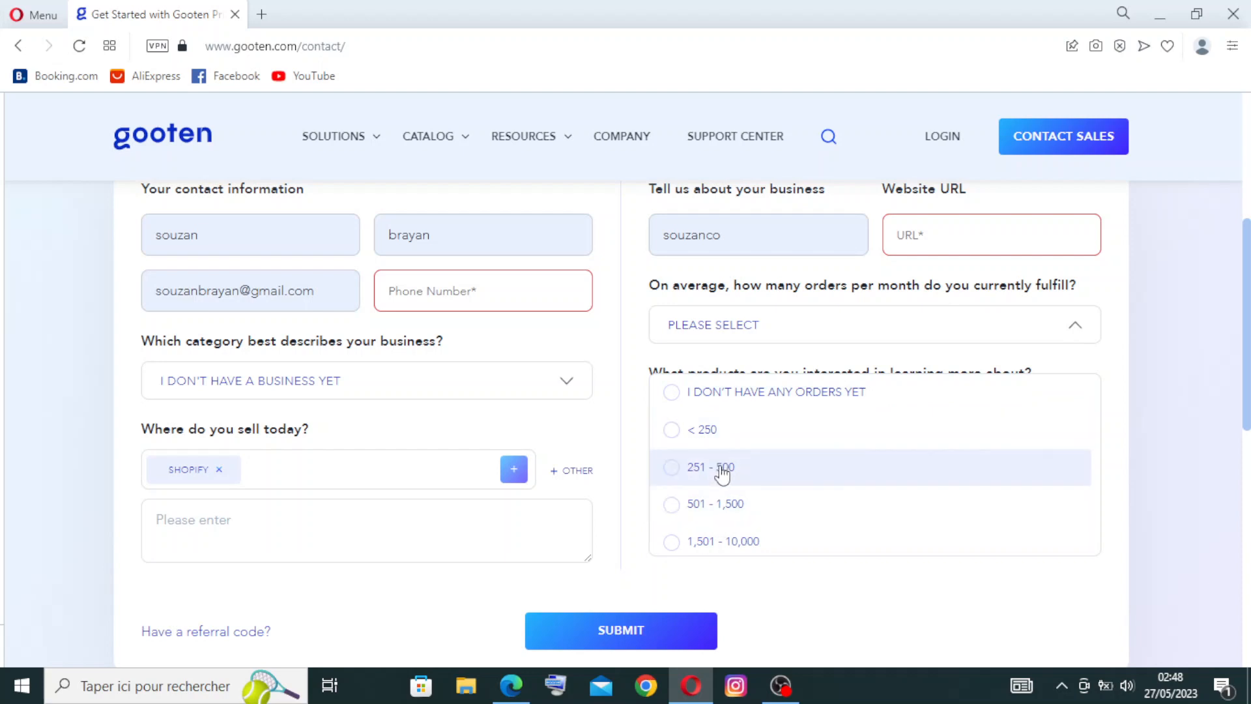
{"action": "mouse_move", "coordinate": [730, 400]}
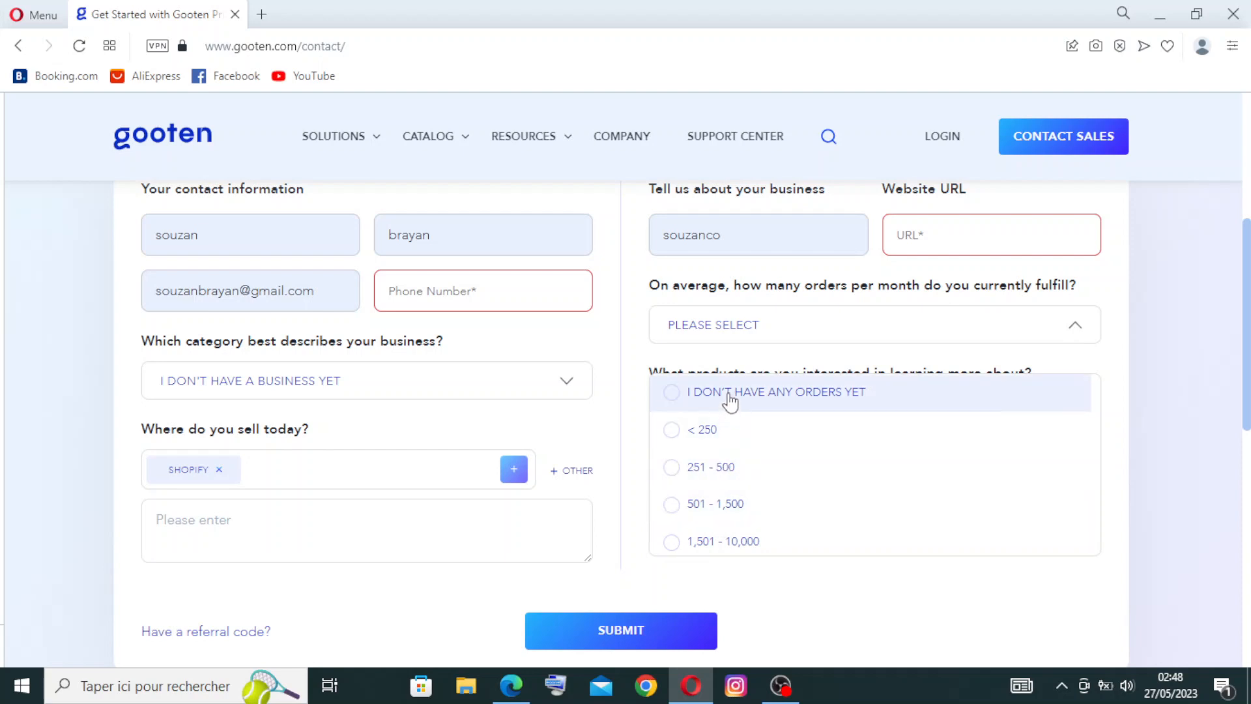
{"action": "left_click", "coordinate": [775, 392]}
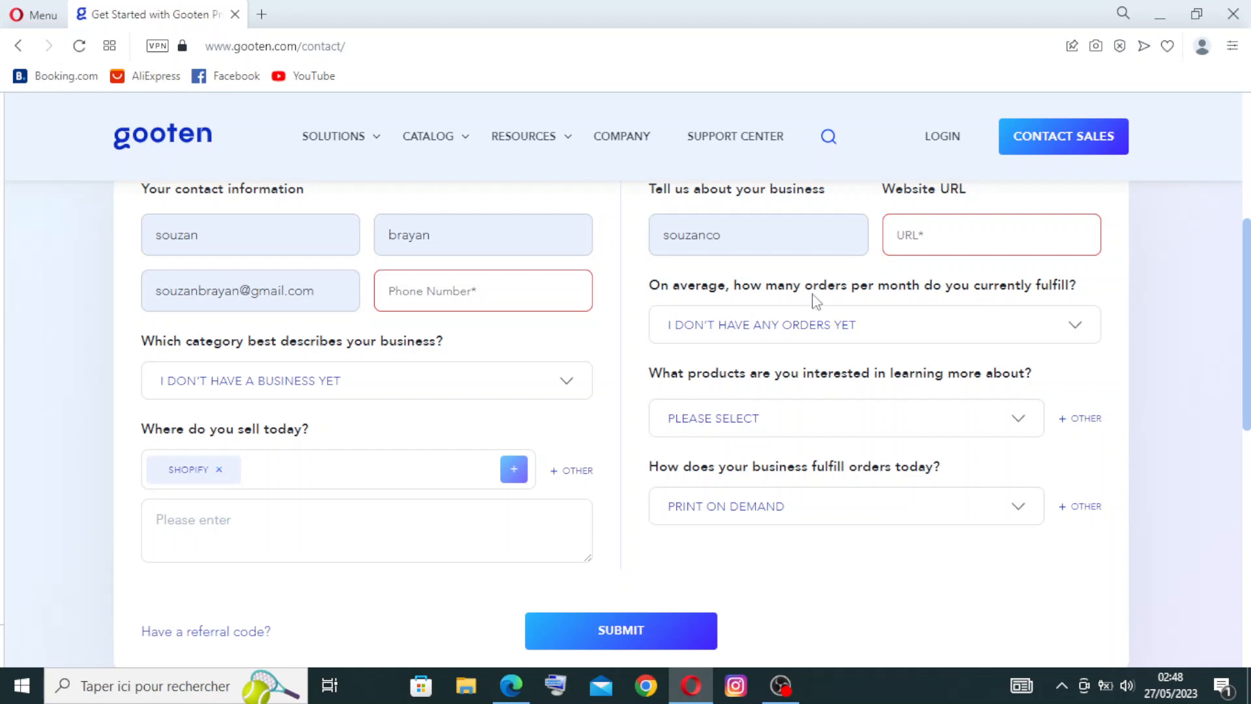
{"action": "mouse_move", "coordinate": [852, 333]}
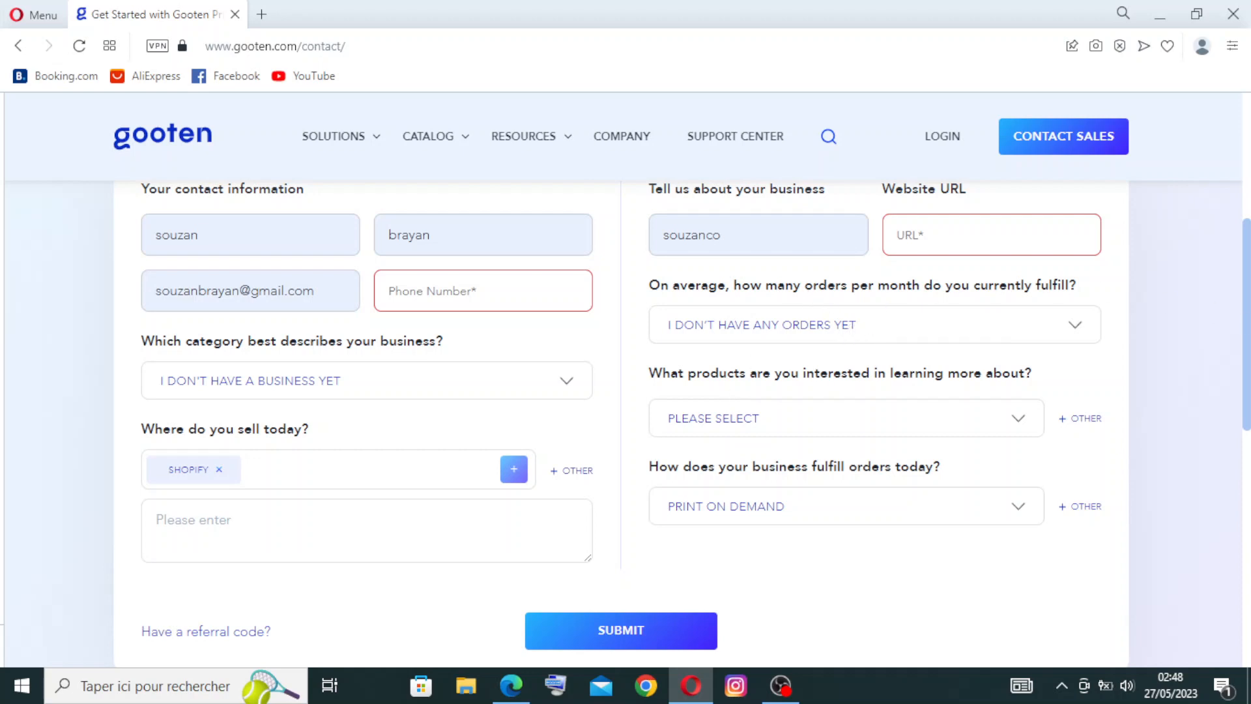
Select Wall Art as the product of interest.
{"action": "scroll", "scroll_direction": "down", "scroll_amount": 3}
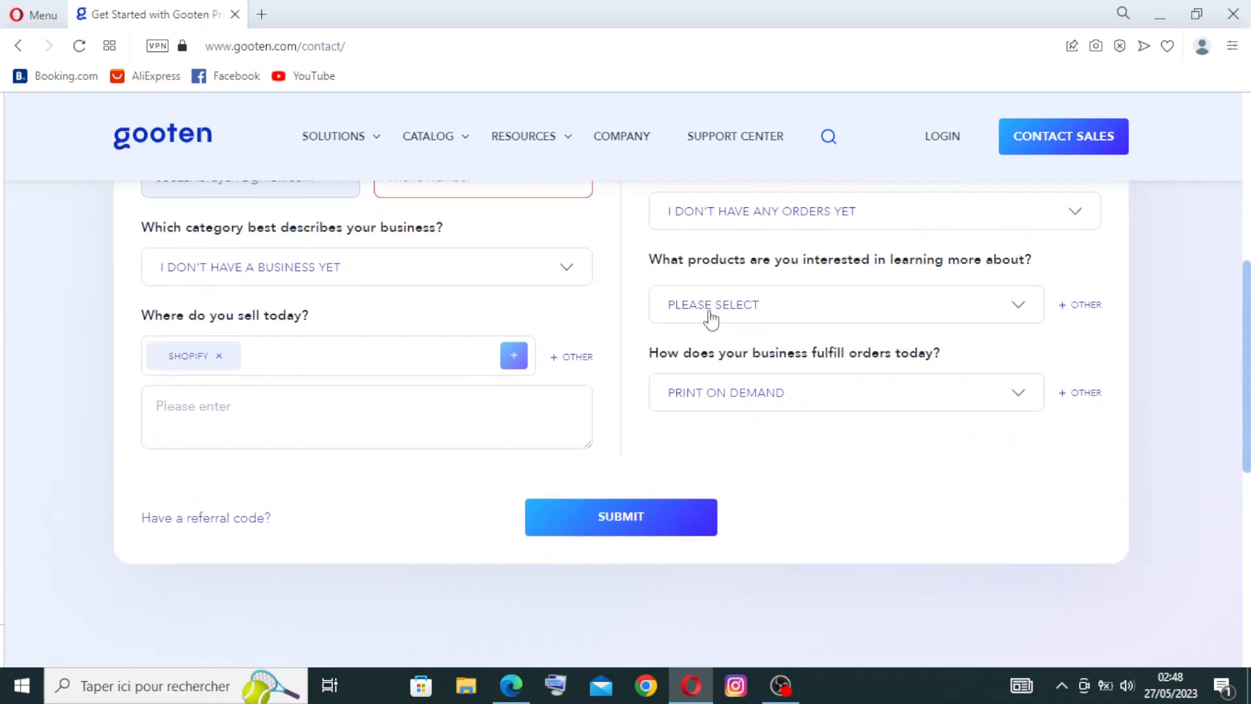
{"action": "mouse_move", "coordinate": [852, 267]}
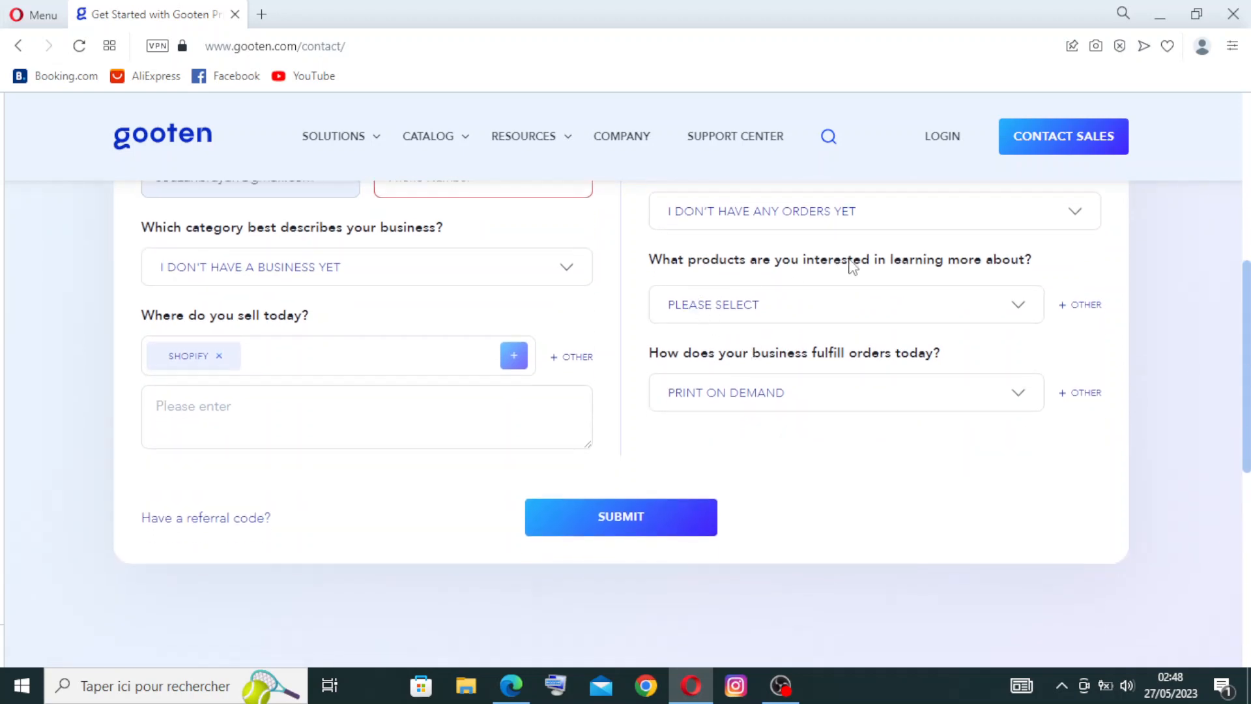
{"action": "mouse_move", "coordinate": [1020, 306]}
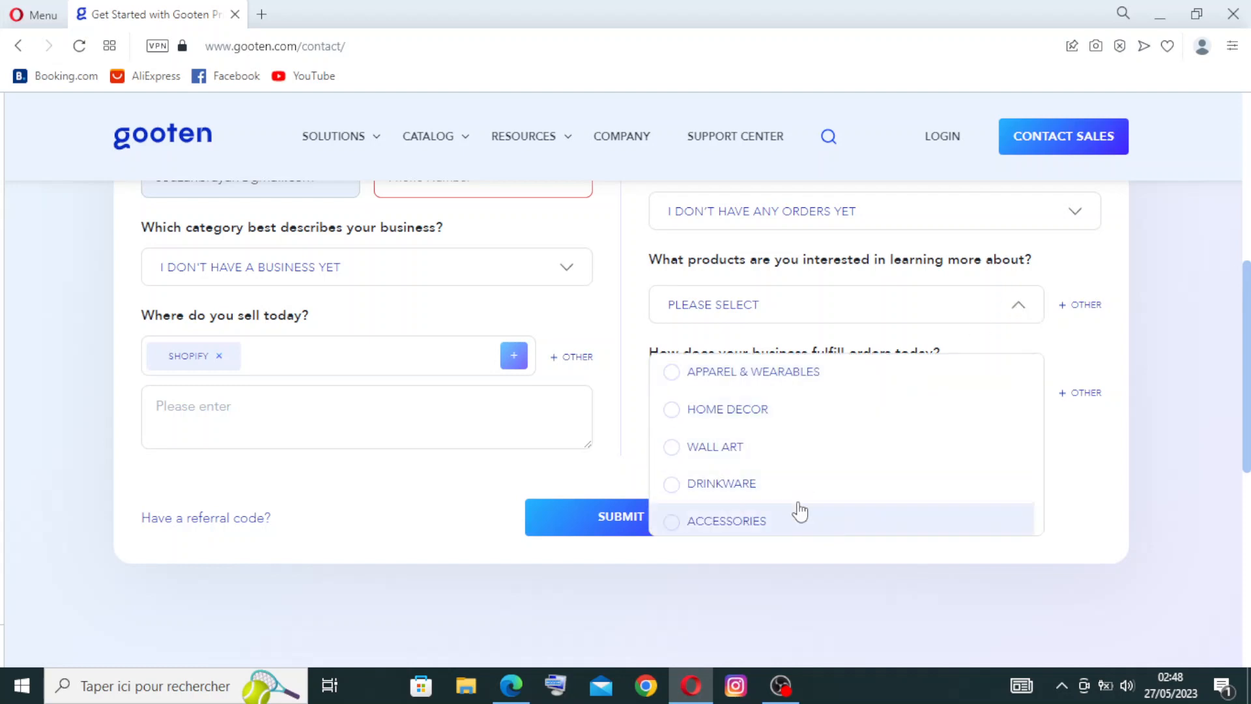
{"action": "left_click", "coordinate": [715, 447]}
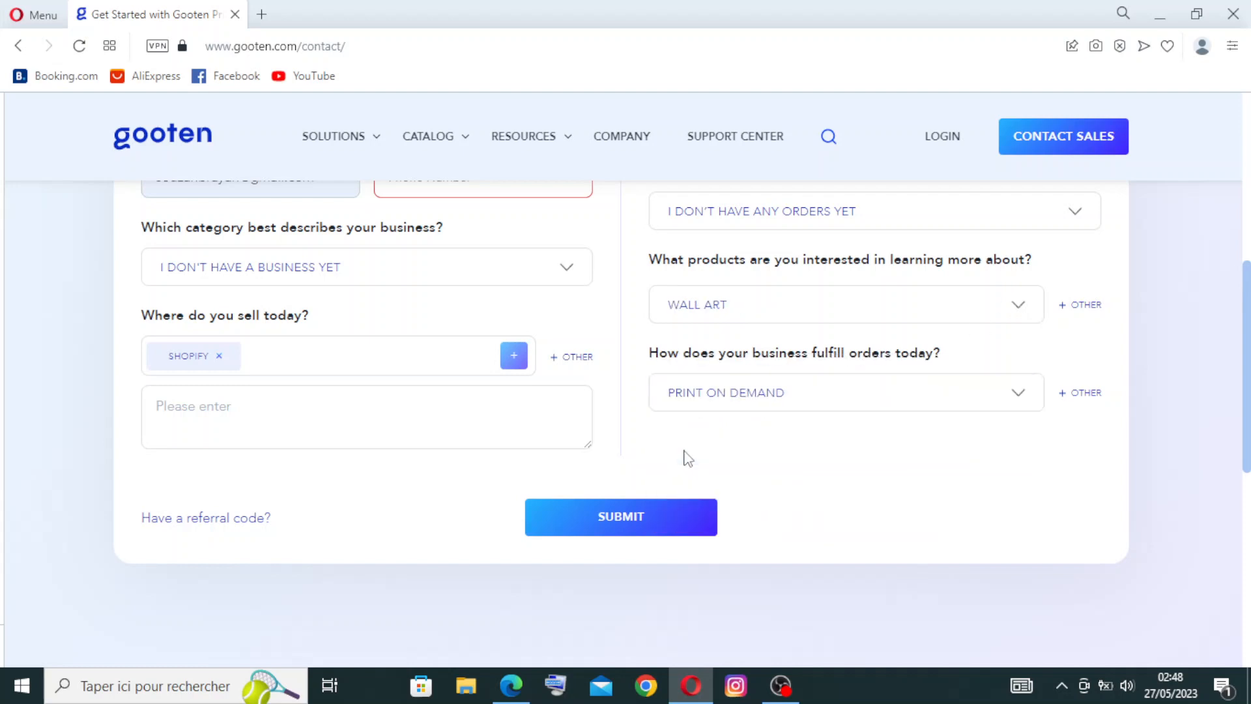
{"action": "mouse_move", "coordinate": [958, 290]}
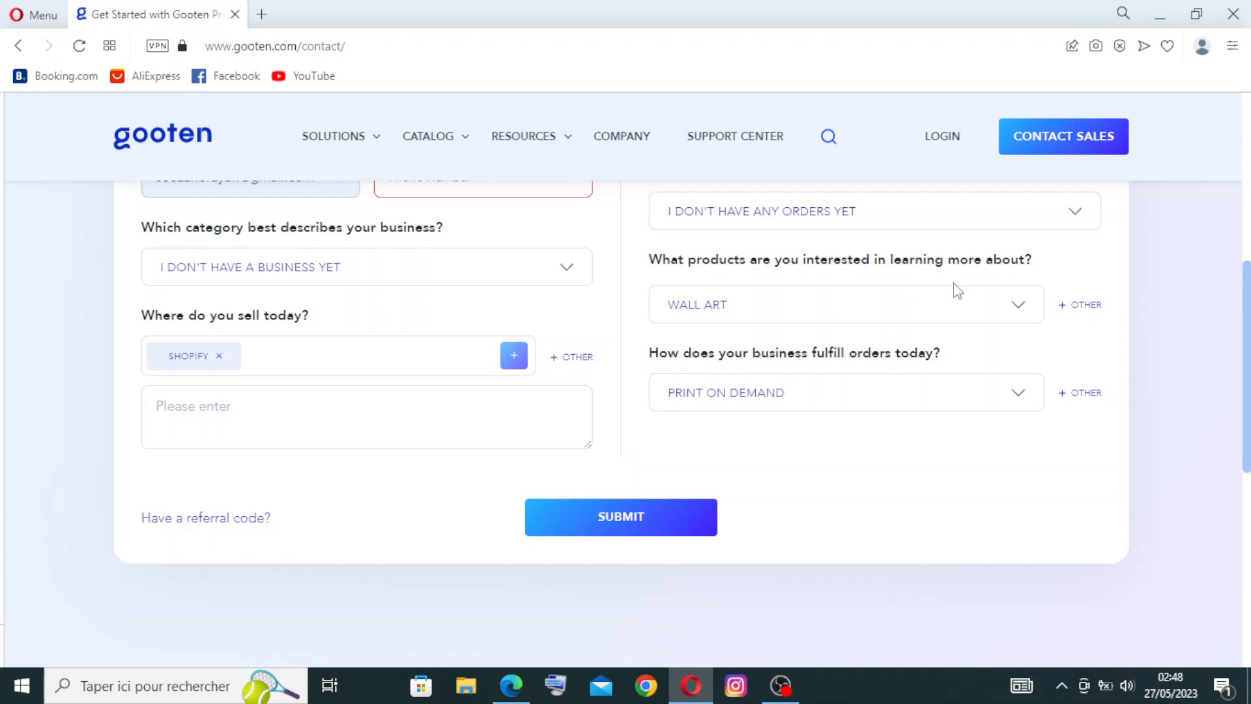
{"action": "mouse_move", "coordinate": [705, 312]}
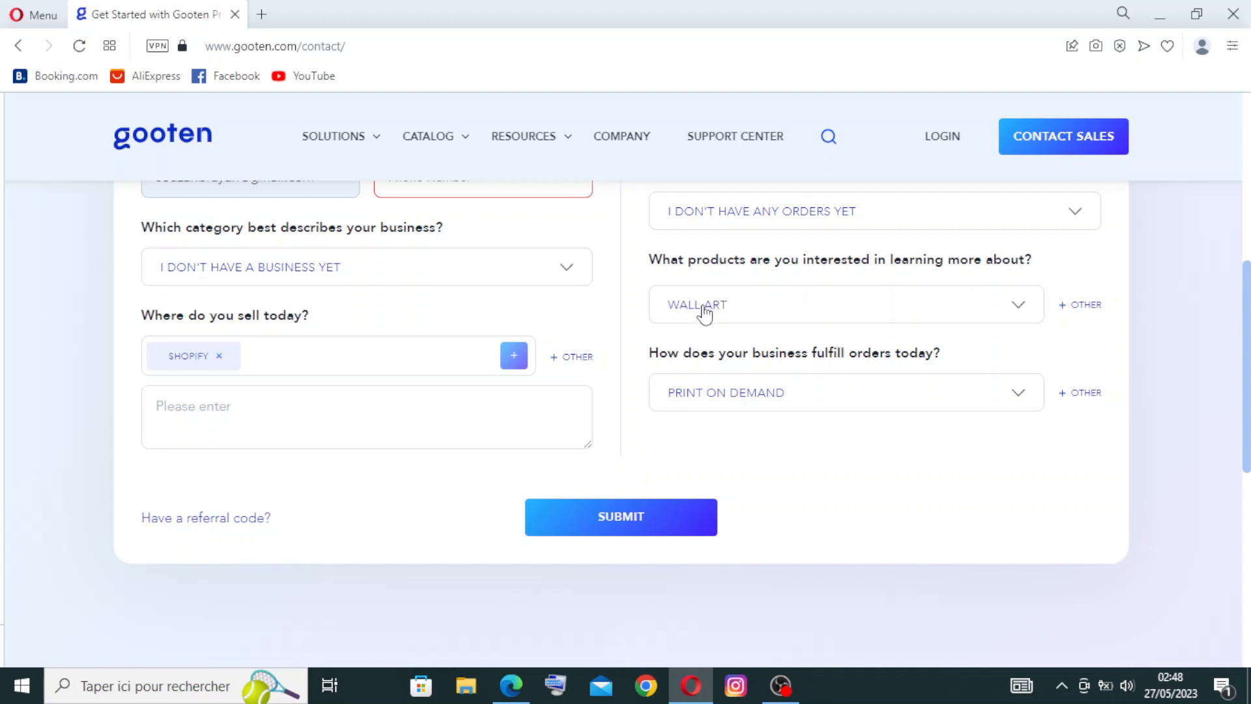
{"action": "mouse_move", "coordinate": [1229, 409]}
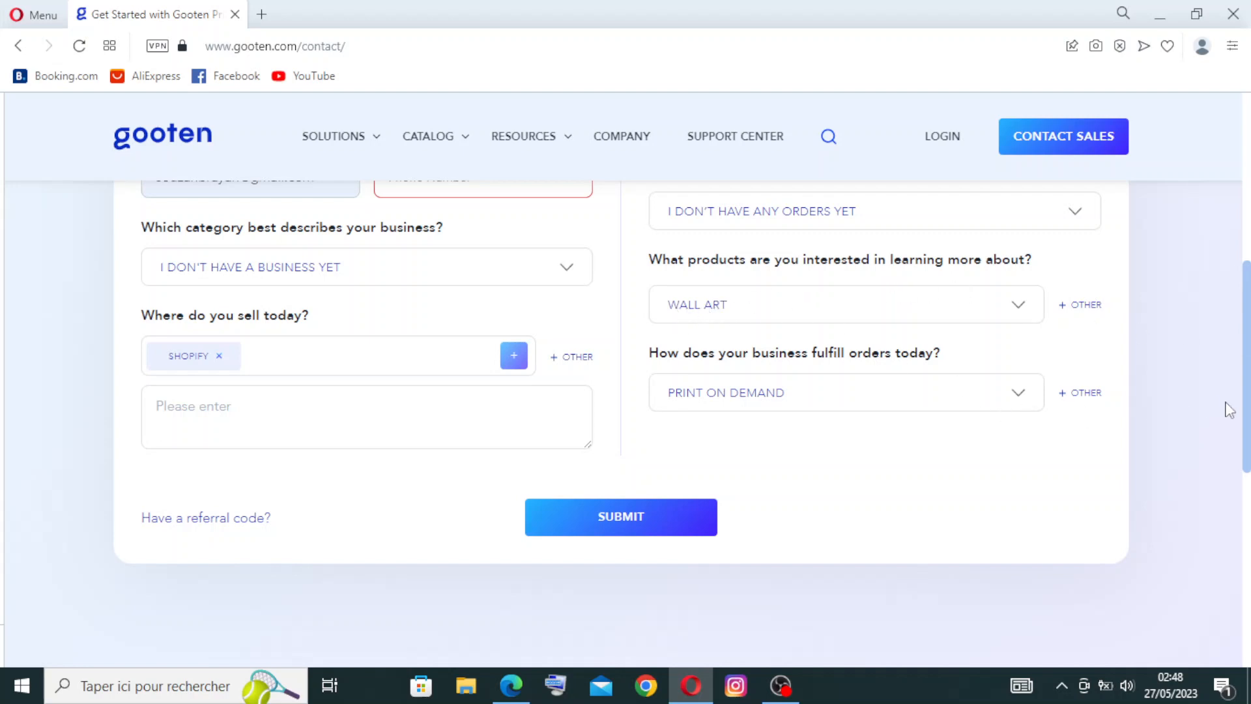
Keep Print on Demand selected in the fulfillment dropdown and review the rest of the contact form.
{"action": "scroll", "scroll_direction": "down", "scroll_amount": 3}
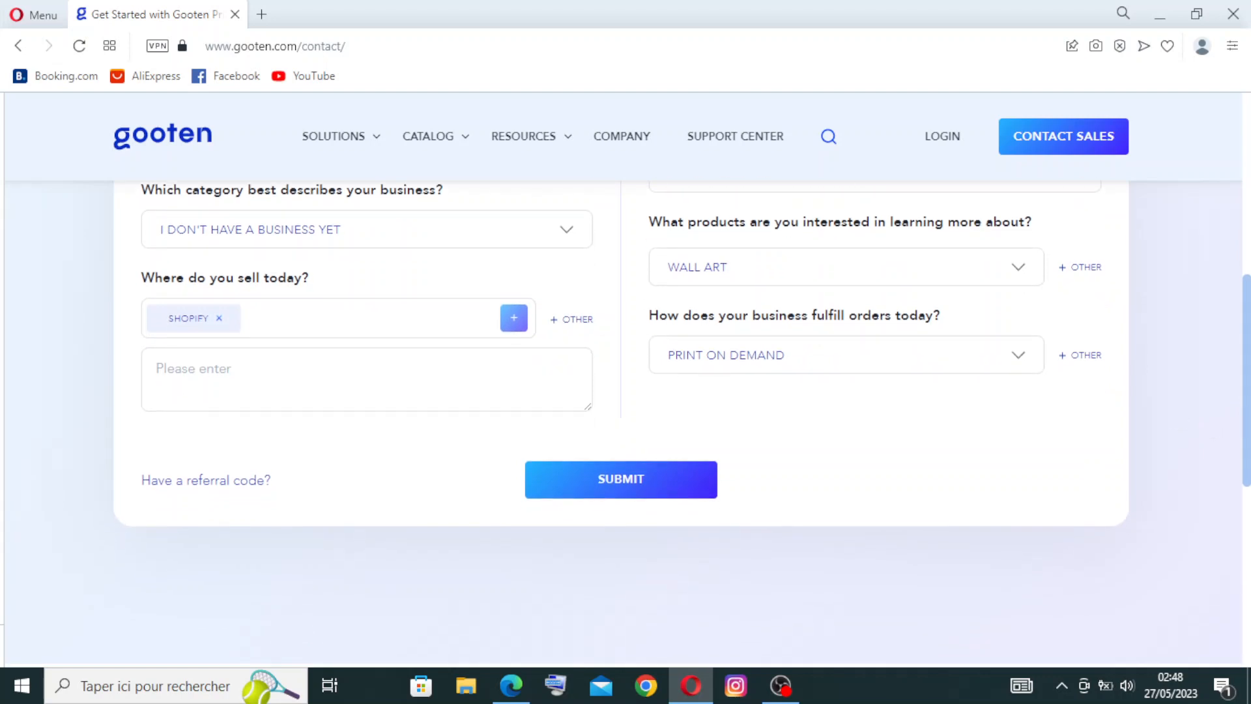
{"action": "mouse_move", "coordinate": [738, 326]}
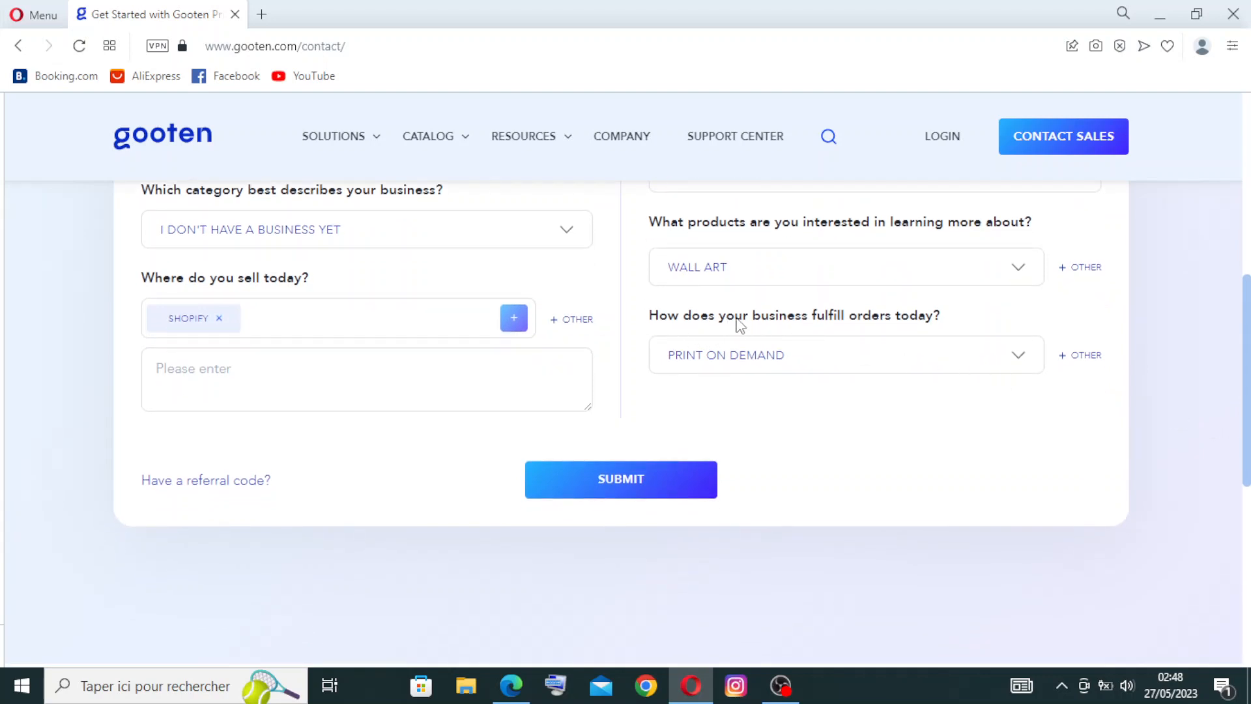
{"action": "mouse_move", "coordinate": [877, 327]}
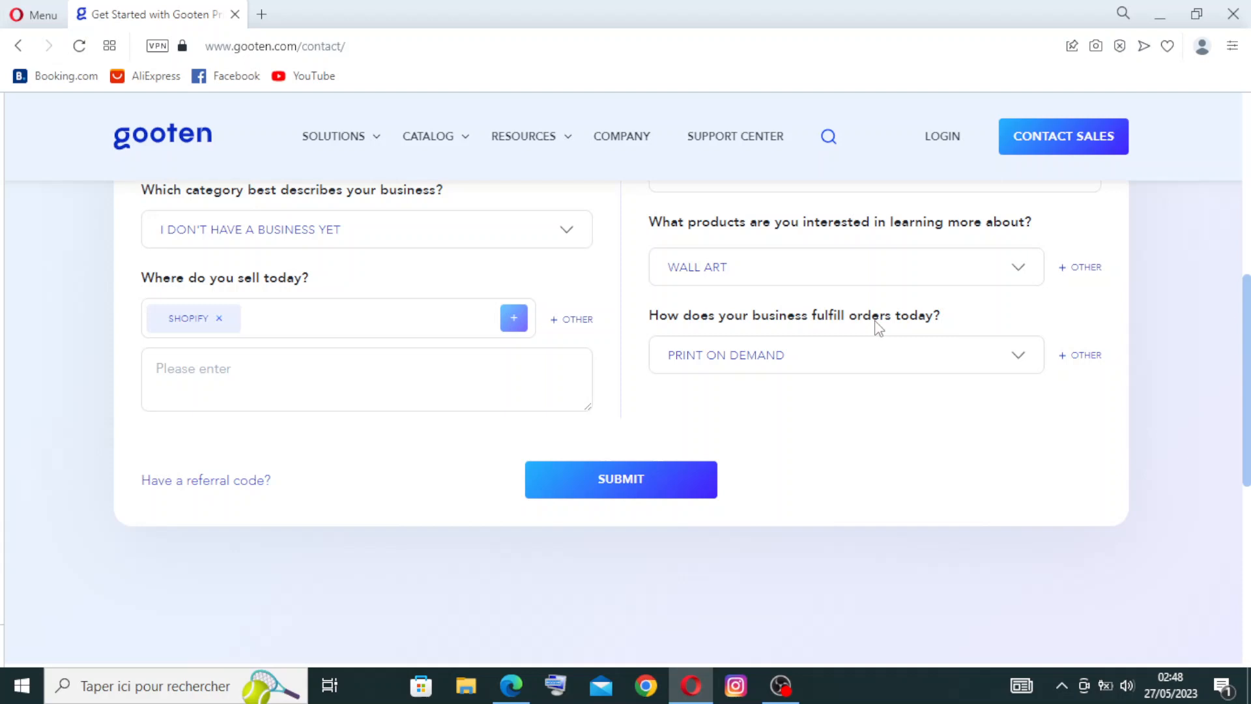
{"action": "left_click", "coordinate": [845, 354]}
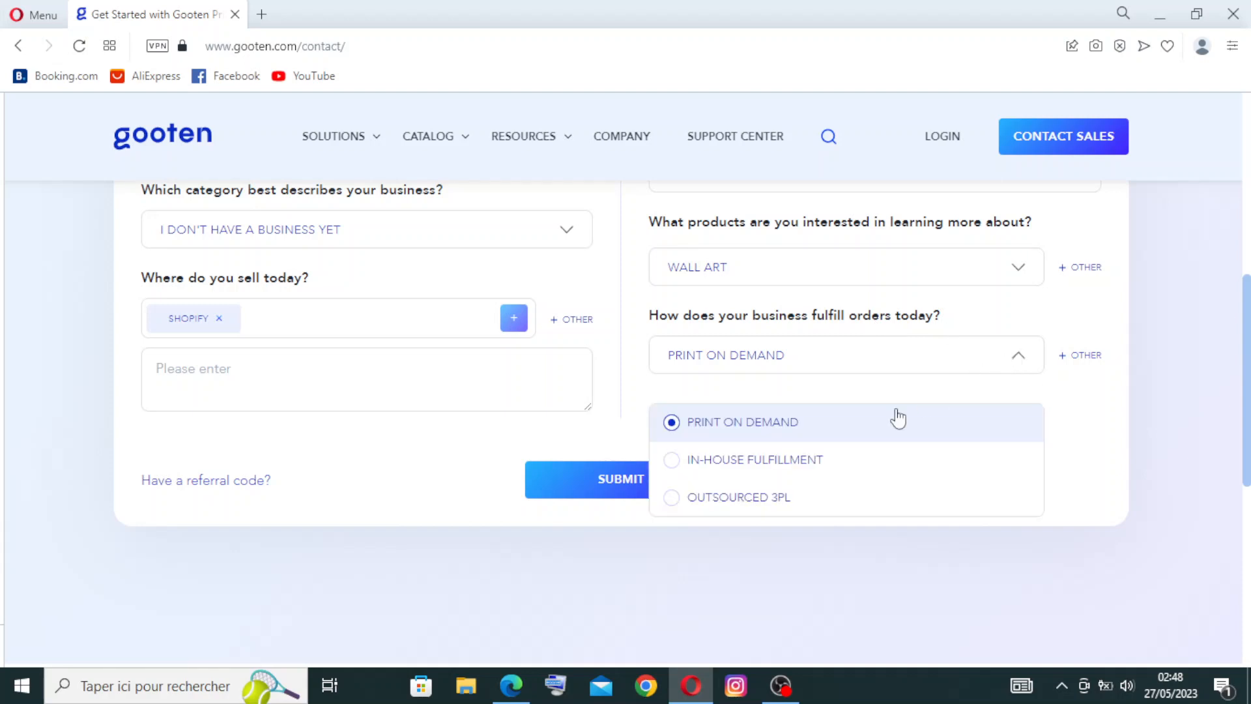
{"action": "mouse_move", "coordinate": [710, 481]}
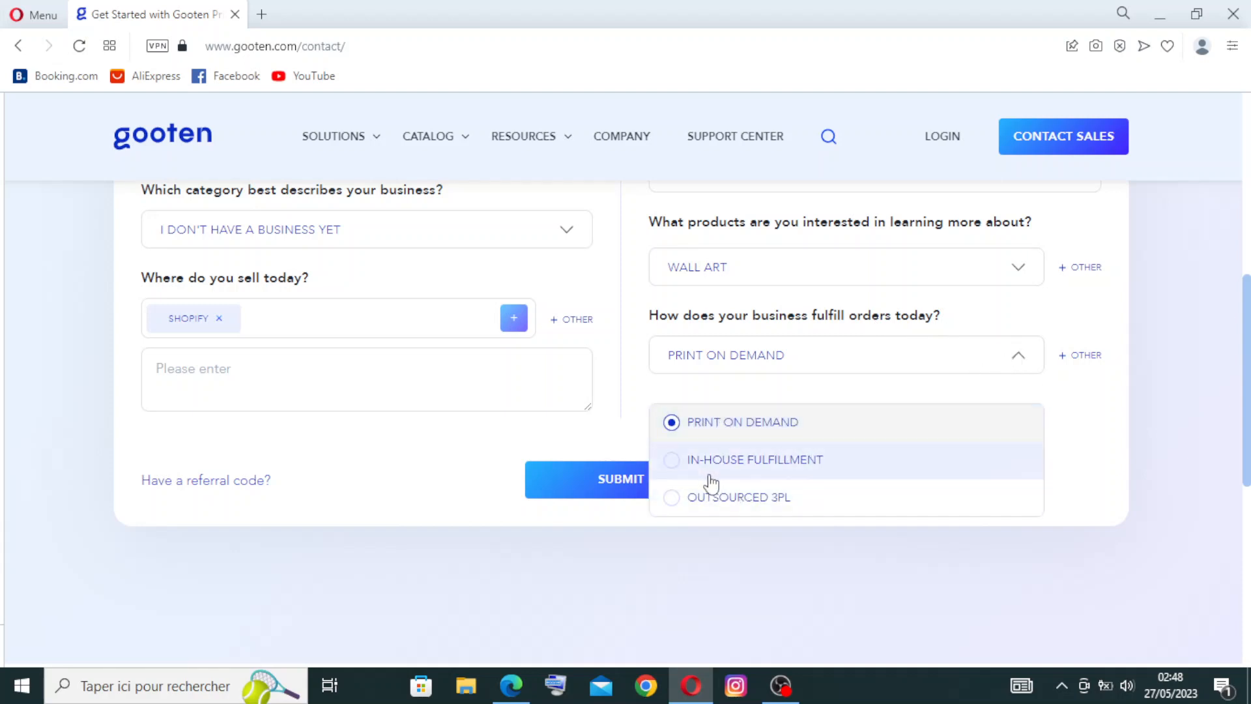
{"action": "mouse_move", "coordinate": [717, 523]}
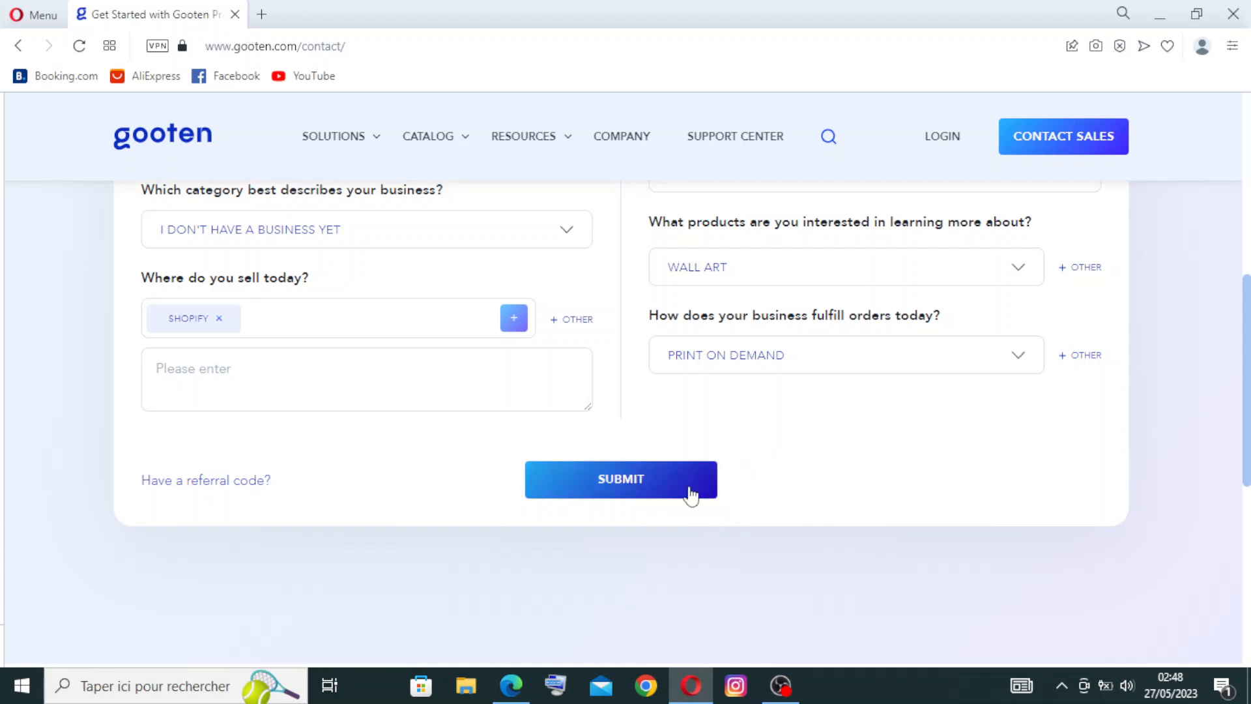
{"action": "mouse_move", "coordinate": [602, 491]}
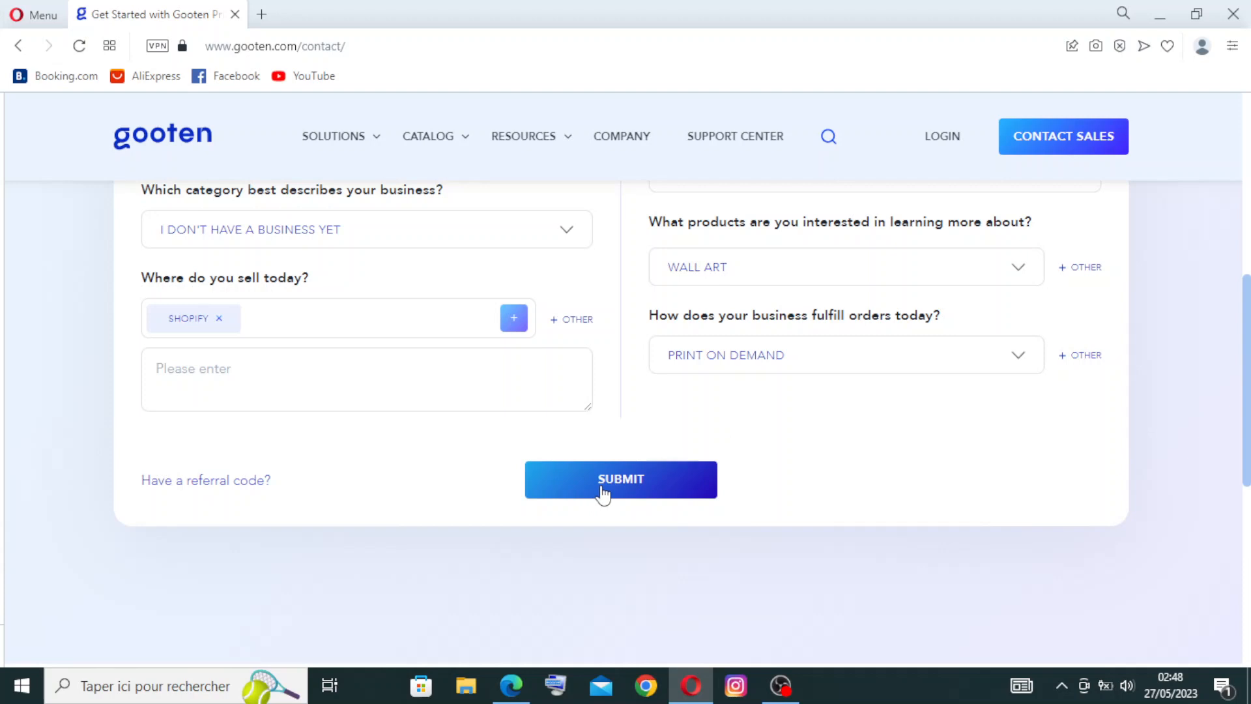
{"action": "scroll", "scroll_direction": "up", "scroll_amount": 3}
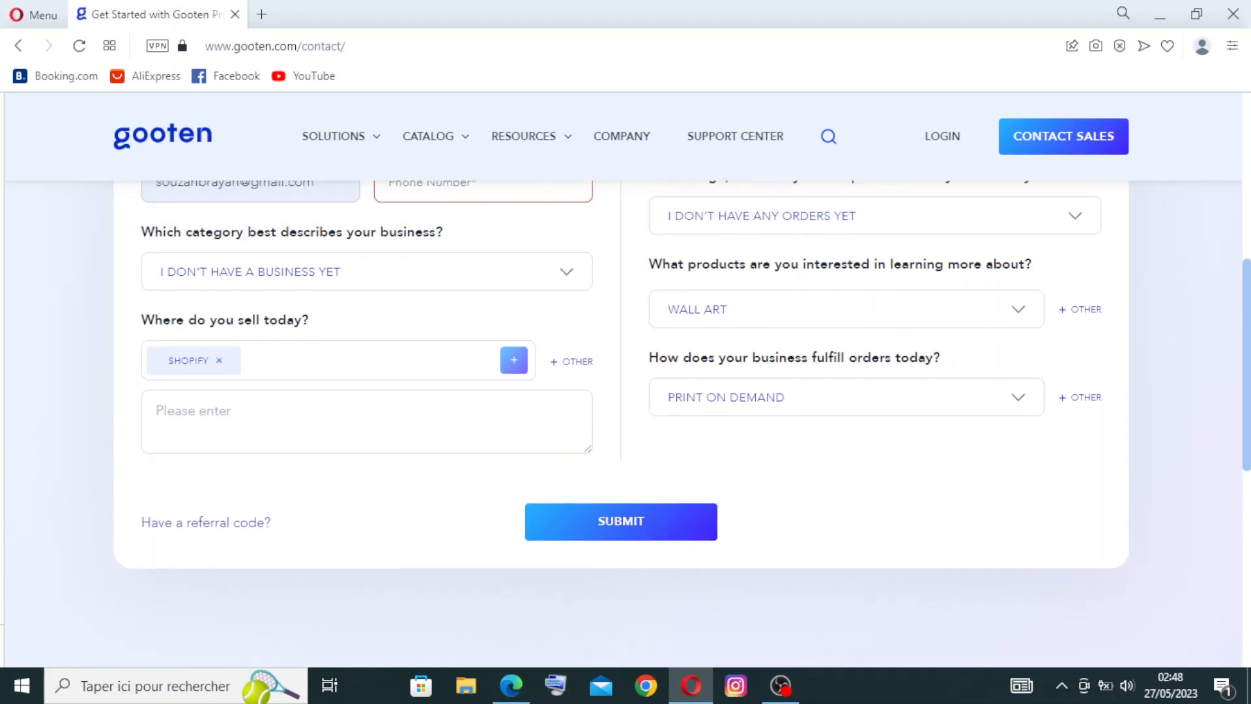
{"action": "scroll", "scroll_direction": "up", "scroll_amount": 3}
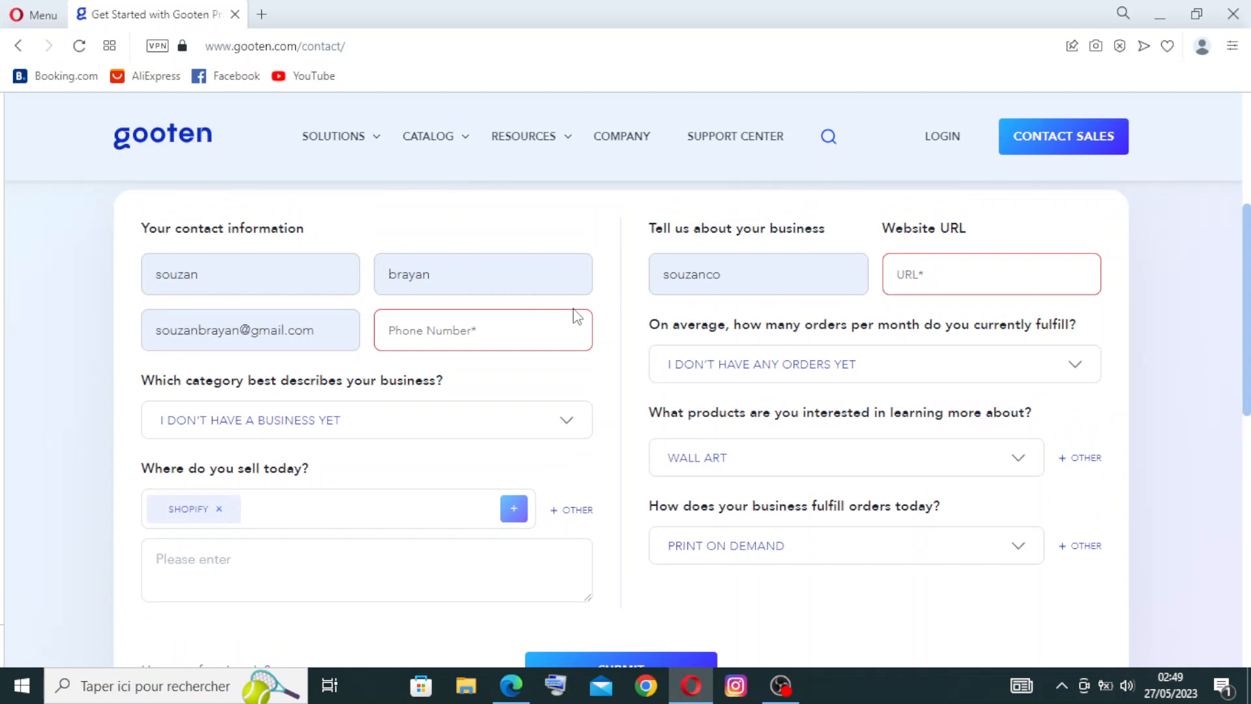
{"action": "scroll", "scroll_direction": "down", "scroll_amount": 3}
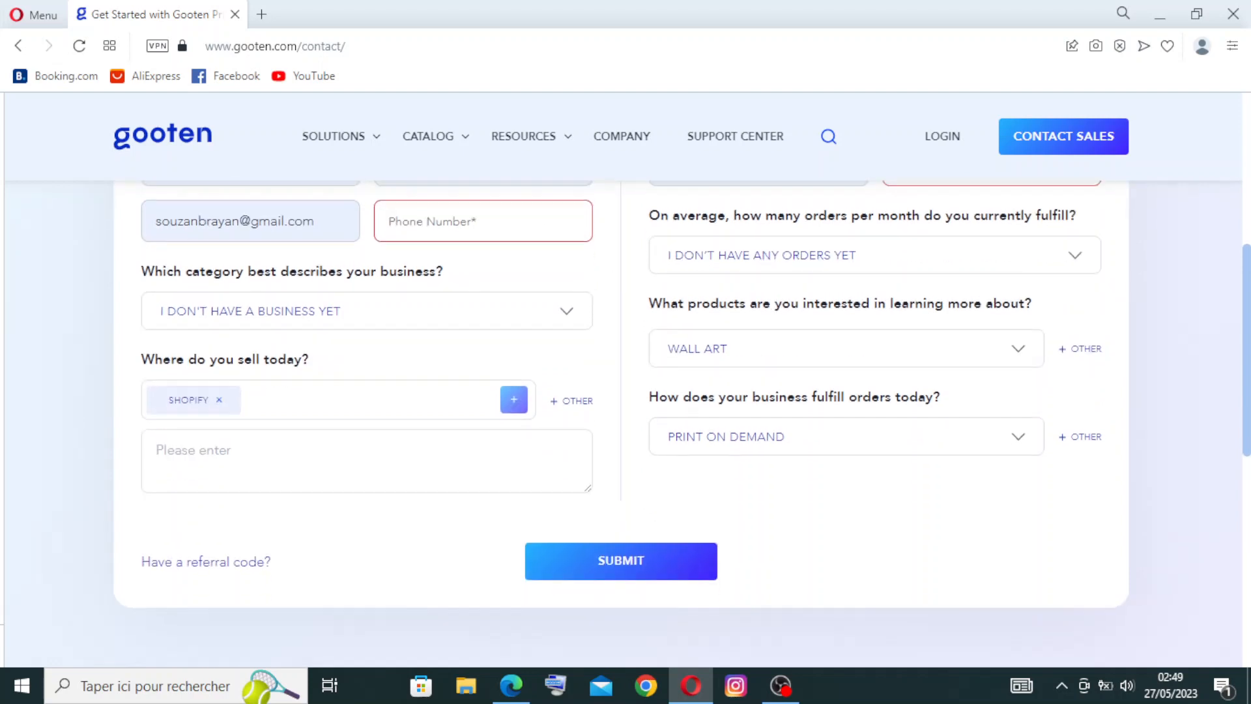
{"action": "scroll", "scroll_direction": "down", "scroll_amount": 3}
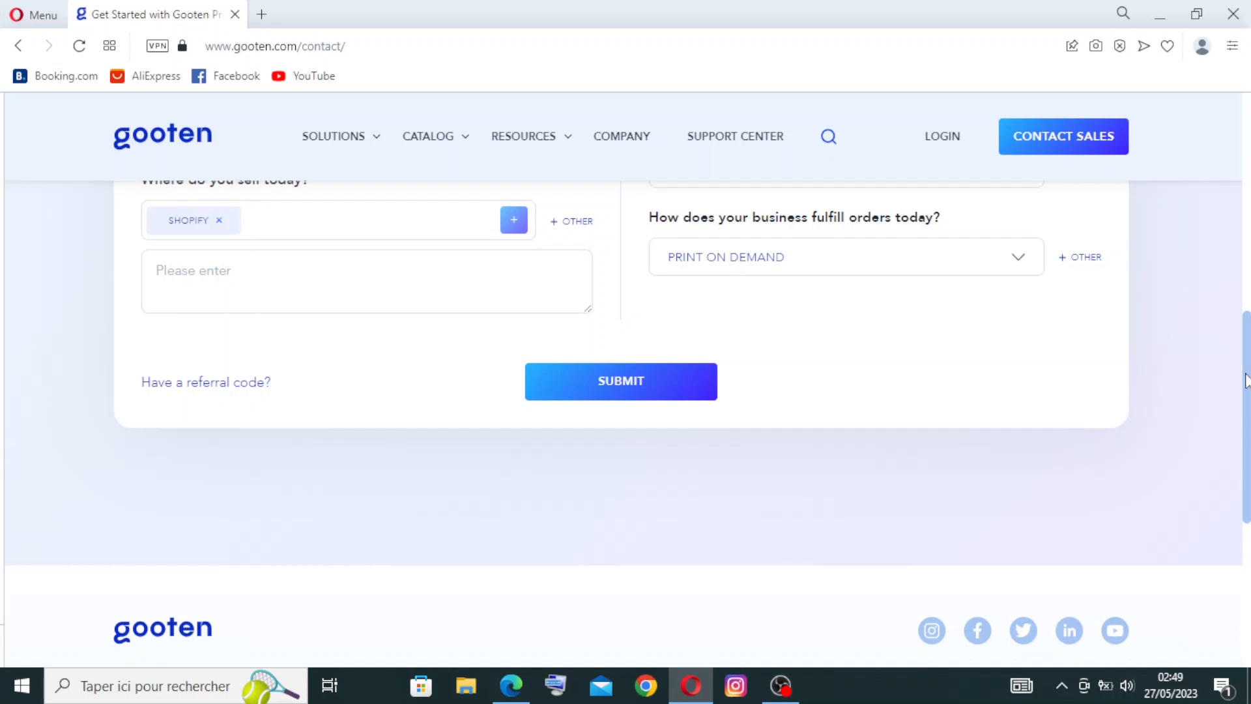
{"action": "scroll", "scroll_direction": "down", "scroll_amount": 3}
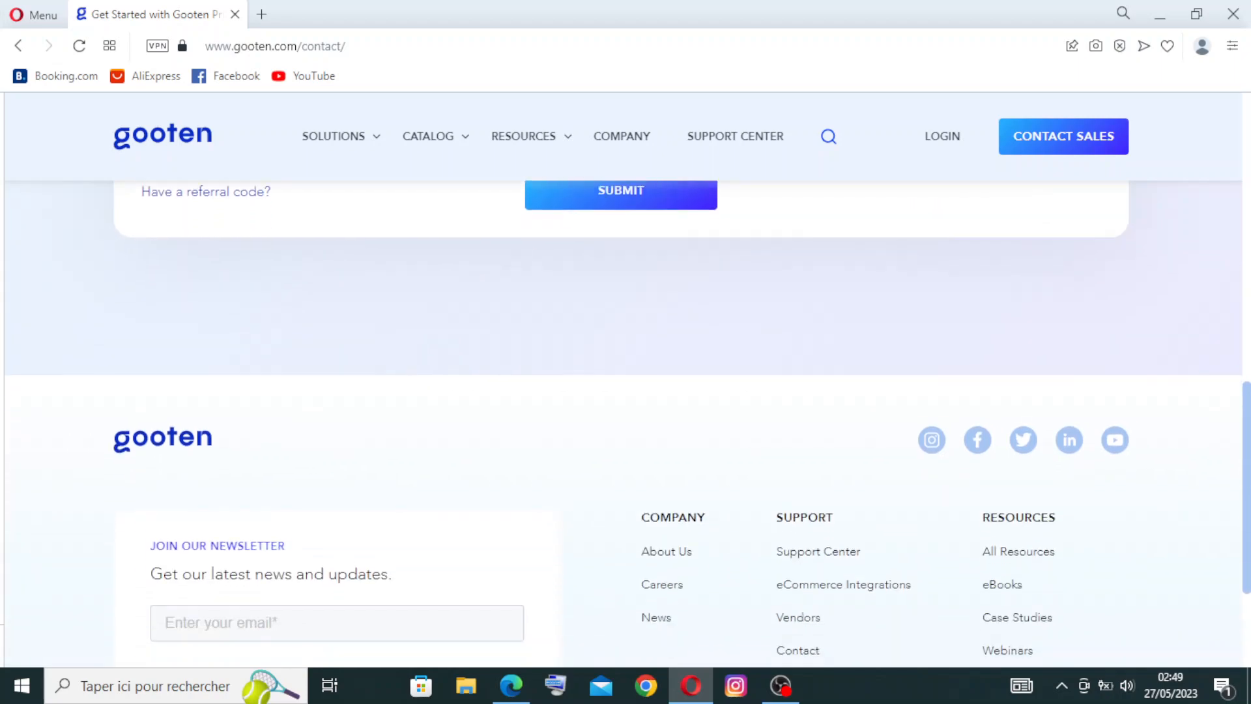
{"action": "scroll", "scroll_direction": "up", "scroll_amount": 3}
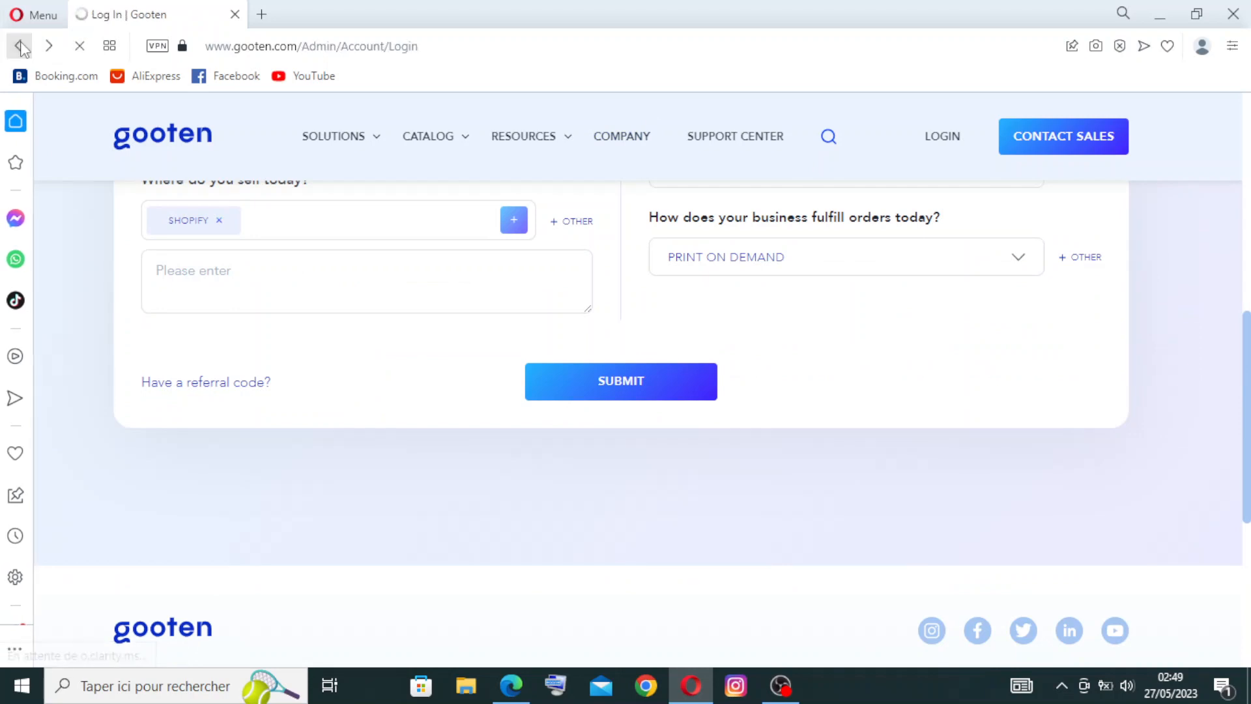
Go back to gooten.com and scroll through its blog, category and integrations sections toward Support Center.
{"action": "left_click", "coordinate": [18, 46]}
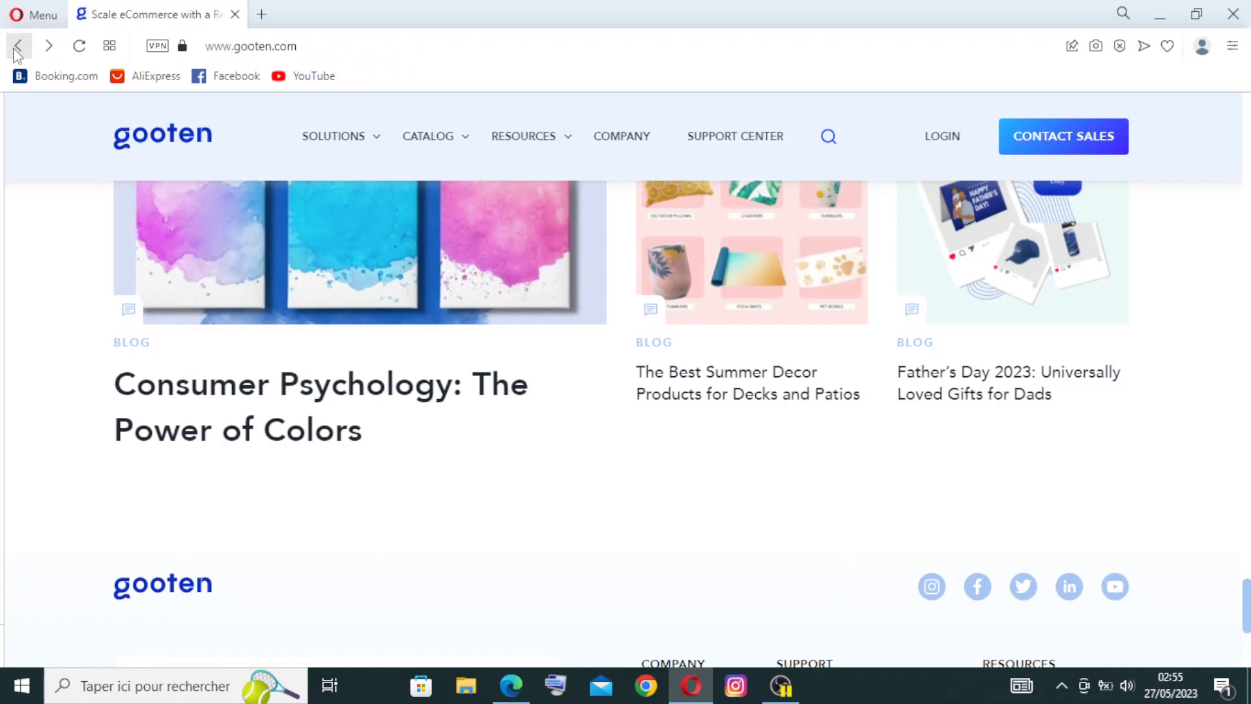
{"action": "mouse_move", "coordinate": [517, 27]}
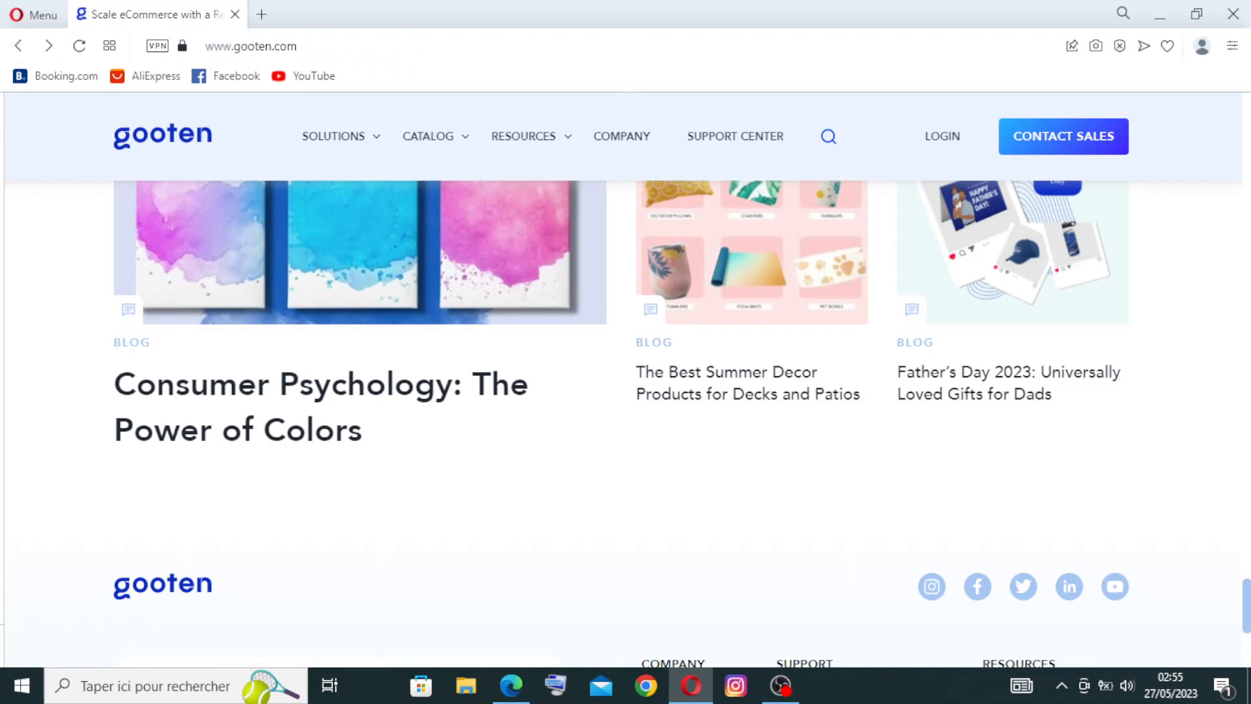
{"action": "scroll", "scroll_direction": "up", "scroll_amount": 3}
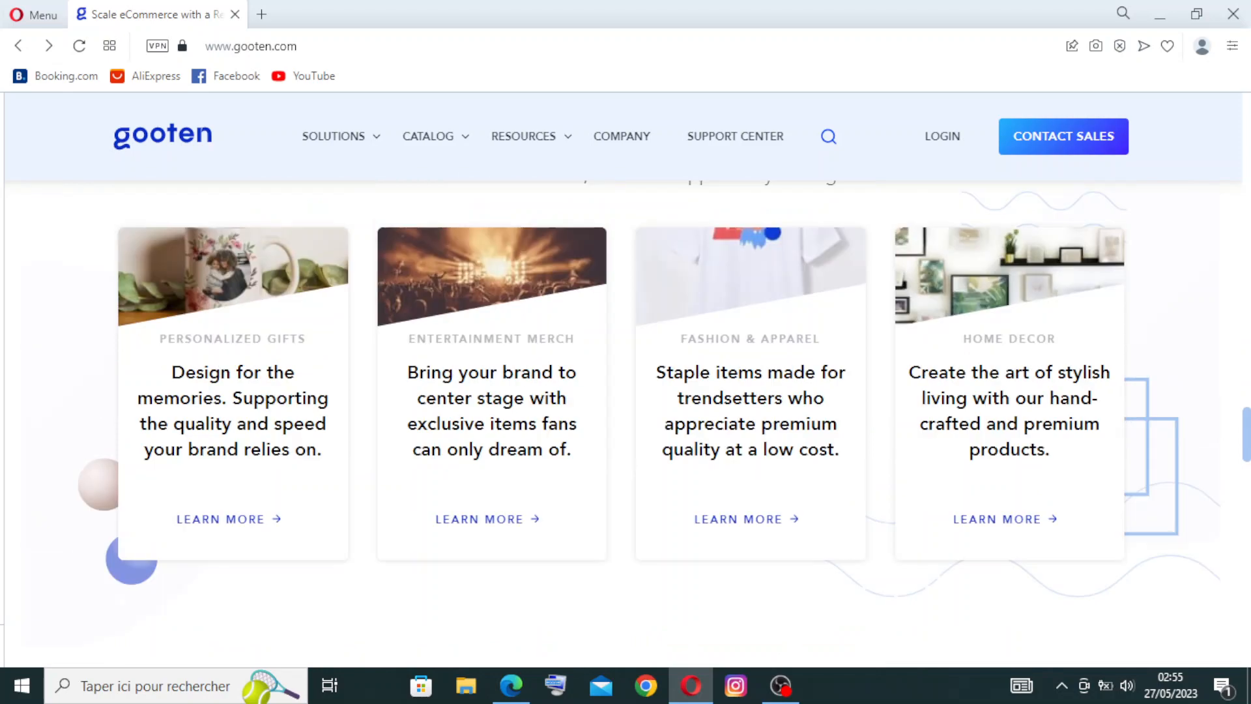
{"action": "scroll", "scroll_direction": "down", "scroll_amount": 3}
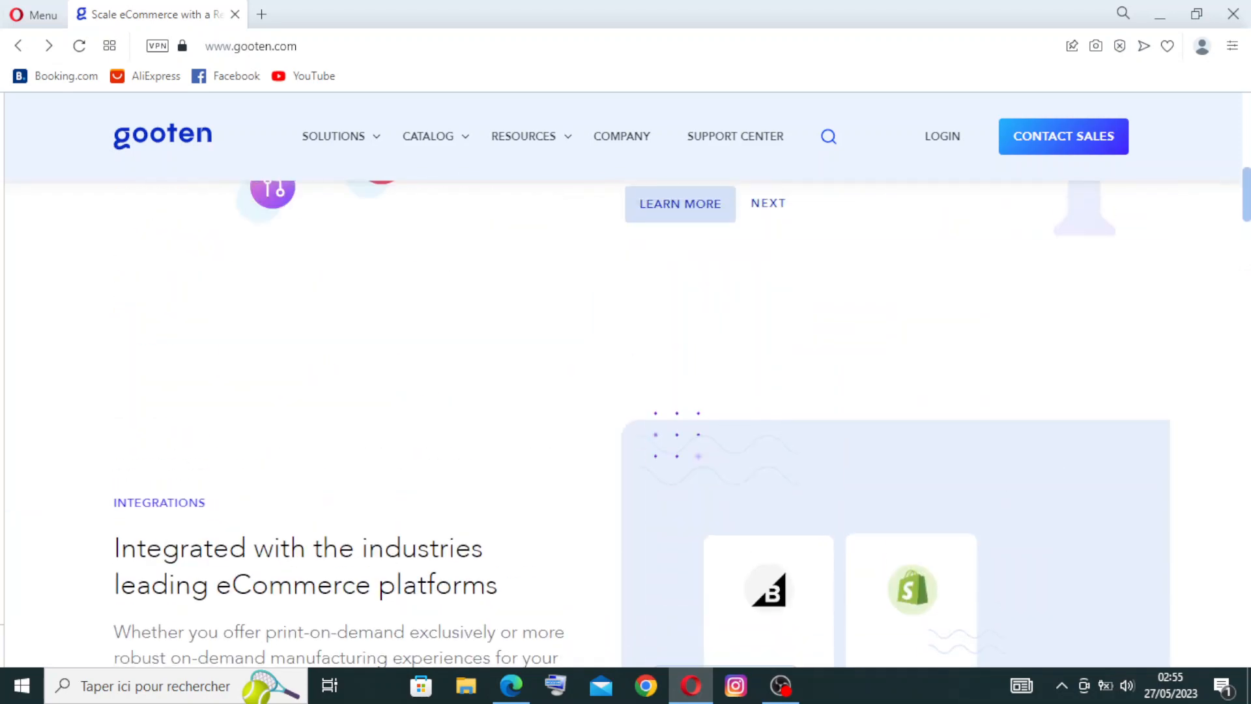
{"action": "scroll", "scroll_direction": "up", "scroll_amount": 3}
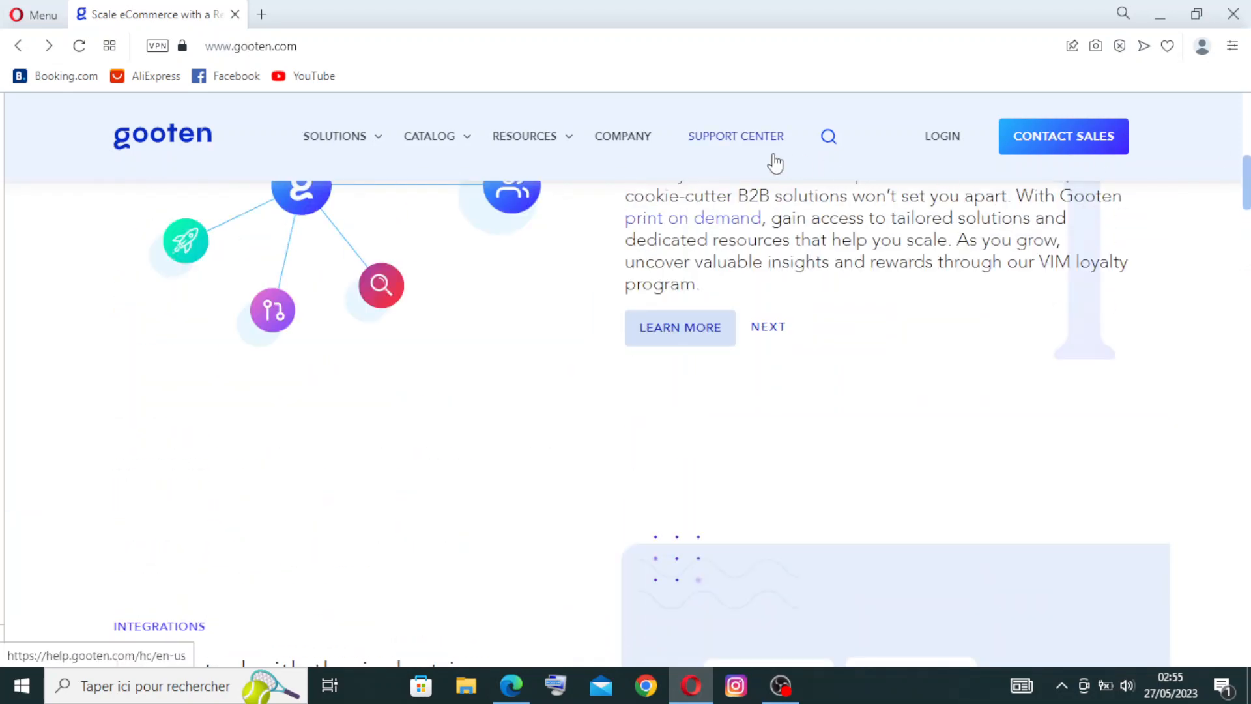
{"action": "mouse_move", "coordinate": [726, 137]}
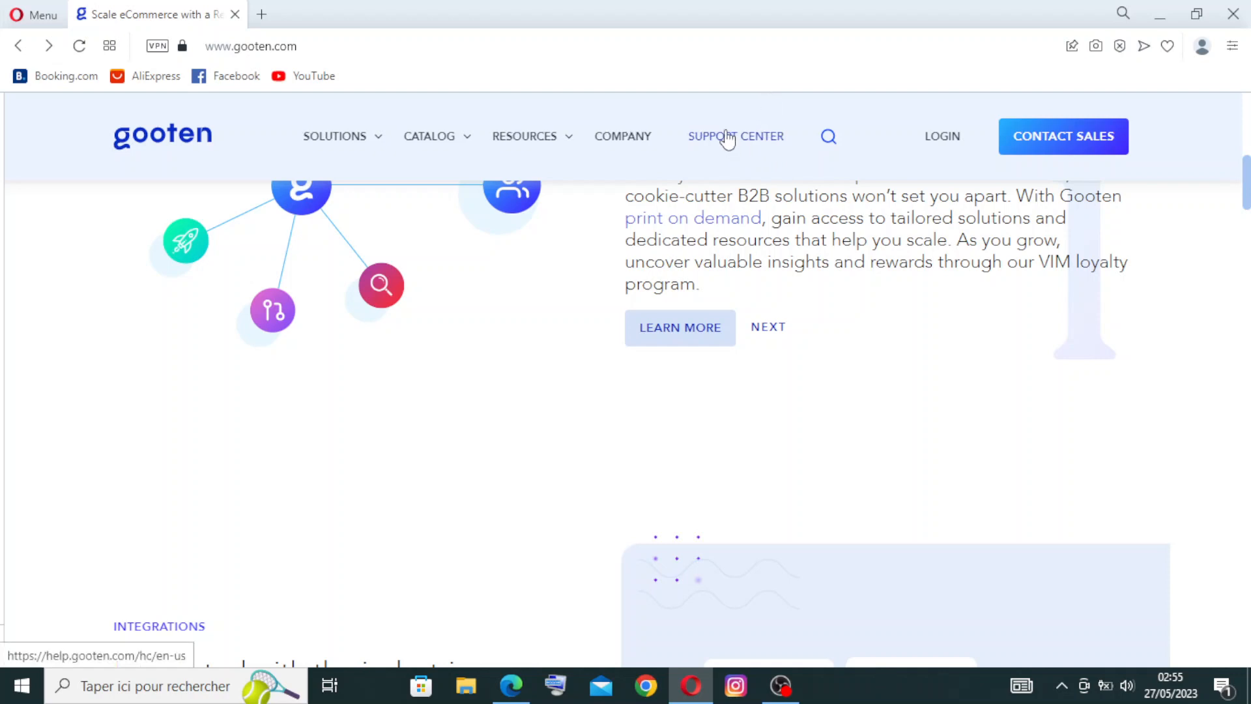
{"action": "mouse_move", "coordinate": [741, 95]}
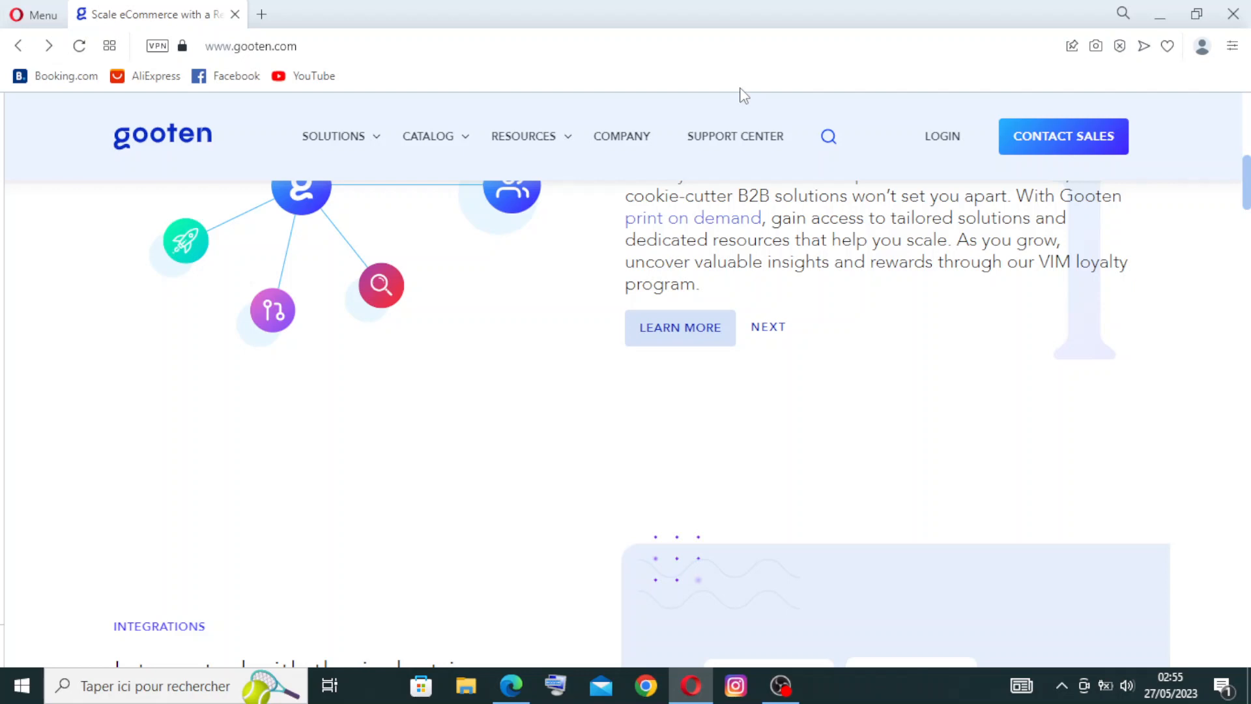
{"action": "mouse_move", "coordinate": [735, 136]}
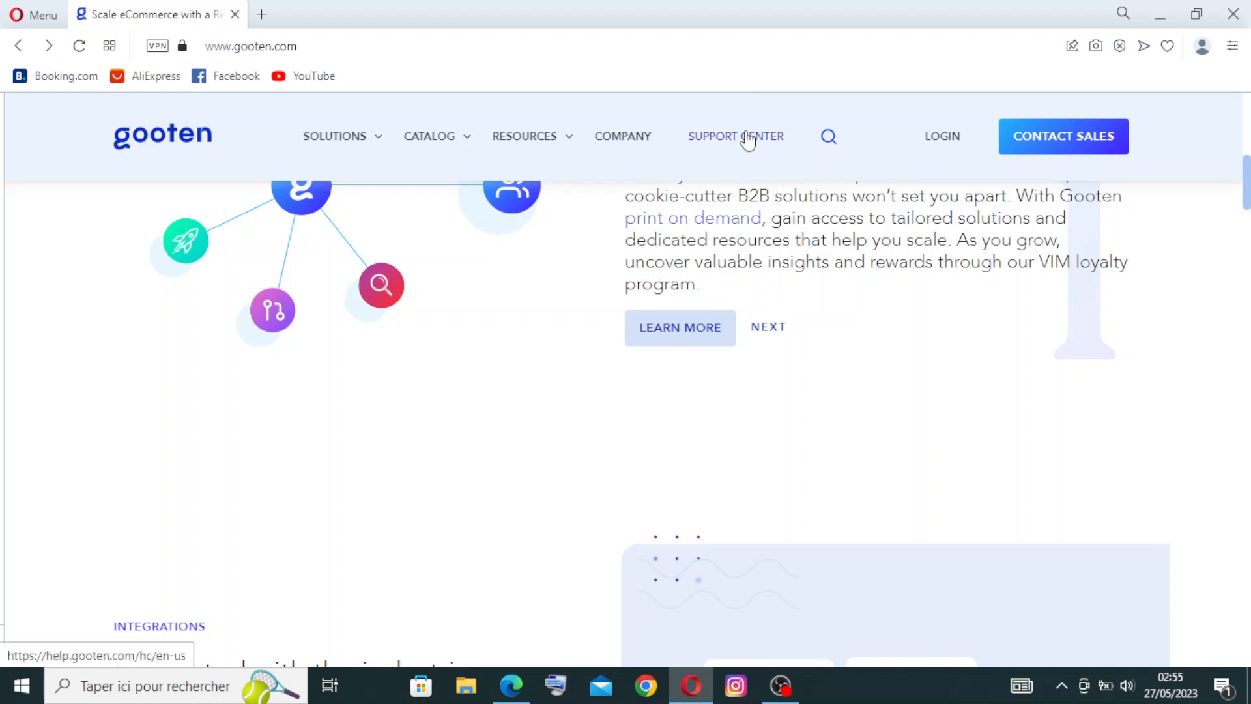
{"action": "left_click", "coordinate": [735, 136]}
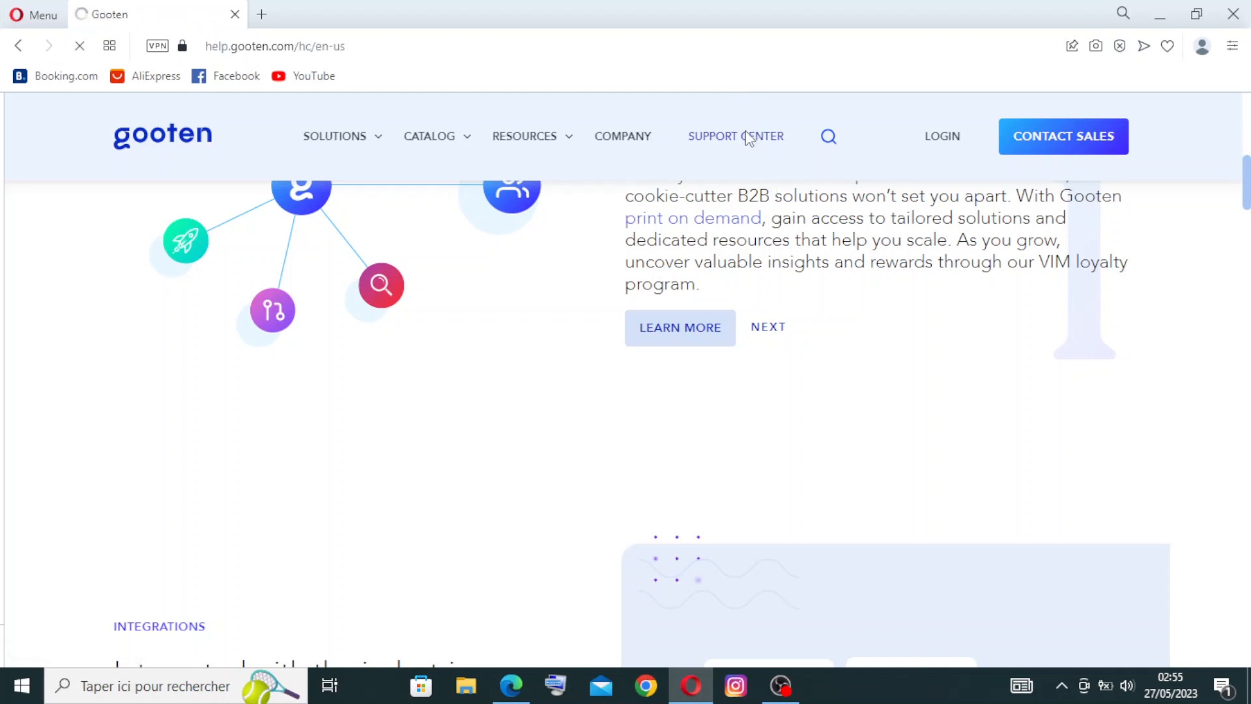
Enter the Support Center and browse its updates and policies article categories.
{"action": "left_click", "coordinate": [735, 136]}
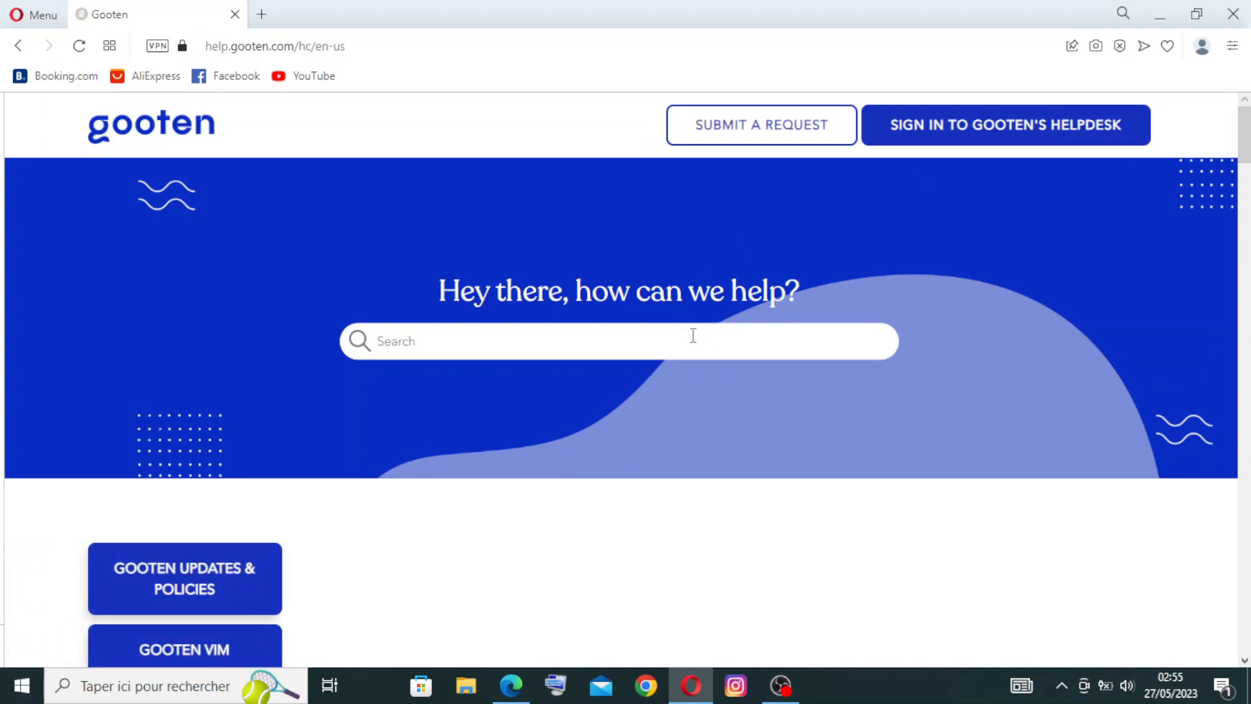
{"action": "mouse_move", "coordinate": [1242, 106]}
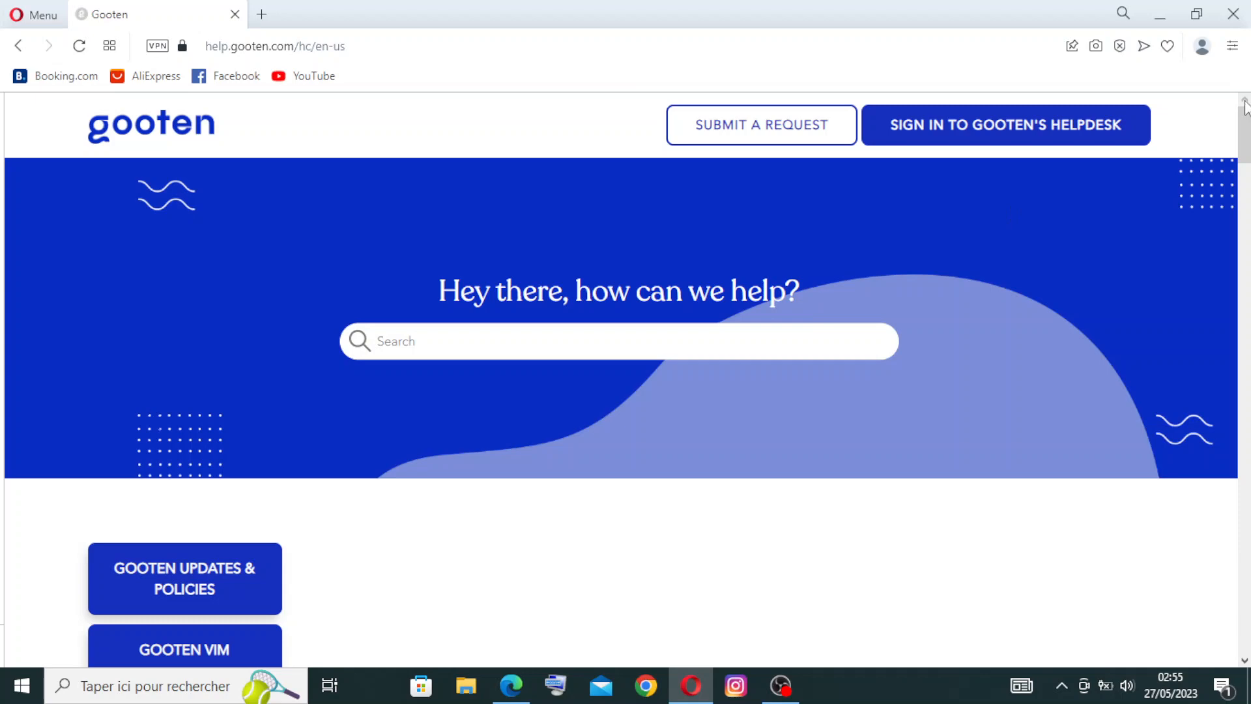
{"action": "scroll", "scroll_direction": "down", "scroll_amount": 3}
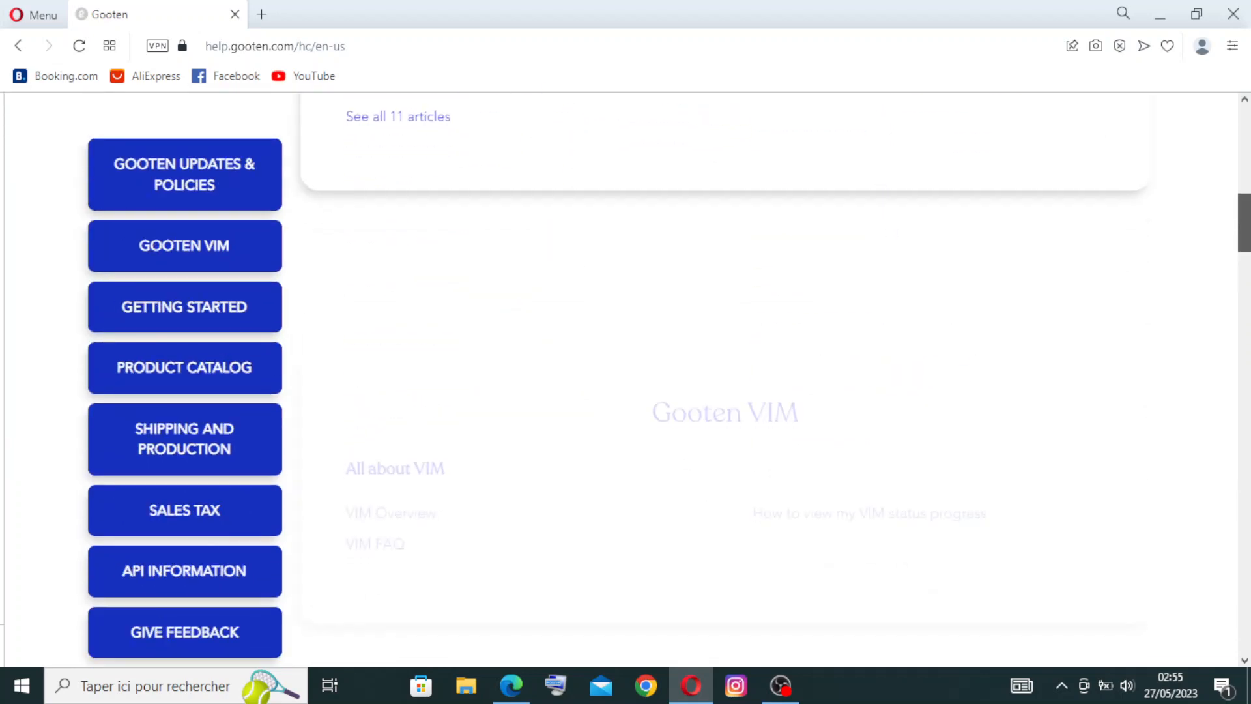
{"action": "scroll", "scroll_direction": "down", "scroll_amount": 3}
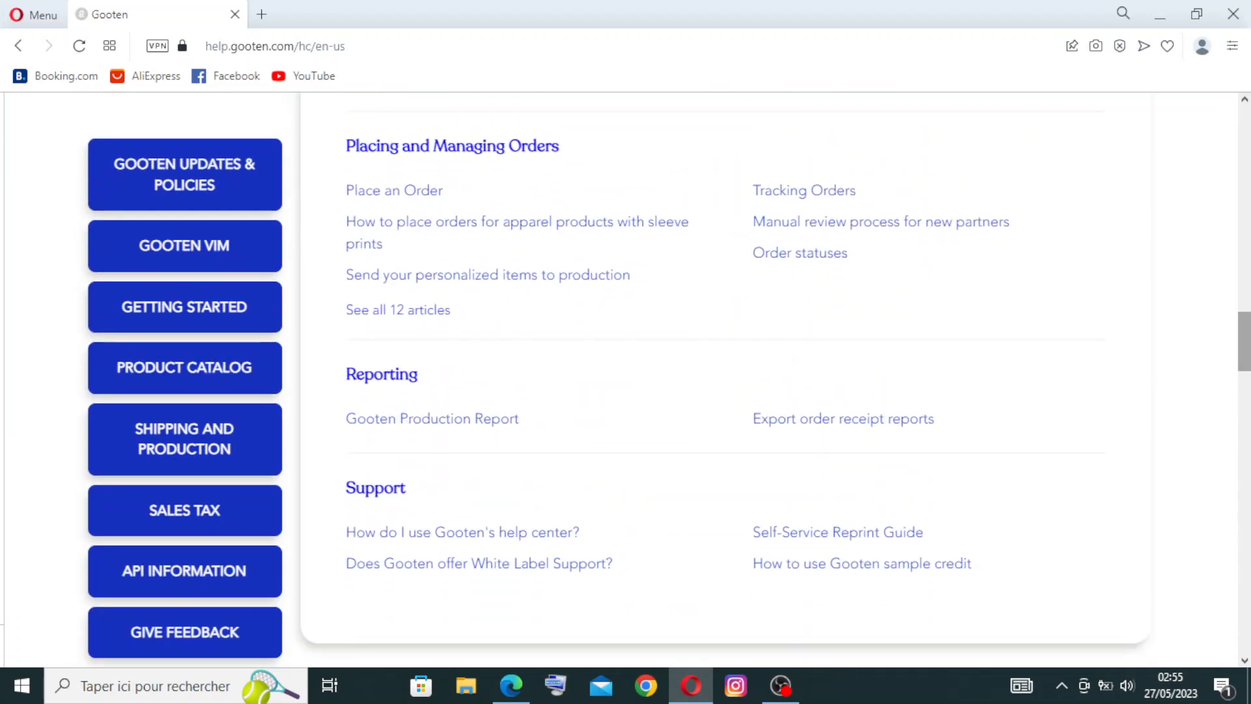
{"action": "left_click", "coordinate": [184, 367]}
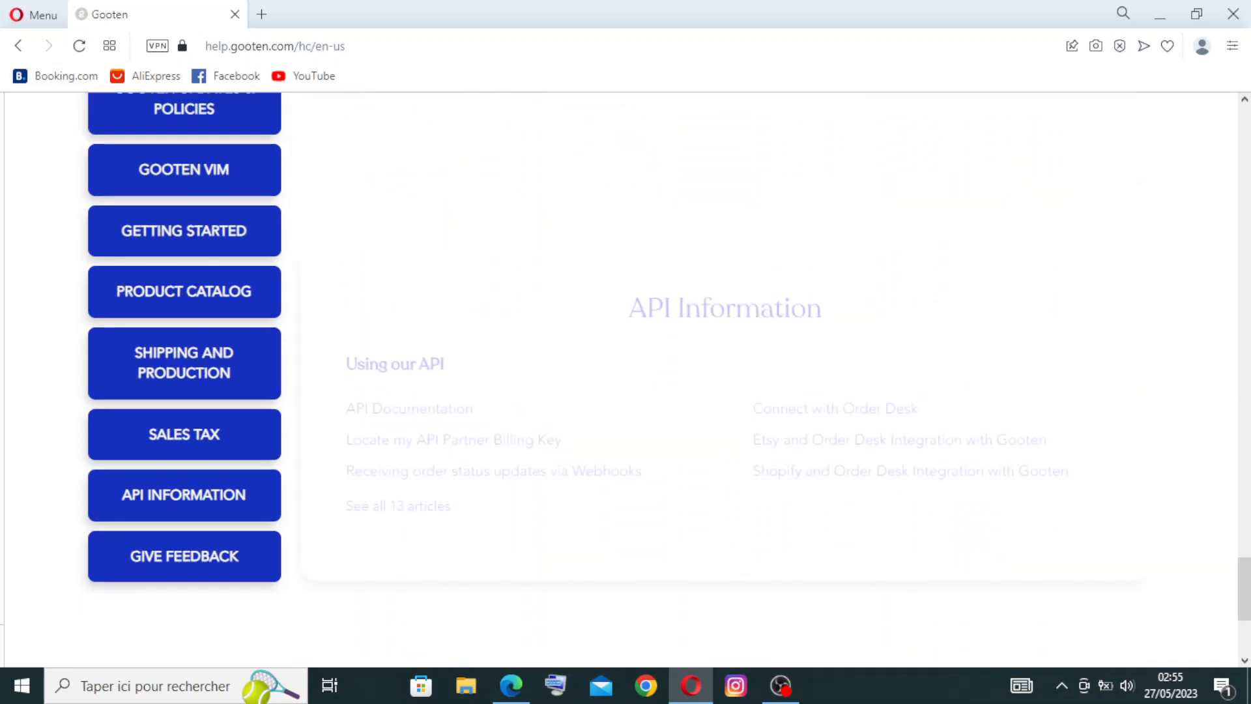
{"action": "scroll", "scroll_direction": "up", "scroll_amount": 3}
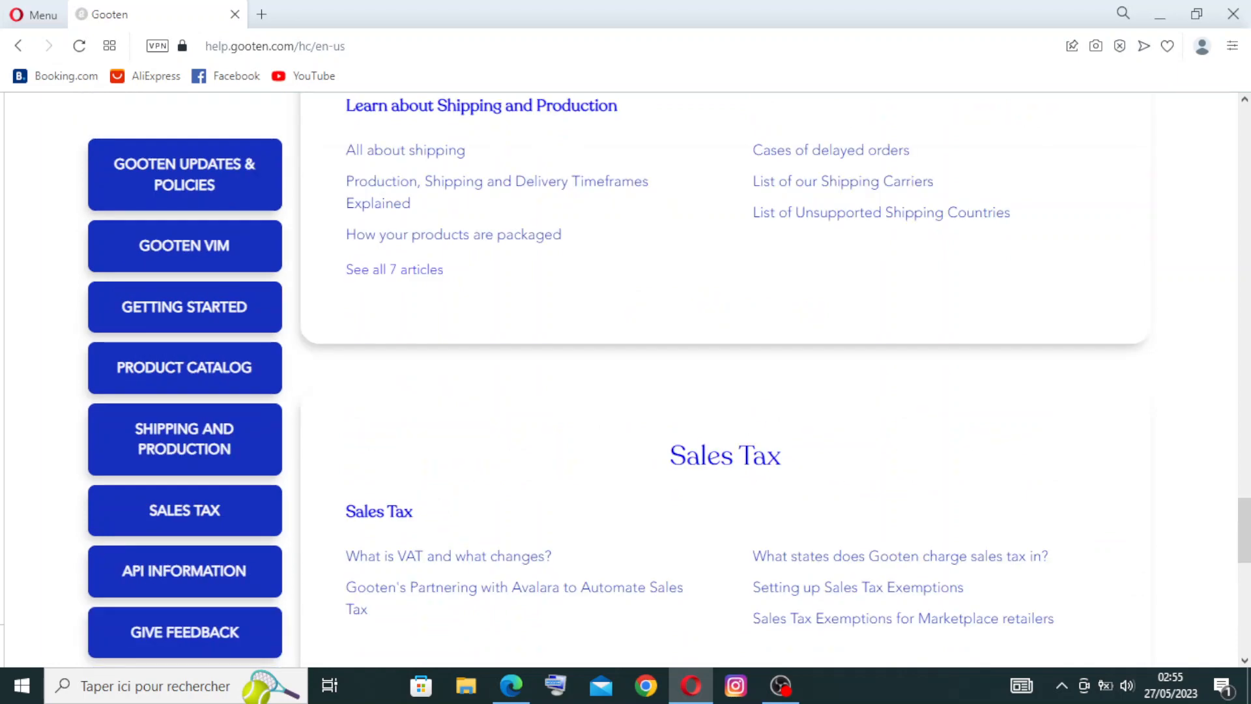
Continue through Product Catalog, Sales Tax and API Information, ending back at the top.
{"action": "scroll", "scroll_direction": "up", "scroll_amount": 3}
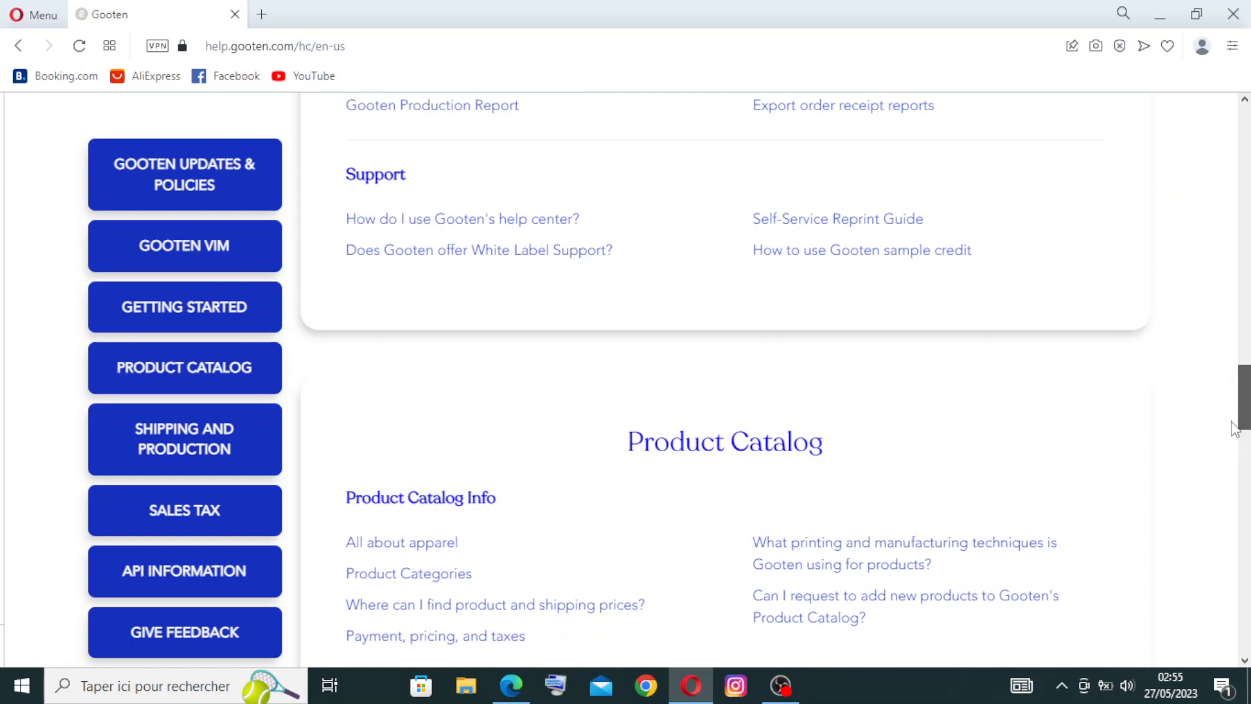
{"action": "scroll", "scroll_direction": "up", "scroll_amount": 3}
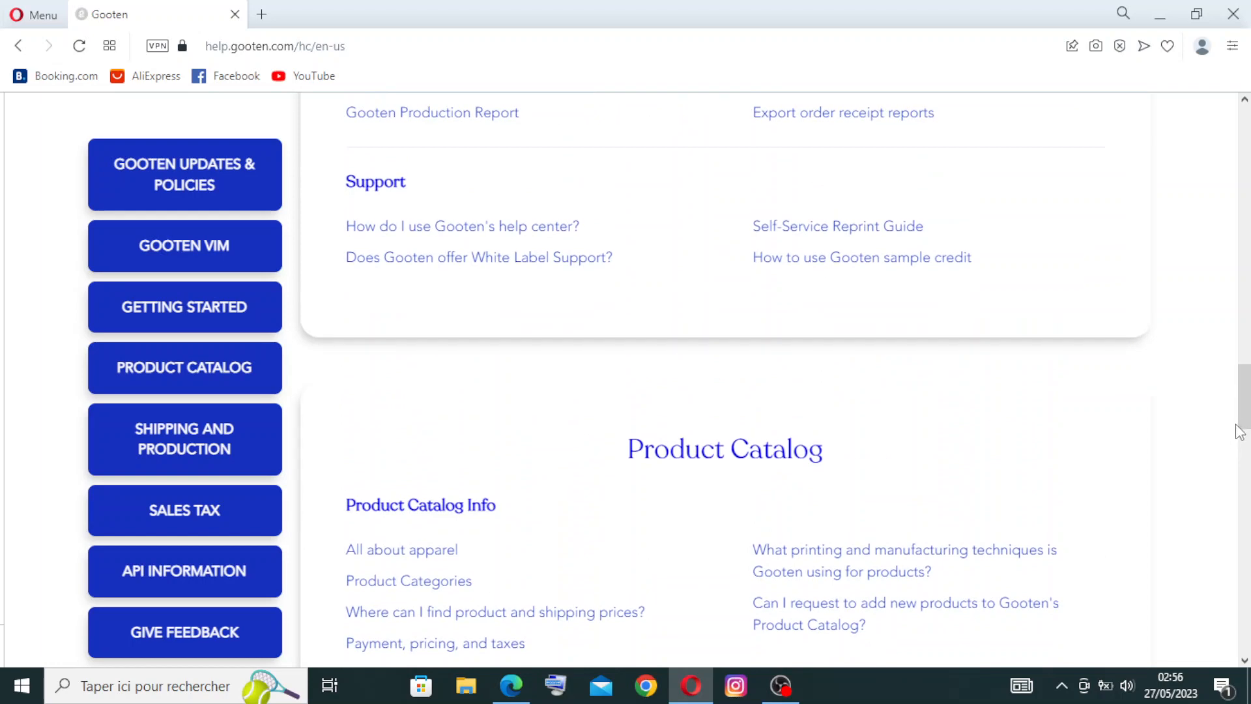
{"action": "mouse_move", "coordinate": [682, 569]}
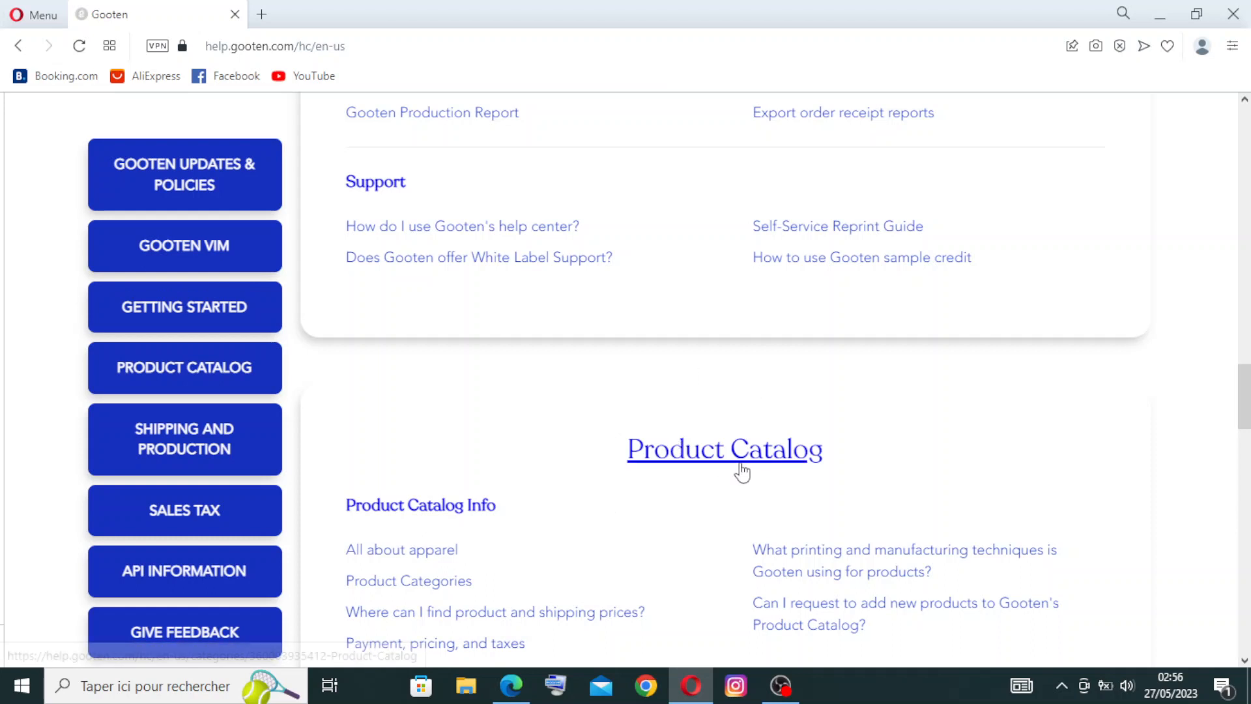
{"action": "mouse_move", "coordinate": [724, 448]}
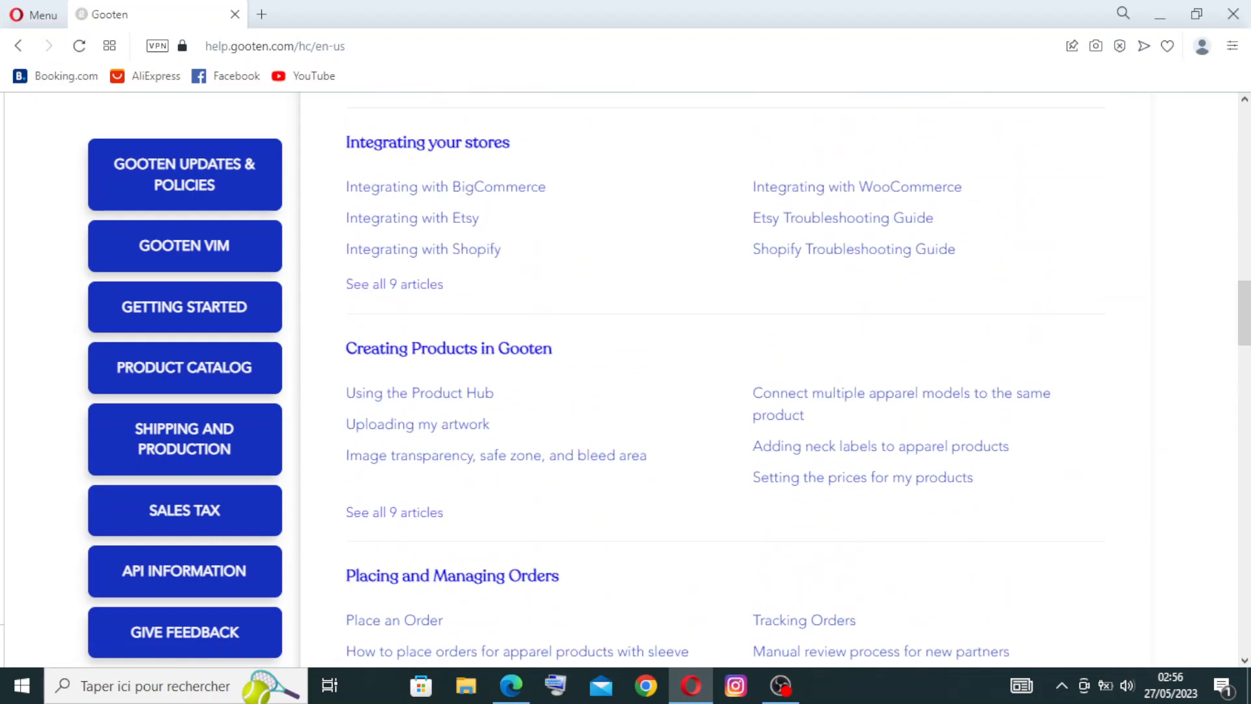
{"action": "left_click", "coordinate": [183, 174]}
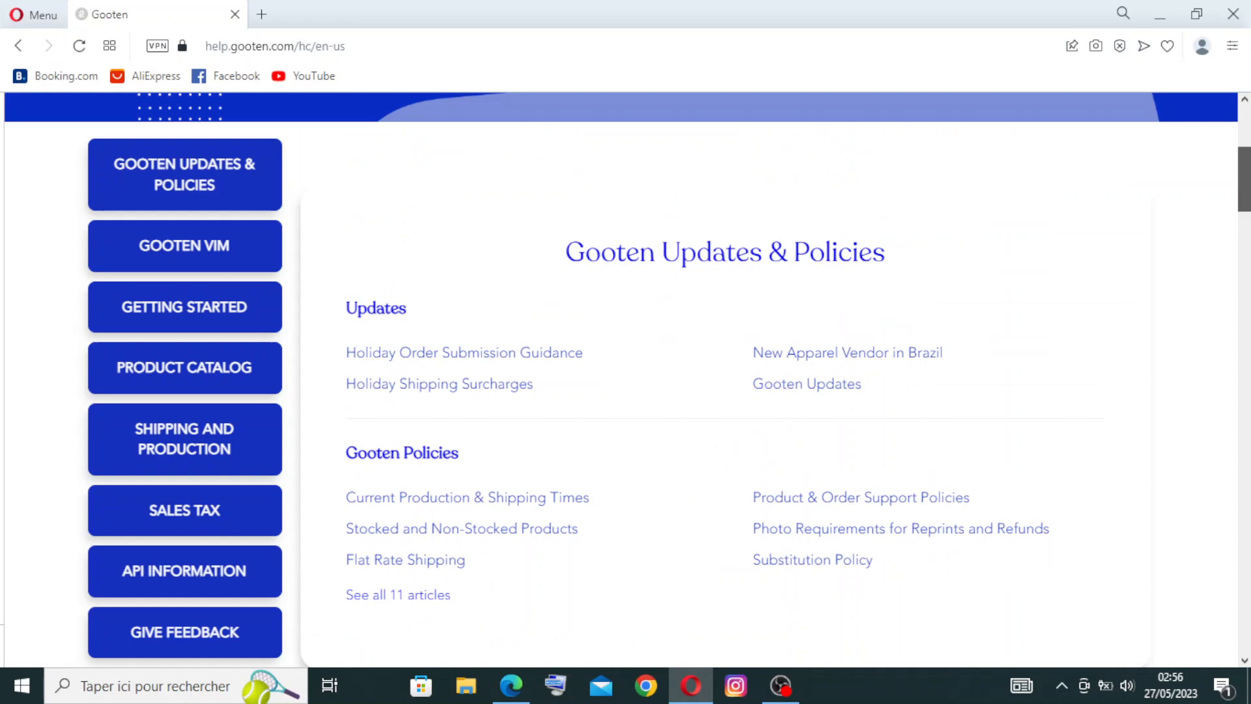
{"action": "scroll", "scroll_direction": "up", "scroll_amount": 3}
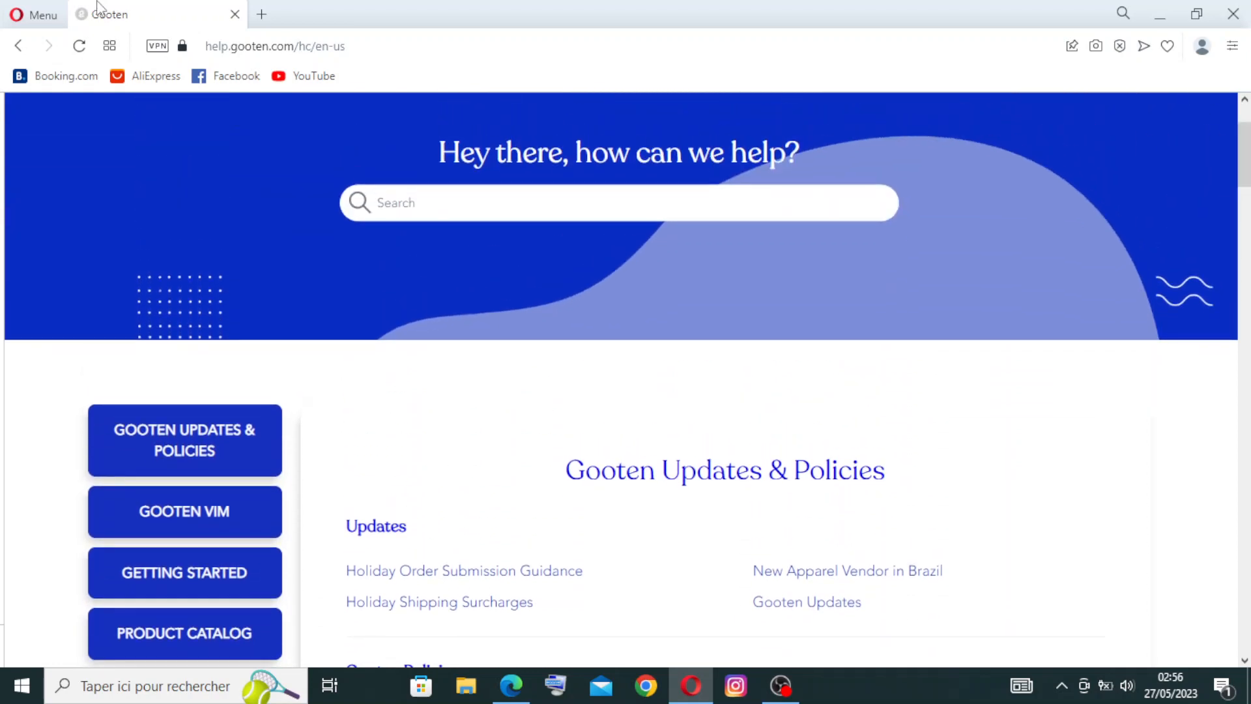
Return to the gooten.com homepage, start a find-in-page with Ctrl+F, and scroll to the global footprint figures.
{"action": "left_click", "coordinate": [18, 46]}
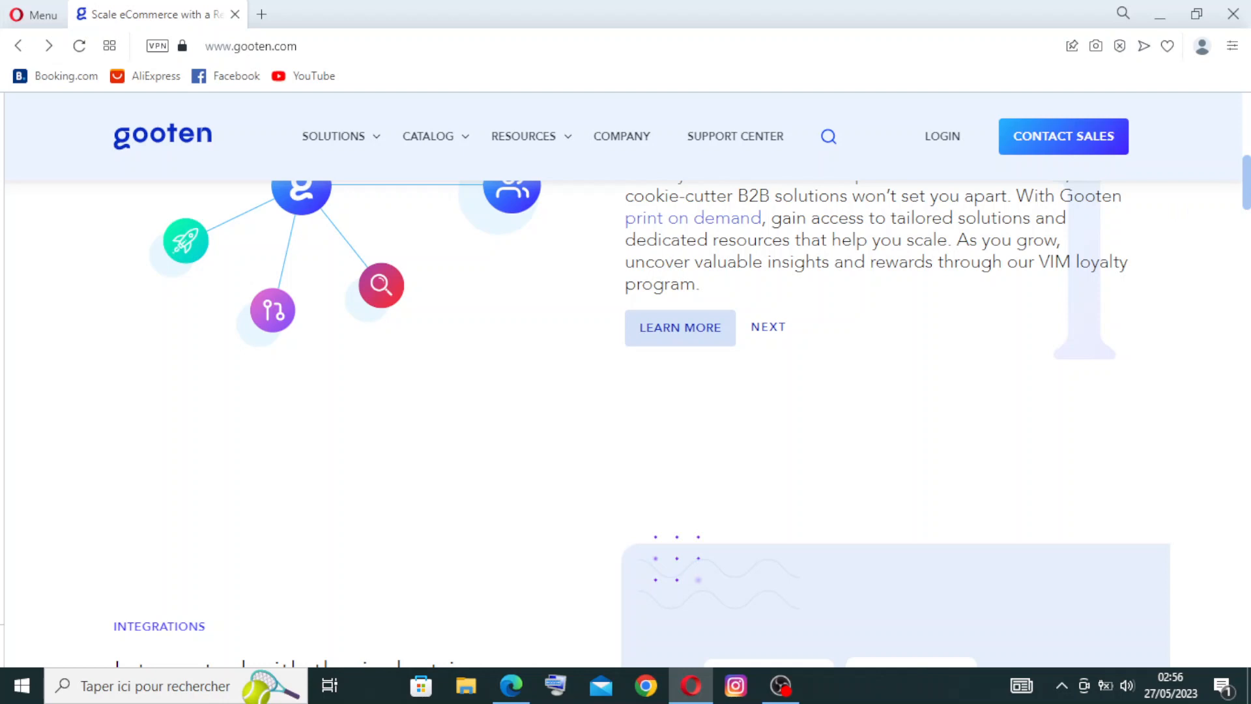
{"action": "scroll", "scroll_direction": "up", "scroll_amount": 3}
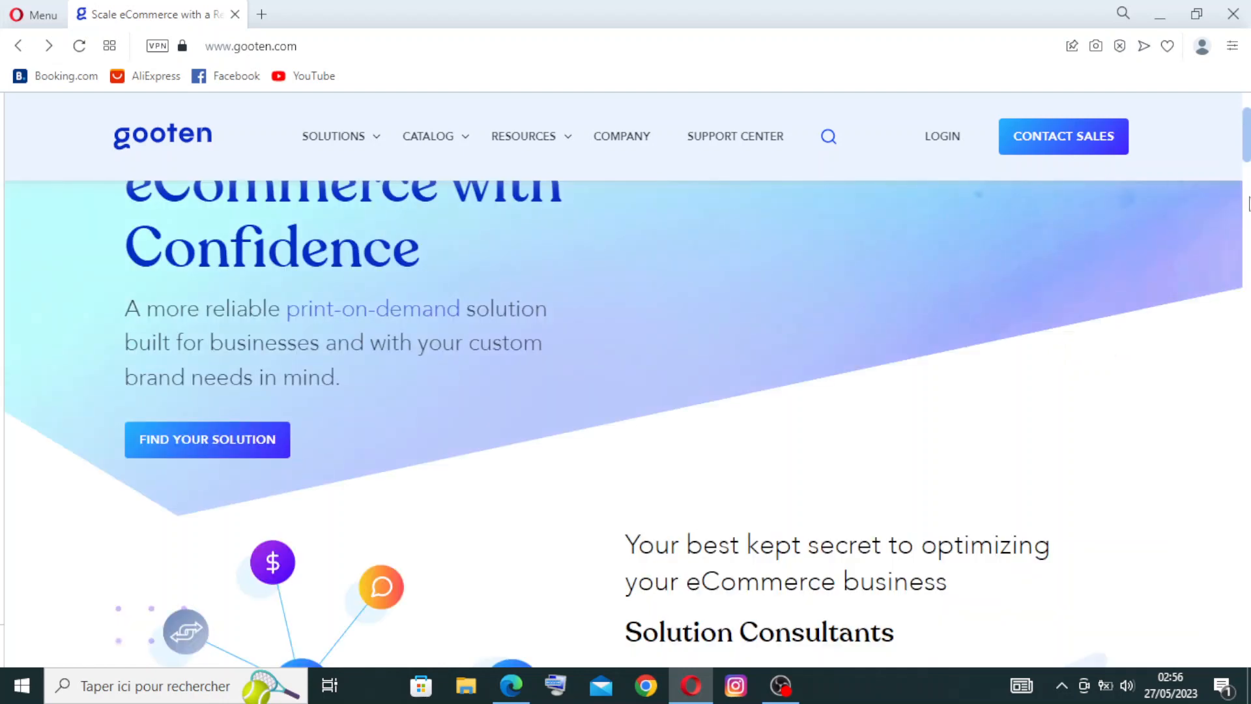
{"action": "key", "text": "ctrl+f"}
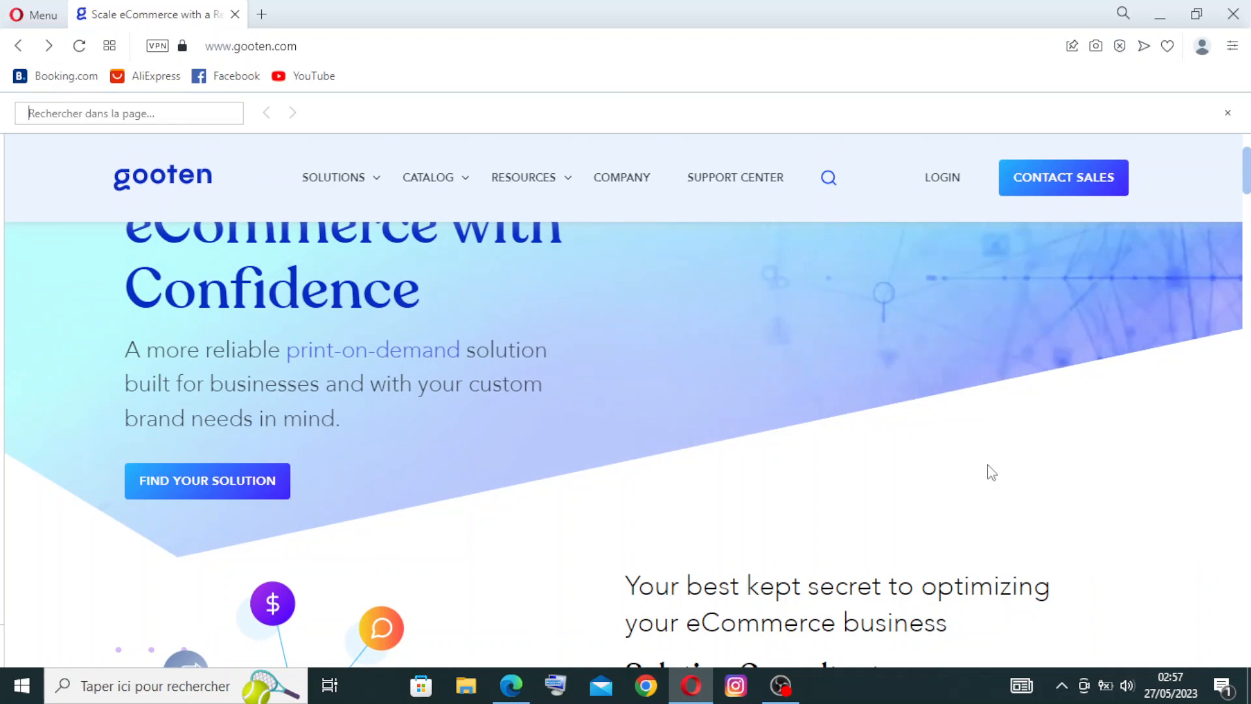
{"action": "mouse_move", "coordinate": [945, 365]}
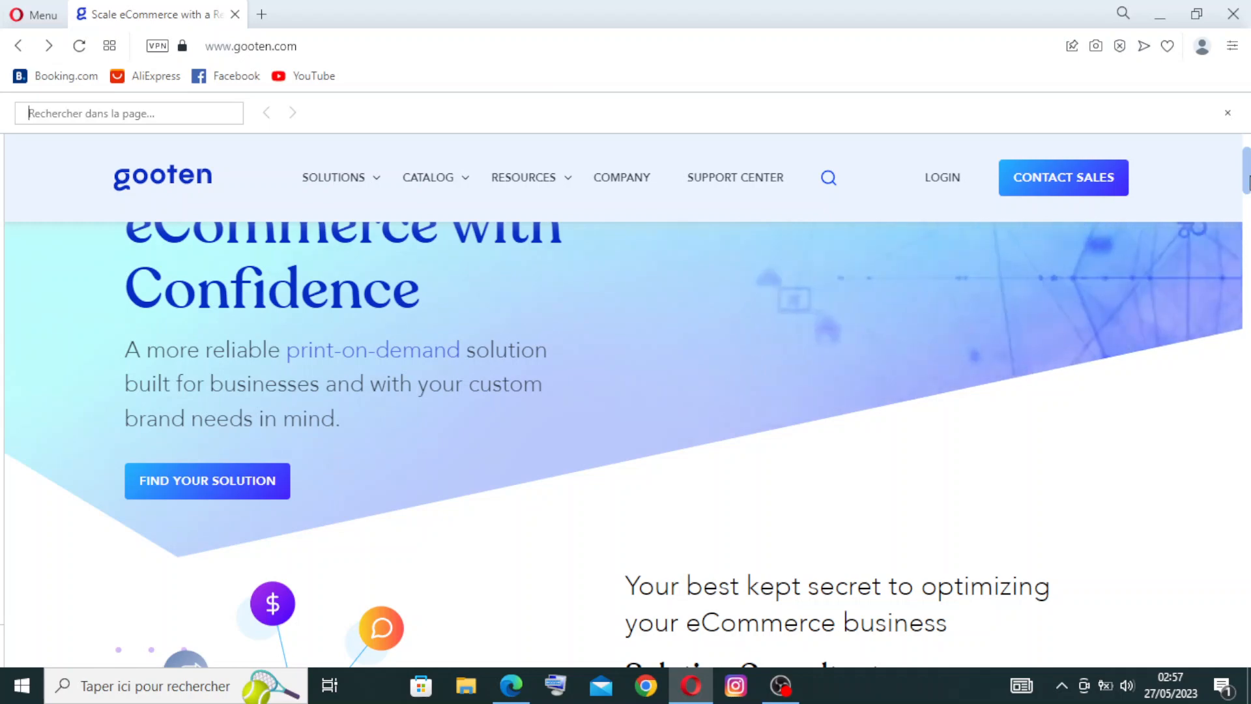
{"action": "scroll", "scroll_direction": "down", "scroll_amount": 3}
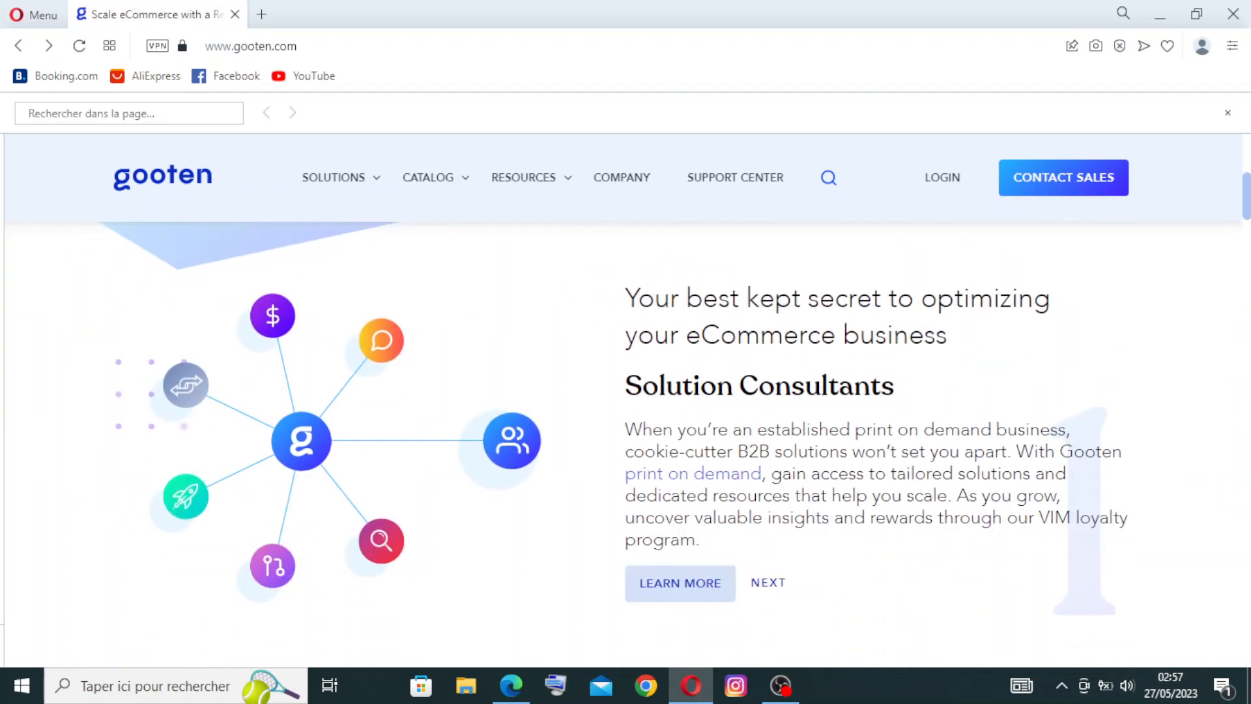
{"action": "scroll", "scroll_direction": "down", "scroll_amount": 3}
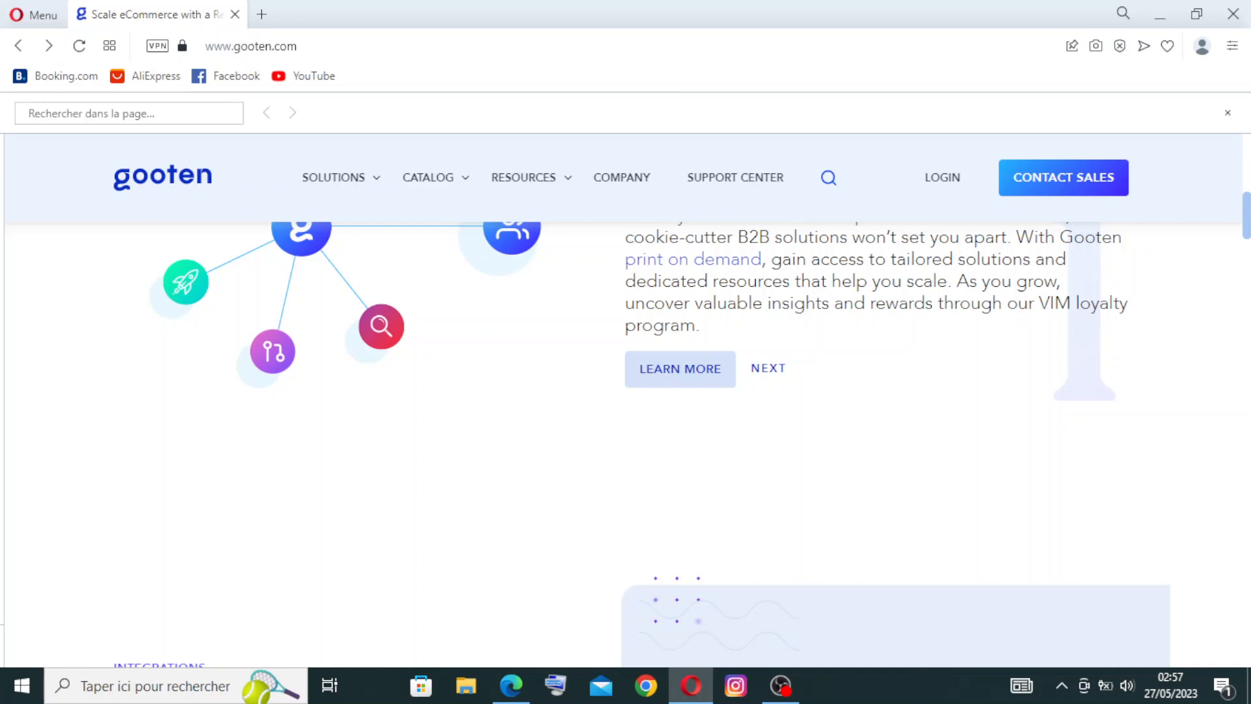
Browse the world map and print-on-demand market sections down to the most loved products.
{"action": "scroll", "scroll_direction": "down", "scroll_amount": 3}
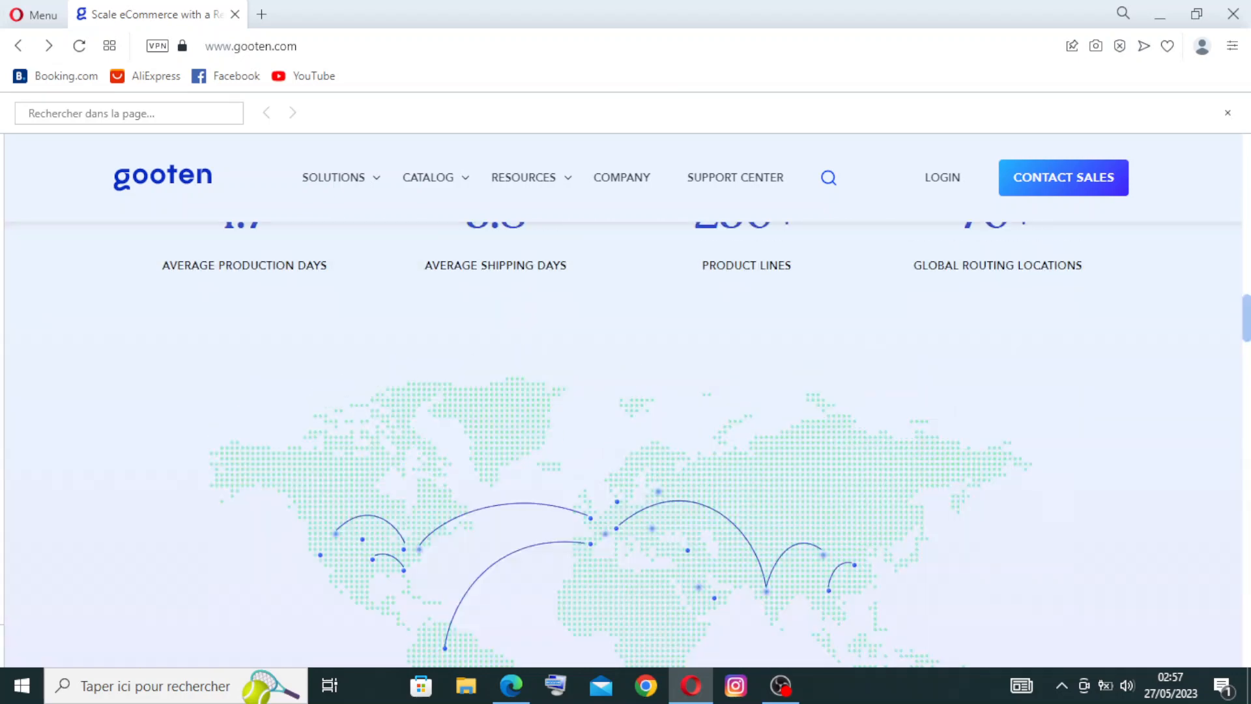
{"action": "scroll", "scroll_direction": "up", "scroll_amount": 3}
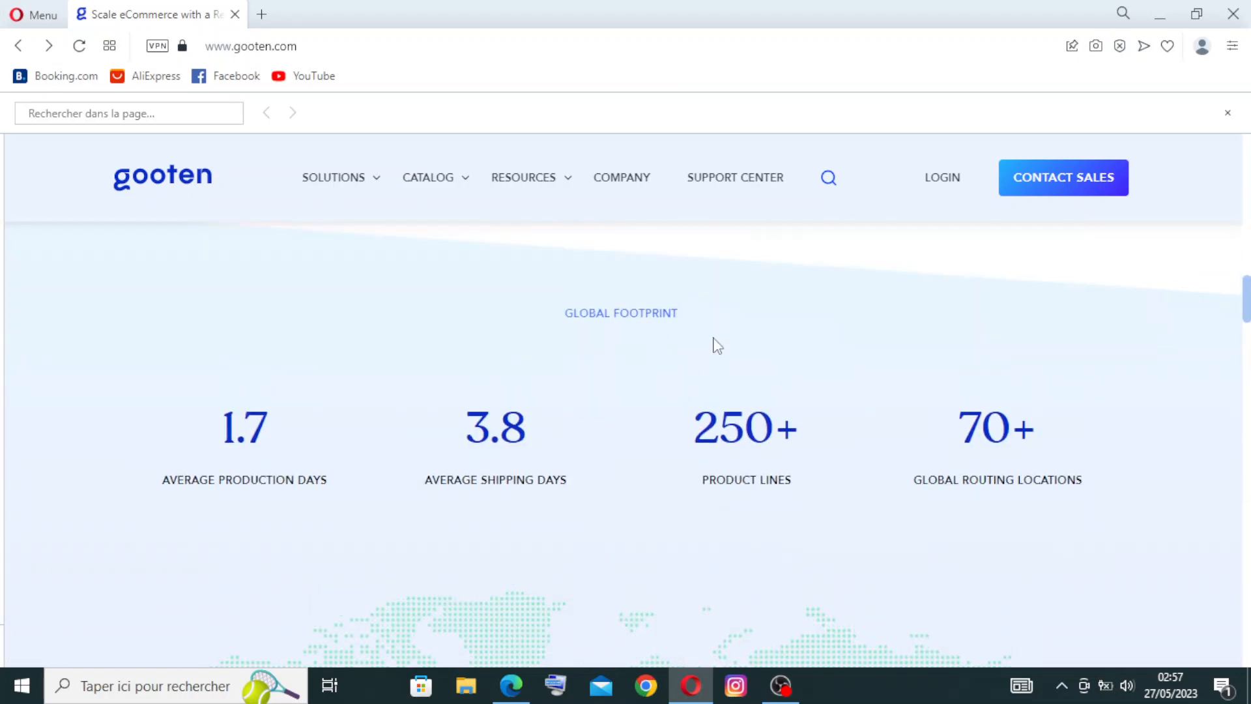
{"action": "mouse_move", "coordinate": [539, 528]}
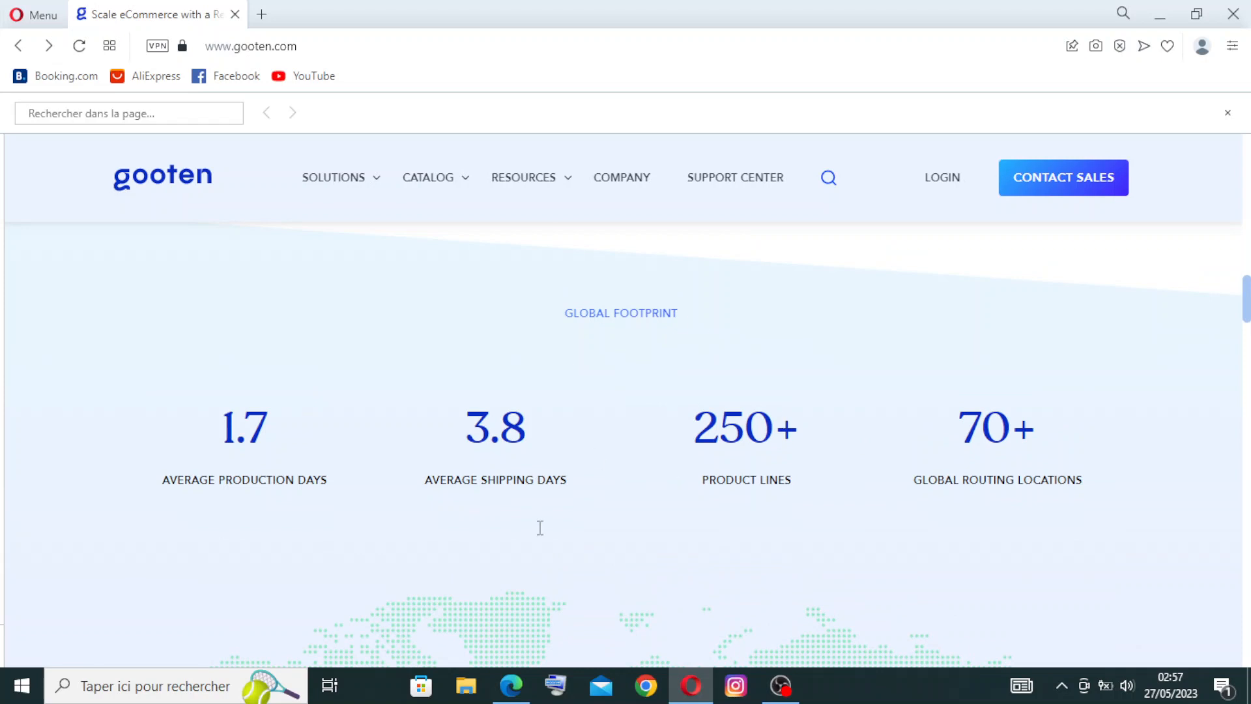
{"action": "mouse_move", "coordinate": [214, 456]}
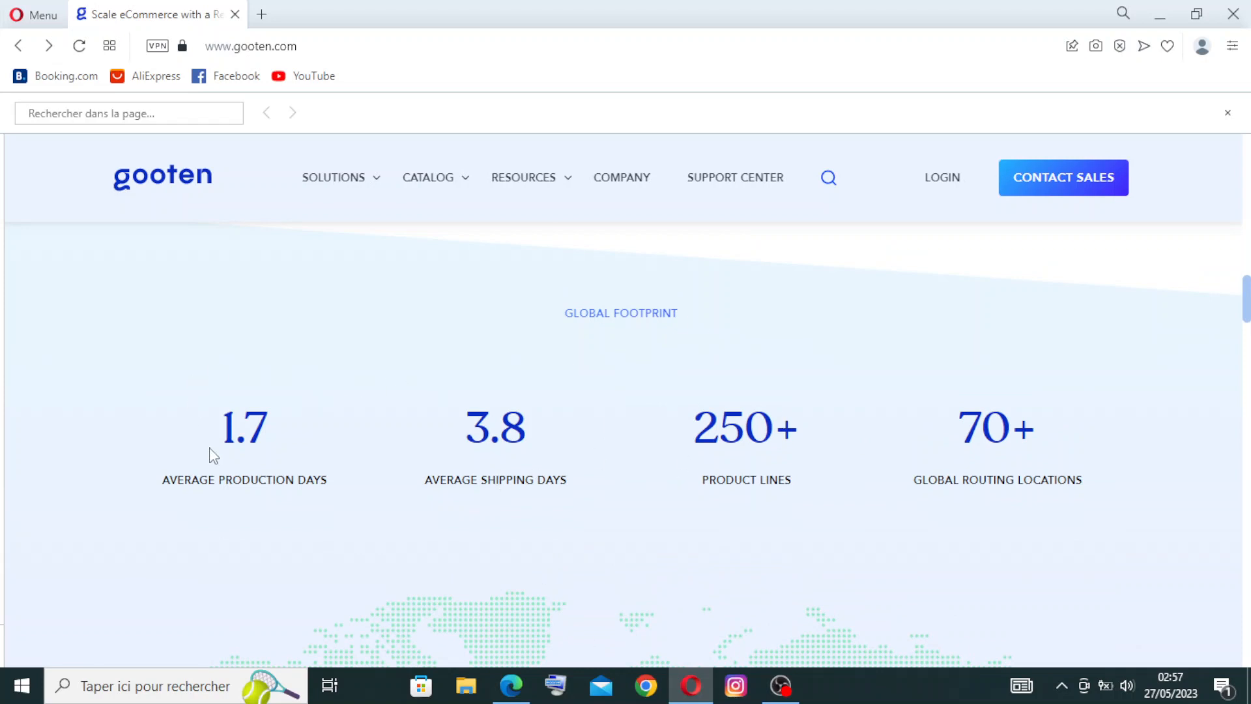
{"action": "mouse_move", "coordinate": [300, 413]}
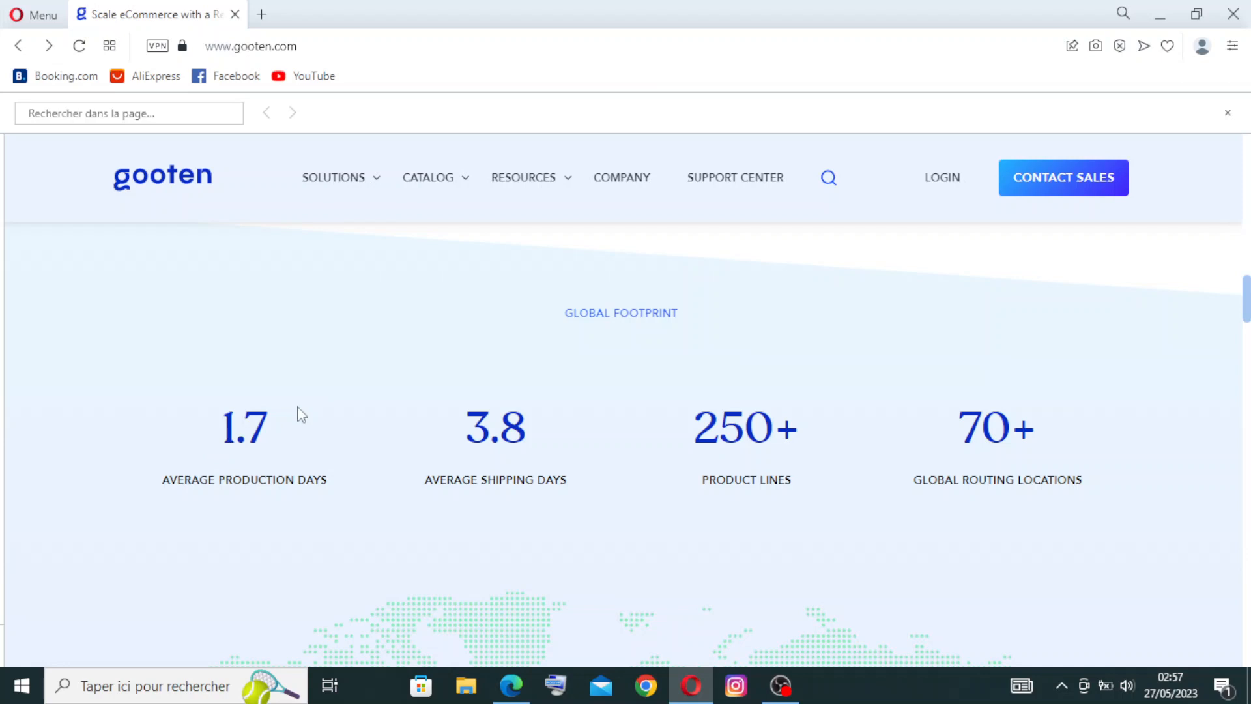
{"action": "mouse_move", "coordinate": [526, 477]}
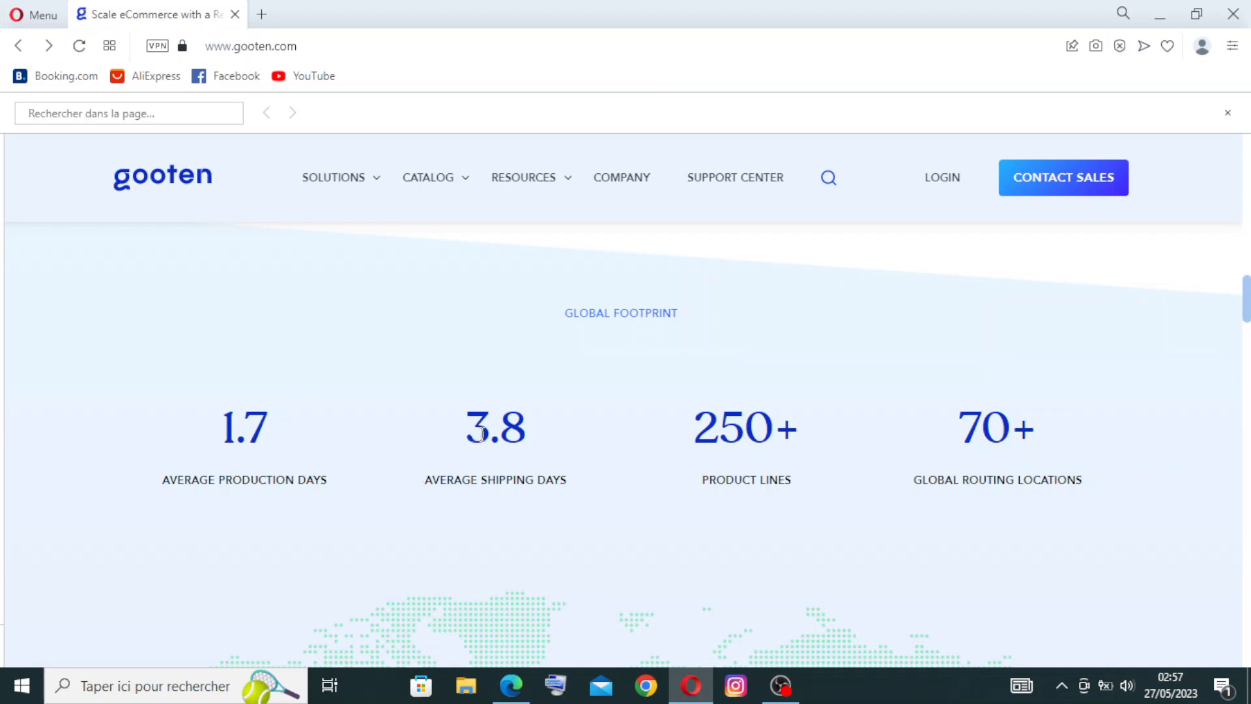
{"action": "mouse_move", "coordinate": [645, 472]}
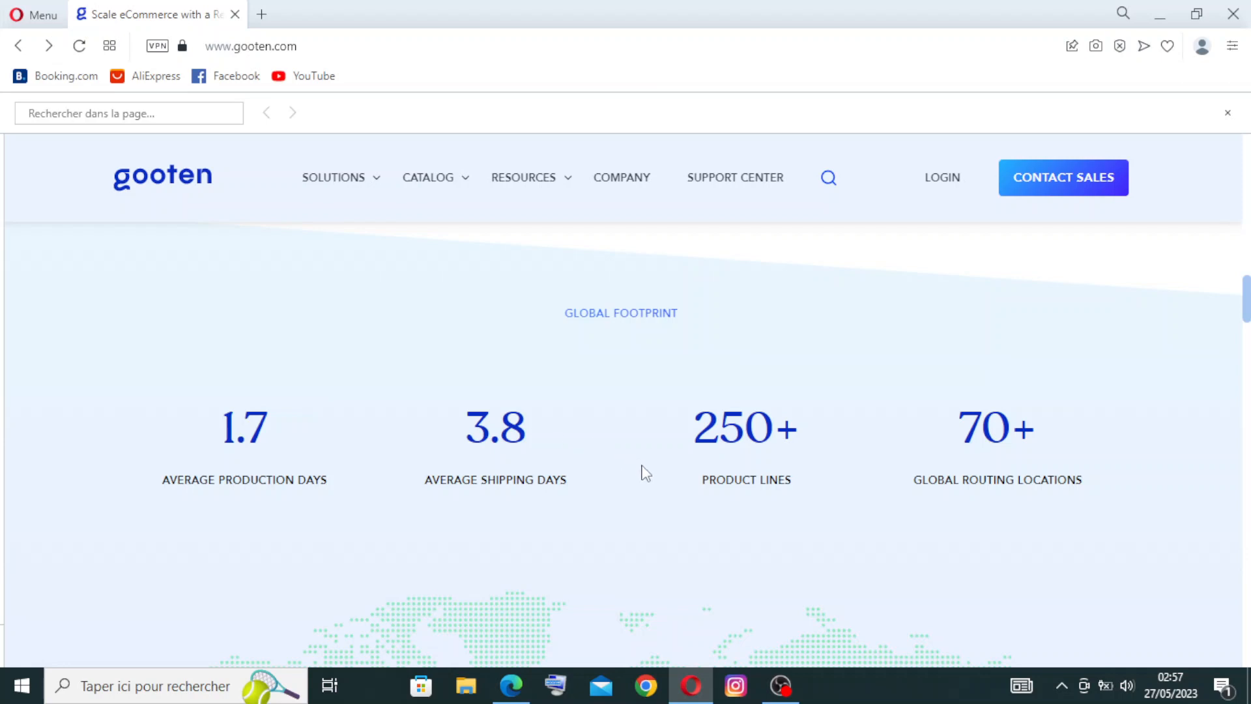
{"action": "mouse_move", "coordinate": [728, 446]}
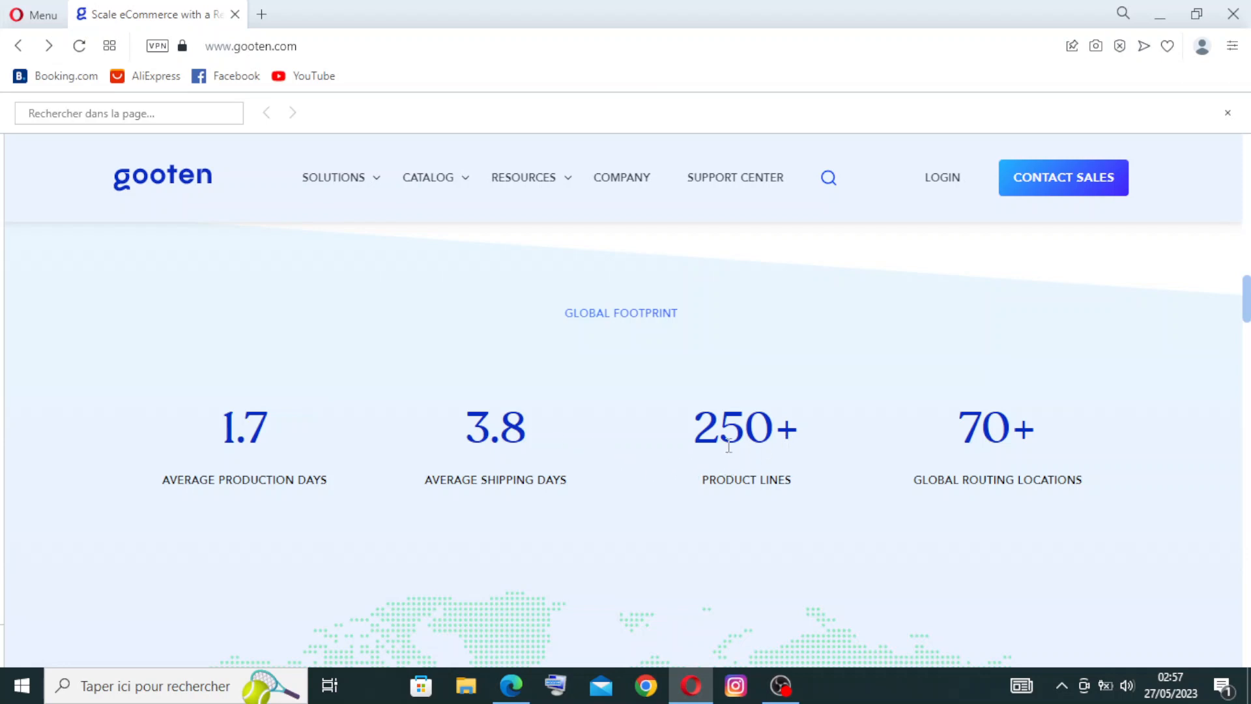
{"action": "mouse_move", "coordinate": [887, 476]}
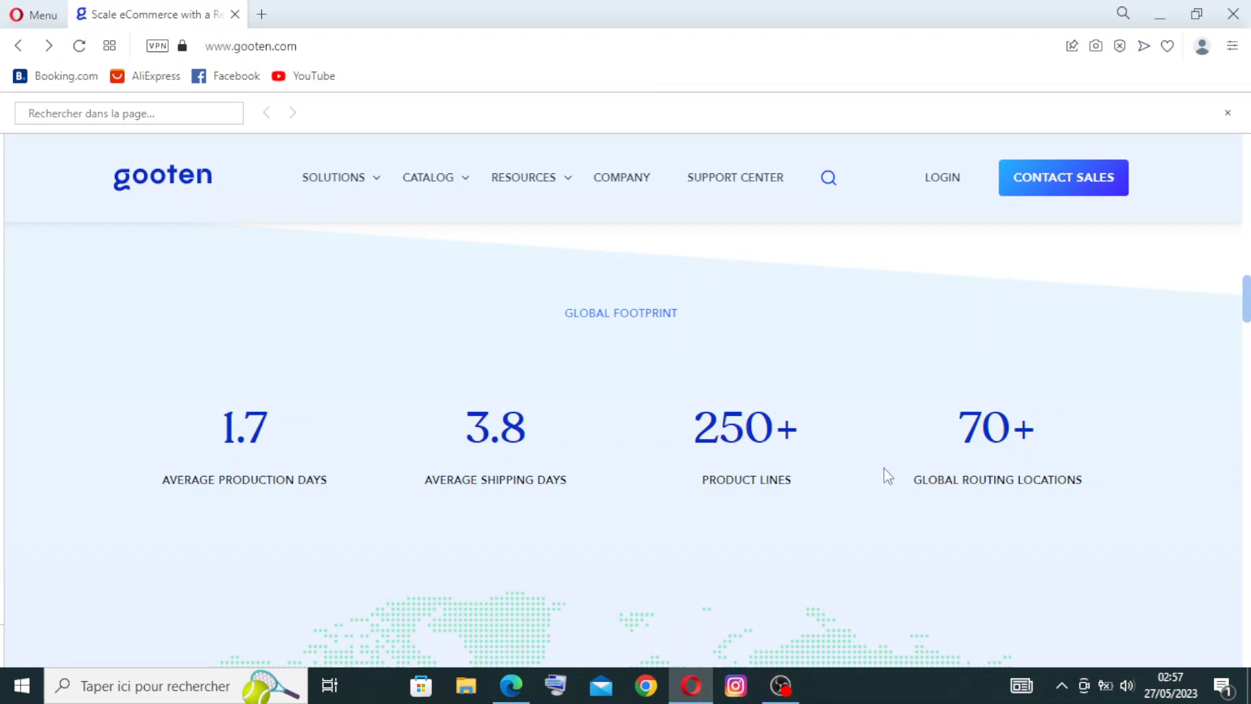
{"action": "mouse_move", "coordinate": [943, 497]}
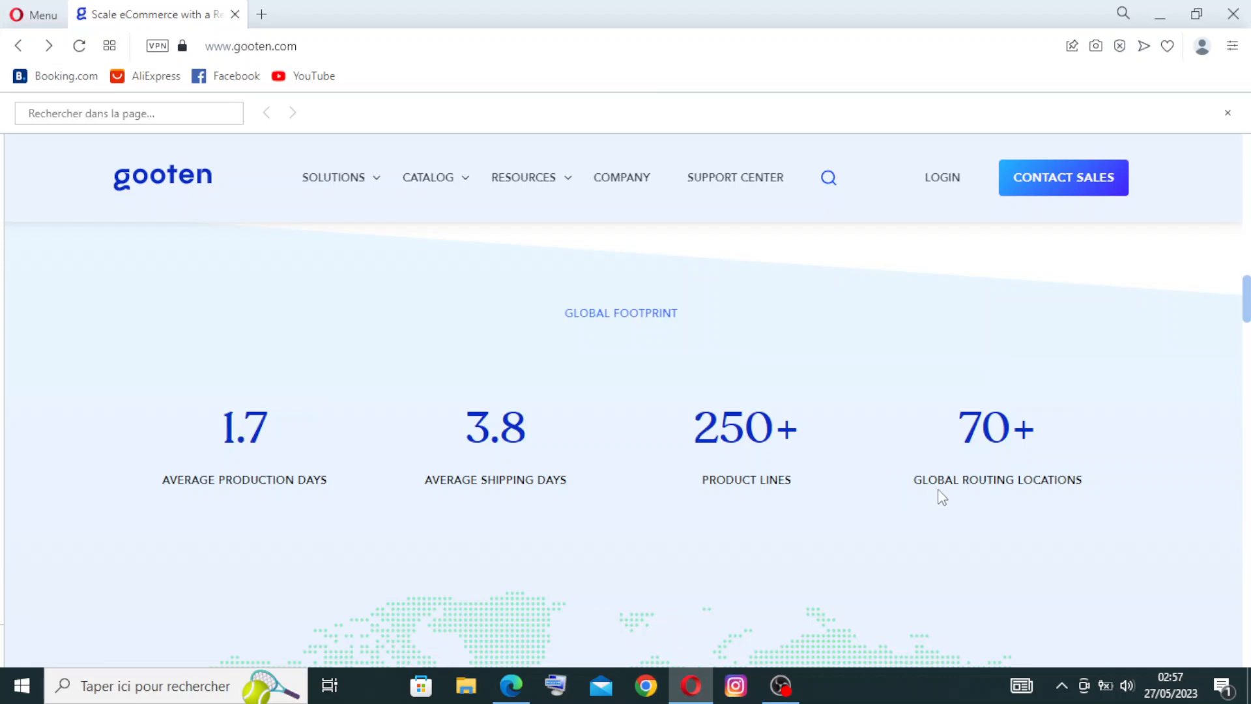
{"action": "scroll", "scroll_direction": "down", "scroll_amount": 3}
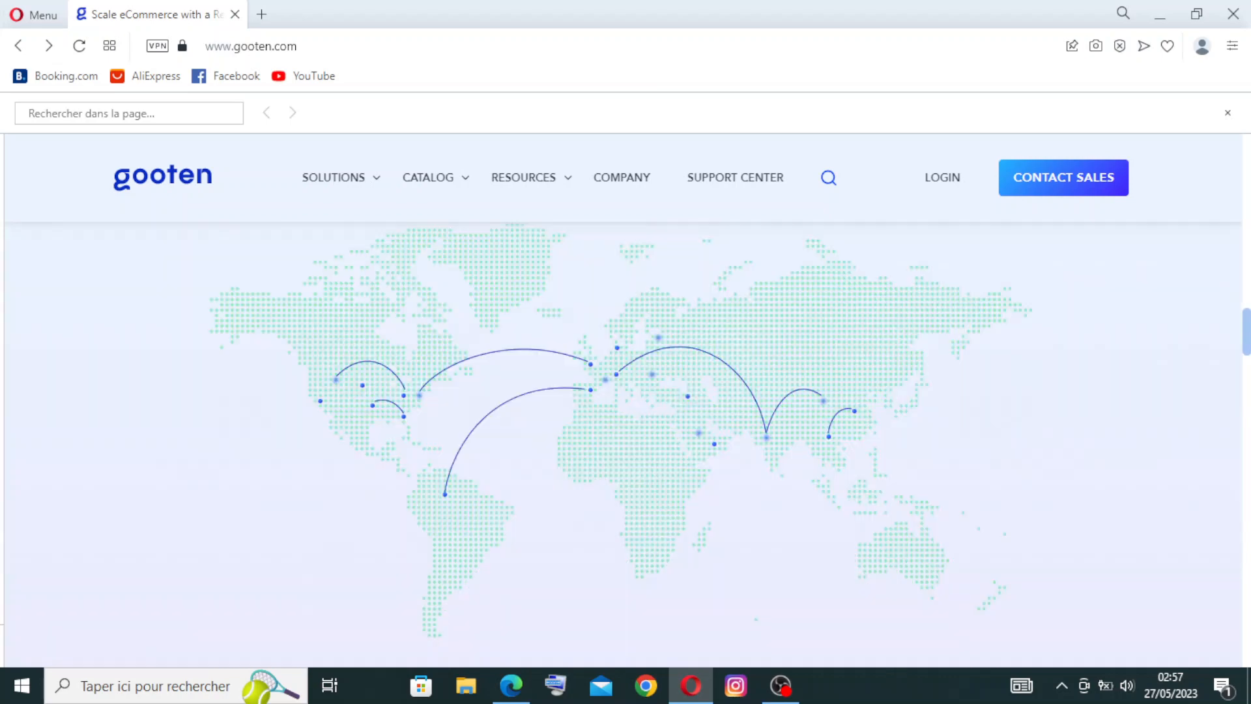
{"action": "scroll", "scroll_direction": "down", "scroll_amount": 3}
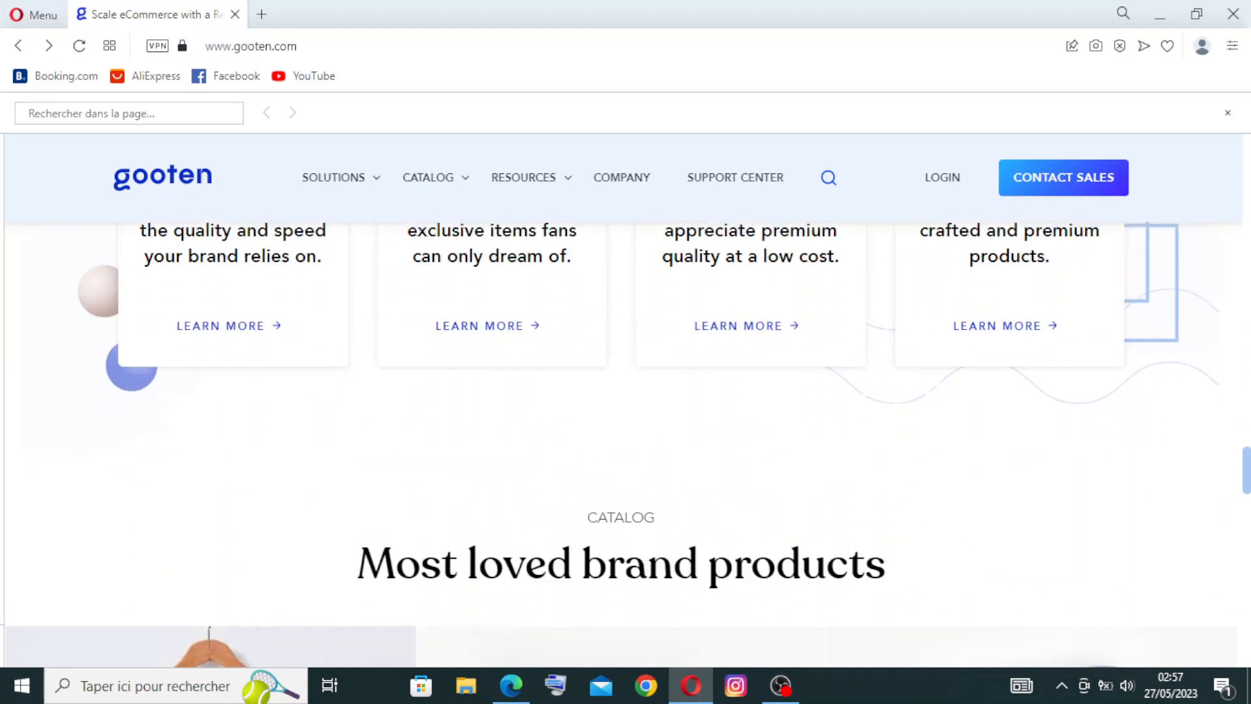
{"action": "scroll", "scroll_direction": "up", "scroll_amount": 3}
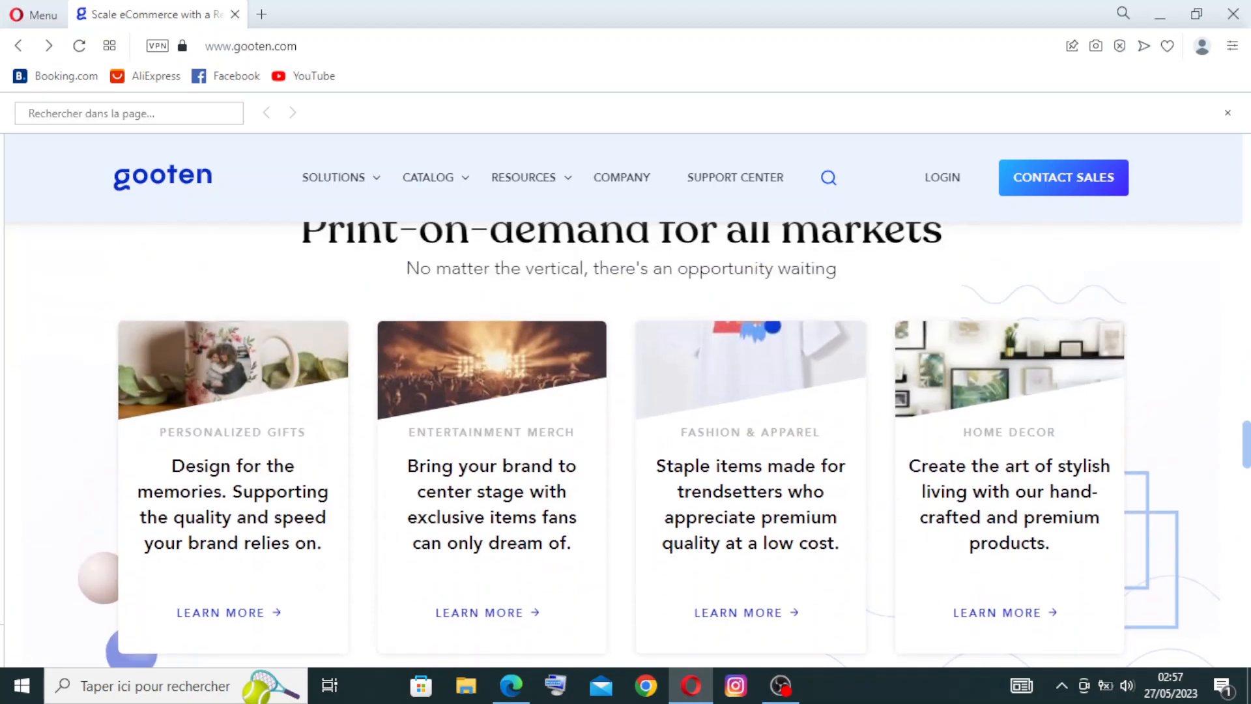
{"action": "mouse_move", "coordinate": [493, 416]}
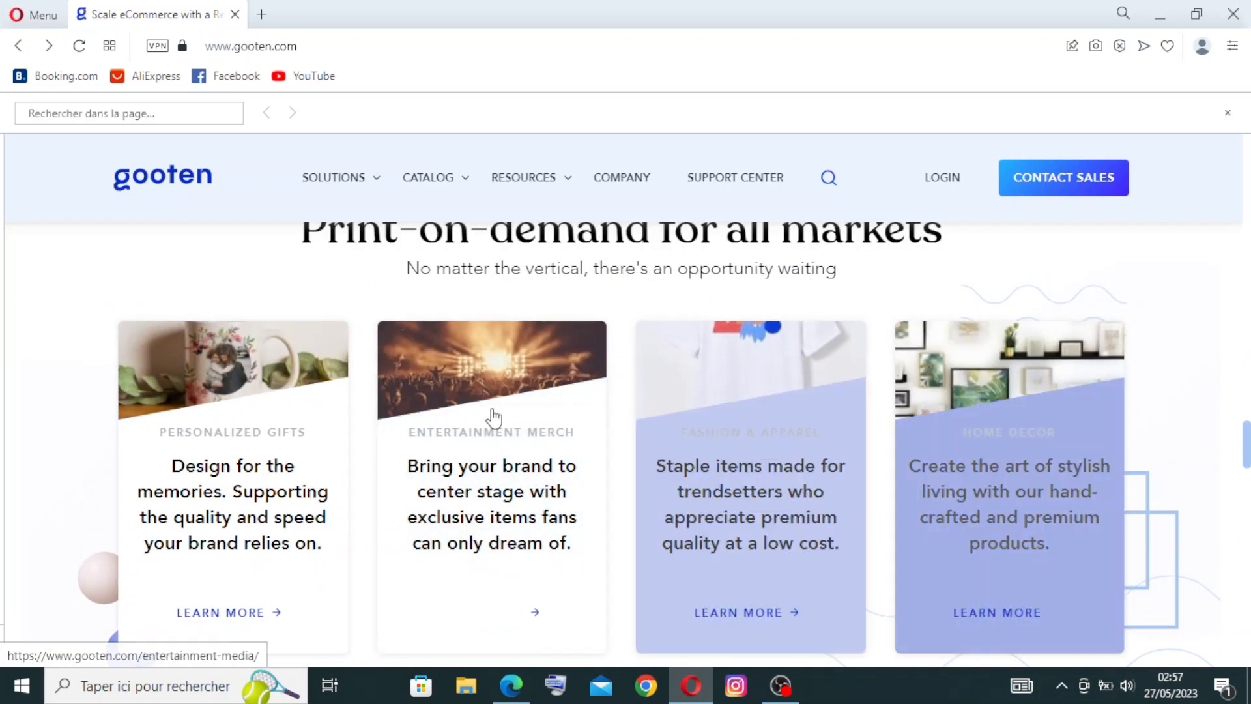
{"action": "mouse_move", "coordinate": [719, 389]}
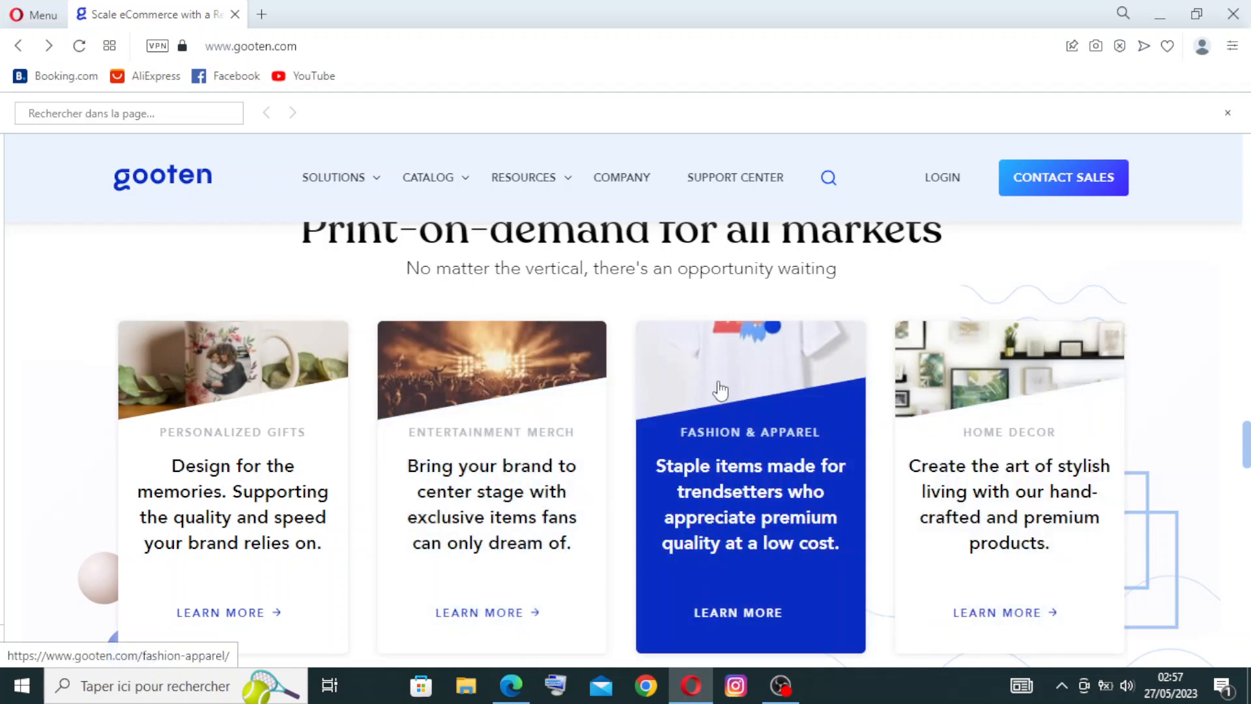
{"action": "mouse_move", "coordinate": [453, 369]}
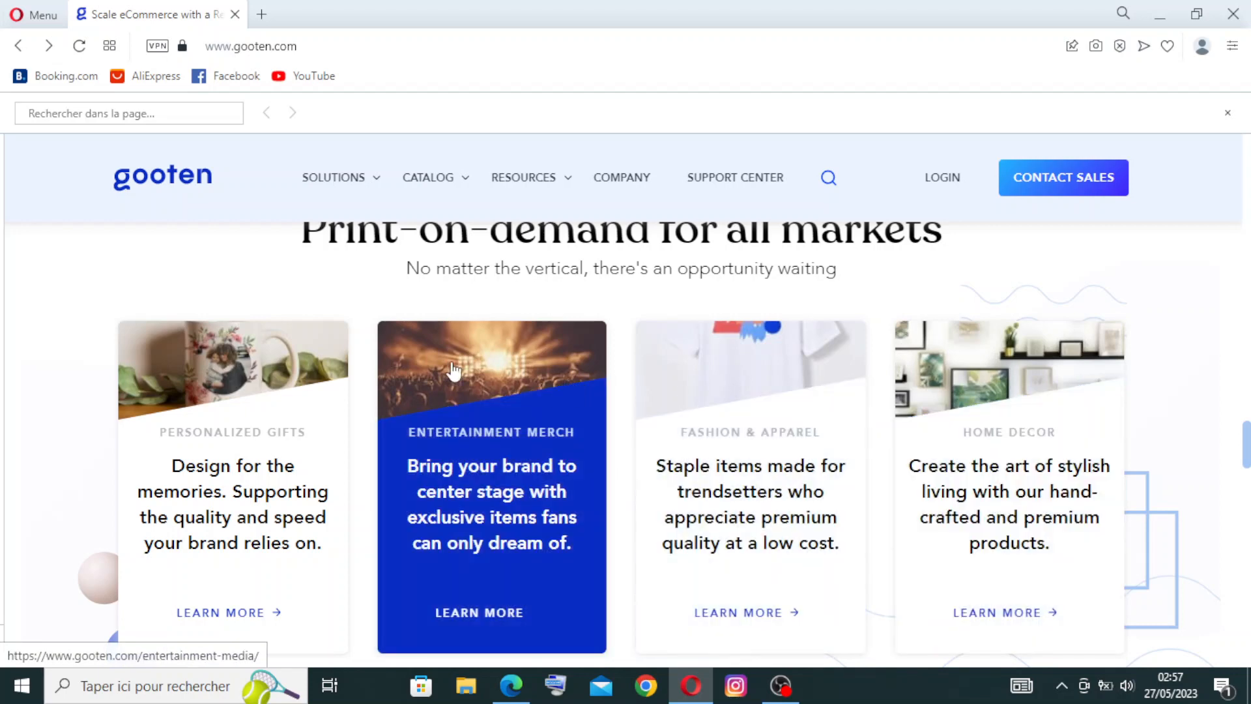
{"action": "mouse_move", "coordinate": [546, 538]}
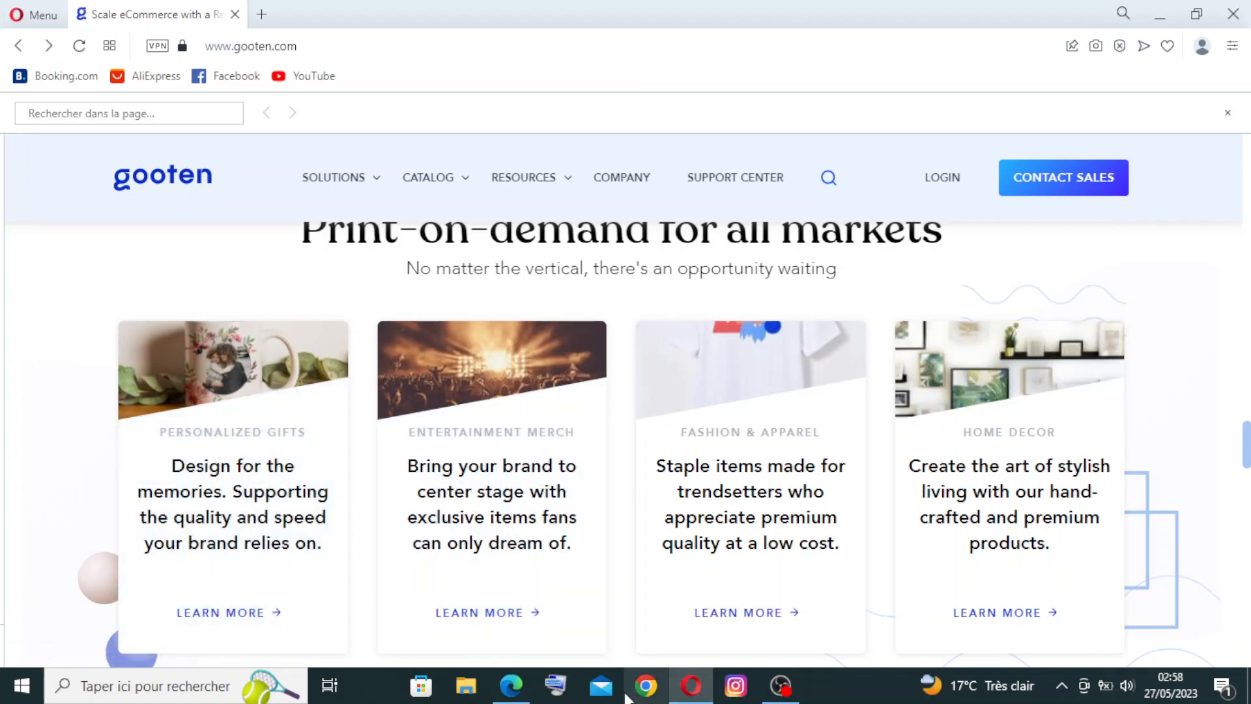
{"action": "mouse_move", "coordinate": [645, 684]}
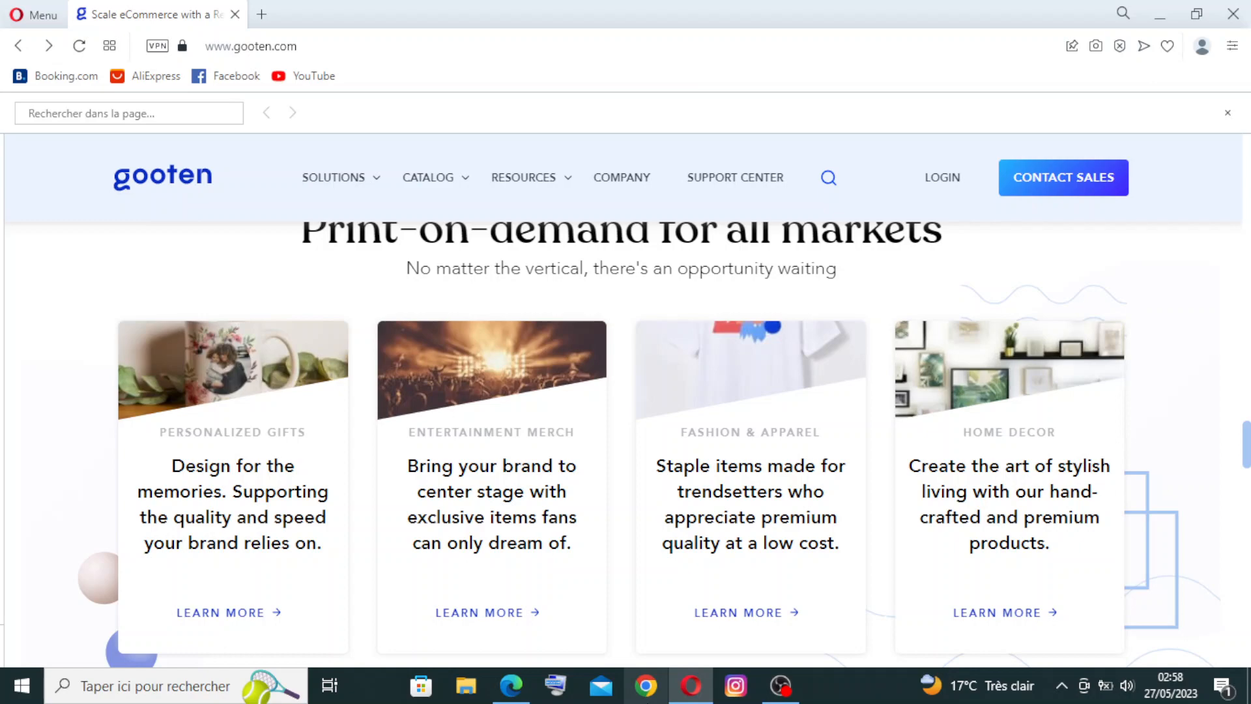
{"action": "scroll", "scroll_direction": "down", "scroll_amount": 3}
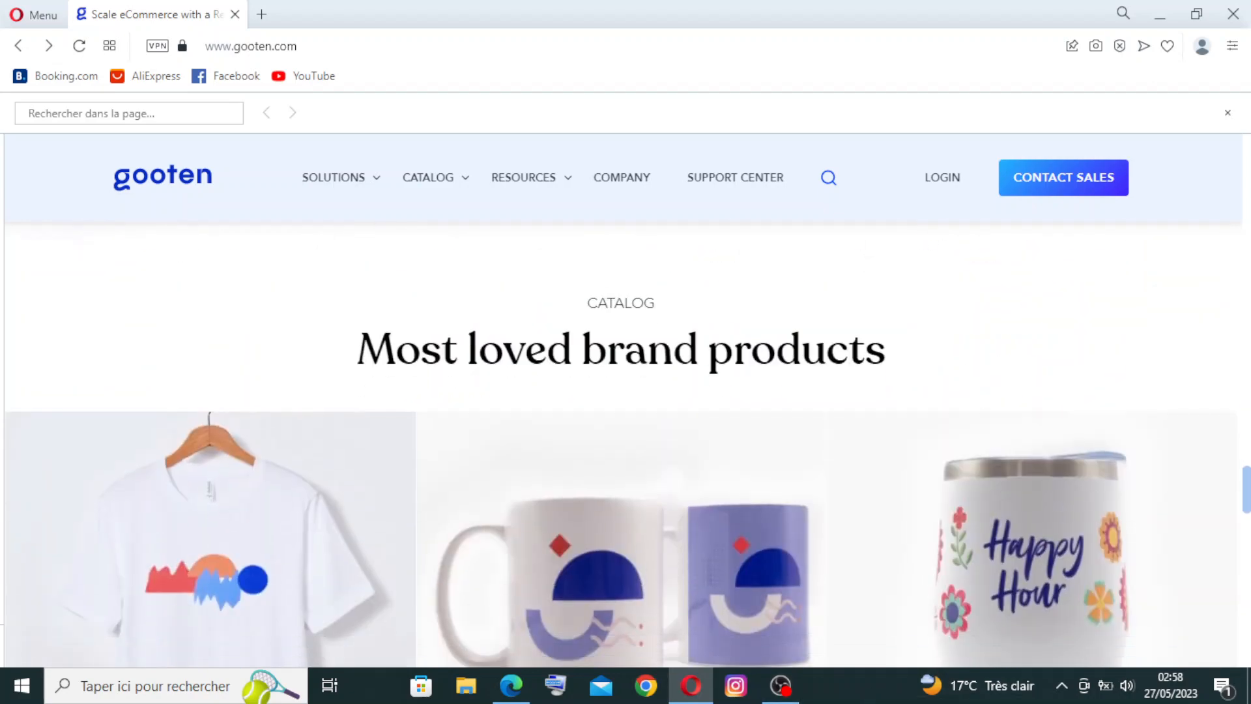
{"action": "scroll", "scroll_direction": "down", "scroll_amount": 3}
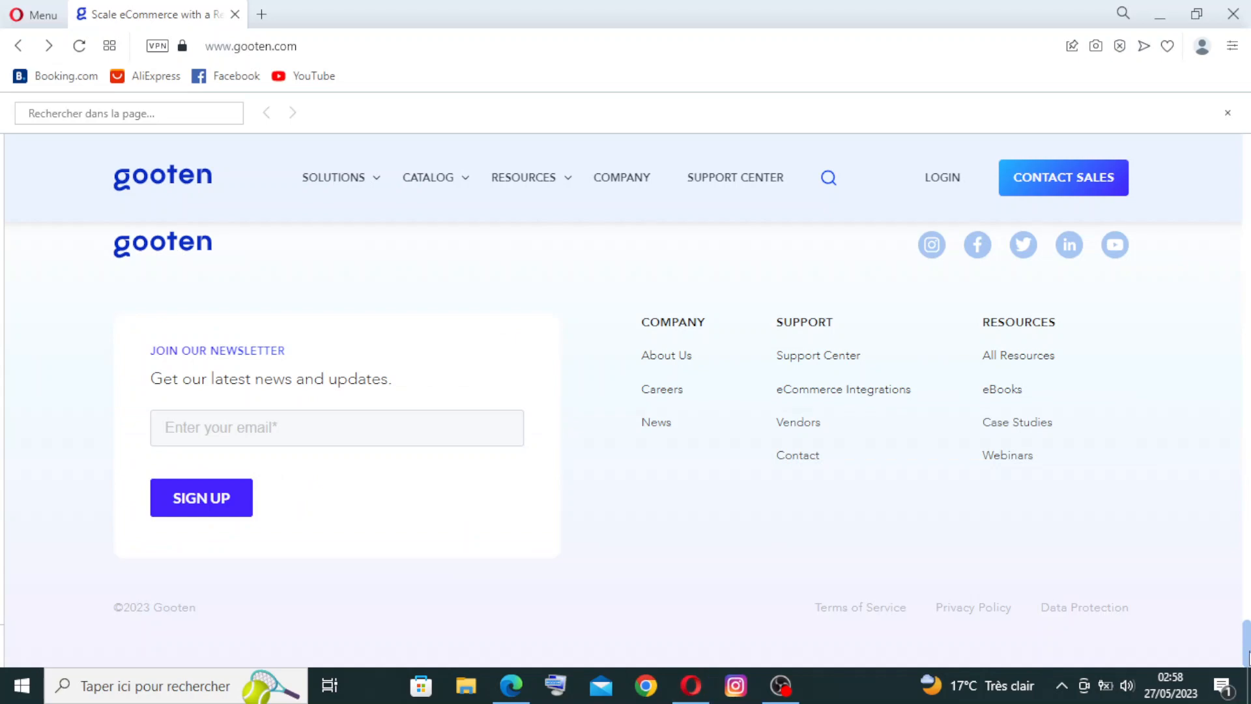
{"action": "scroll", "scroll_direction": "up", "scroll_amount": 3}
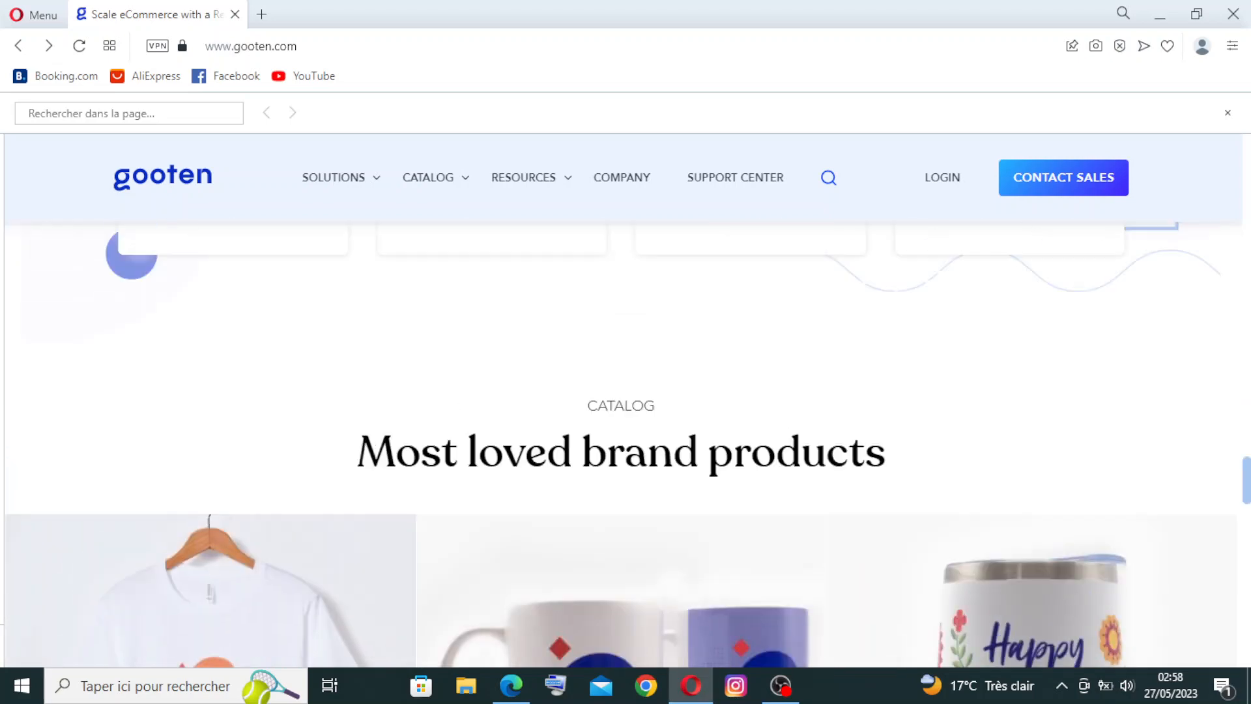
{"action": "scroll", "scroll_direction": "up", "scroll_amount": 3}
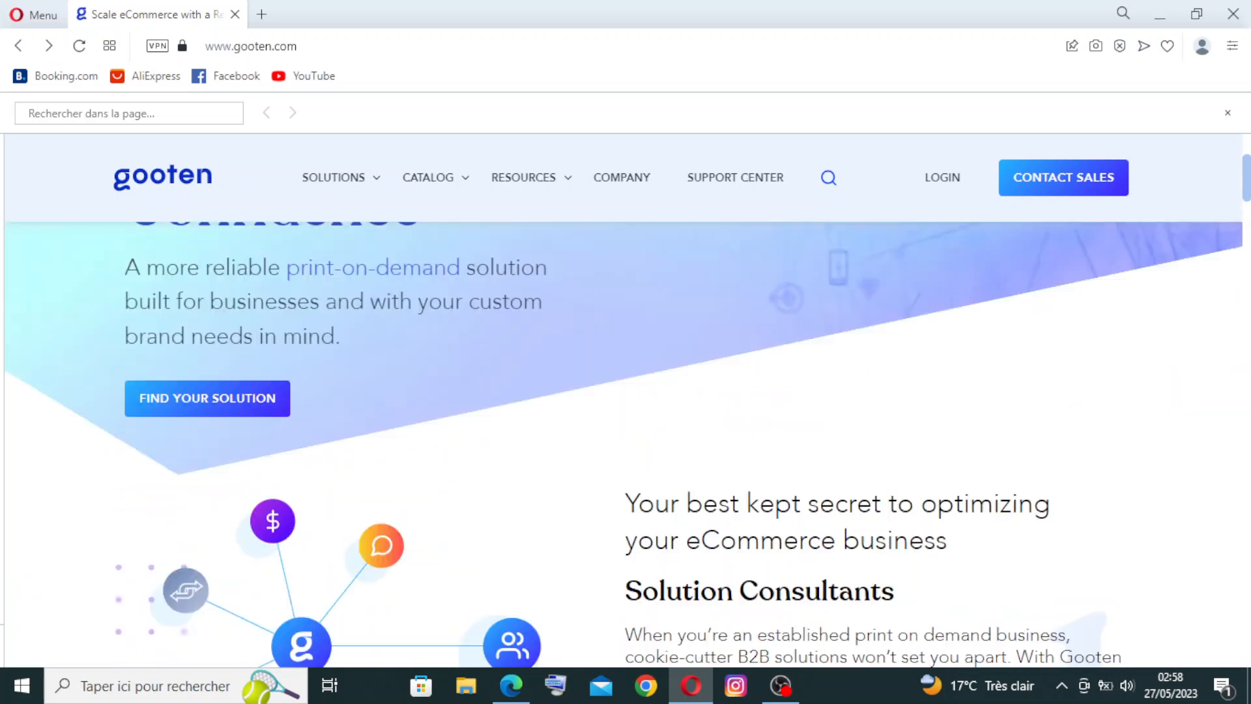
{"action": "scroll", "scroll_direction": "up", "scroll_amount": 3}
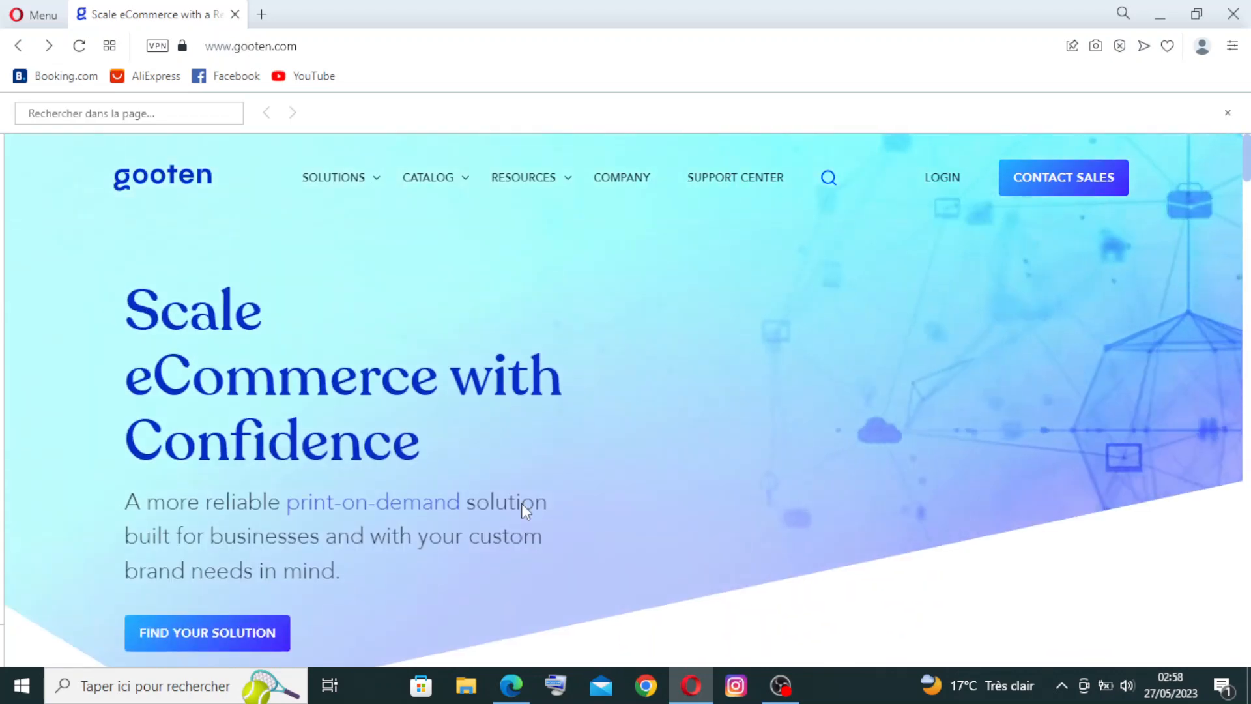
{"action": "mouse_move", "coordinate": [181, 418]}
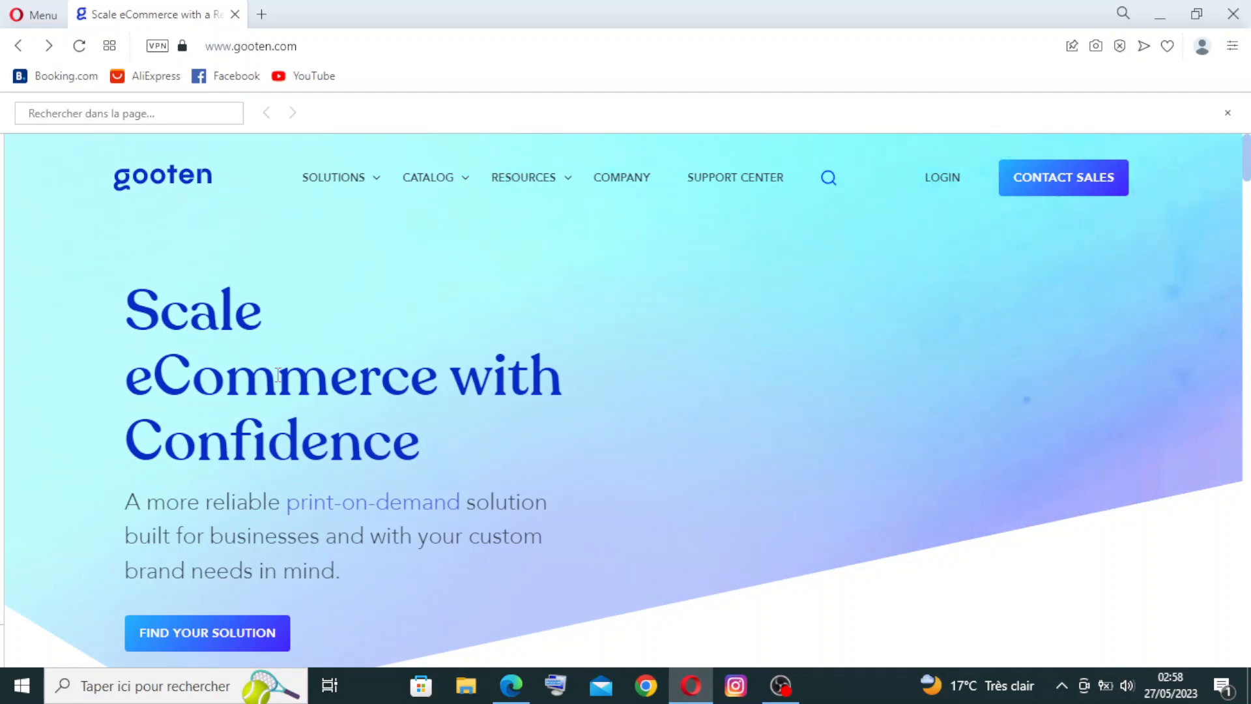
Expand the Resources menu listing guides, webinars, API documentation and support links.
{"action": "left_click", "coordinate": [523, 177]}
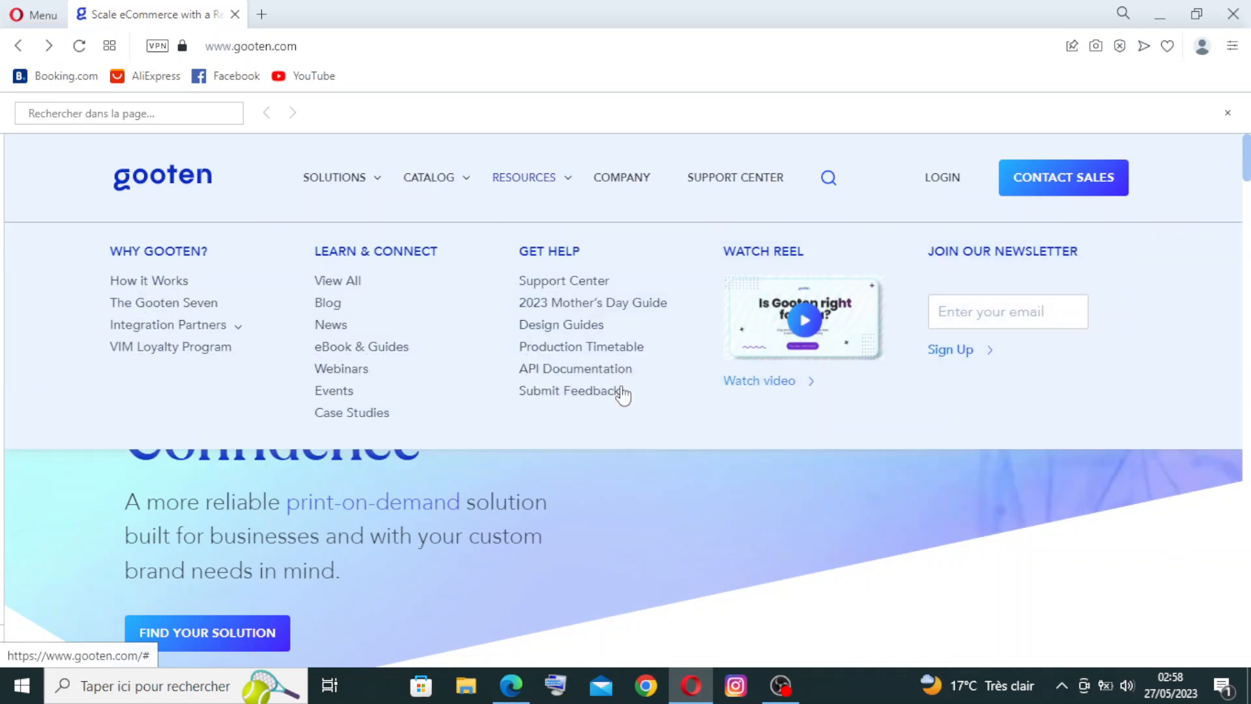
{"action": "mouse_move", "coordinate": [438, 198]}
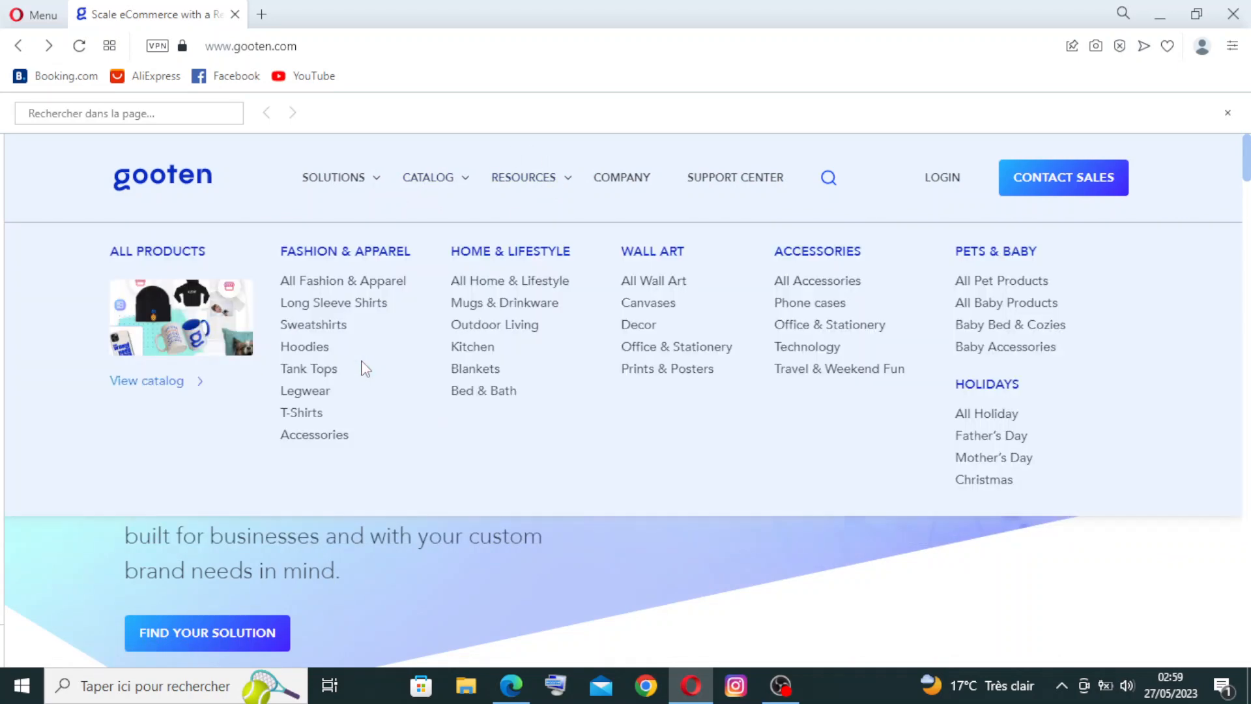
{"action": "mouse_move", "coordinate": [369, 333]}
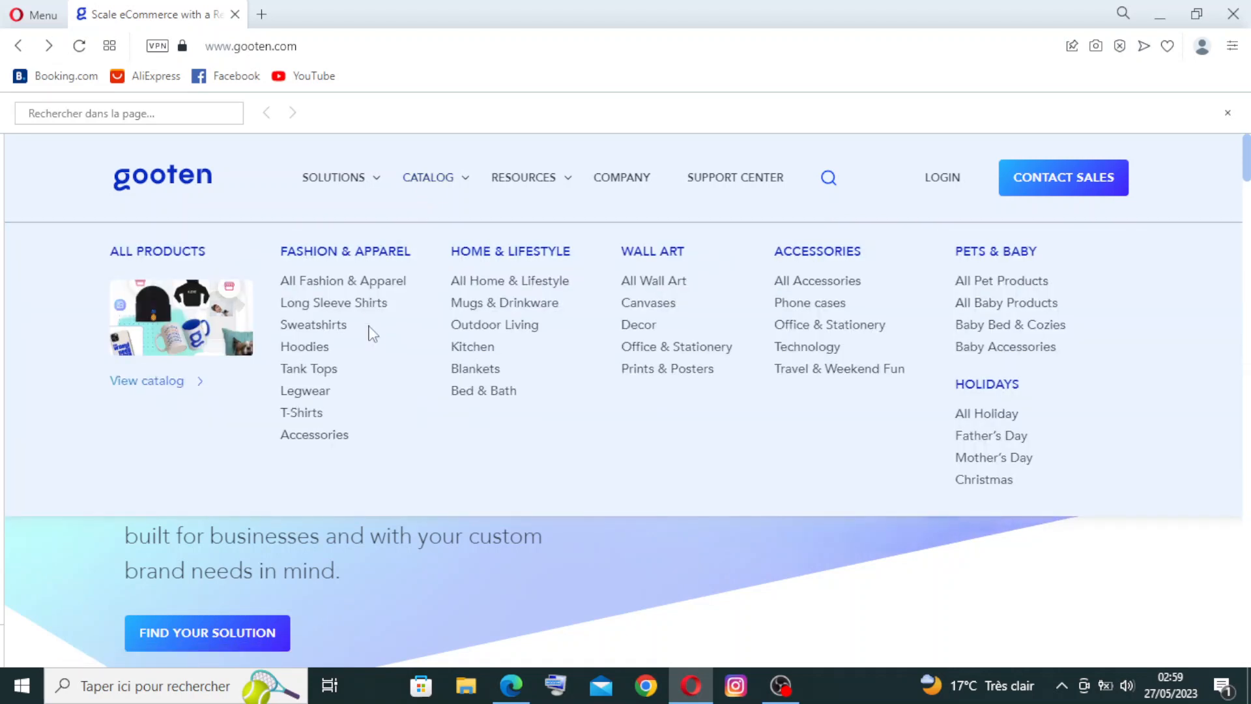
{"action": "mouse_move", "coordinate": [510, 280]}
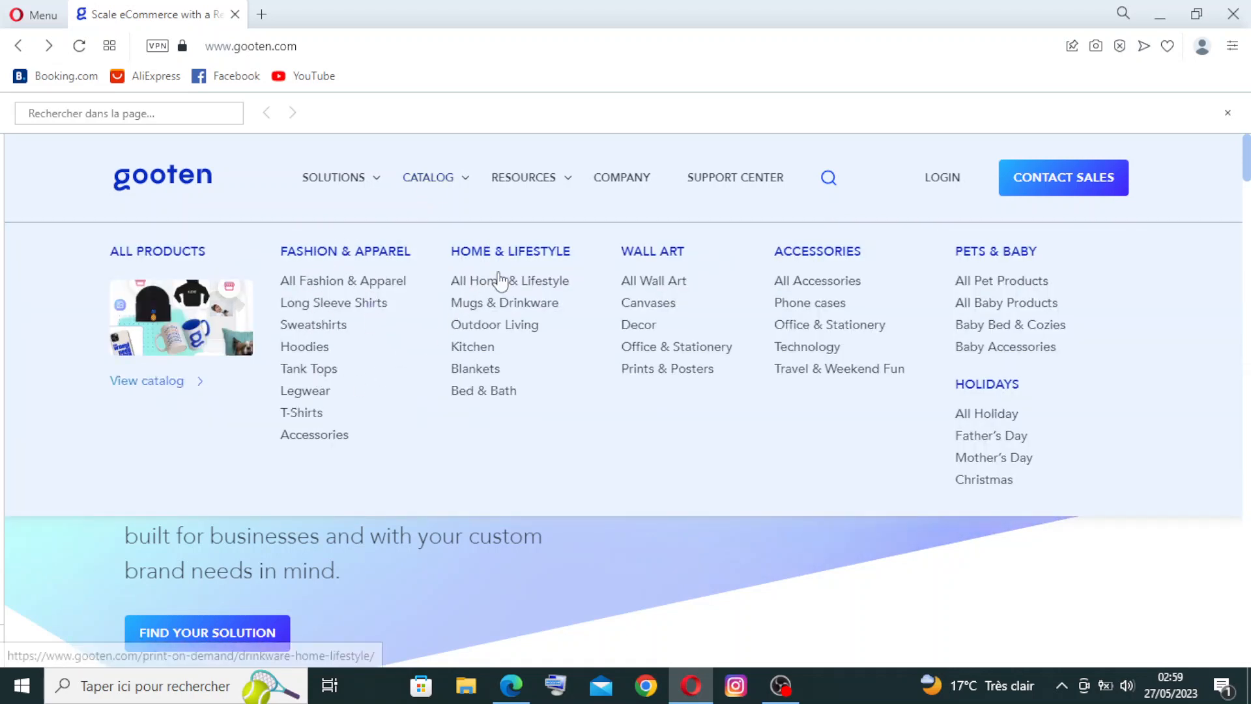
{"action": "mouse_move", "coordinate": [617, 267]}
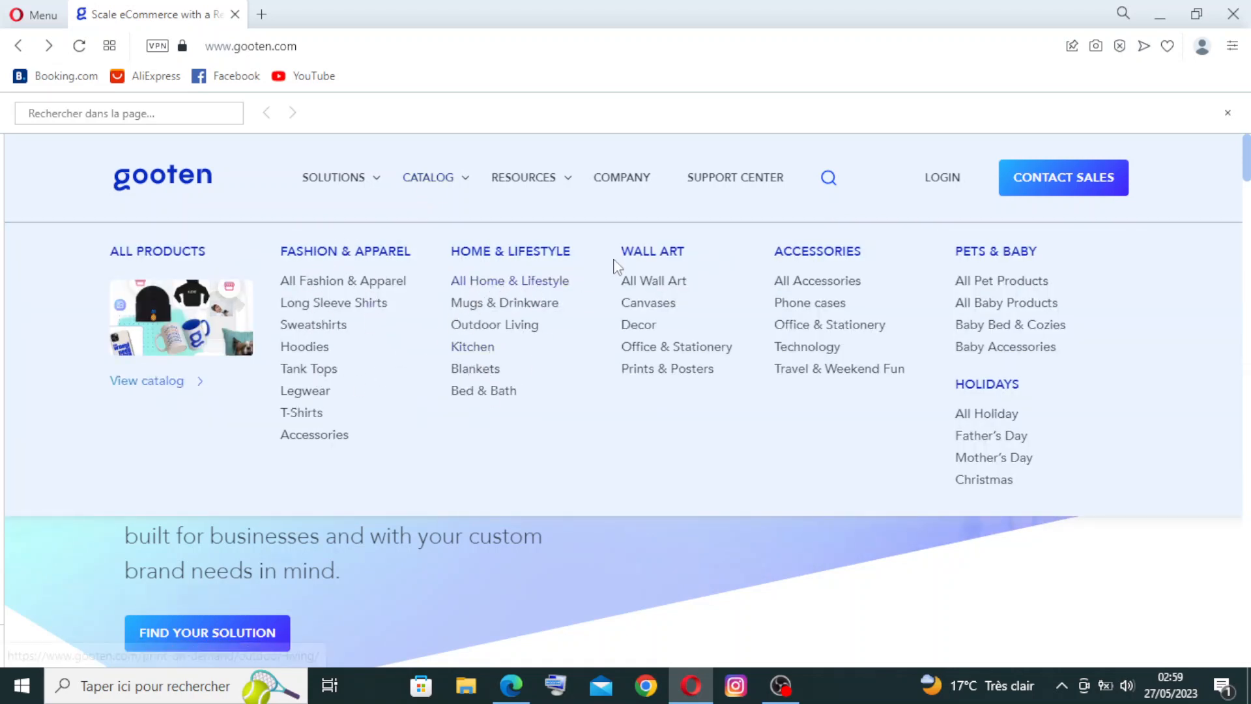
{"action": "mouse_move", "coordinate": [648, 303]}
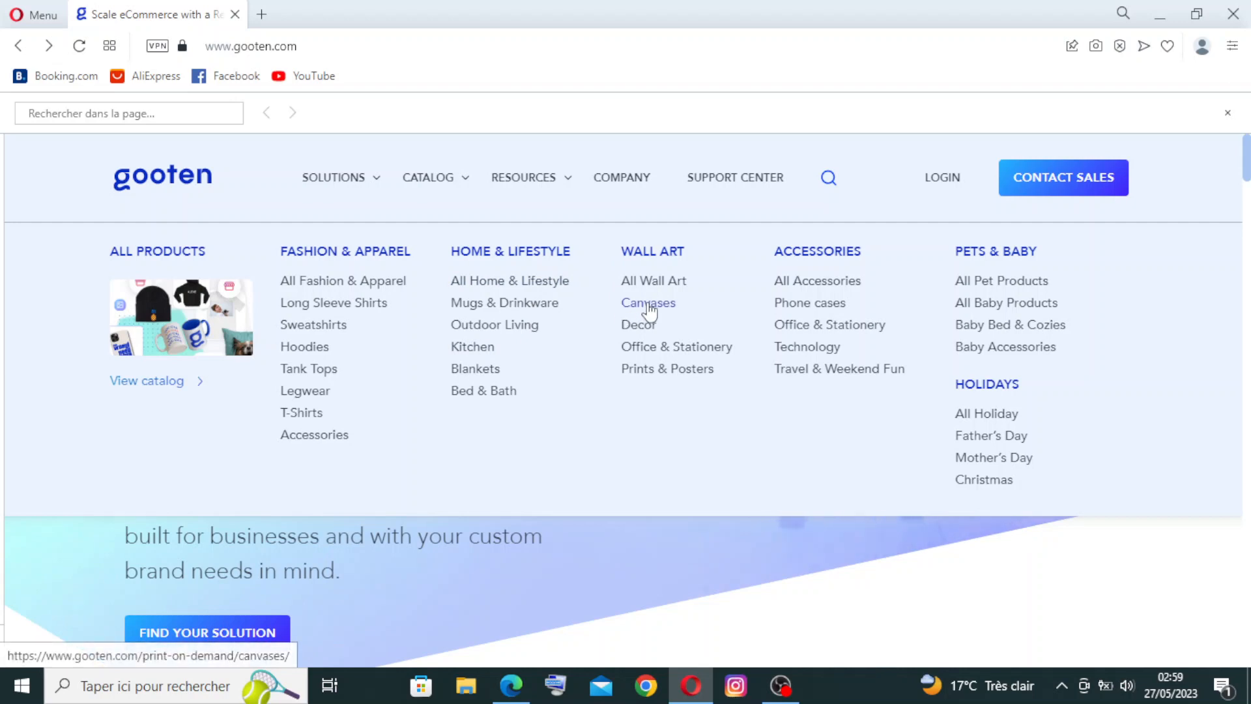
Choose Canvases under Wall Art and review its five products with colour and print-technique filters.
{"action": "left_click", "coordinate": [648, 302]}
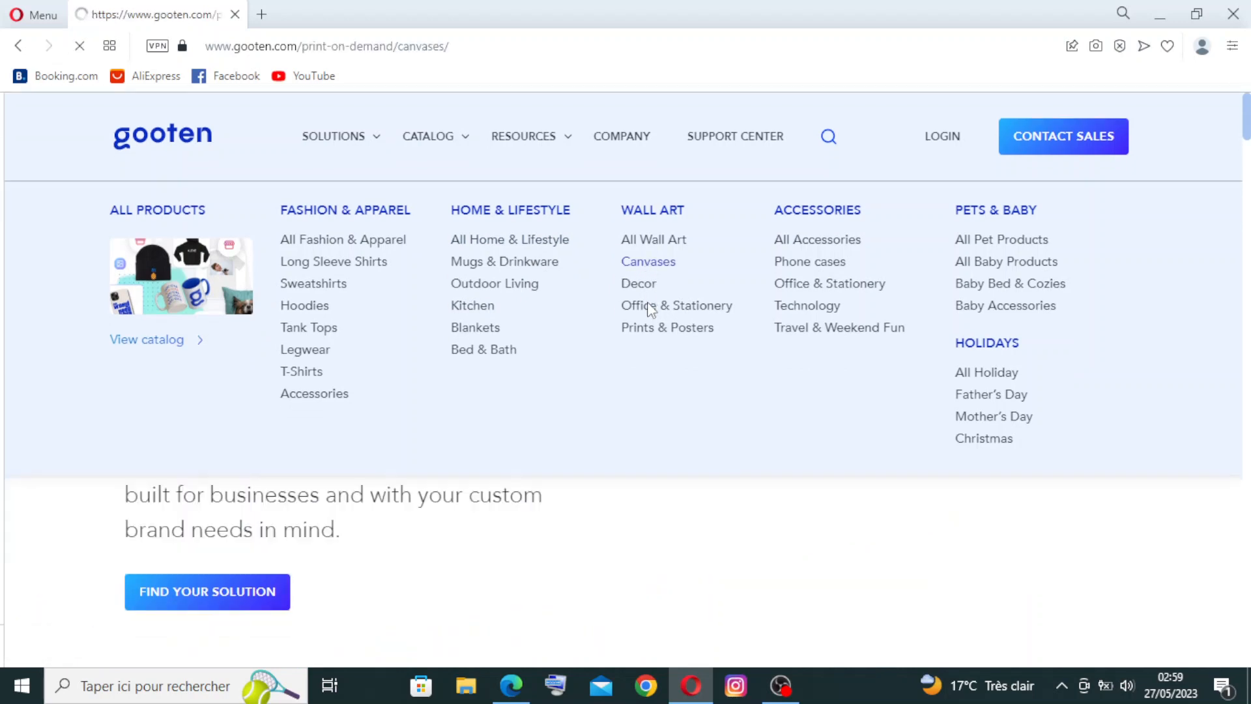
{"action": "left_click", "coordinate": [647, 260]}
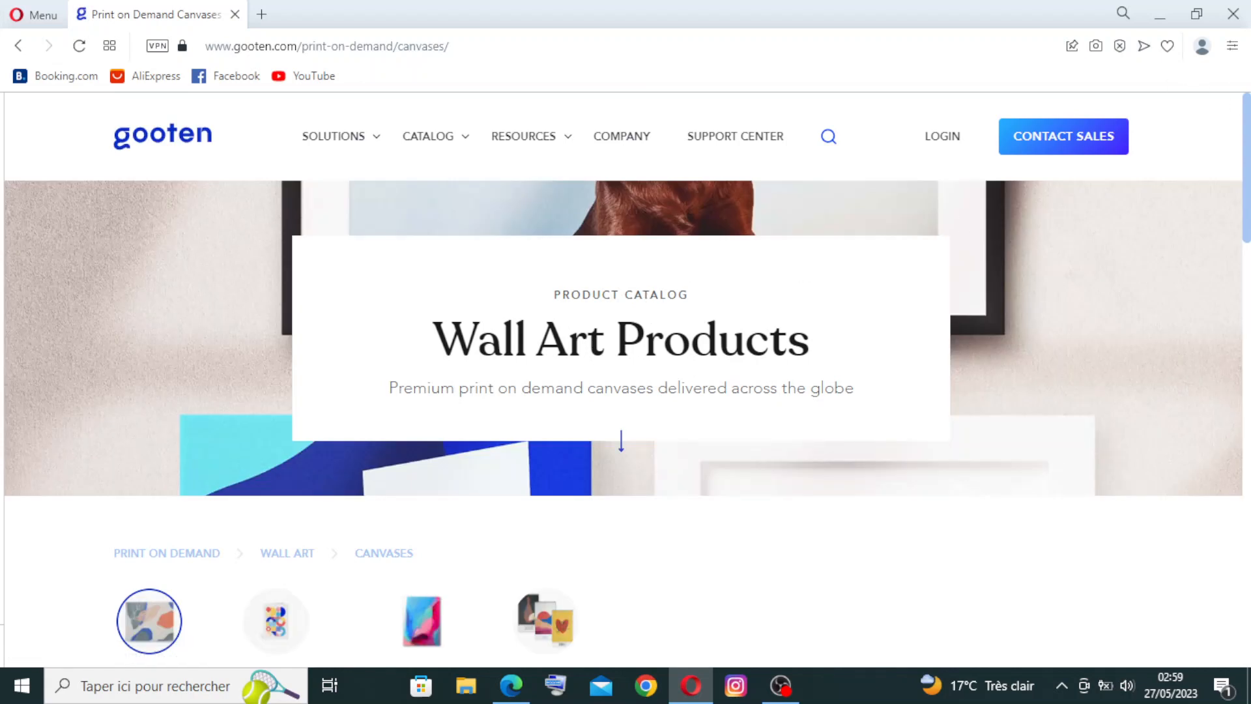
{"action": "scroll", "scroll_direction": "down", "scroll_amount": 3}
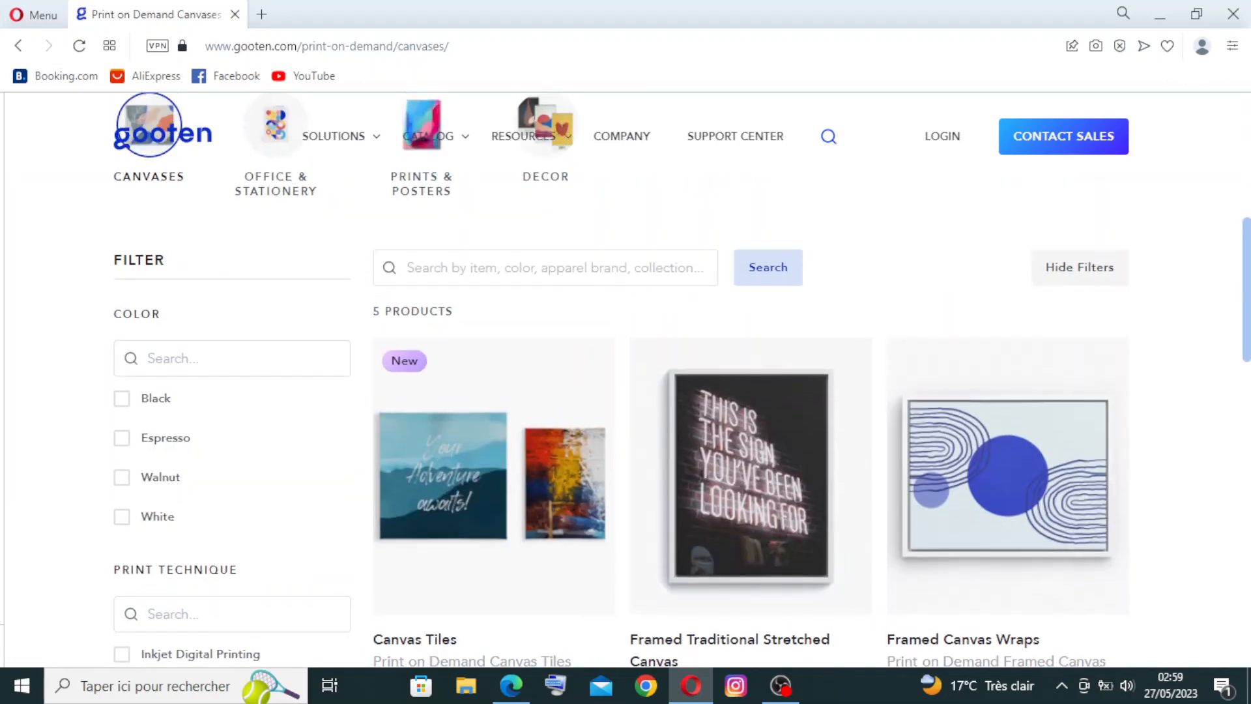
{"action": "scroll", "scroll_direction": "up", "scroll_amount": 3}
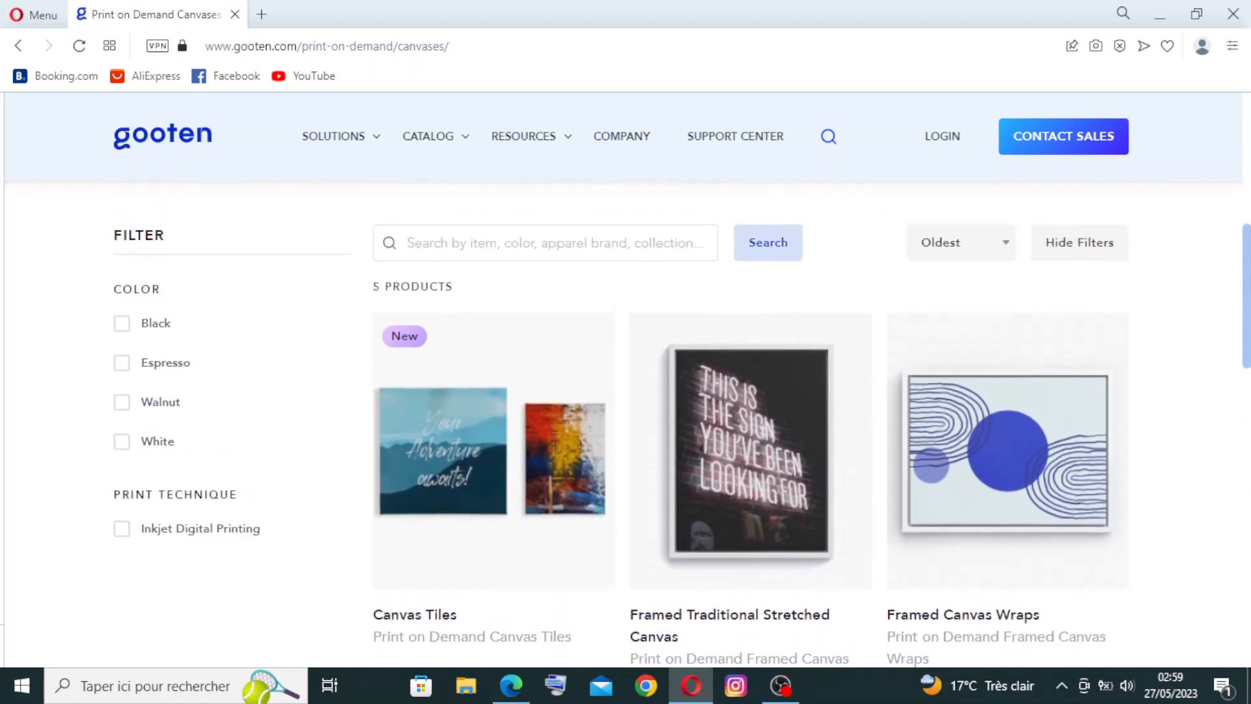
{"action": "scroll", "scroll_direction": "up", "scroll_amount": 3}
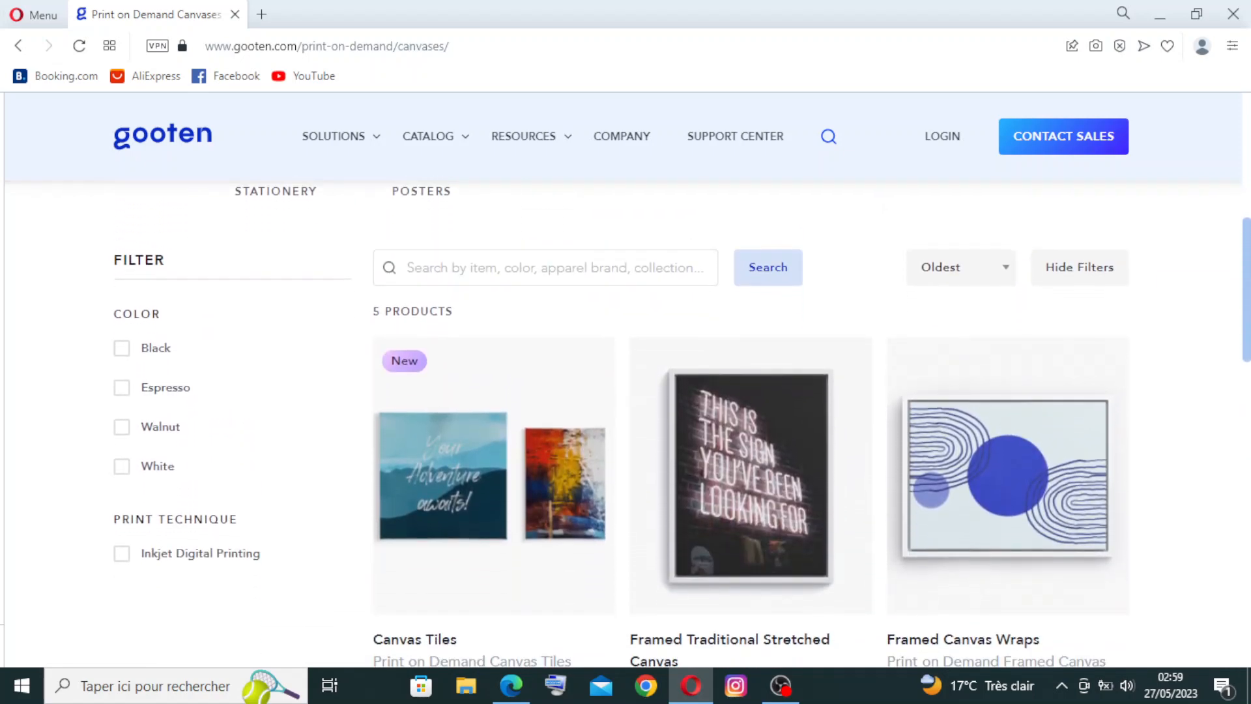
{"action": "scroll", "scroll_direction": "down", "scroll_amount": 3}
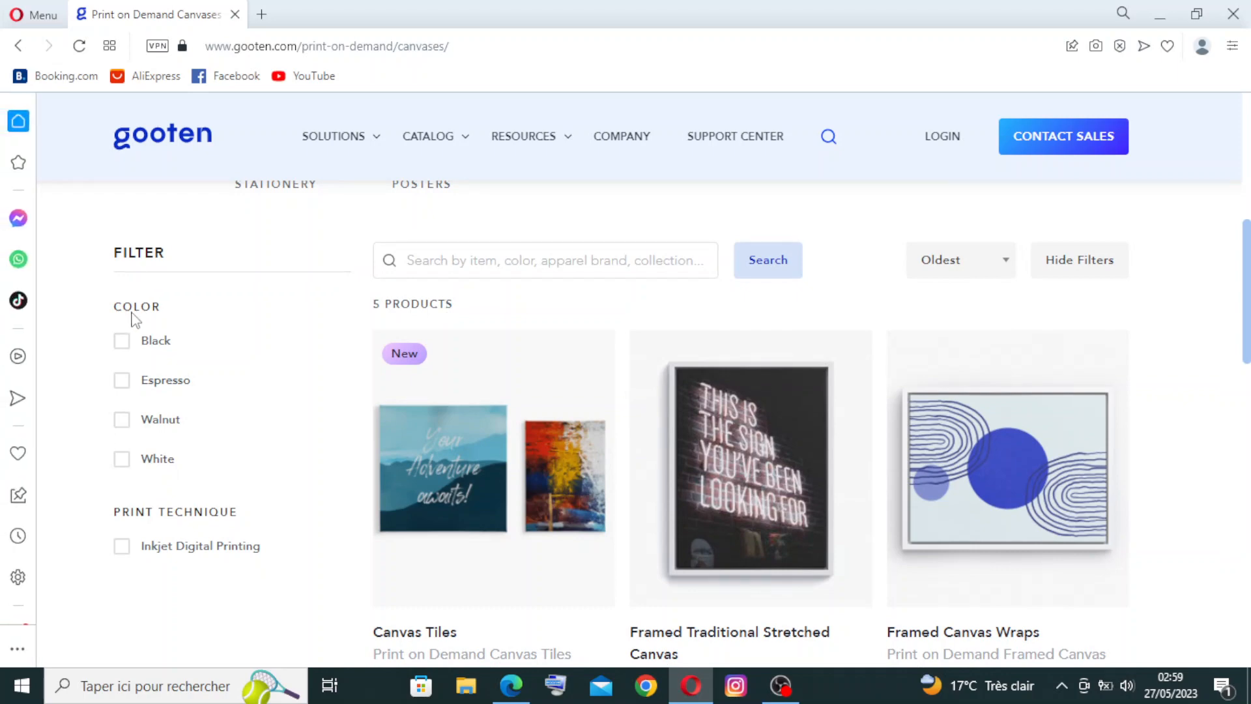
{"action": "mouse_move", "coordinate": [218, 548]}
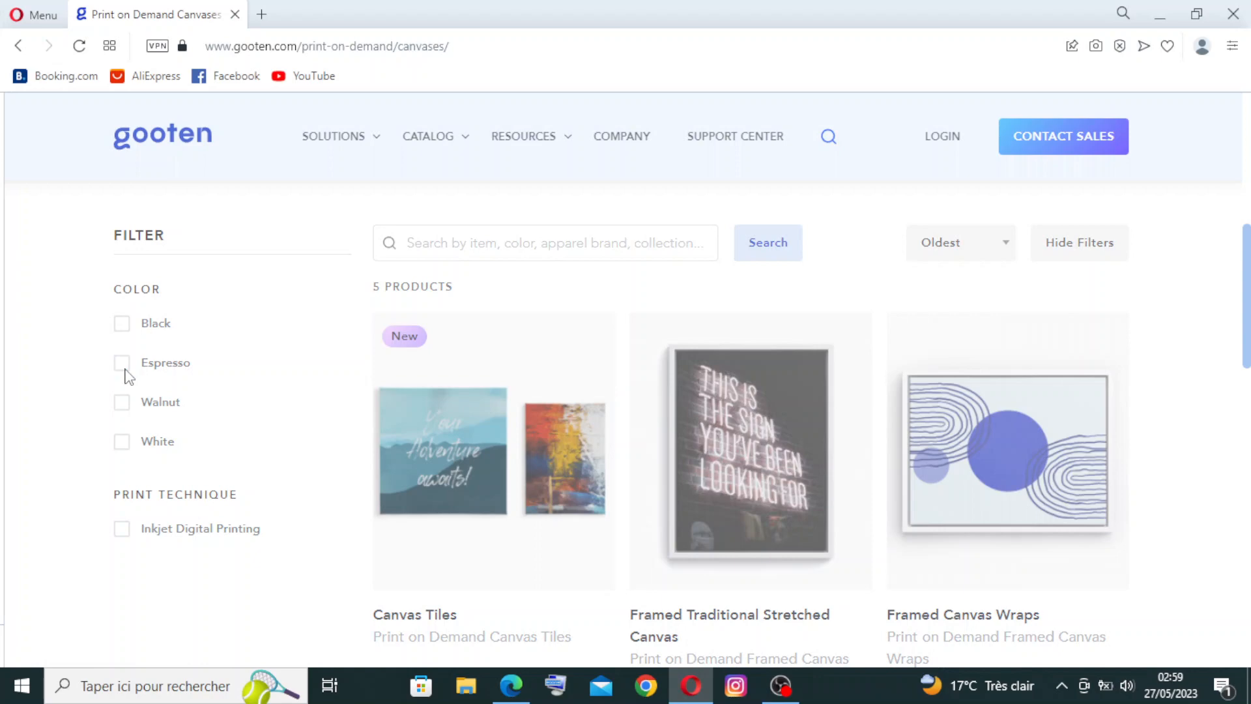
Filter the canvases catalog by Espresso and White colours, leaving four products including Canvas Tiles.
{"action": "left_click", "coordinate": [121, 364]}
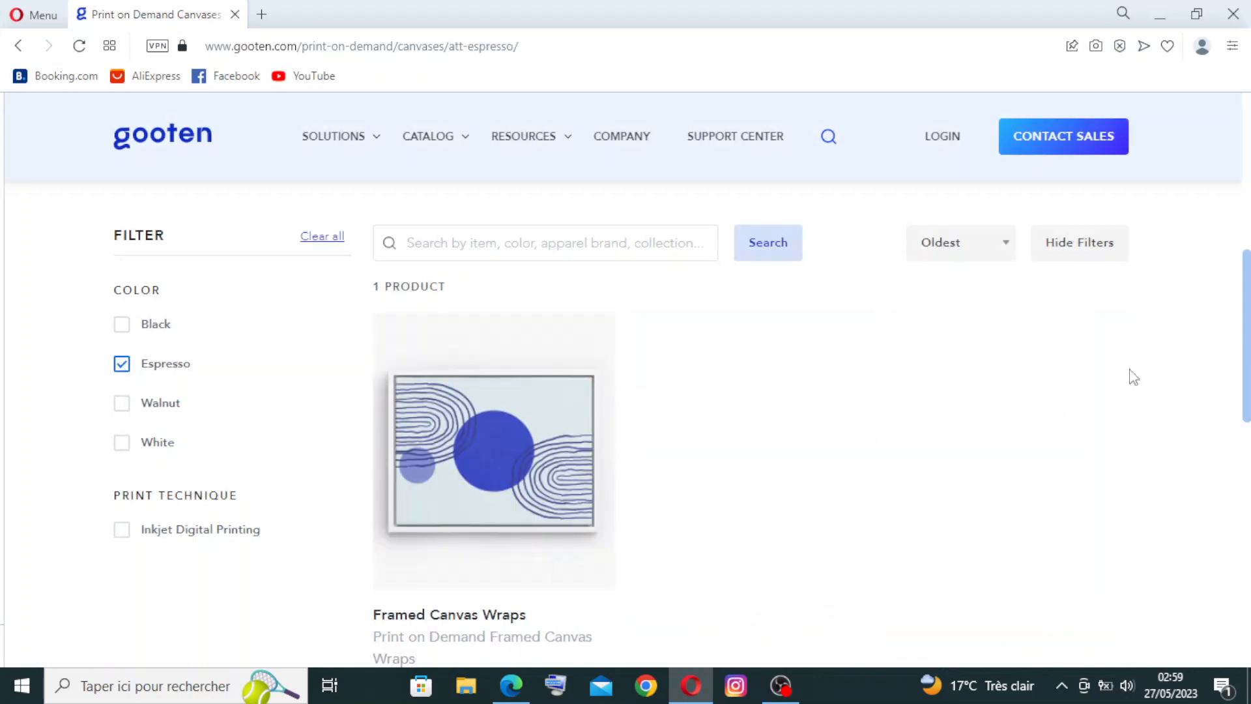
{"action": "scroll", "scroll_direction": "down", "scroll_amount": 3}
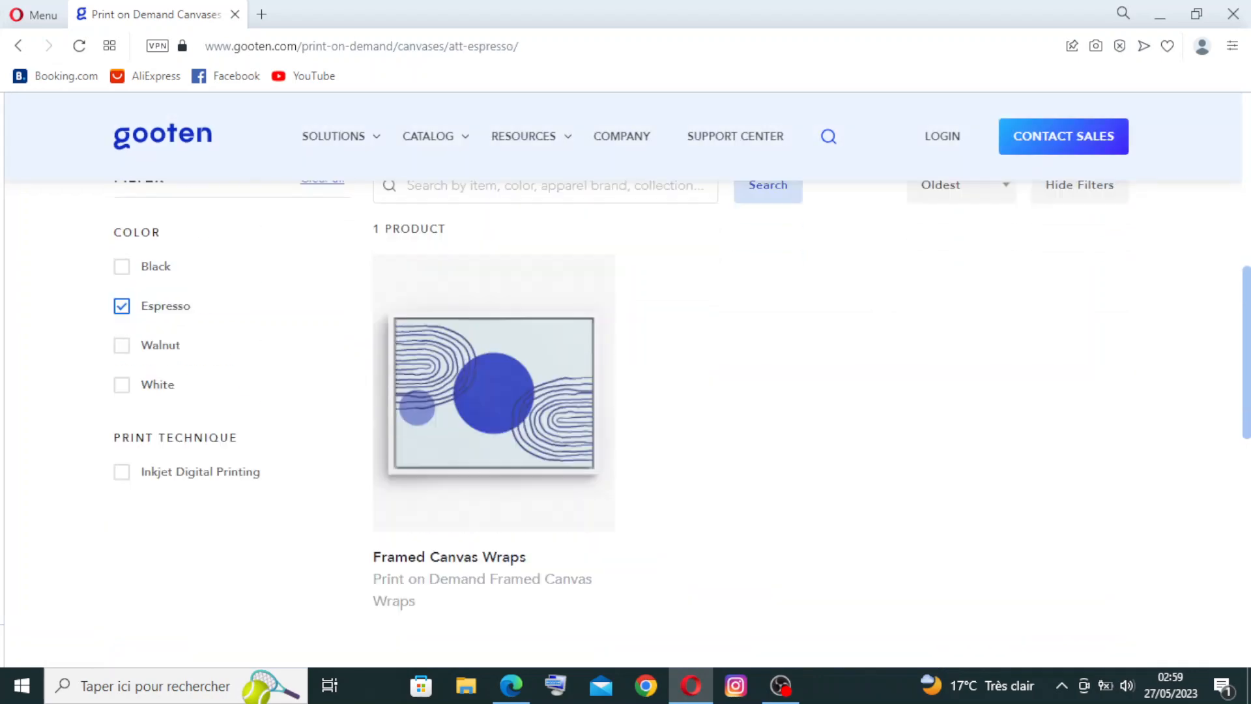
{"action": "scroll", "scroll_direction": "up", "scroll_amount": 3}
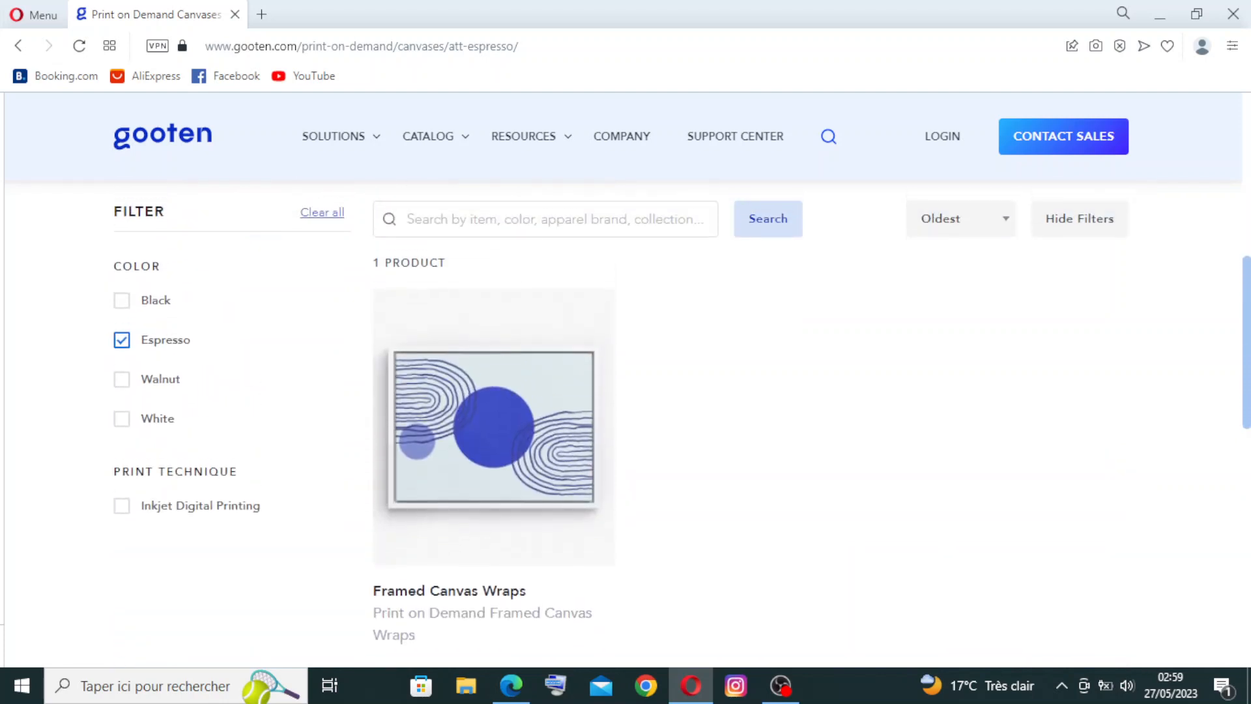
{"action": "mouse_move", "coordinate": [121, 418]}
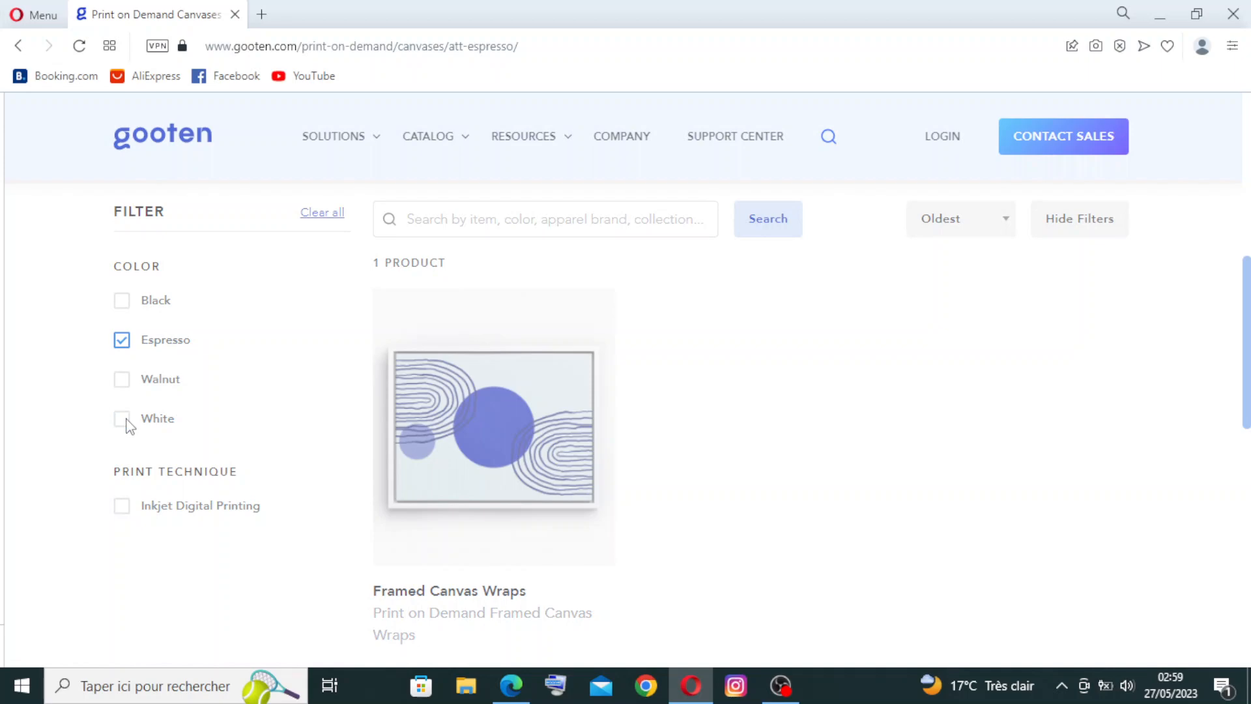
{"action": "left_click", "coordinate": [121, 418]}
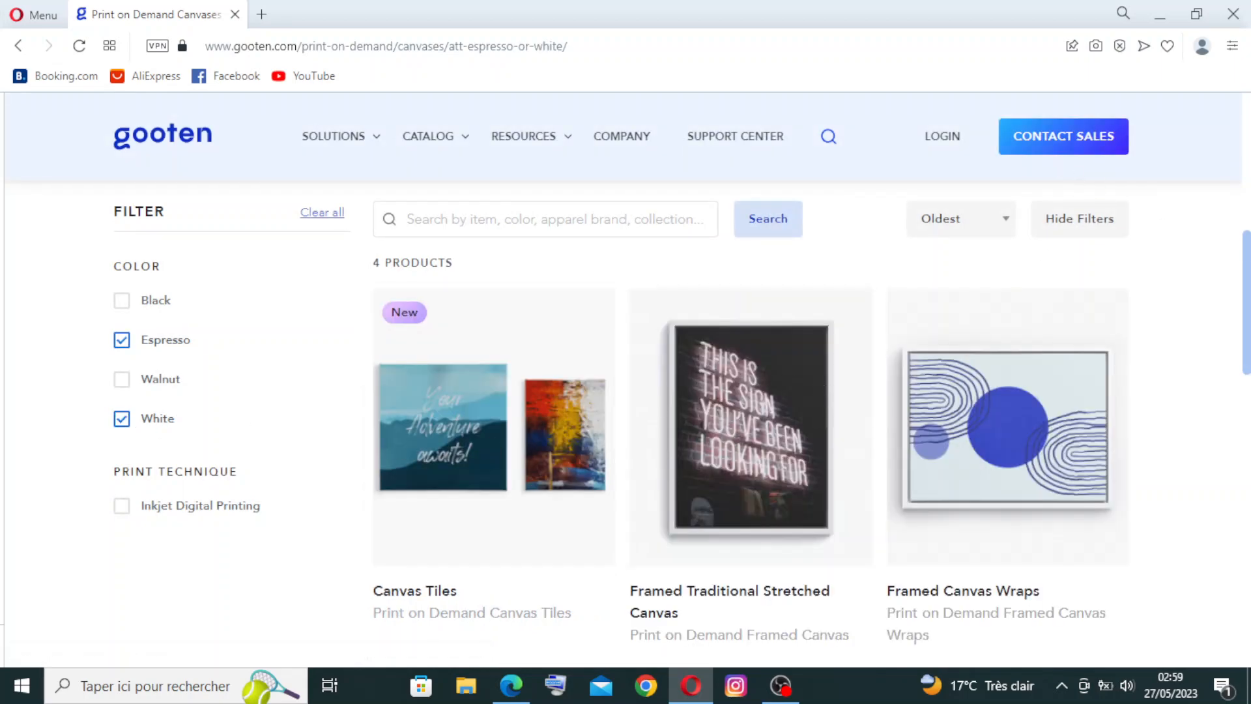
{"action": "scroll", "scroll_direction": "up", "scroll_amount": 3}
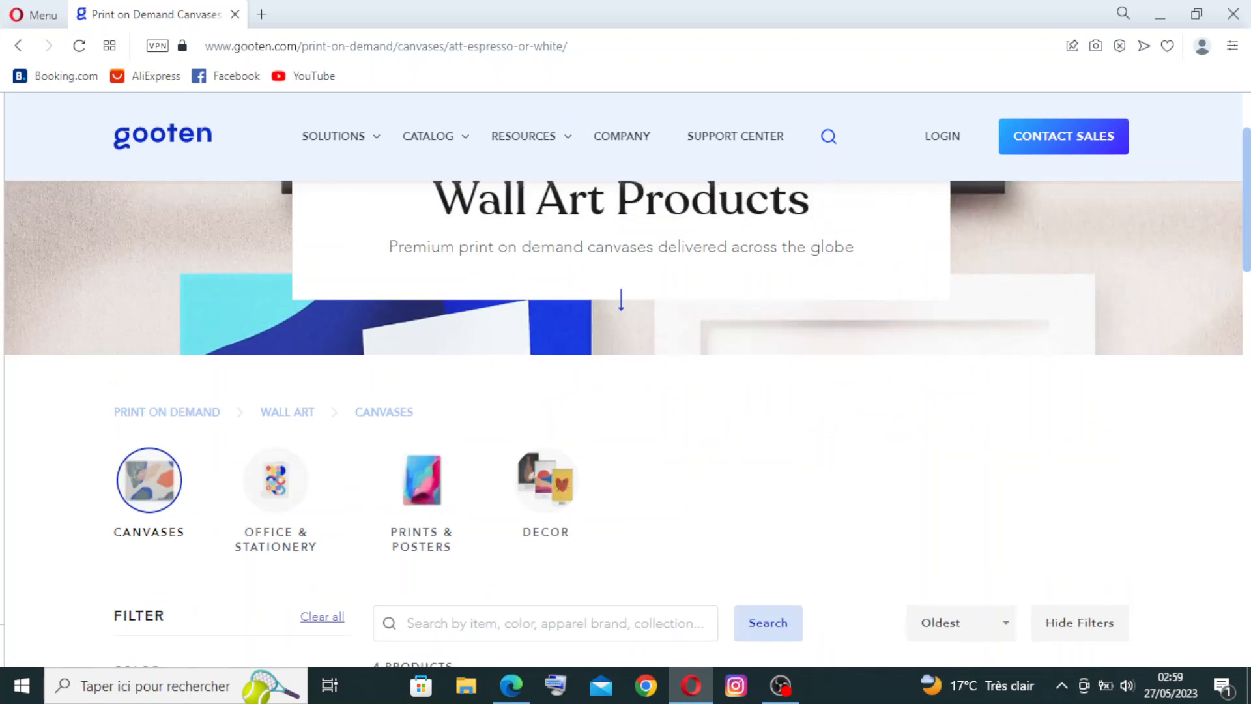
{"action": "scroll", "scroll_direction": "up", "scroll_amount": 3}
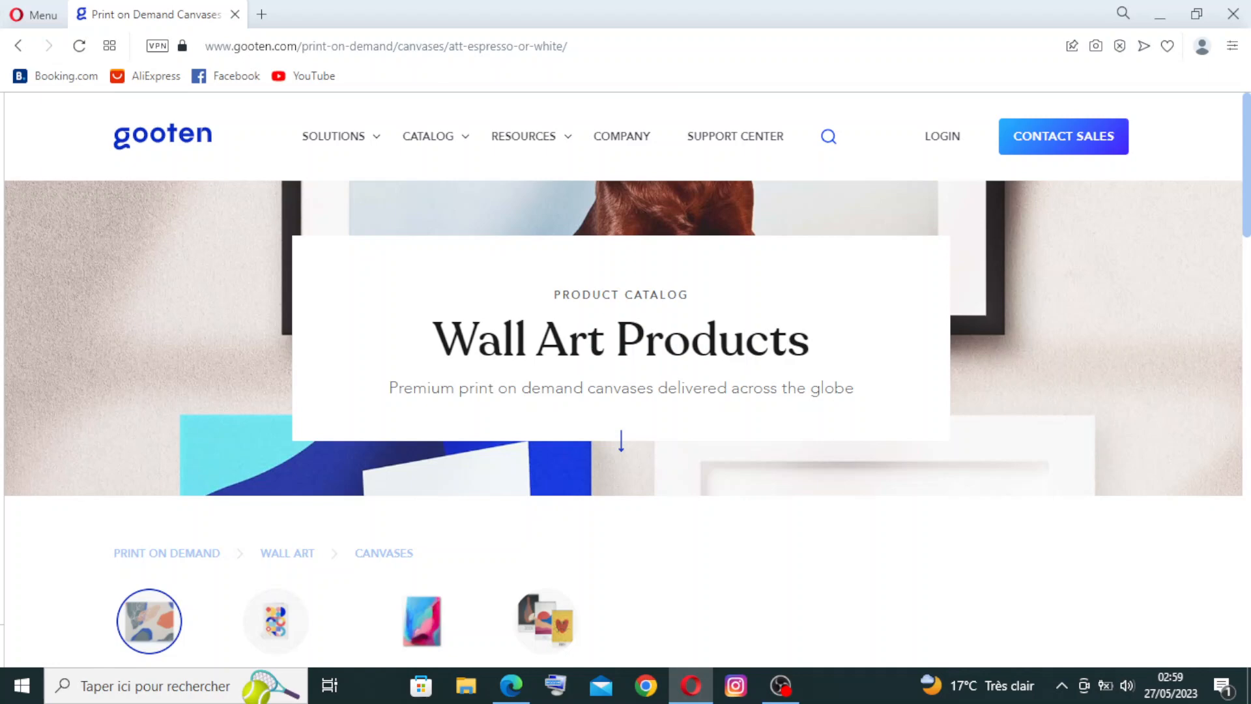
{"action": "mouse_move", "coordinate": [741, 301]}
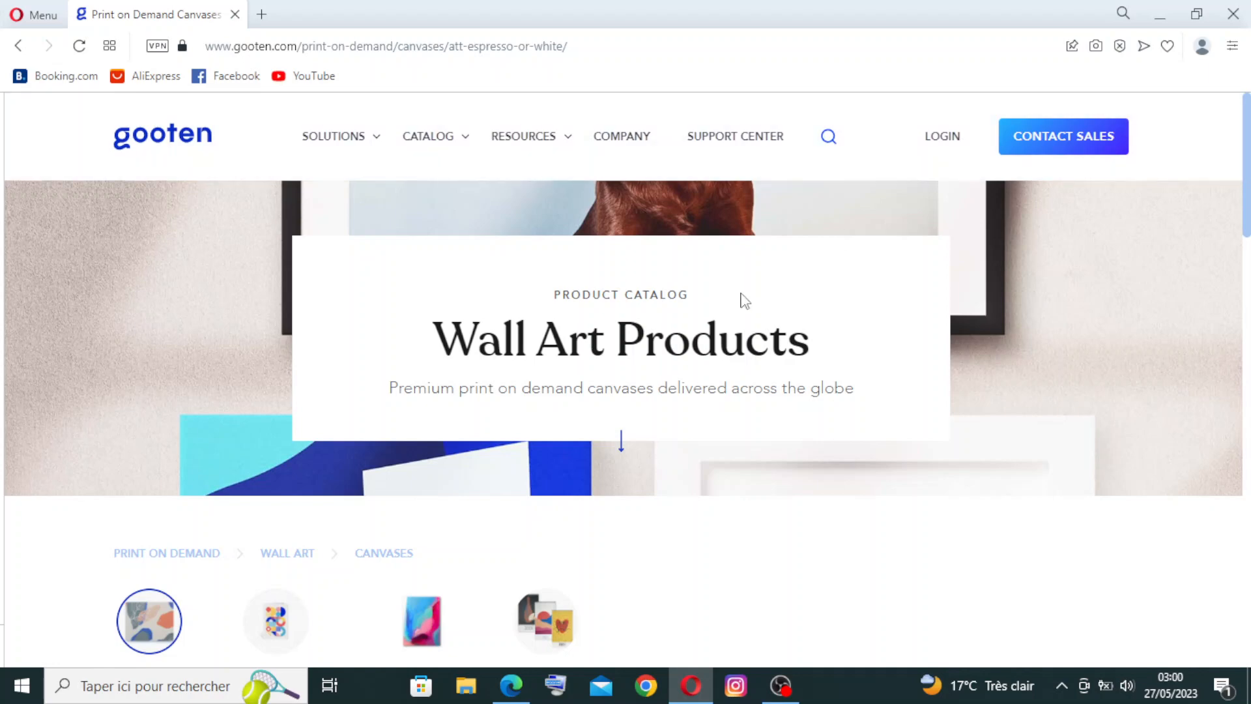